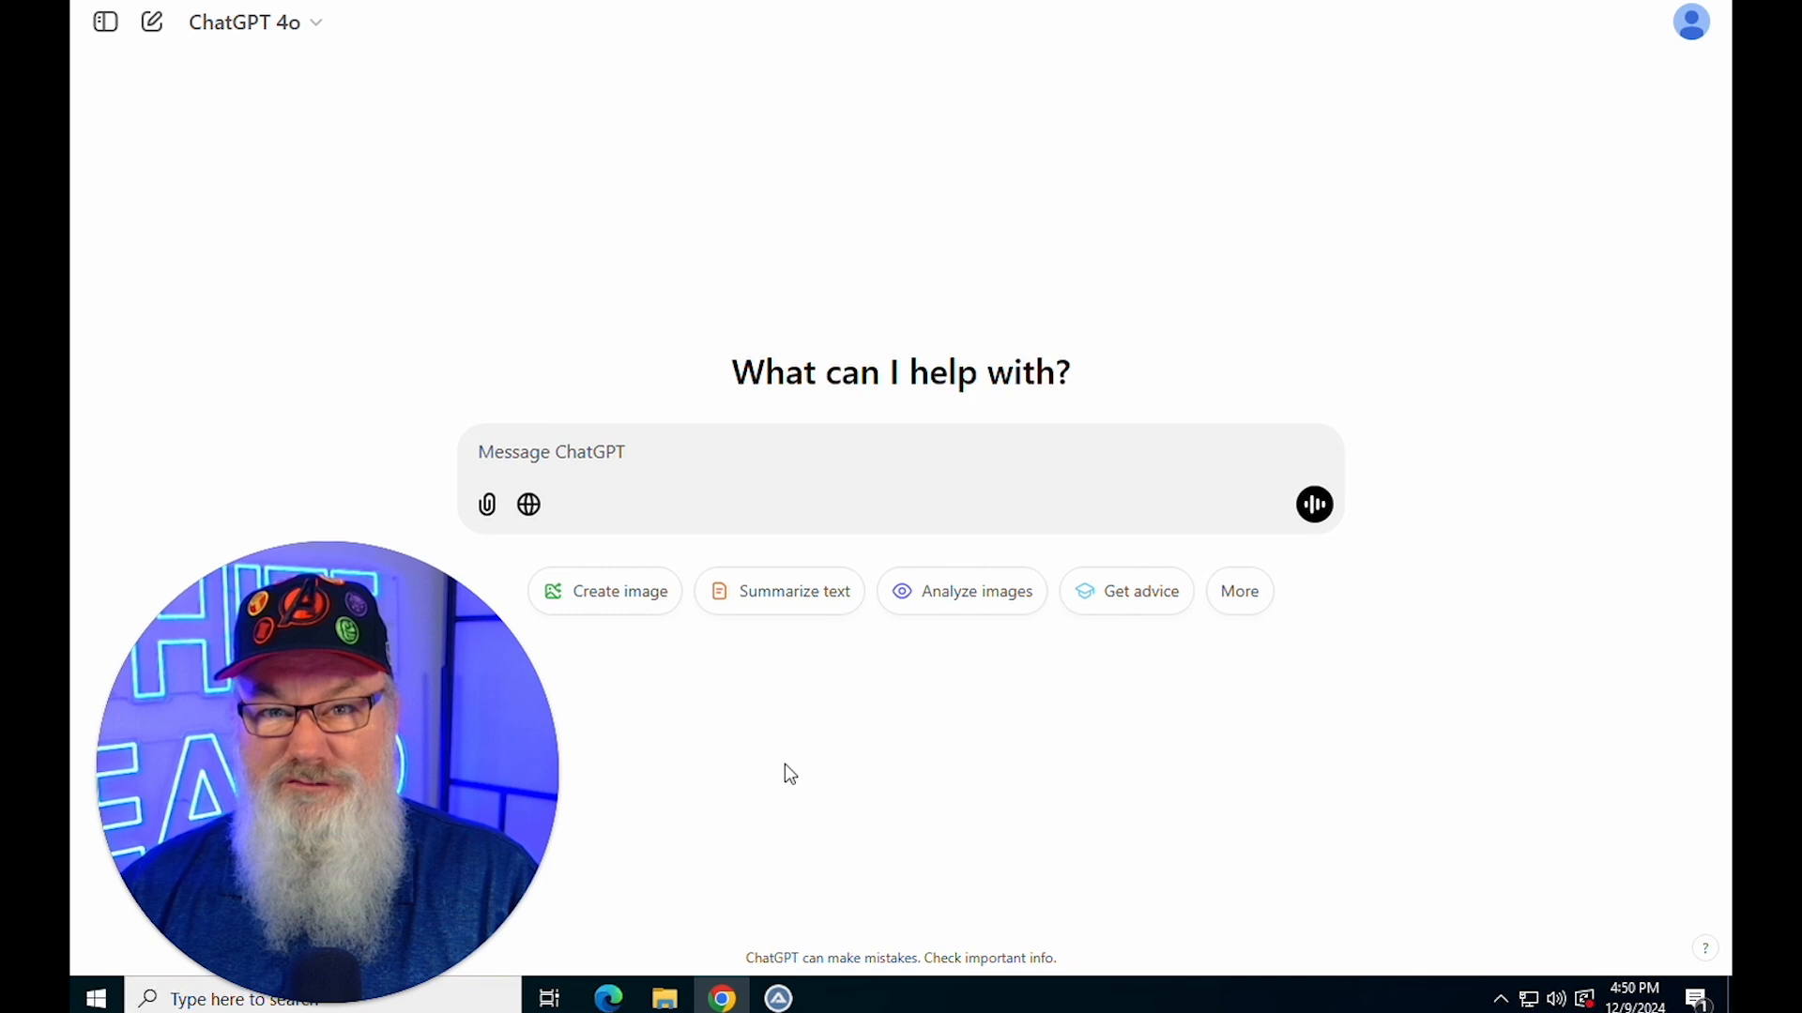
Paste the ENTJ personality-trait snippet (Type 8/3, Kolbe MO 4-3-9-3, High Openness...) into a new ChatGPT message
click(653, 464)
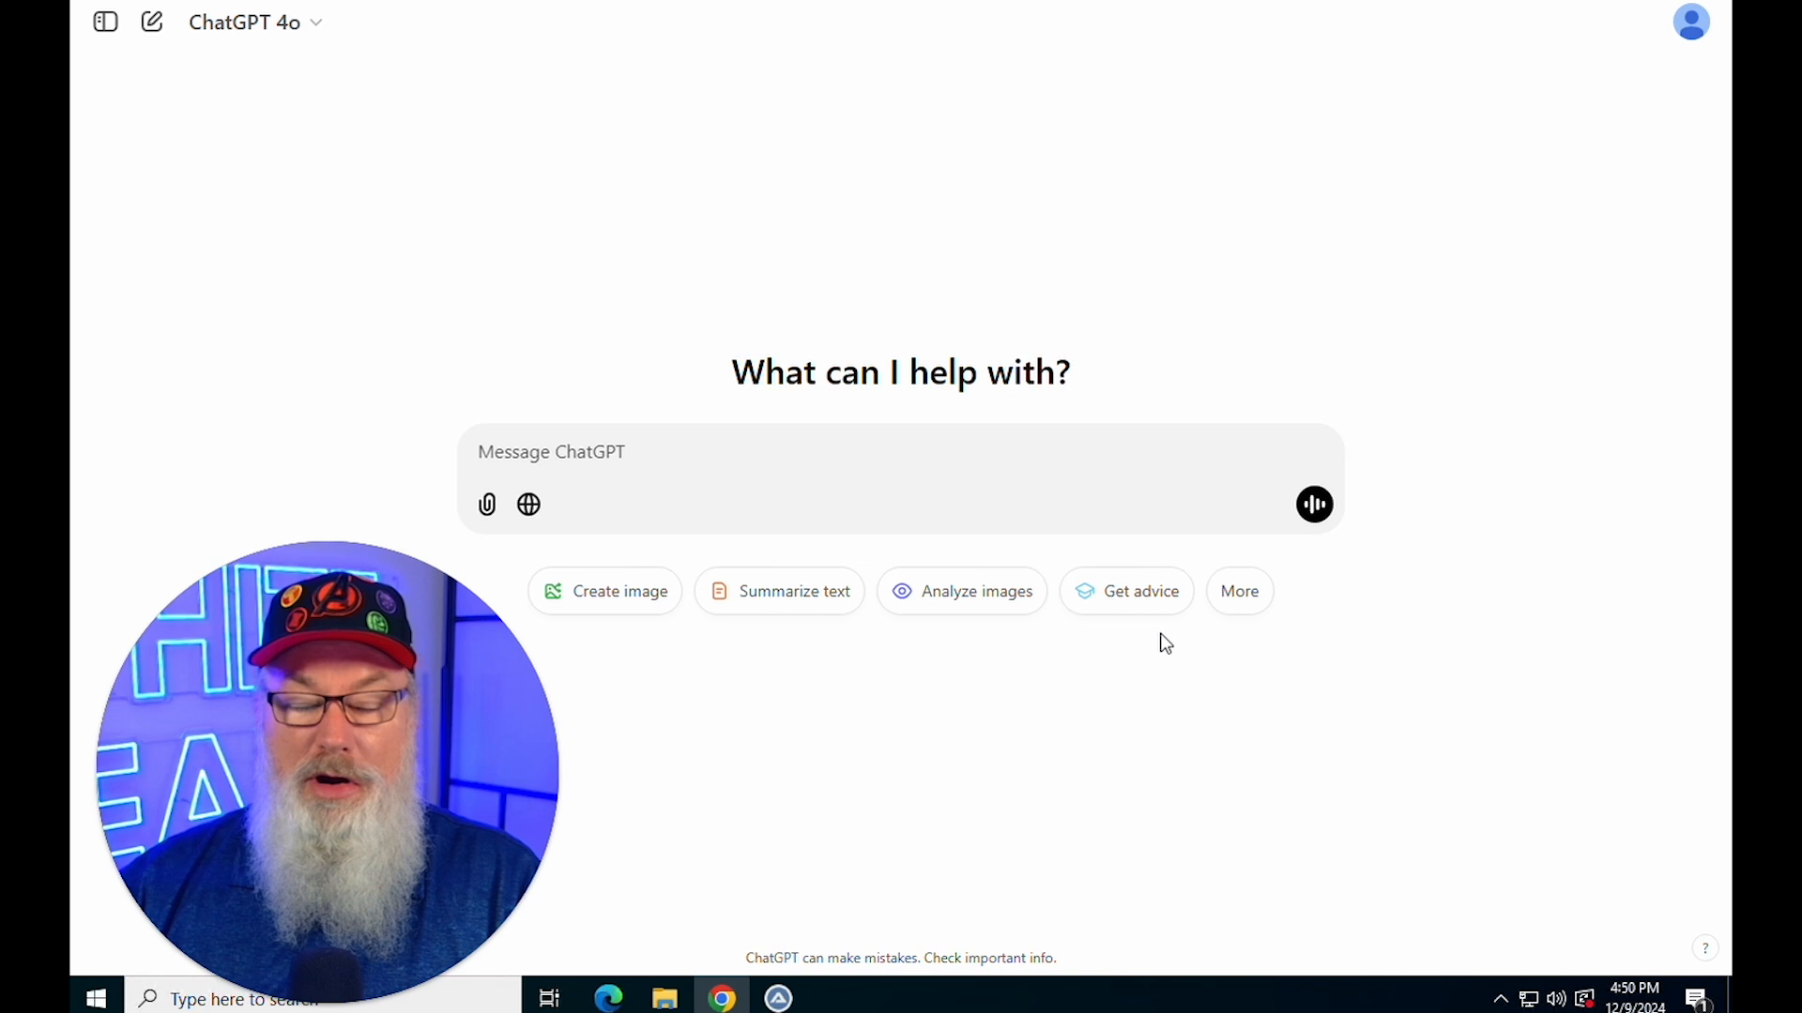
mouse_move(1169, 646)
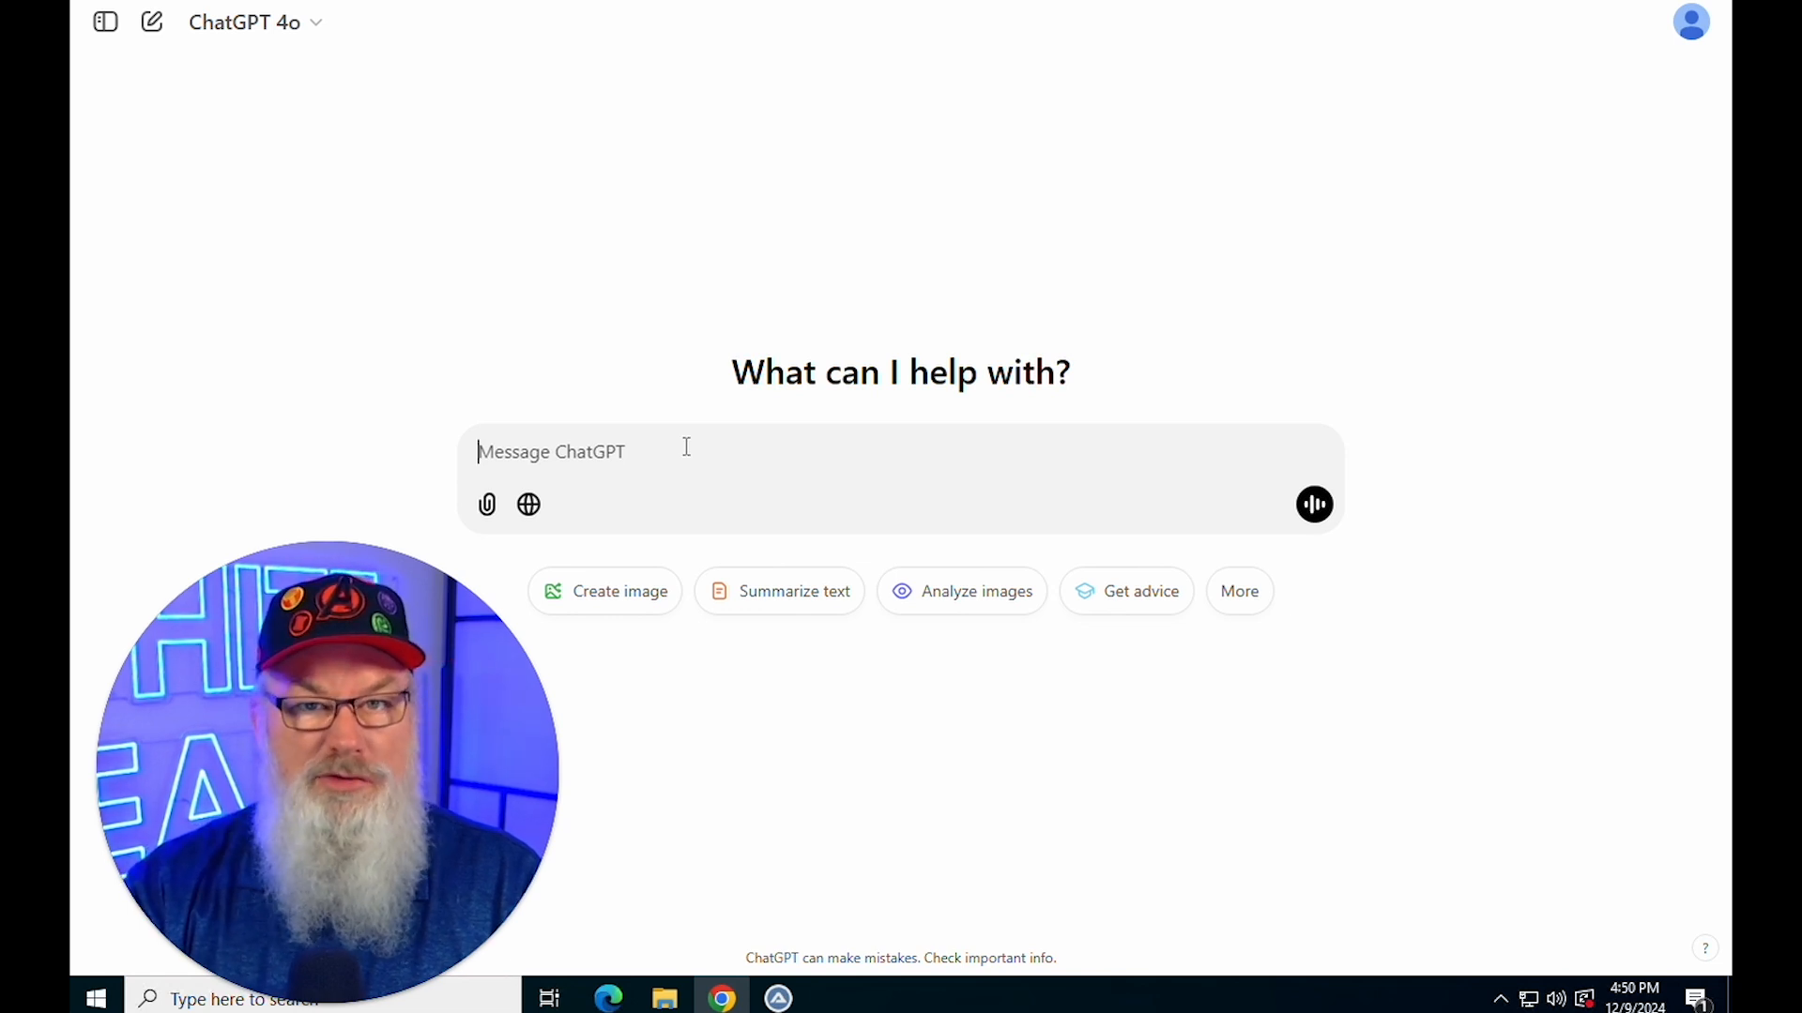
text("""[ENTJ, Type 8/3, Kolbe MO: 4-3-9-3, High Openness, High Conscientiousness, High Extraversion, Low Agreeableness, Low Neuroticism, Dominance (D), Acts of Service/Quality Time, Gallup Strengths: Strategic,)
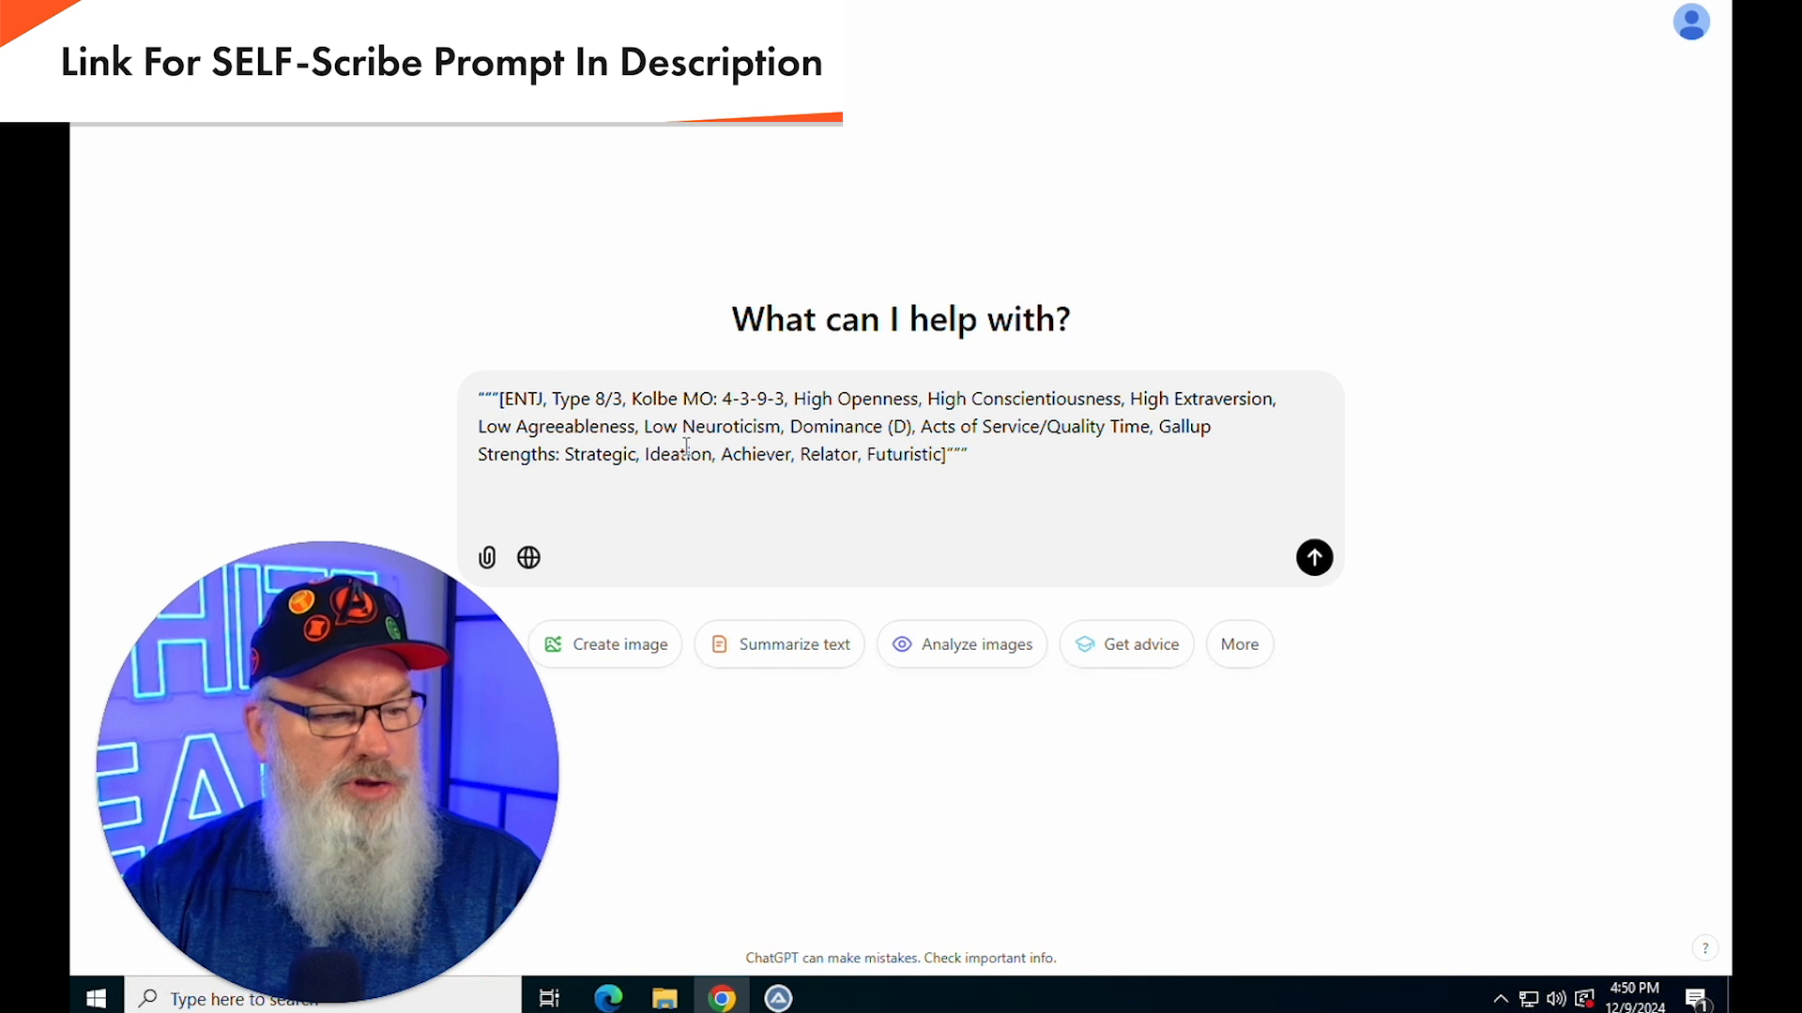
Append a request for a detailed explanation of the snippet for matching my tone and style
text(Please)
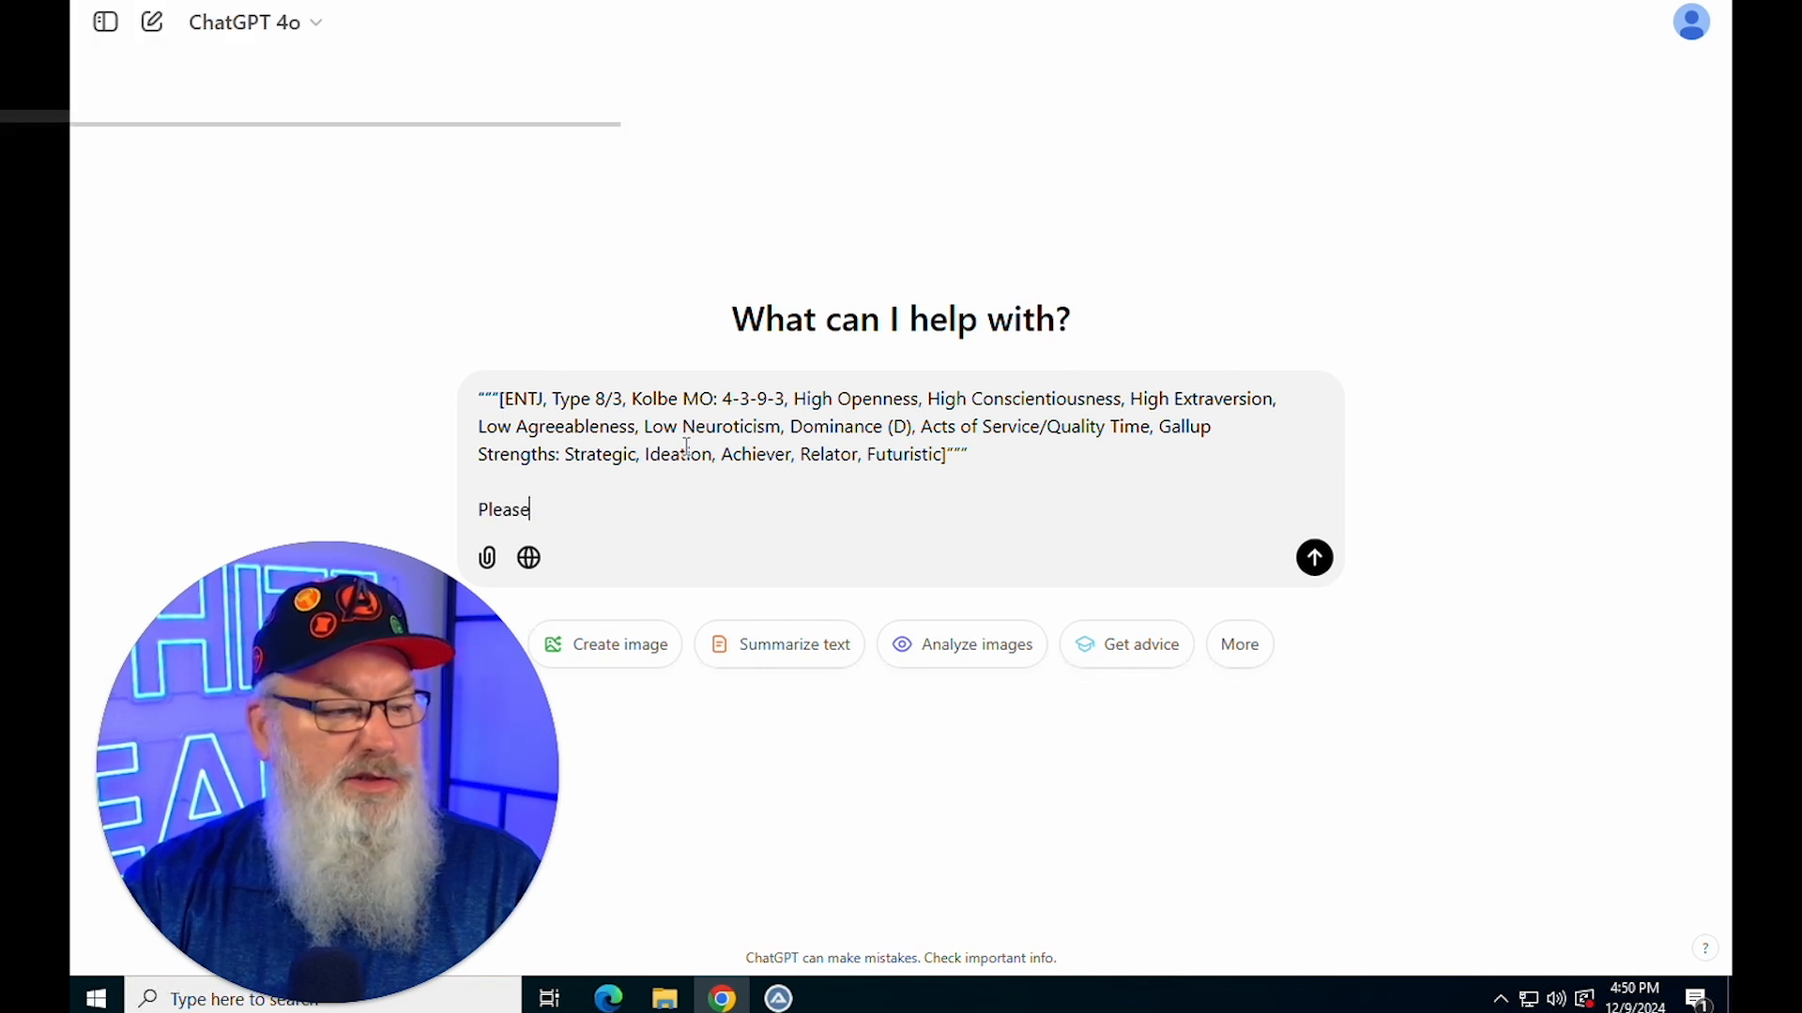
text(provide me)
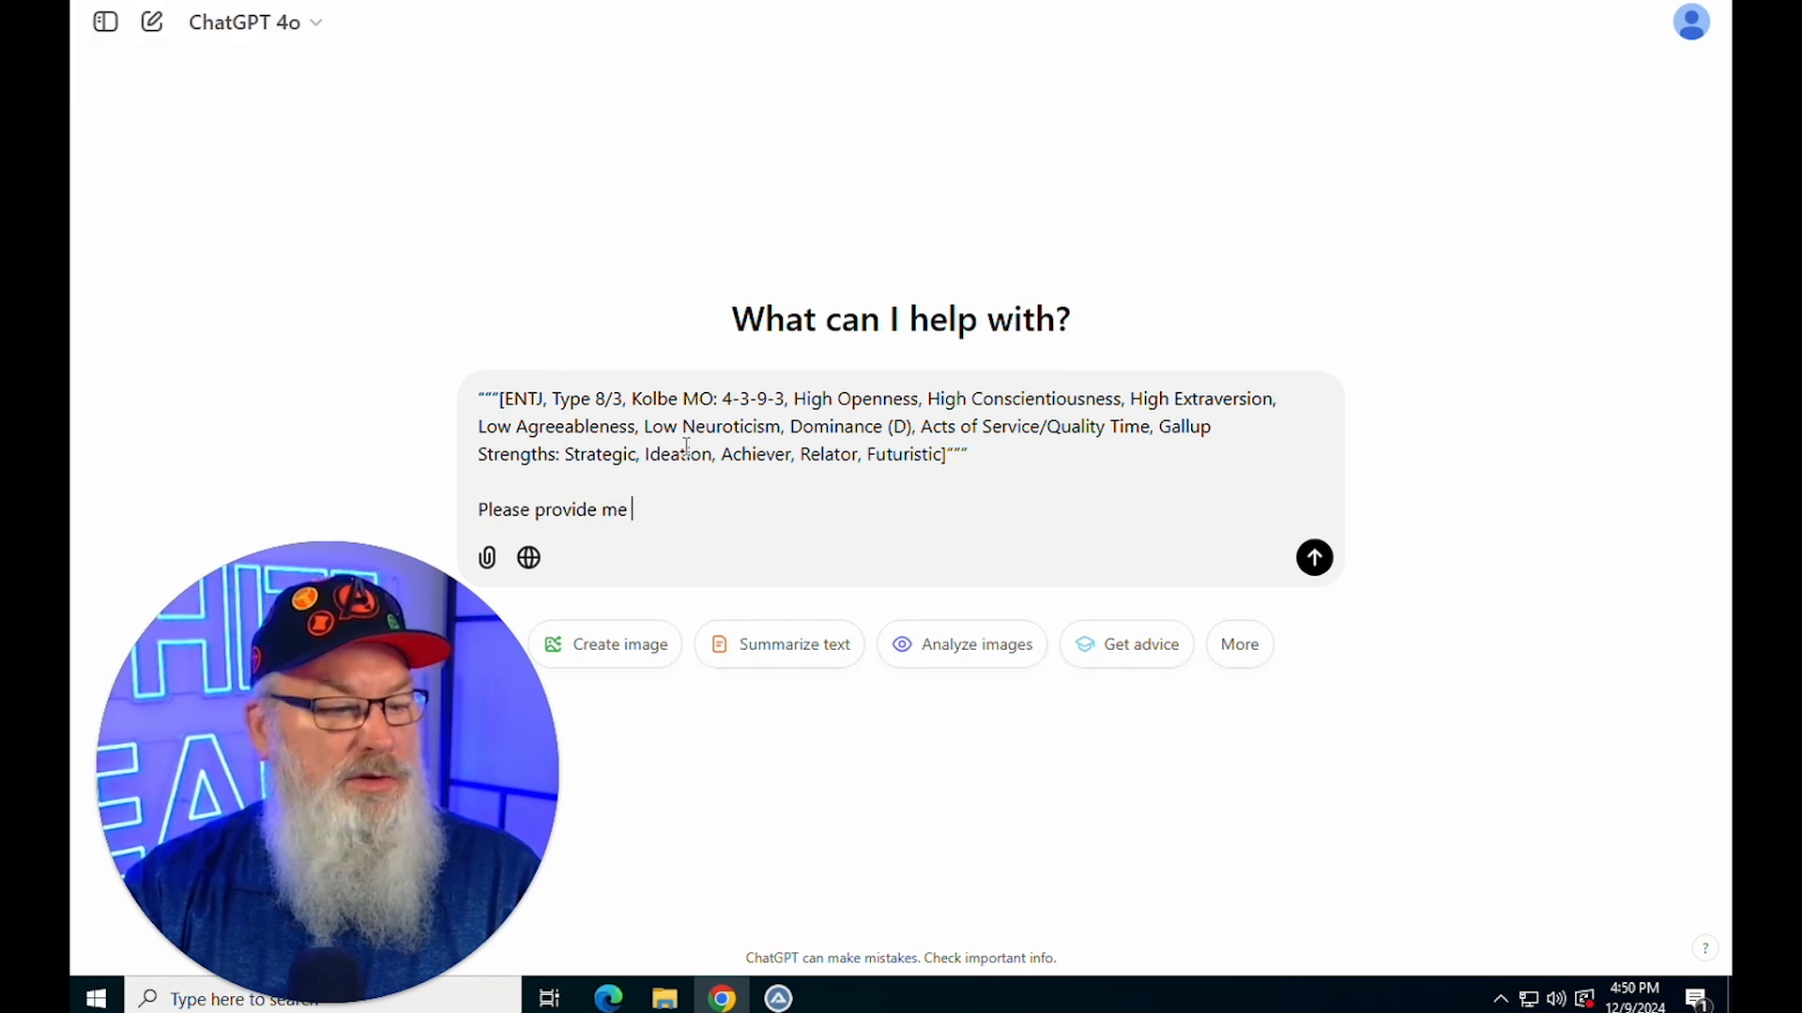
text(with a detailed)
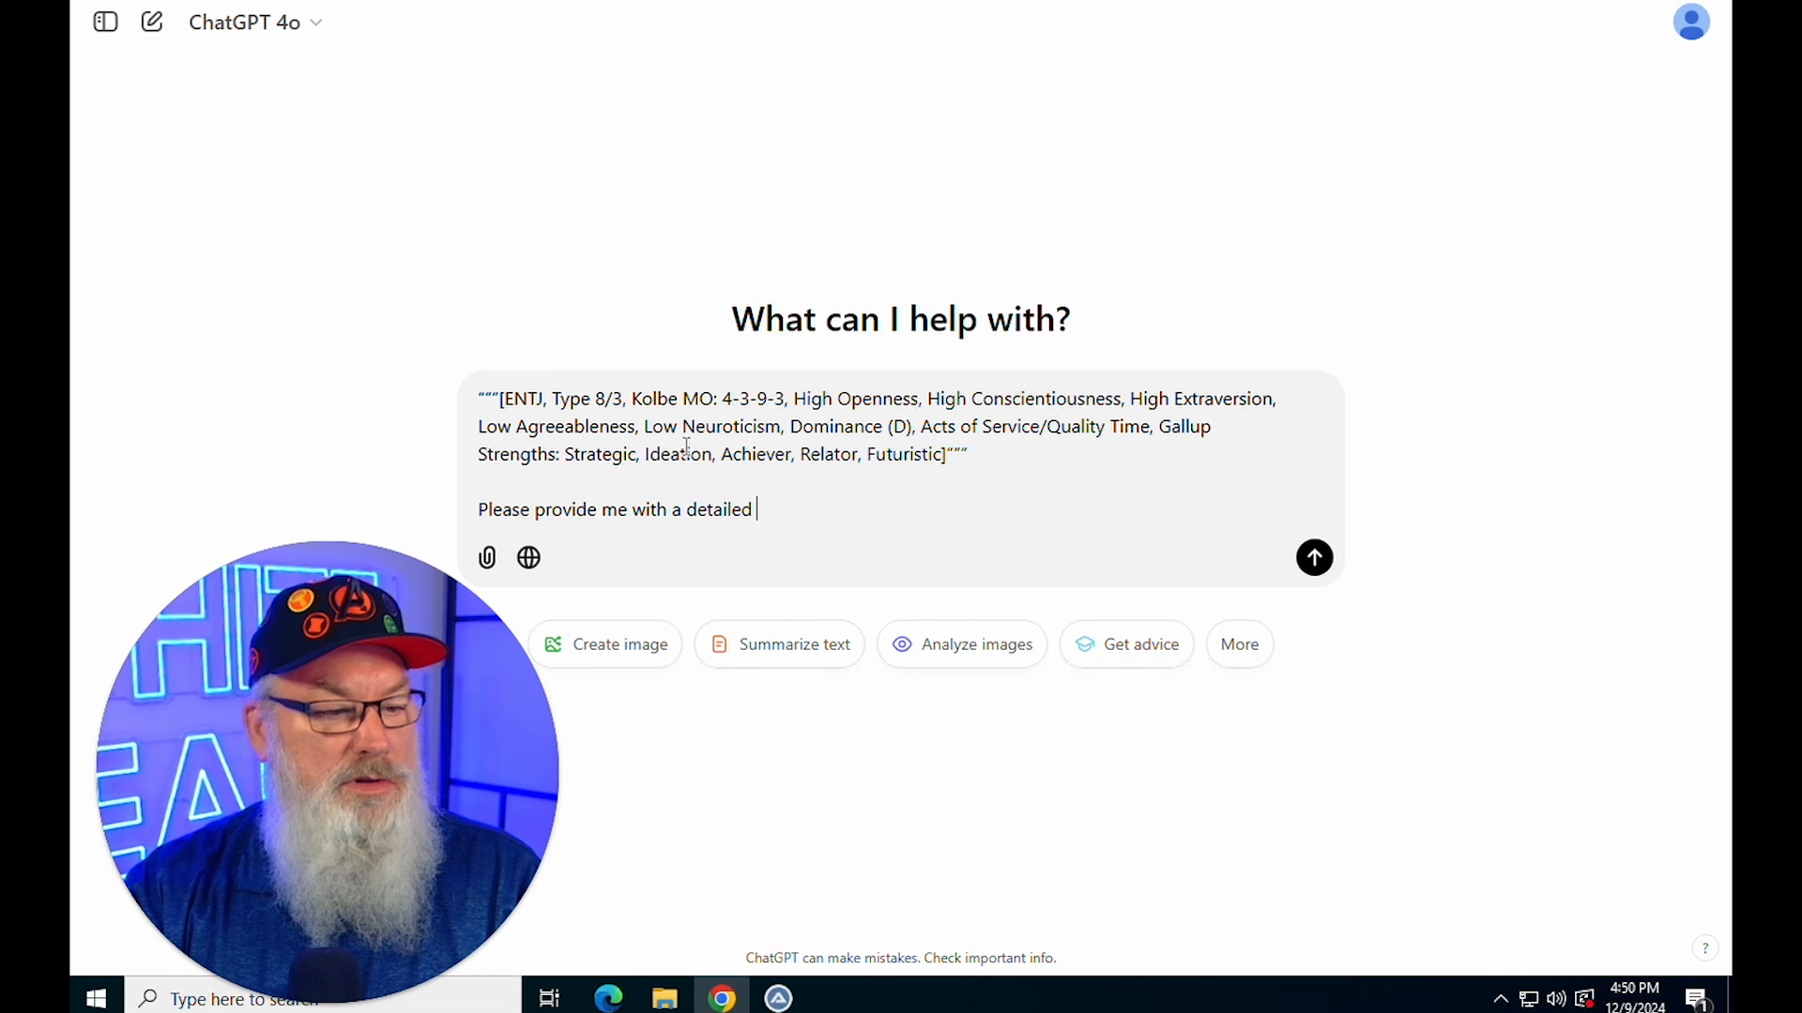
text(explanation of what this)
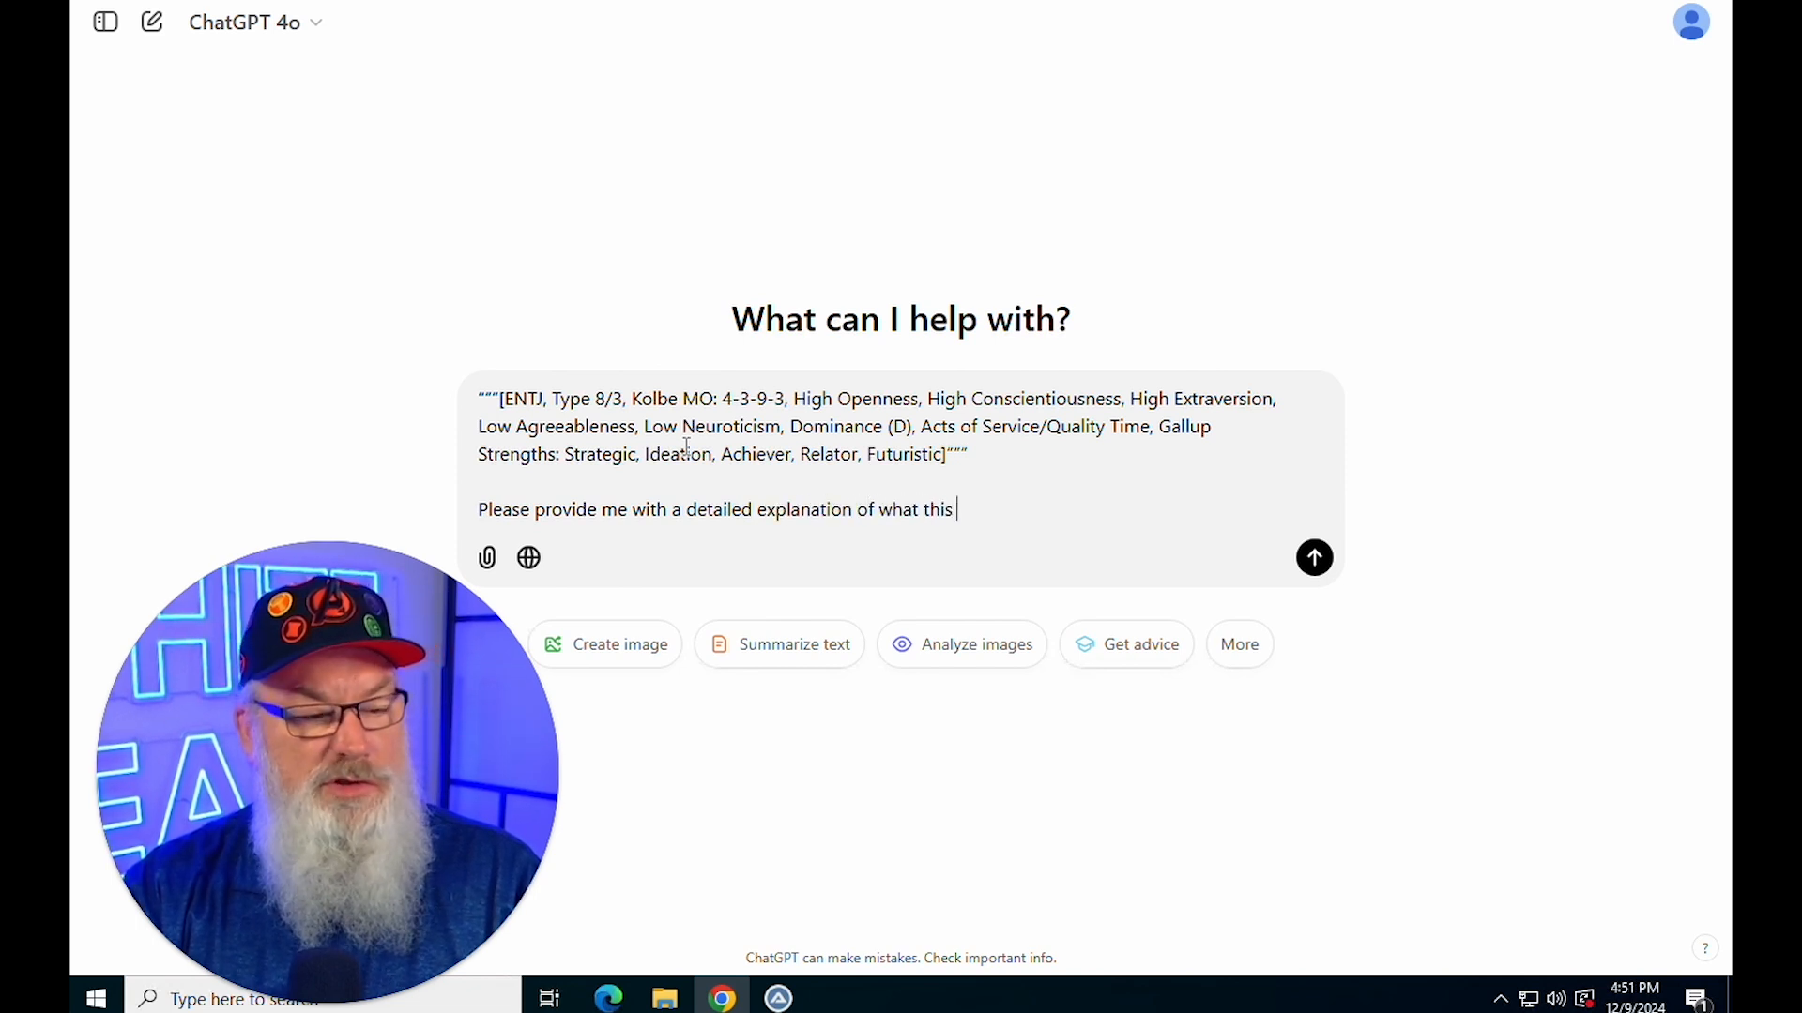
text(prompt snippe)
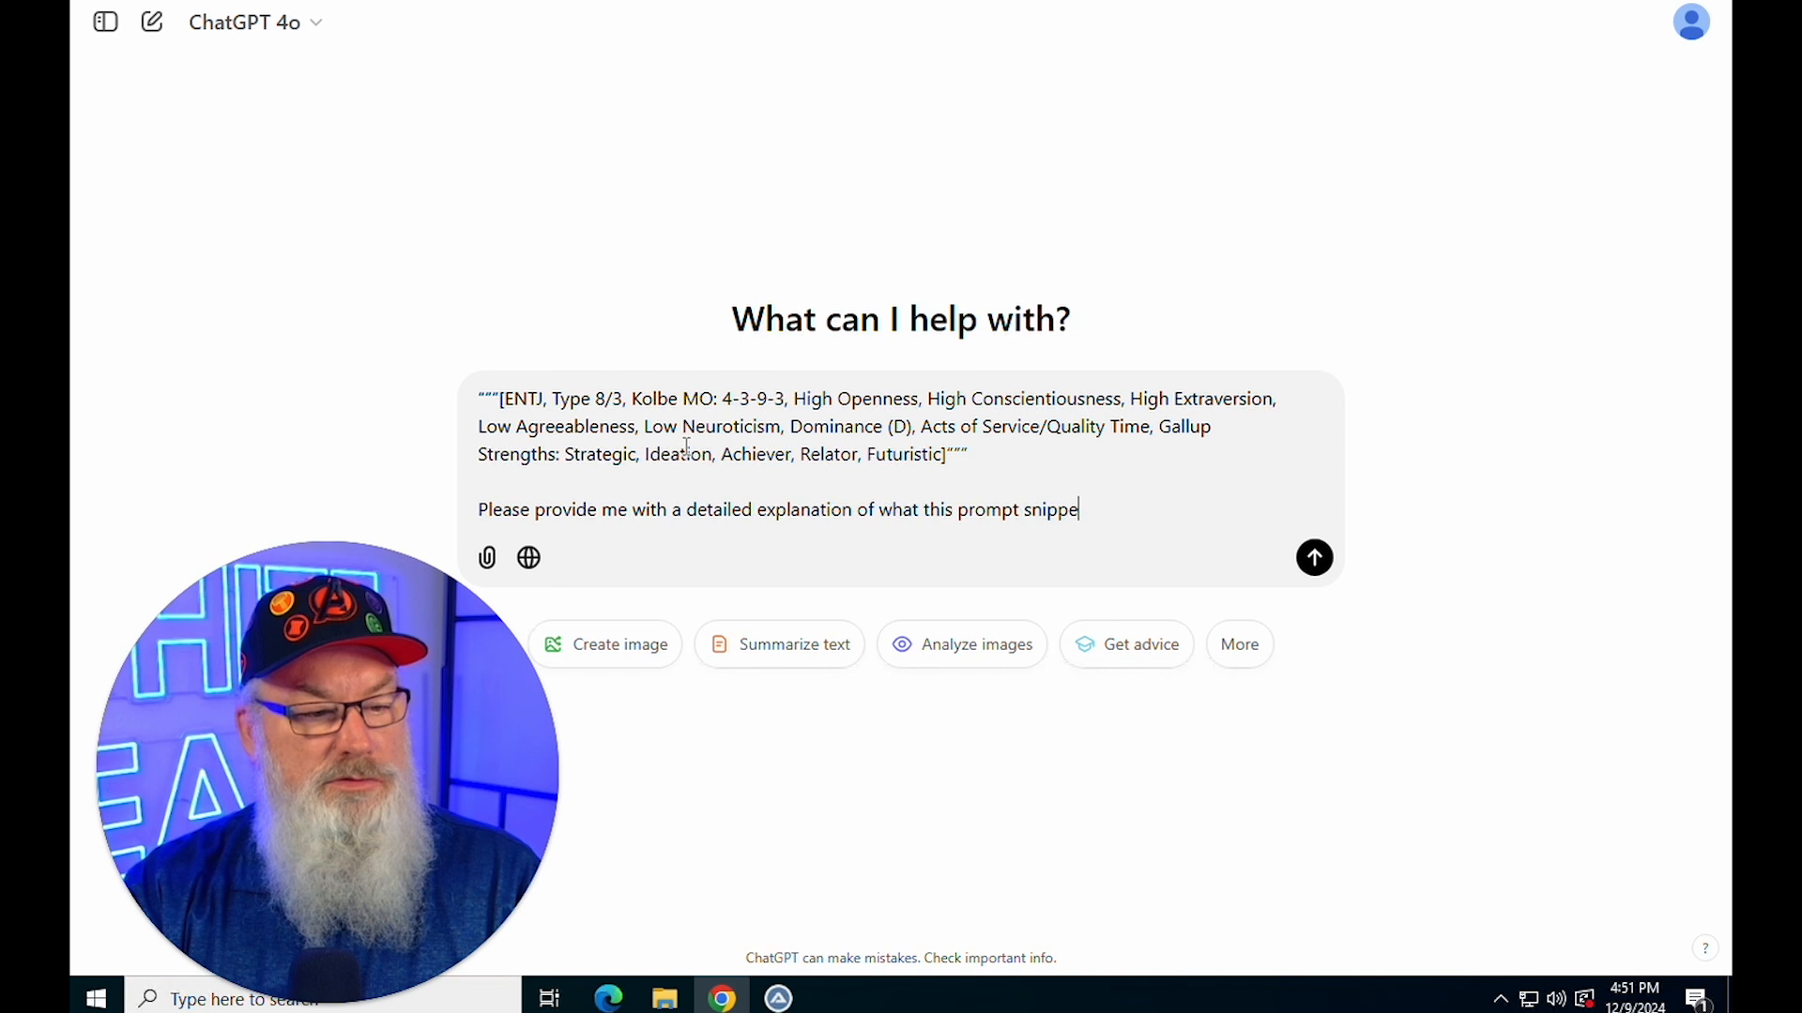
text(meand)
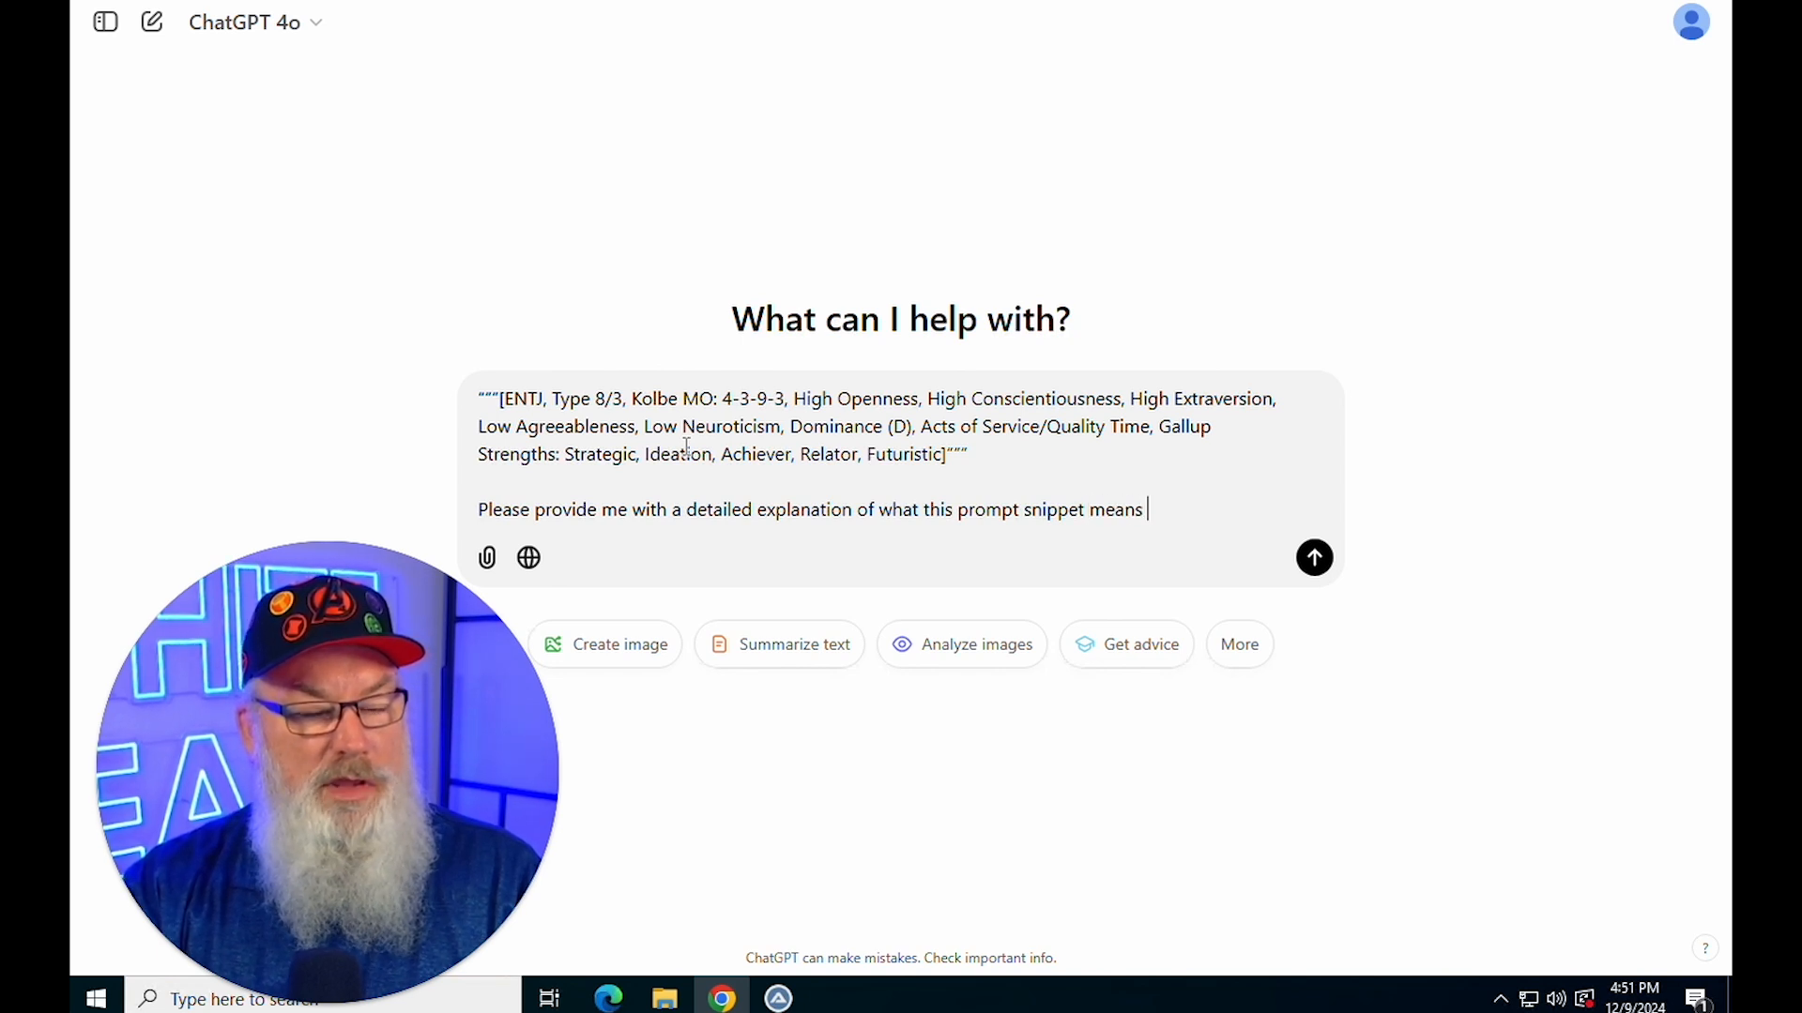
text(in rel)
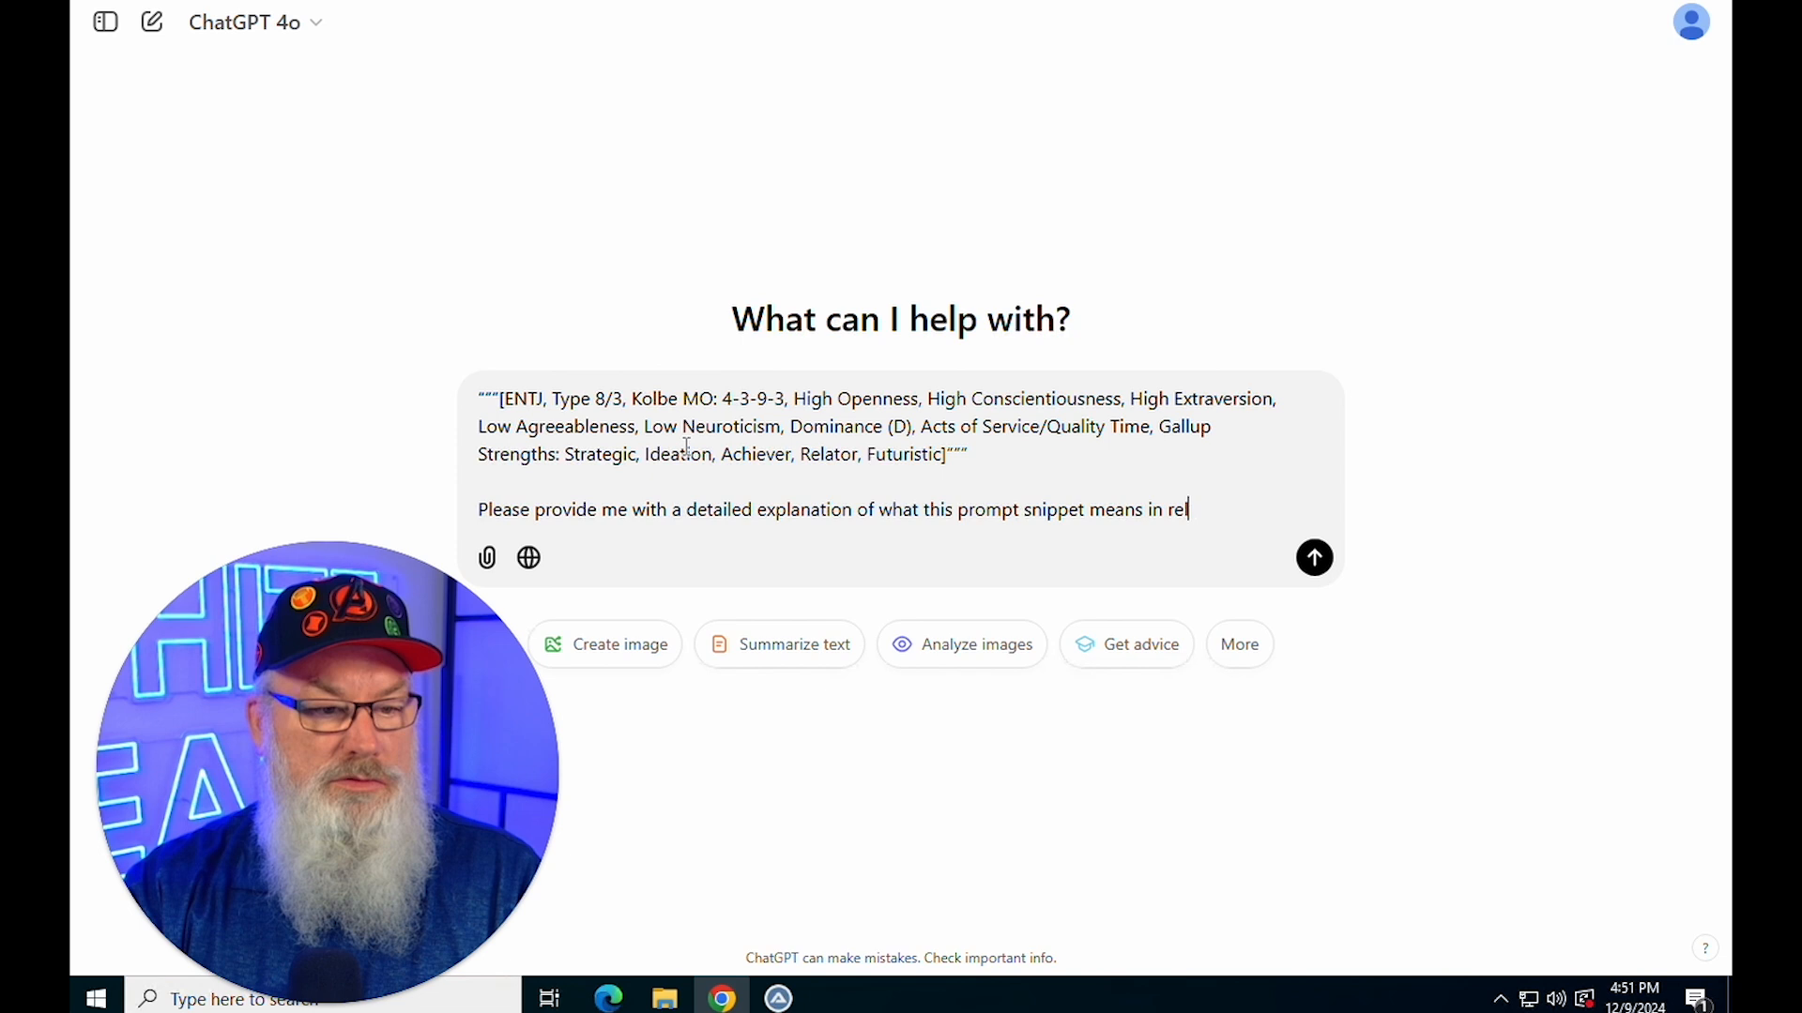
text(ation to y)
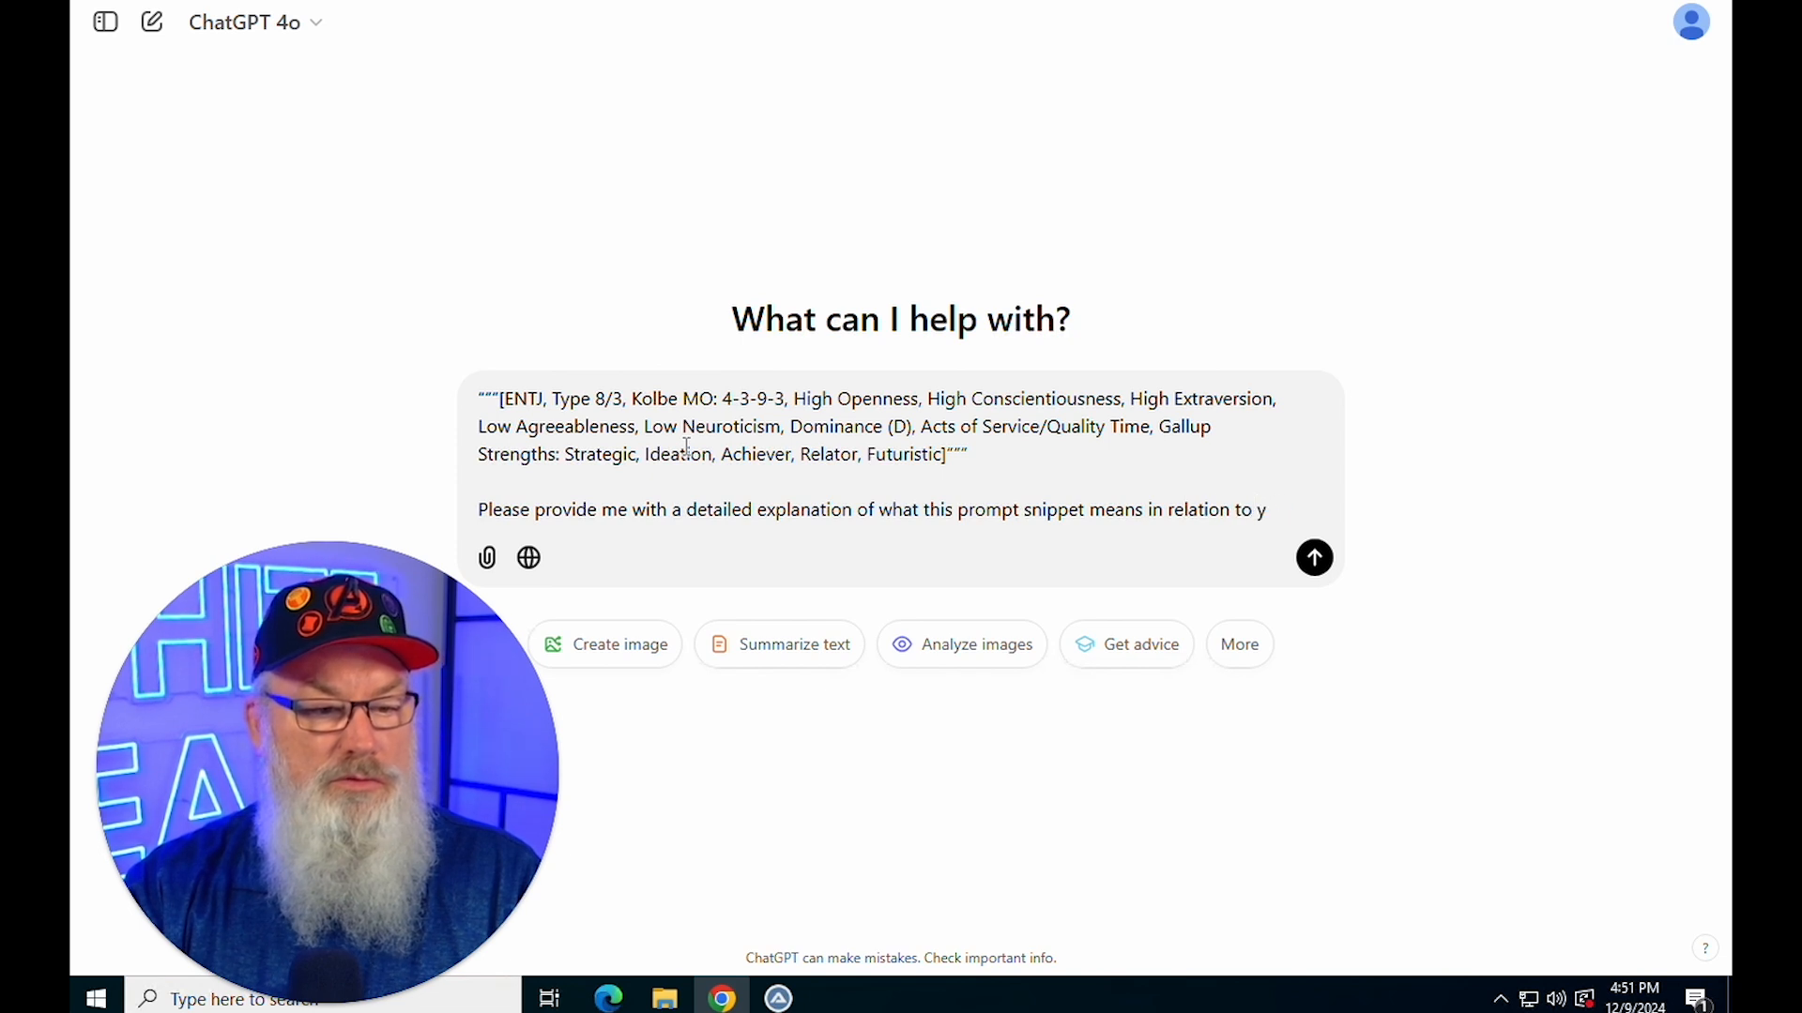
text(ChatGPT creating co)
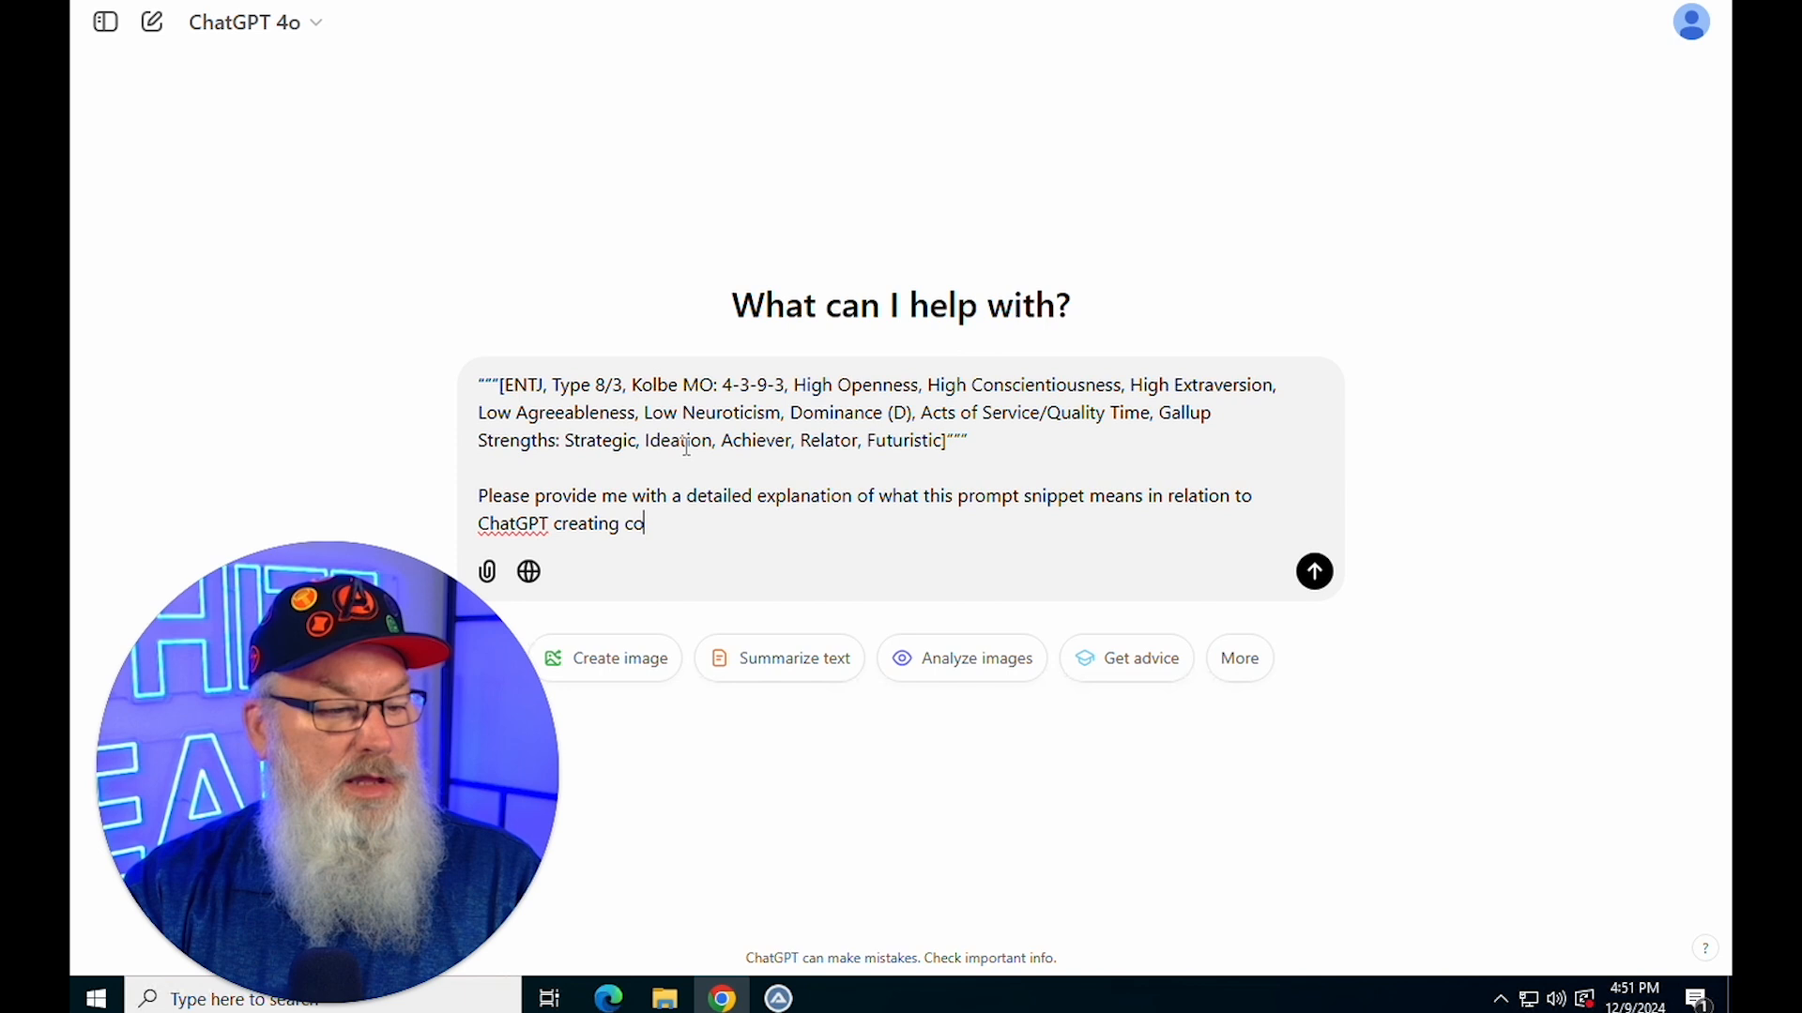
text(ntent)
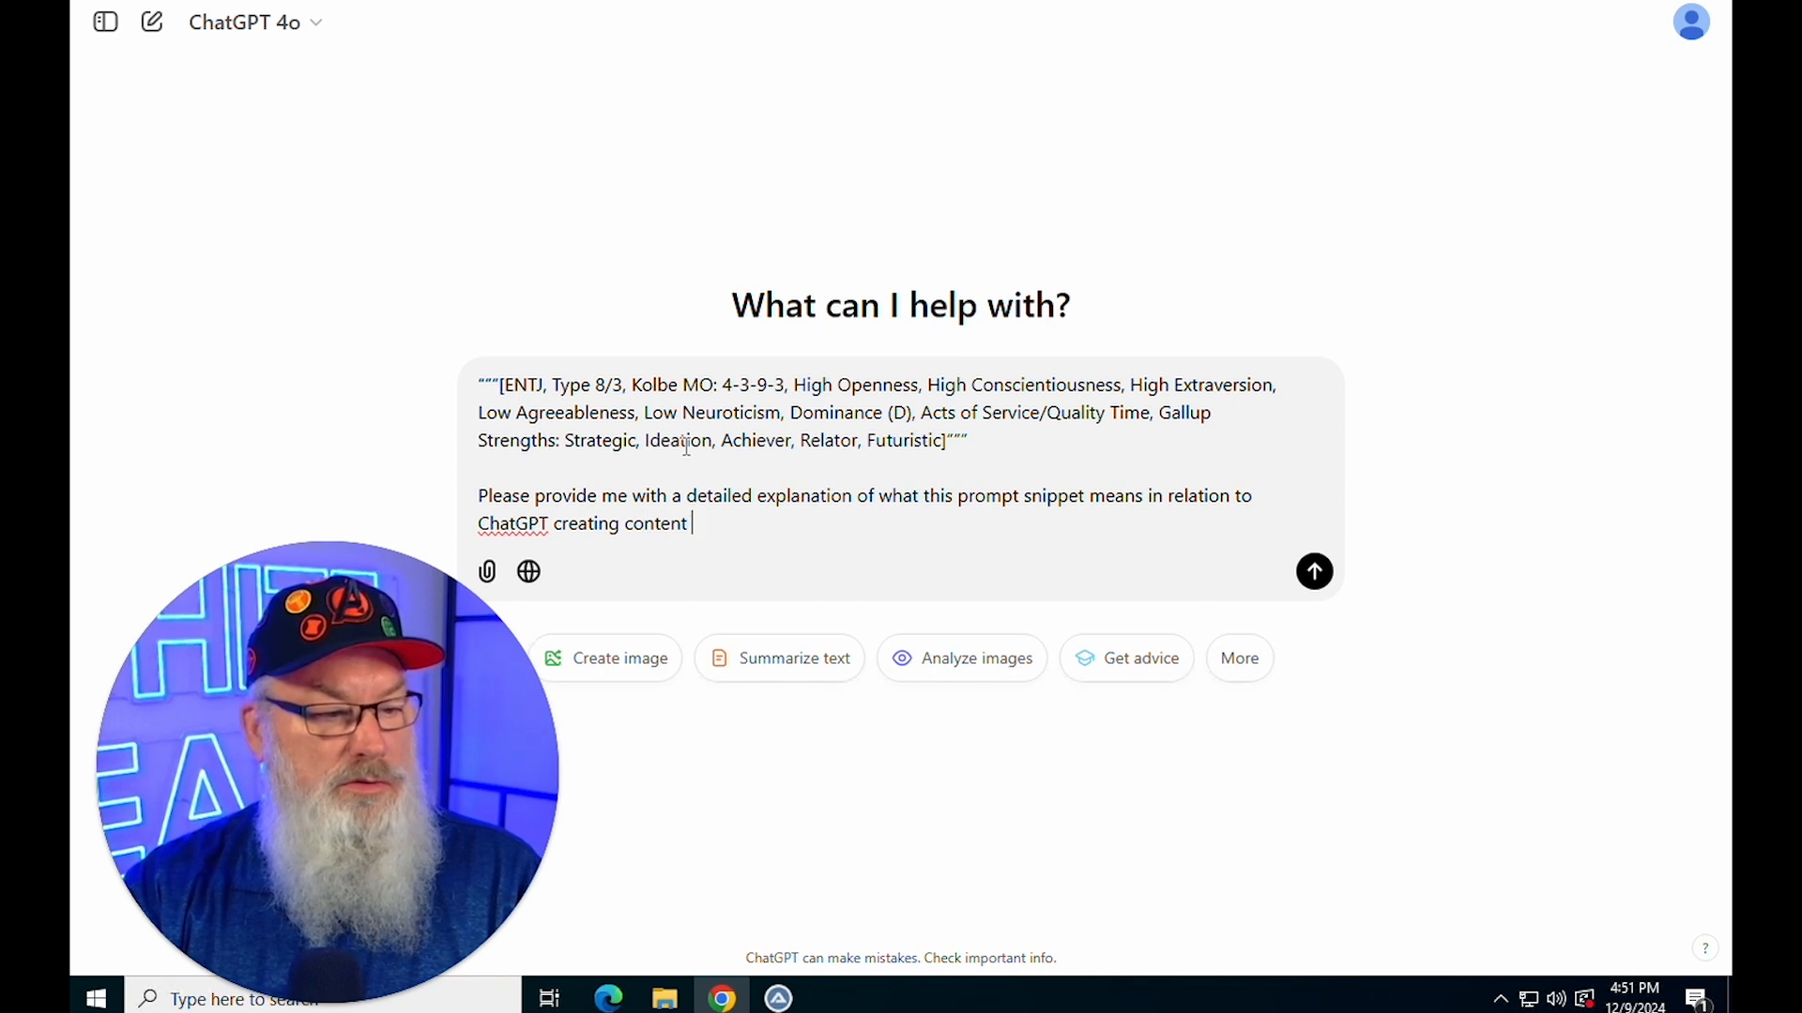
text(for me to)
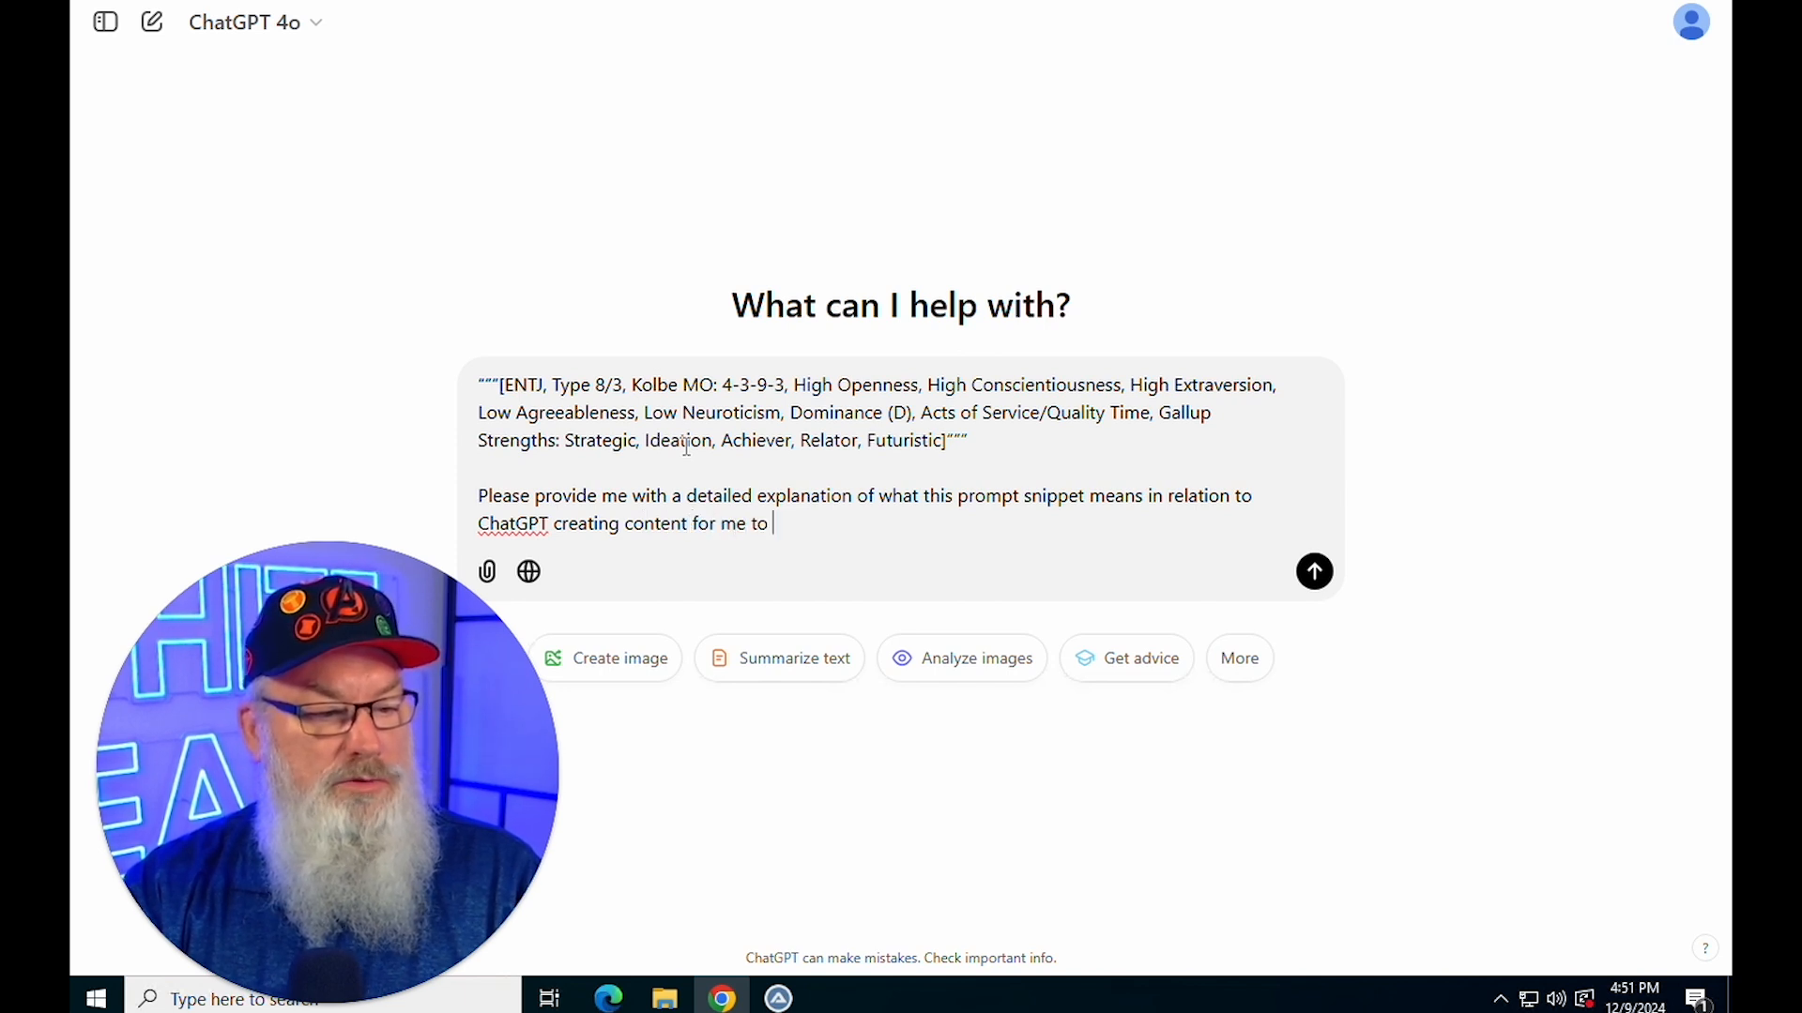
text(match my to)
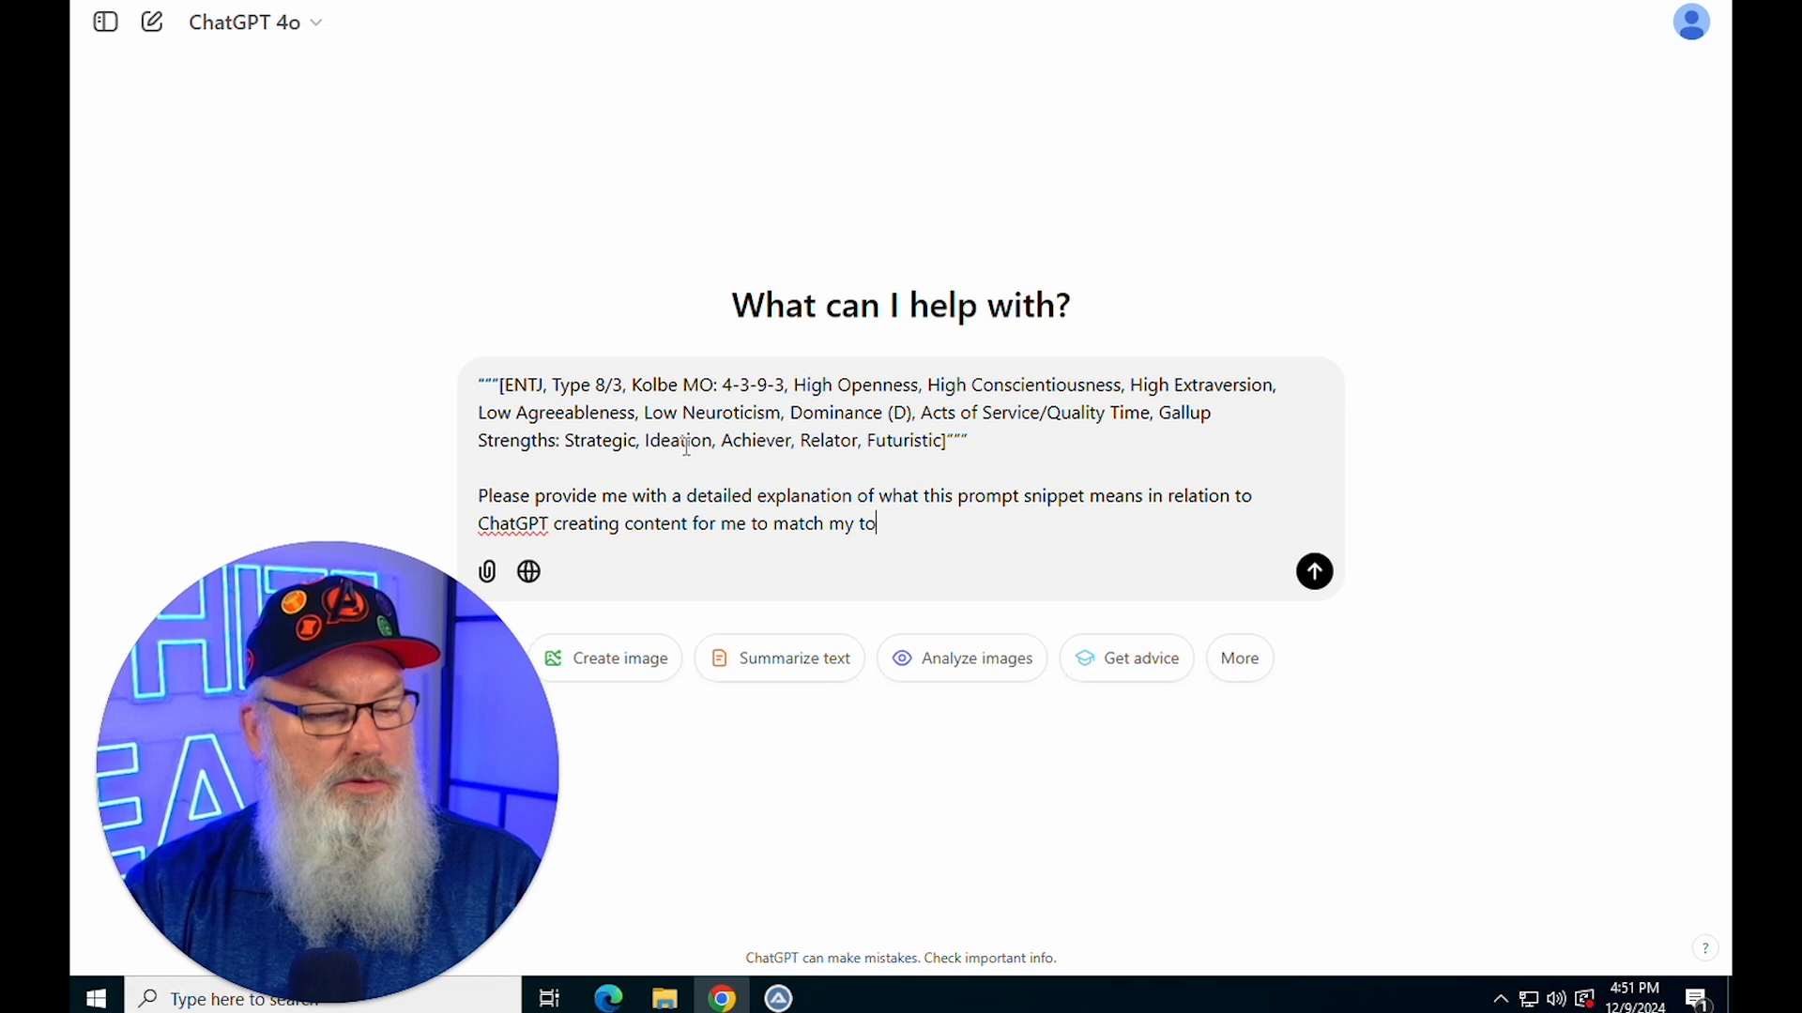
text(ne and styel)
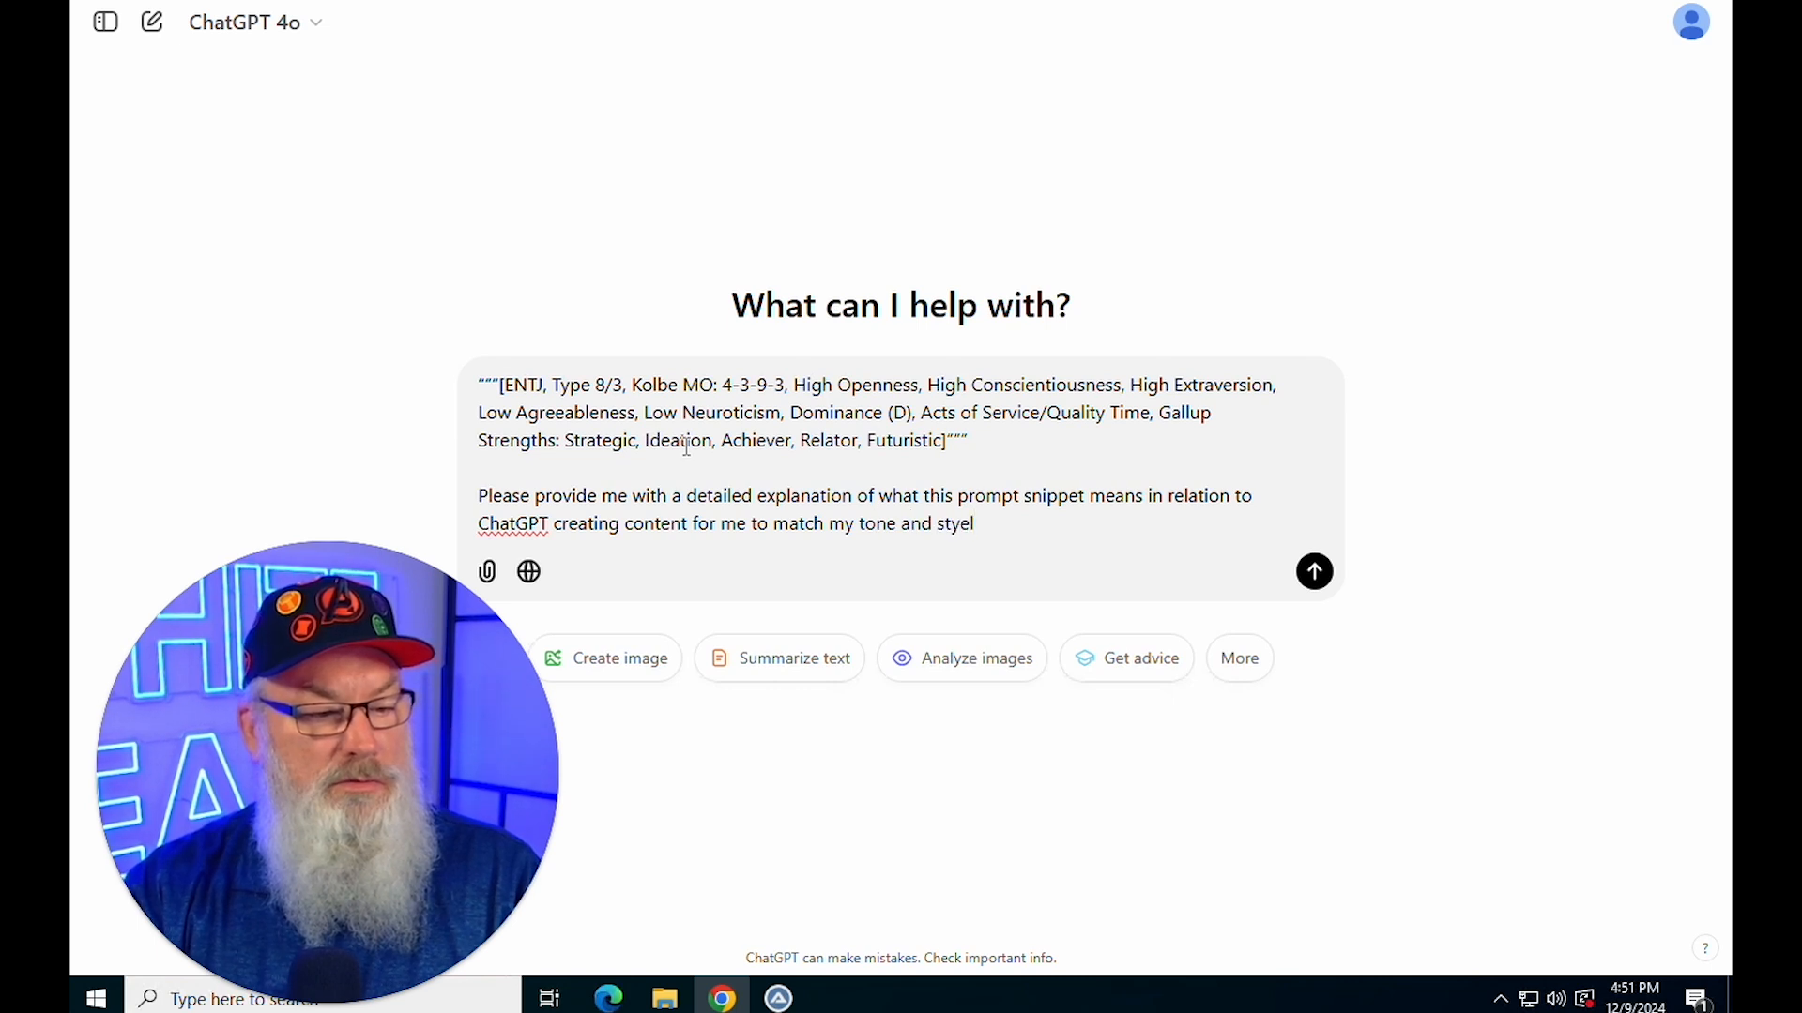
Send the request and copy ChatGPT's full tone-and-style explanation reply
click(1314, 570)
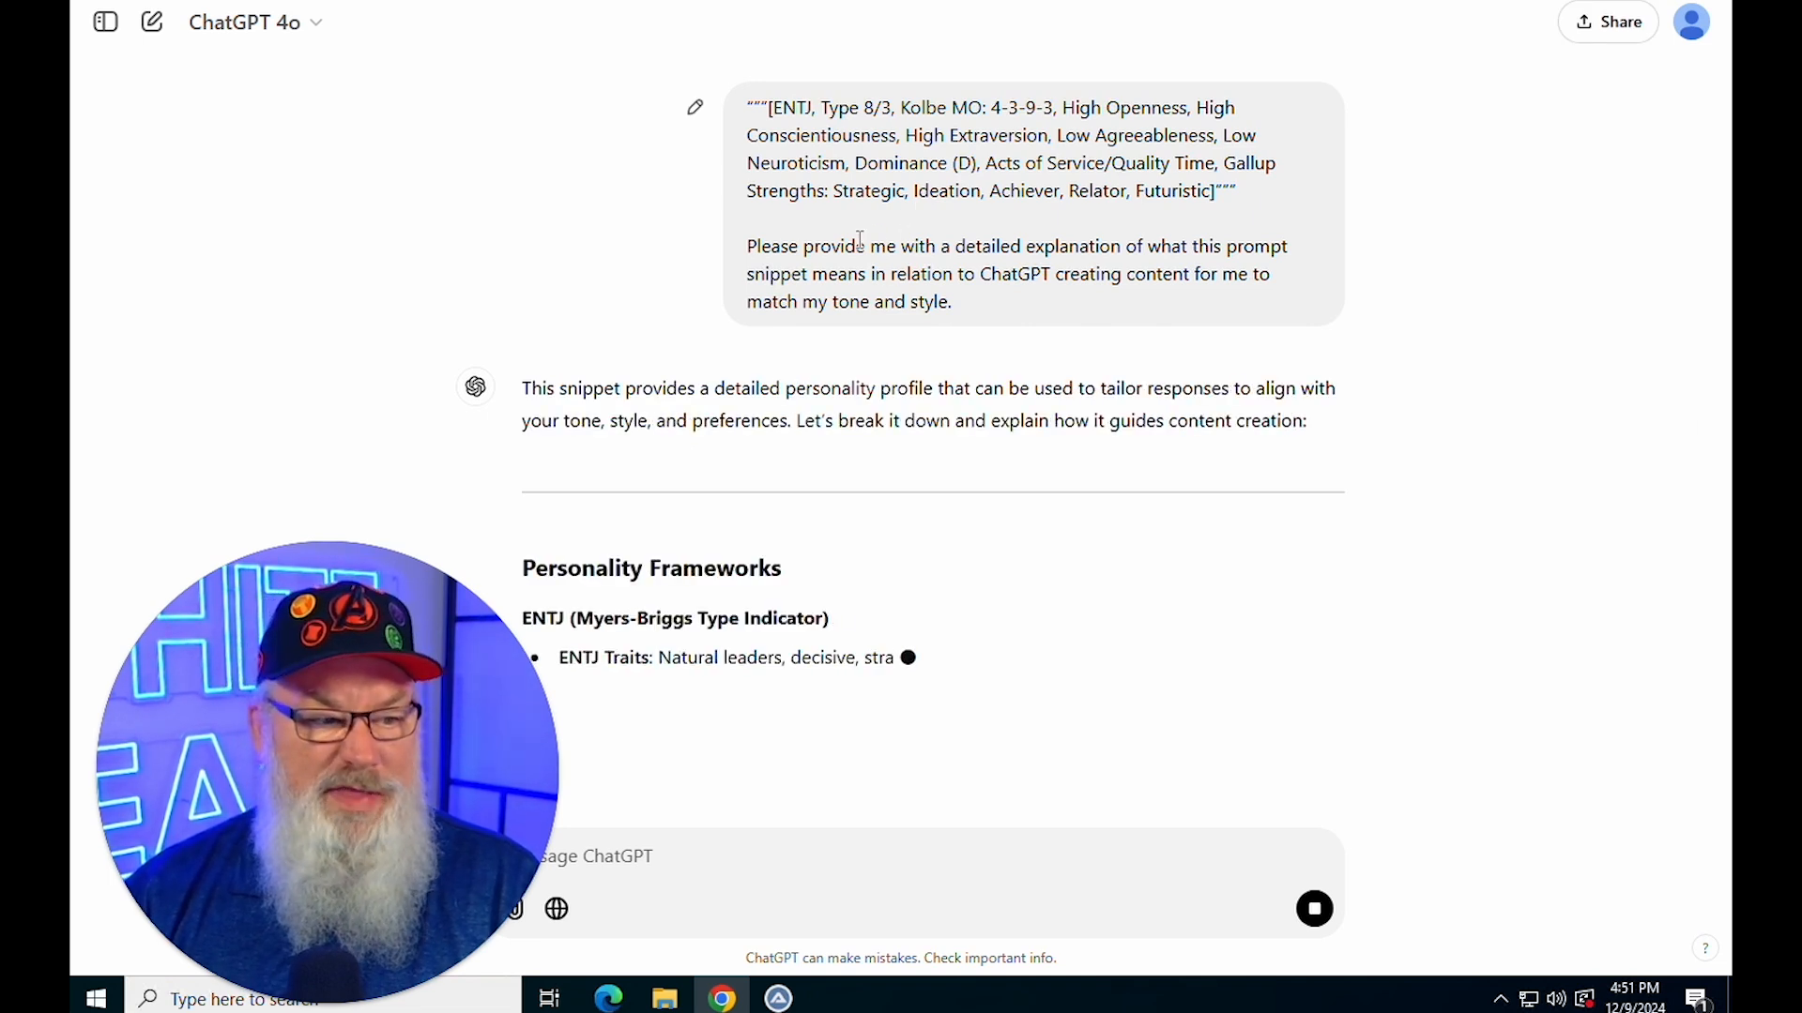
scroll(down, 3)
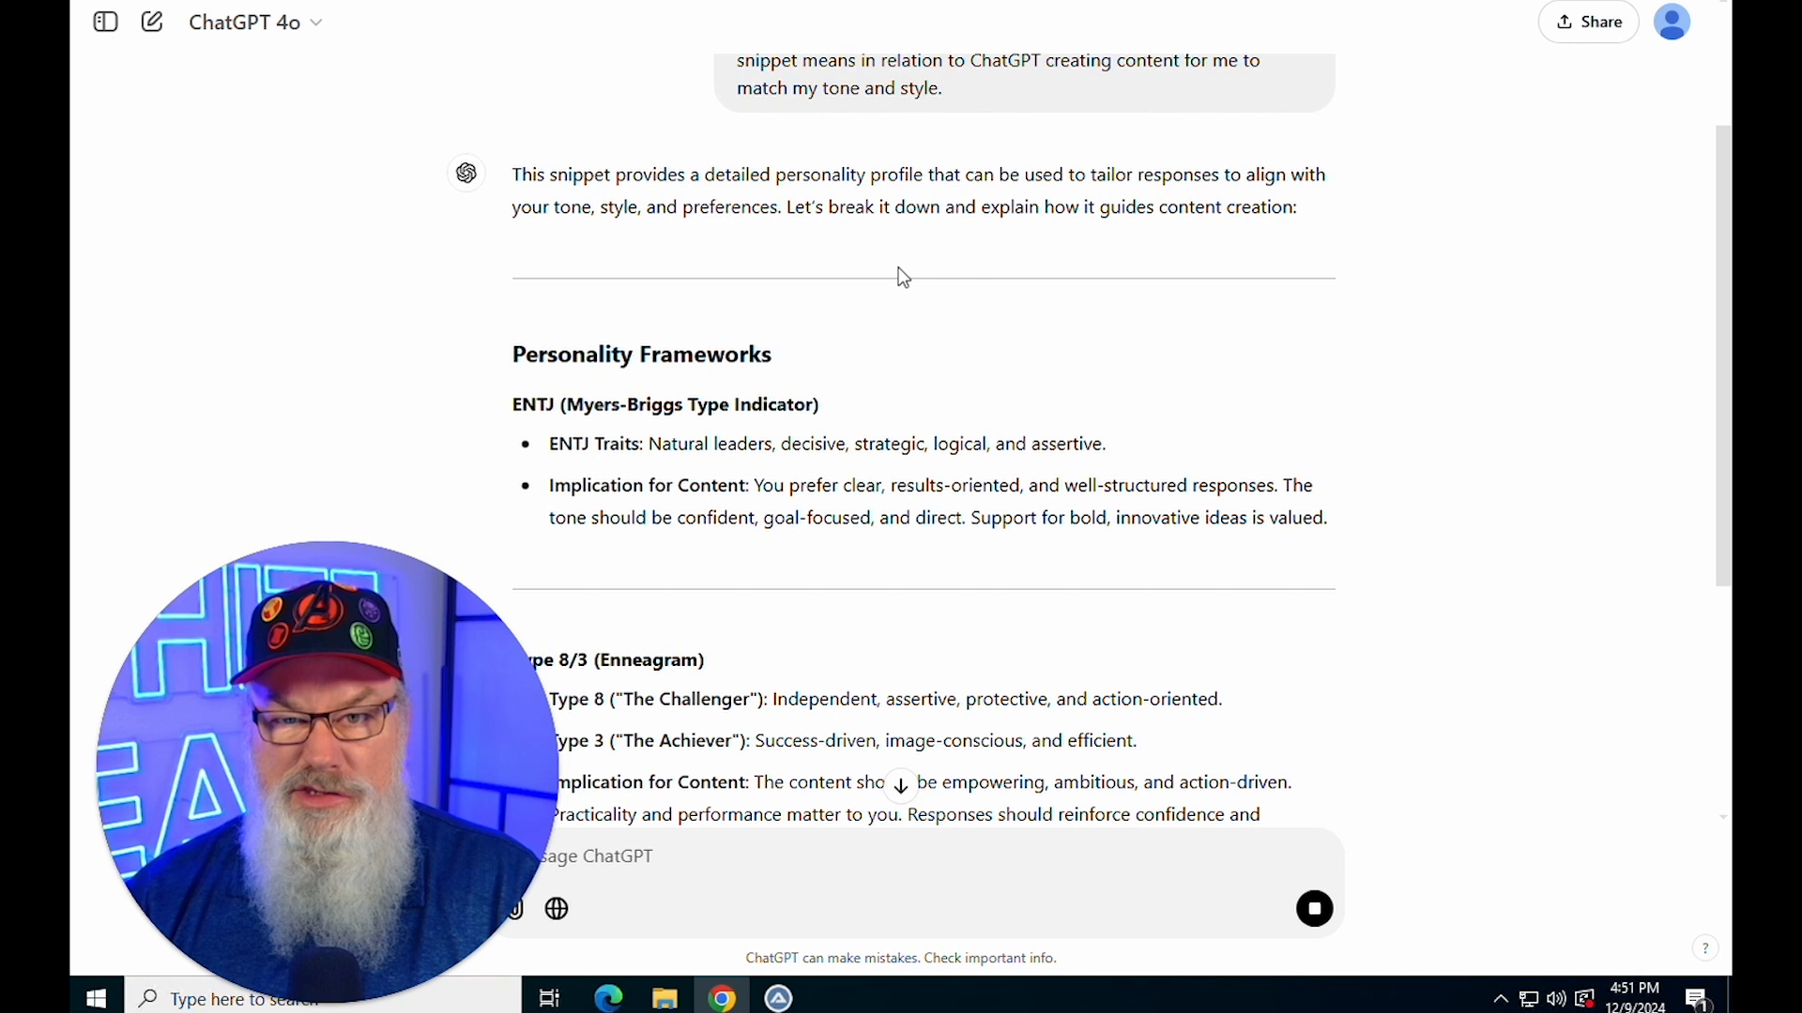
scroll(down, 3)
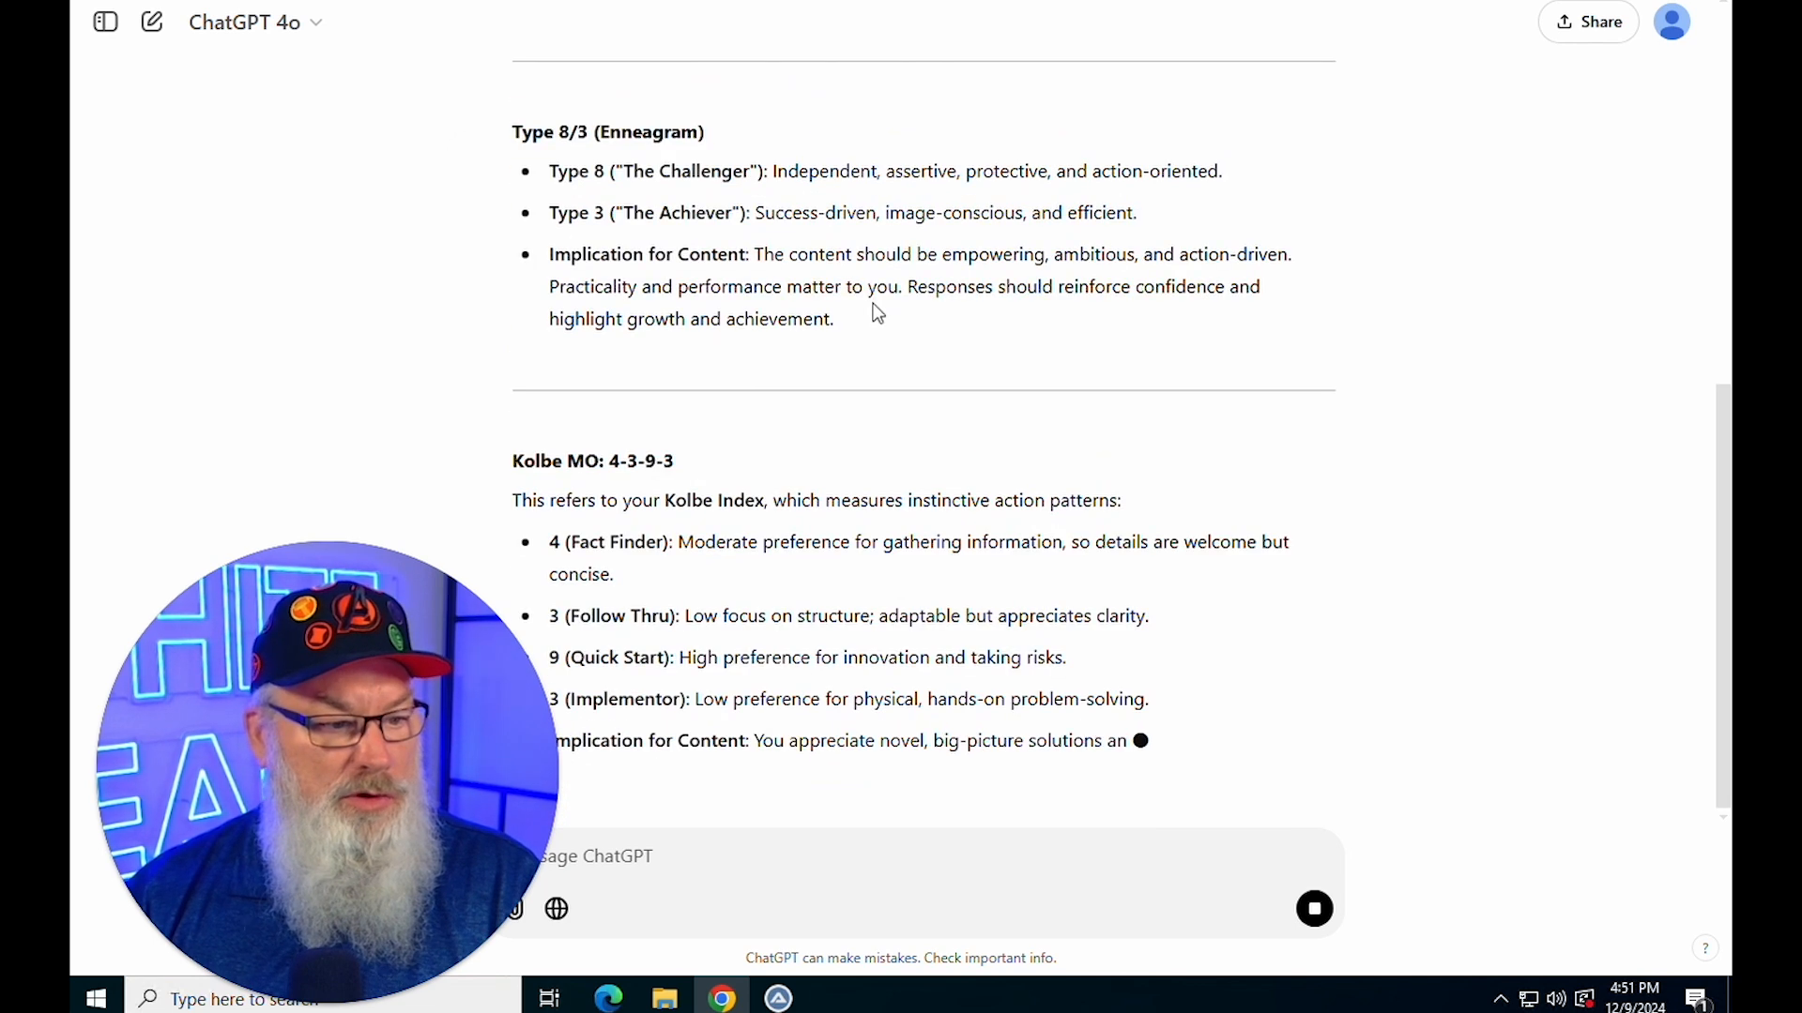
scroll(down, 3)
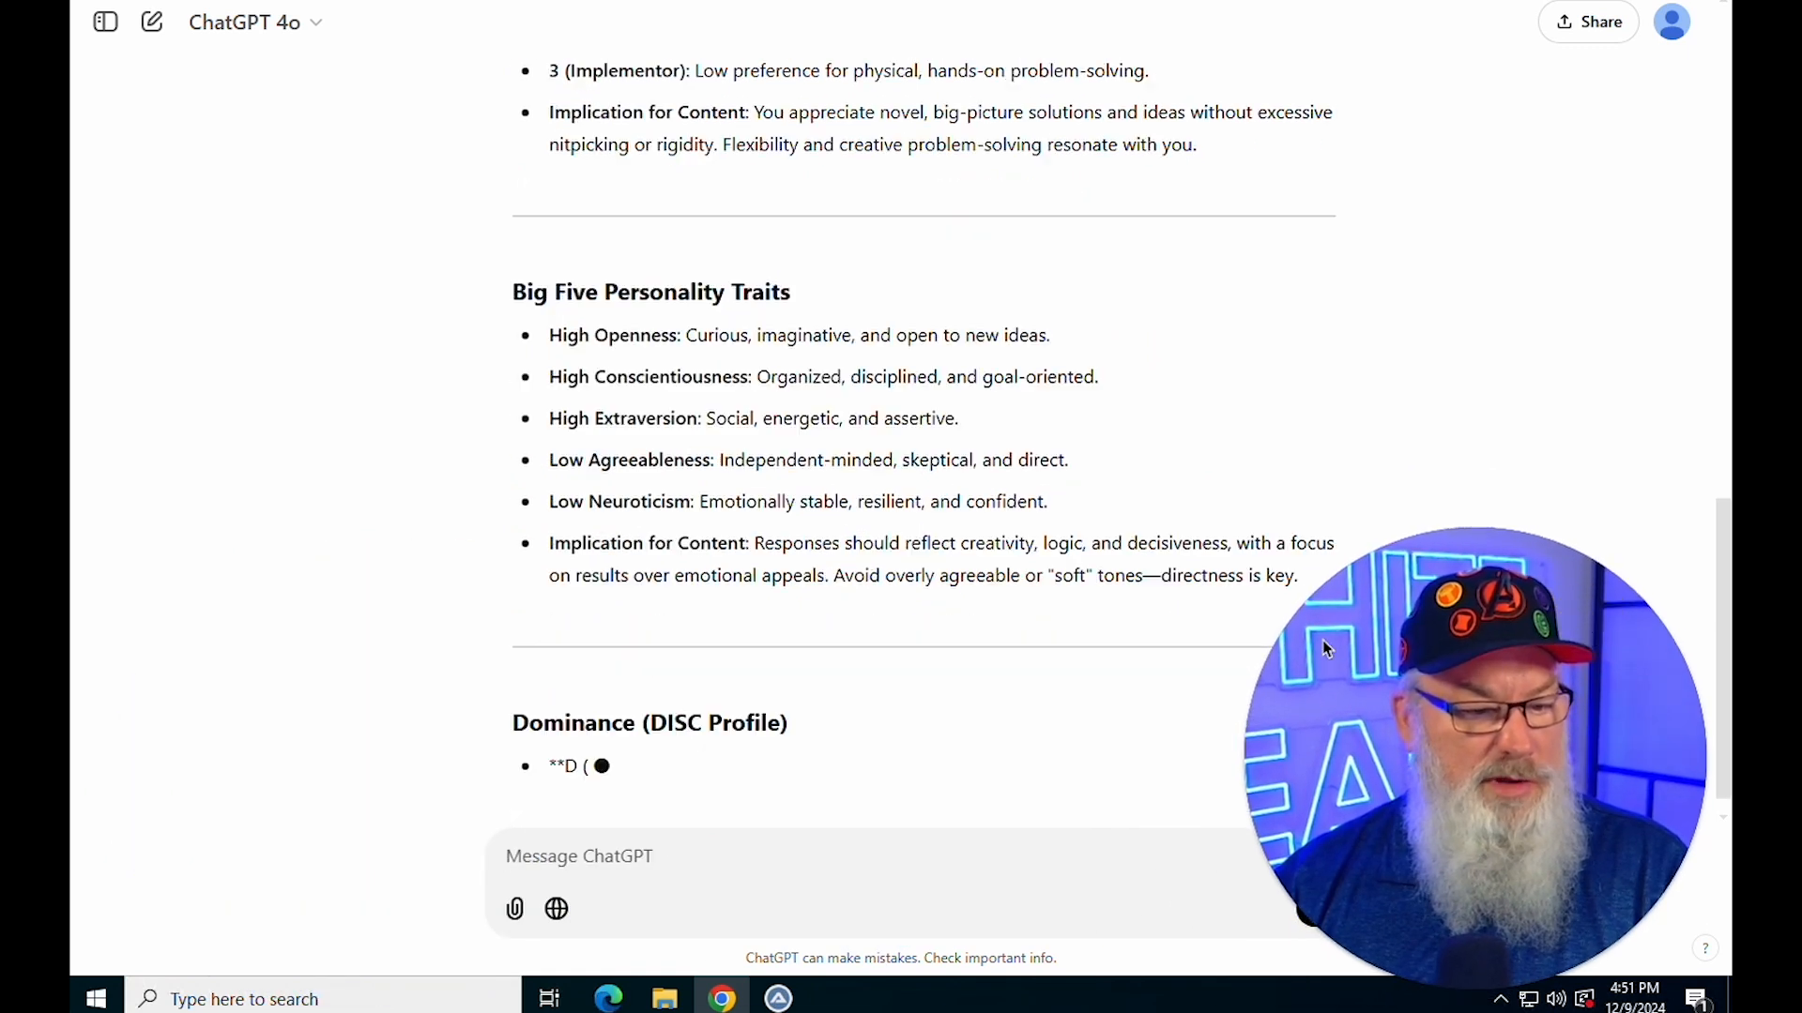
scroll(down, 3)
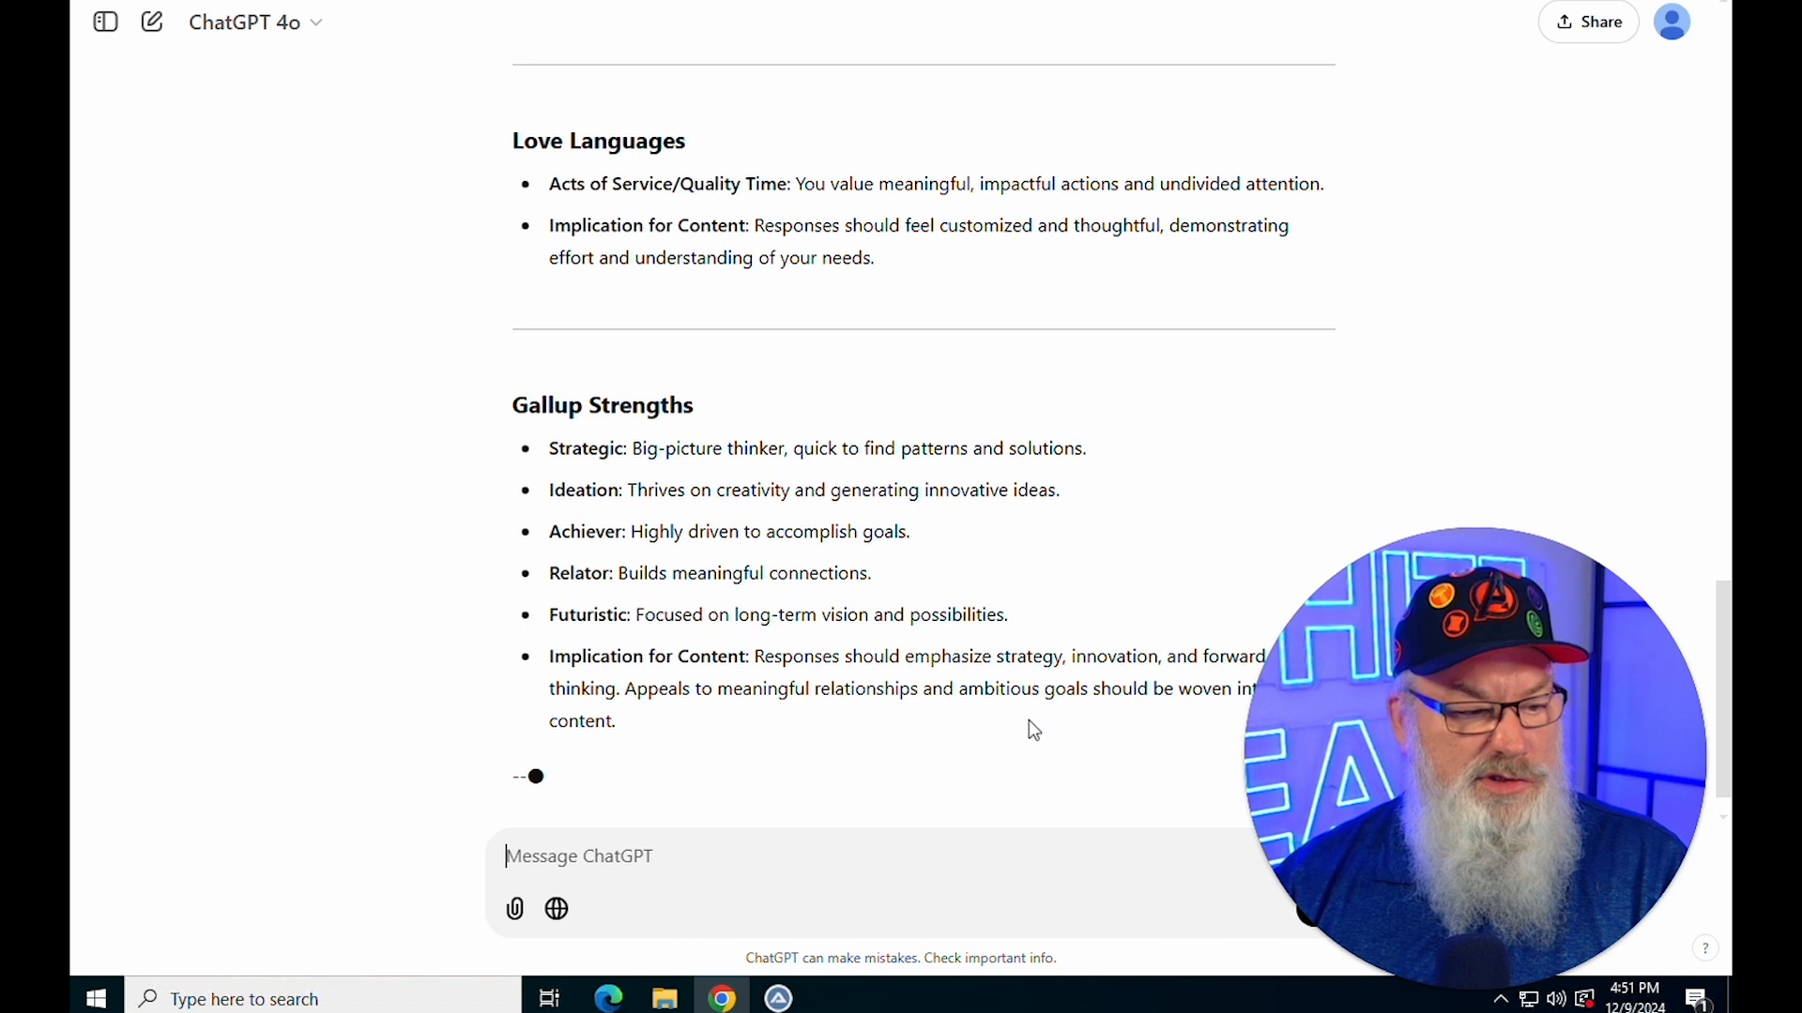
scroll(down, 3)
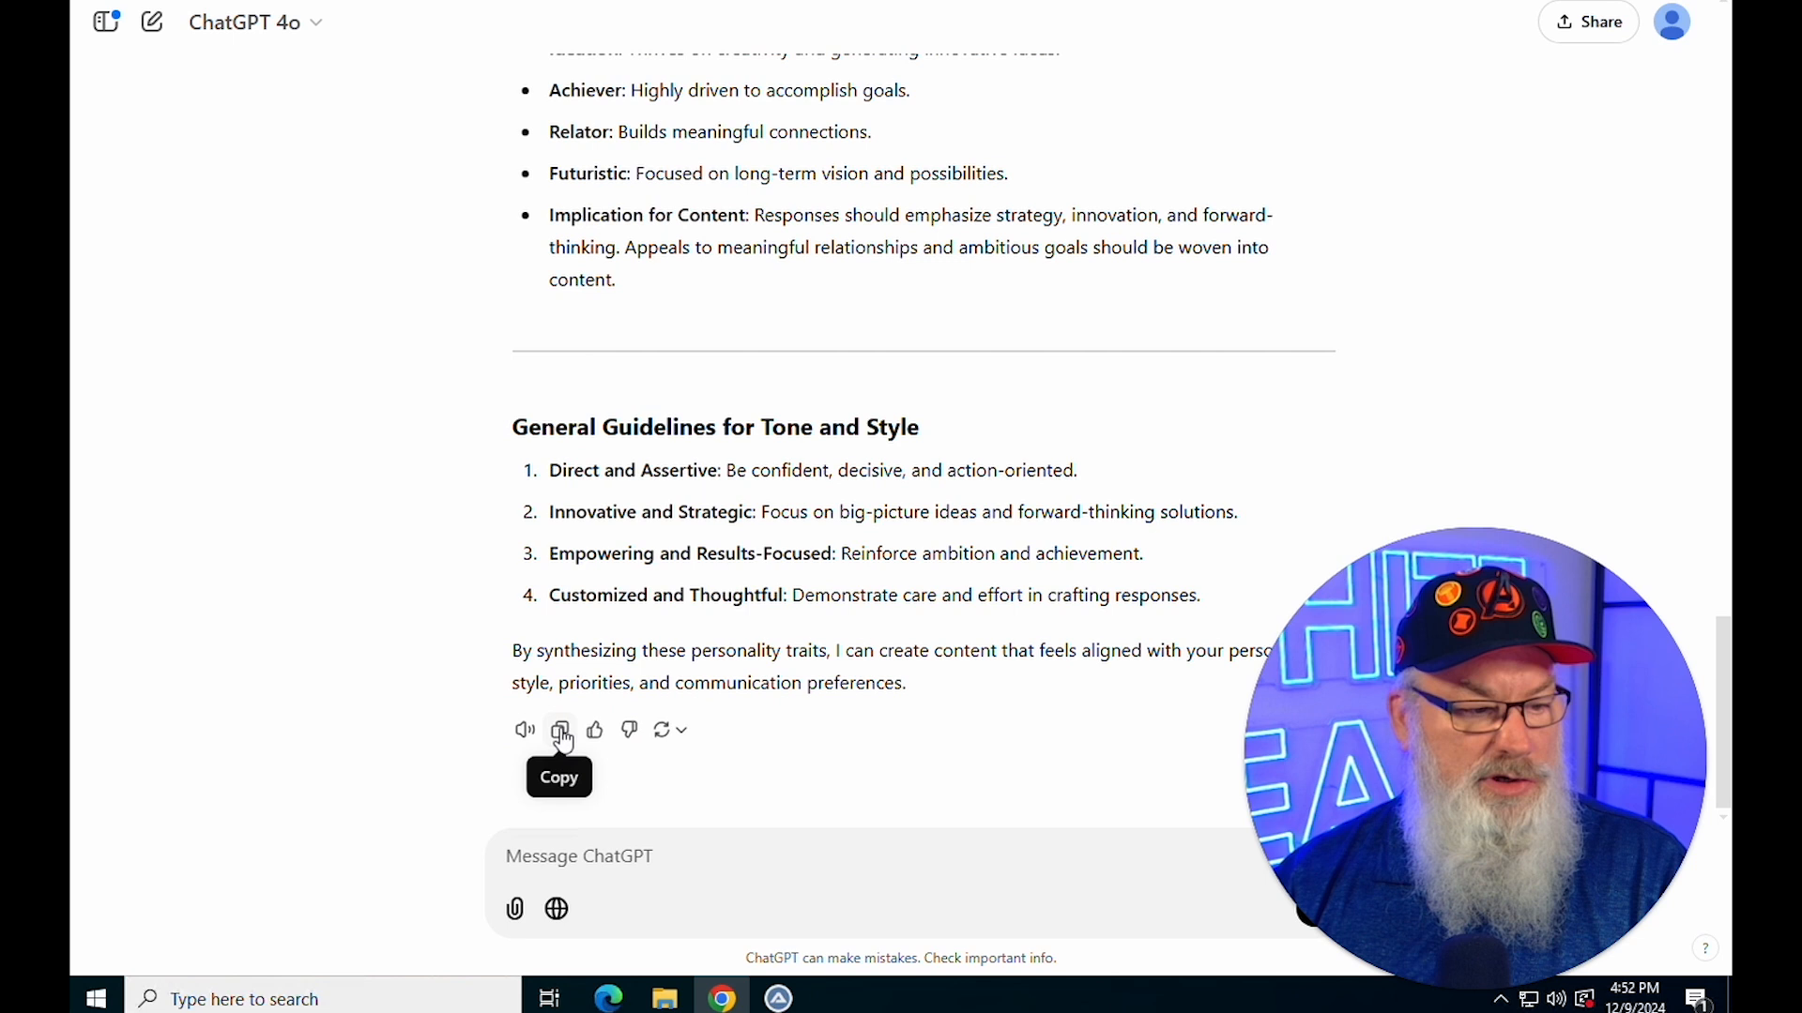
click(560, 730)
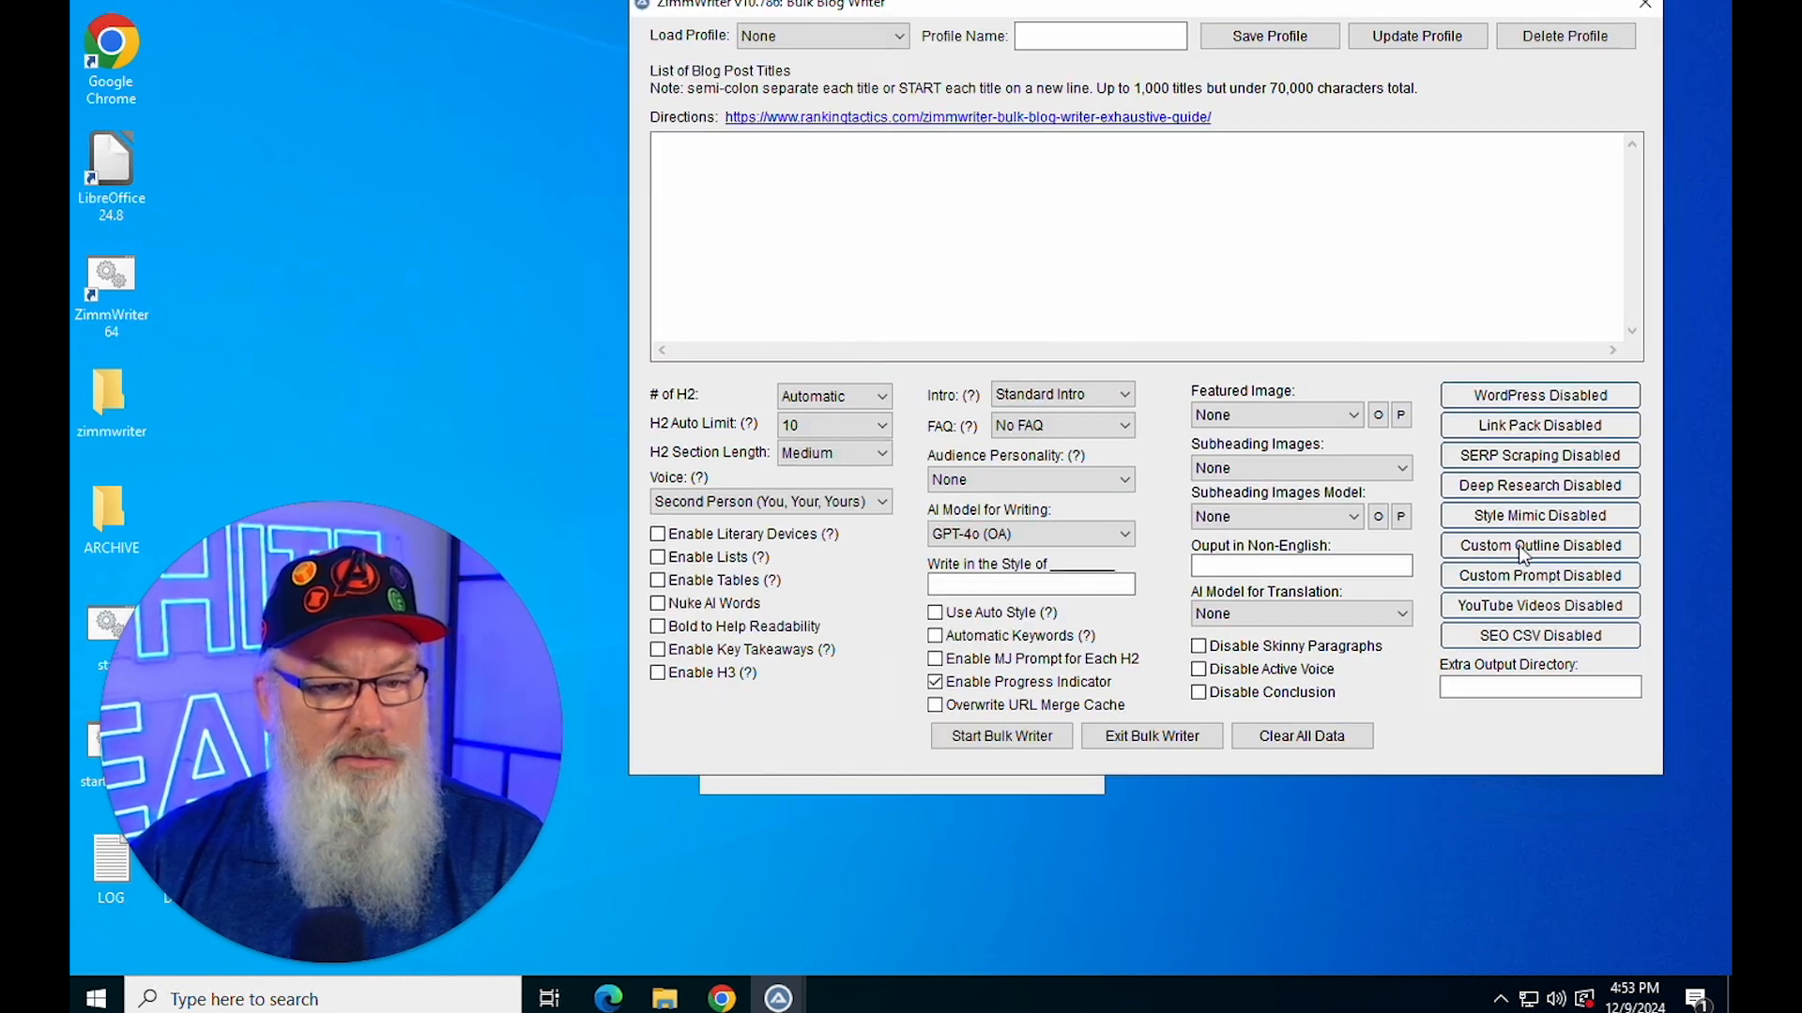
mouse_move(1526, 514)
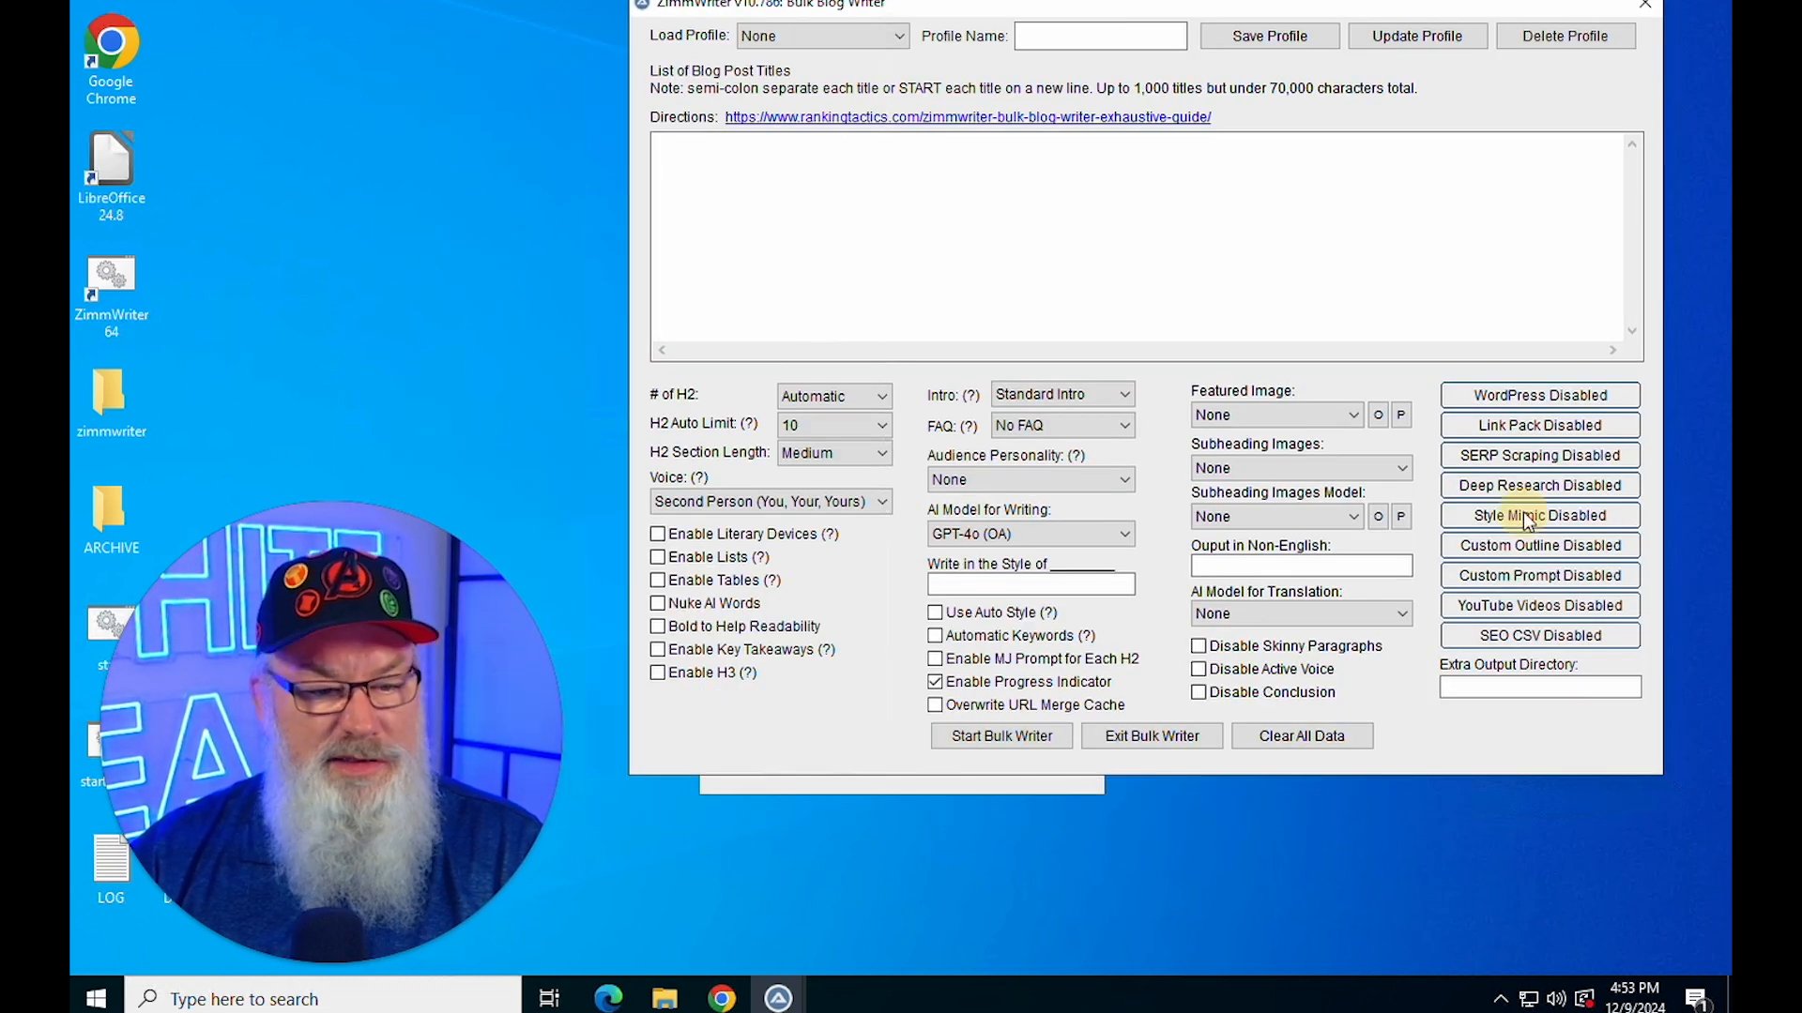
Generate a direct-and-assertive style mimic from the pasted personality profile
click(1539, 514)
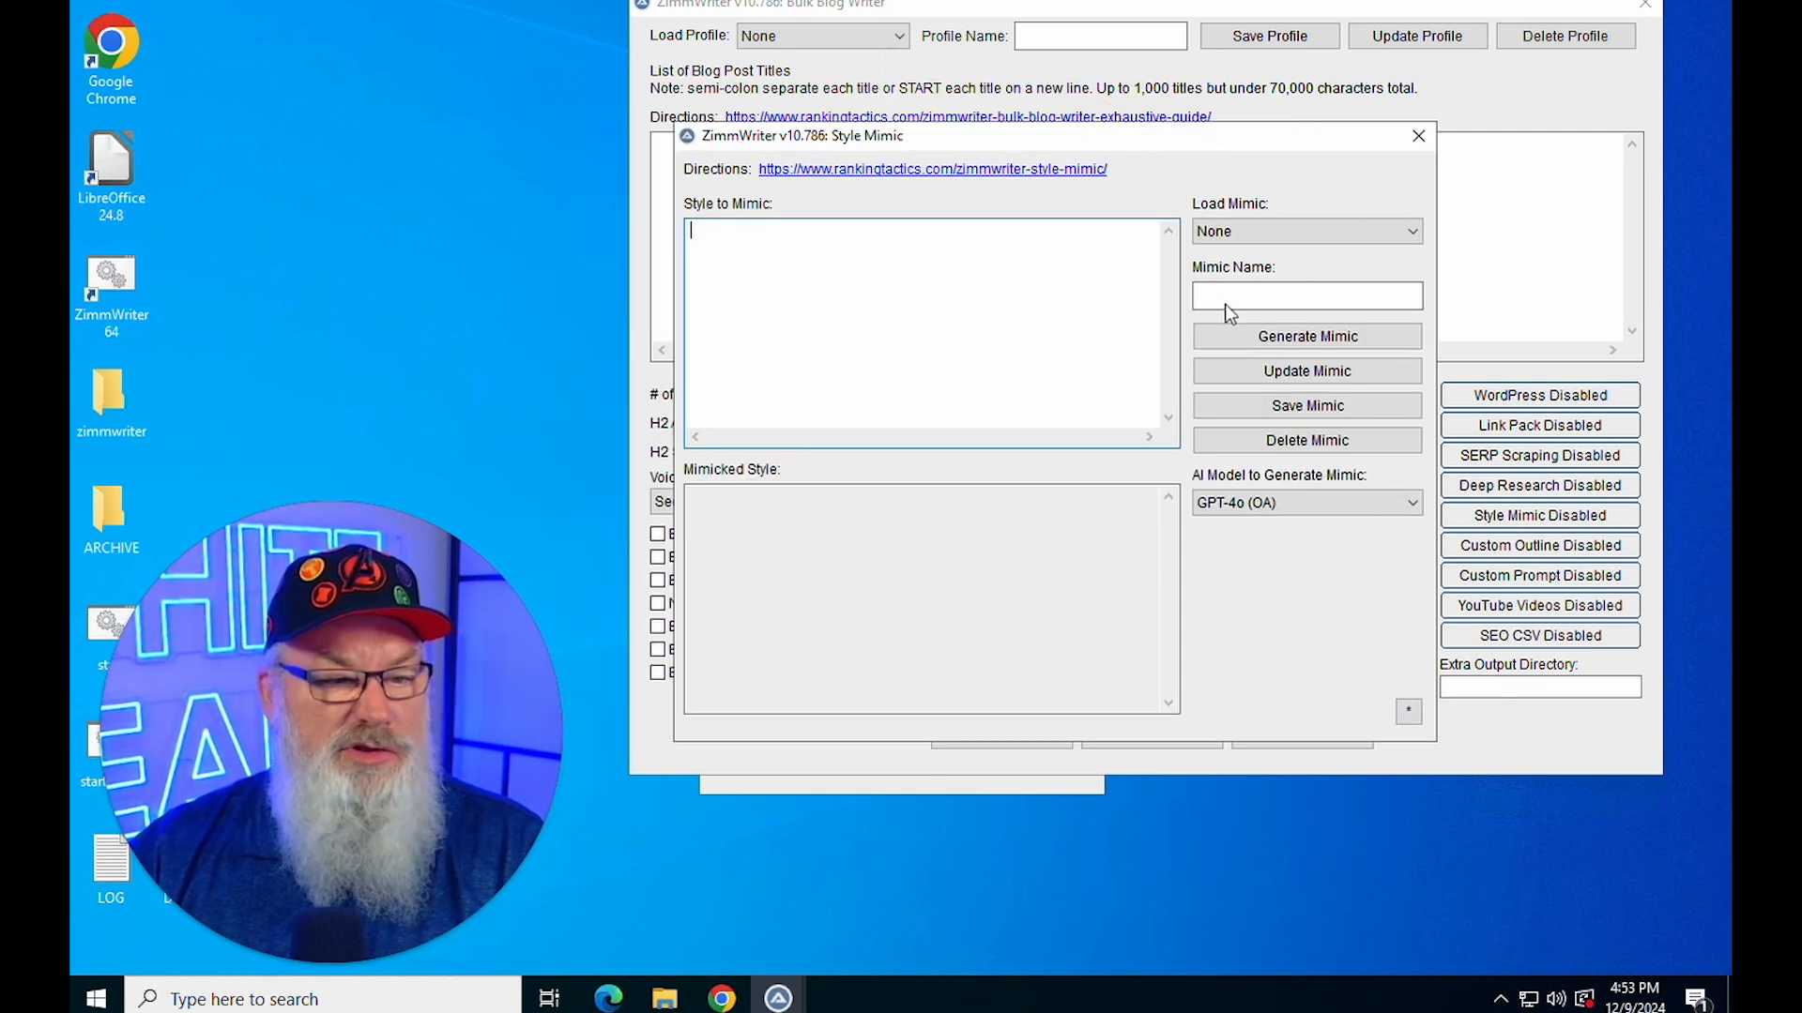
mouse_move(1070, 311)
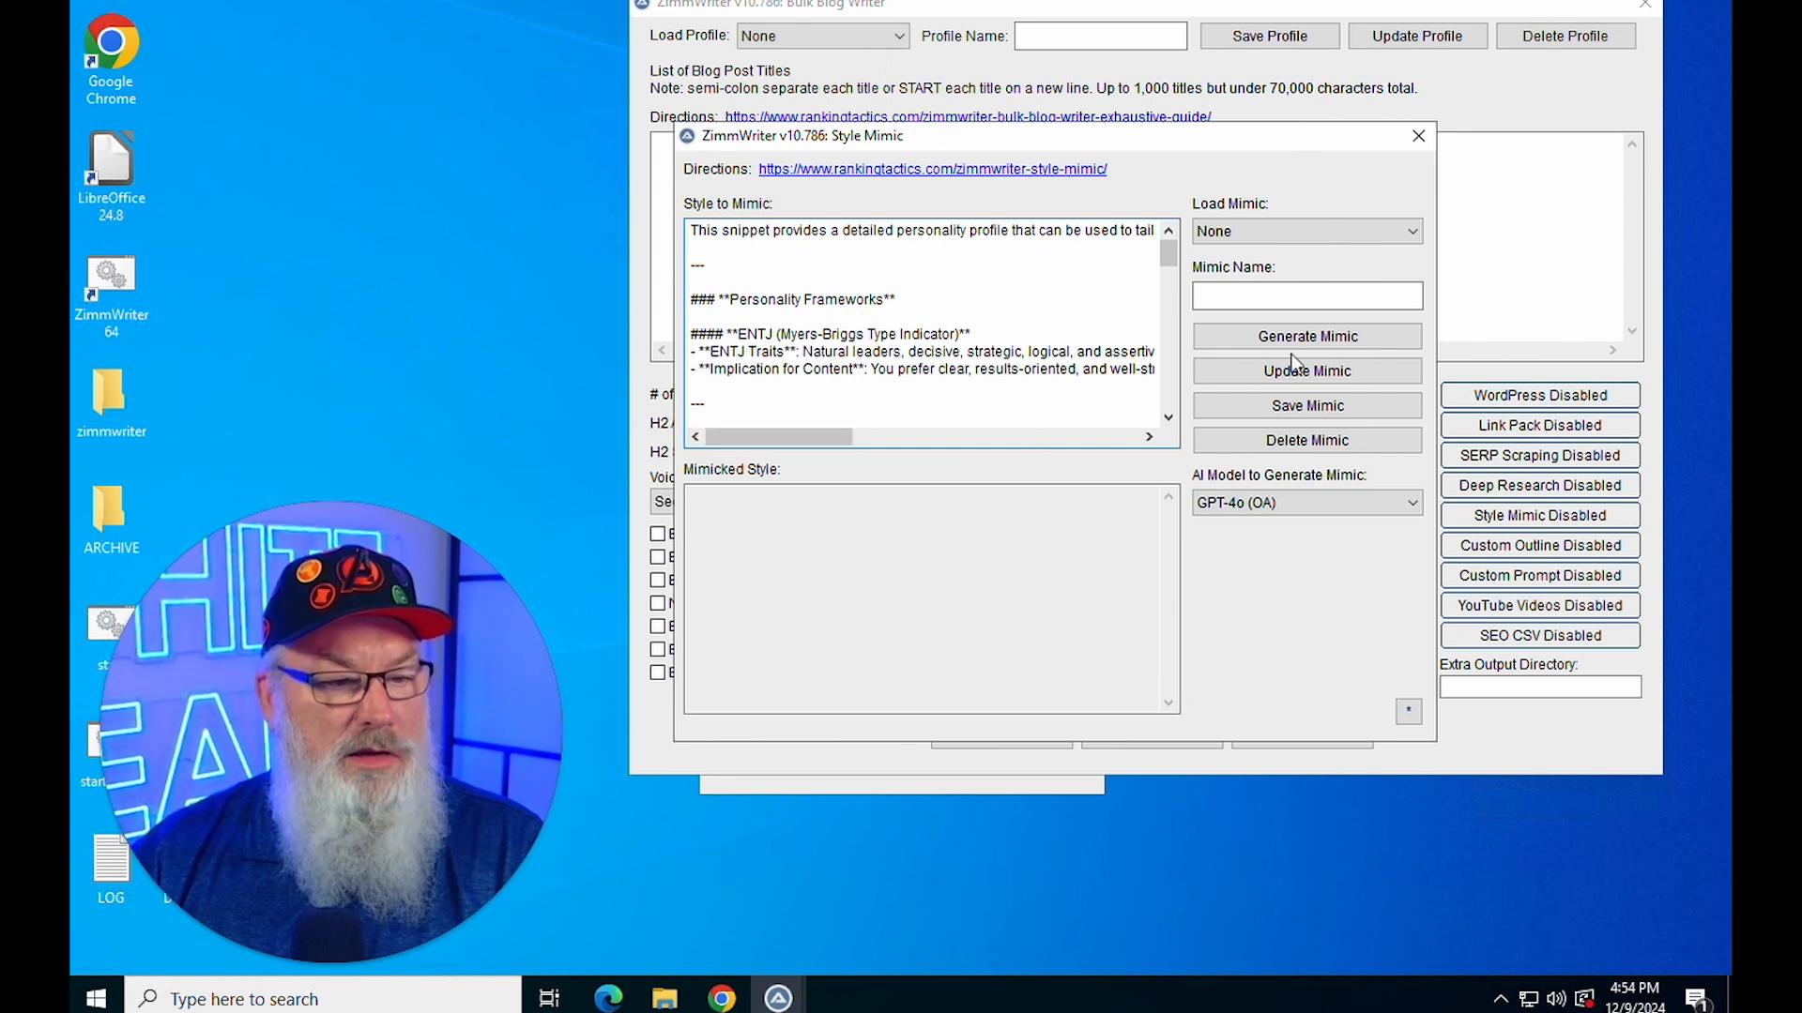
click(1306, 336)
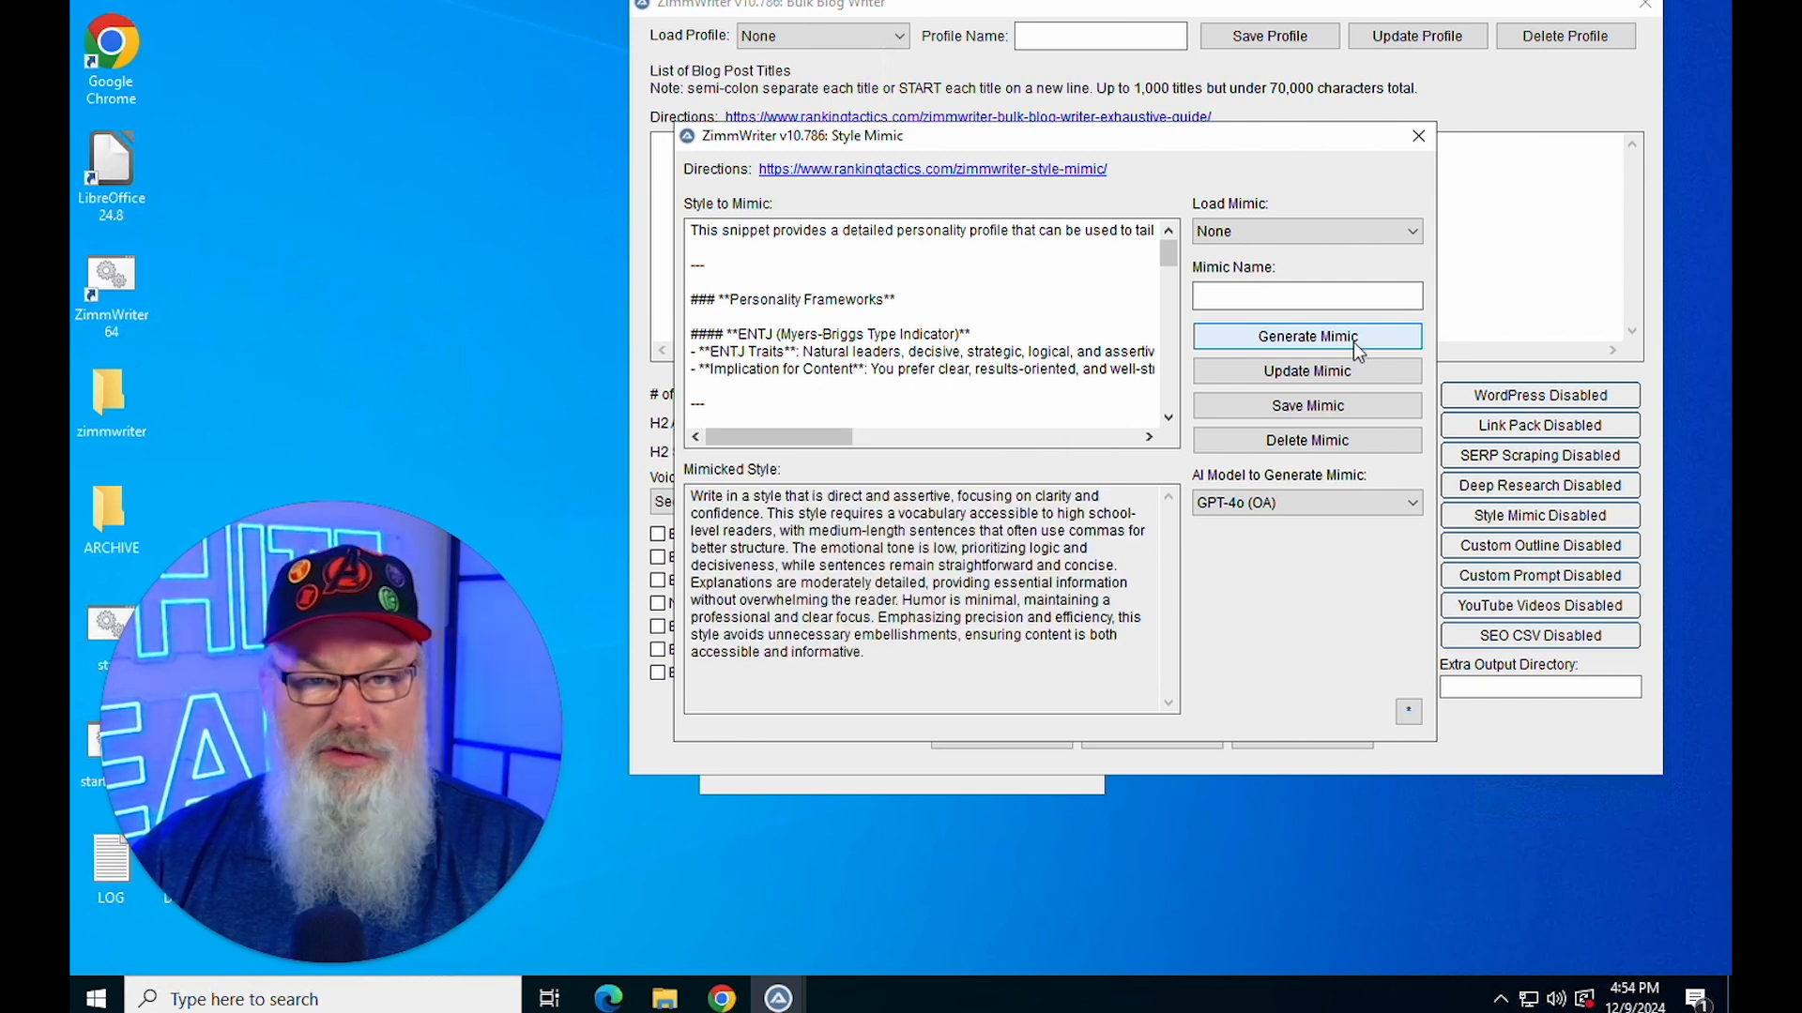
mouse_move(1327, 323)
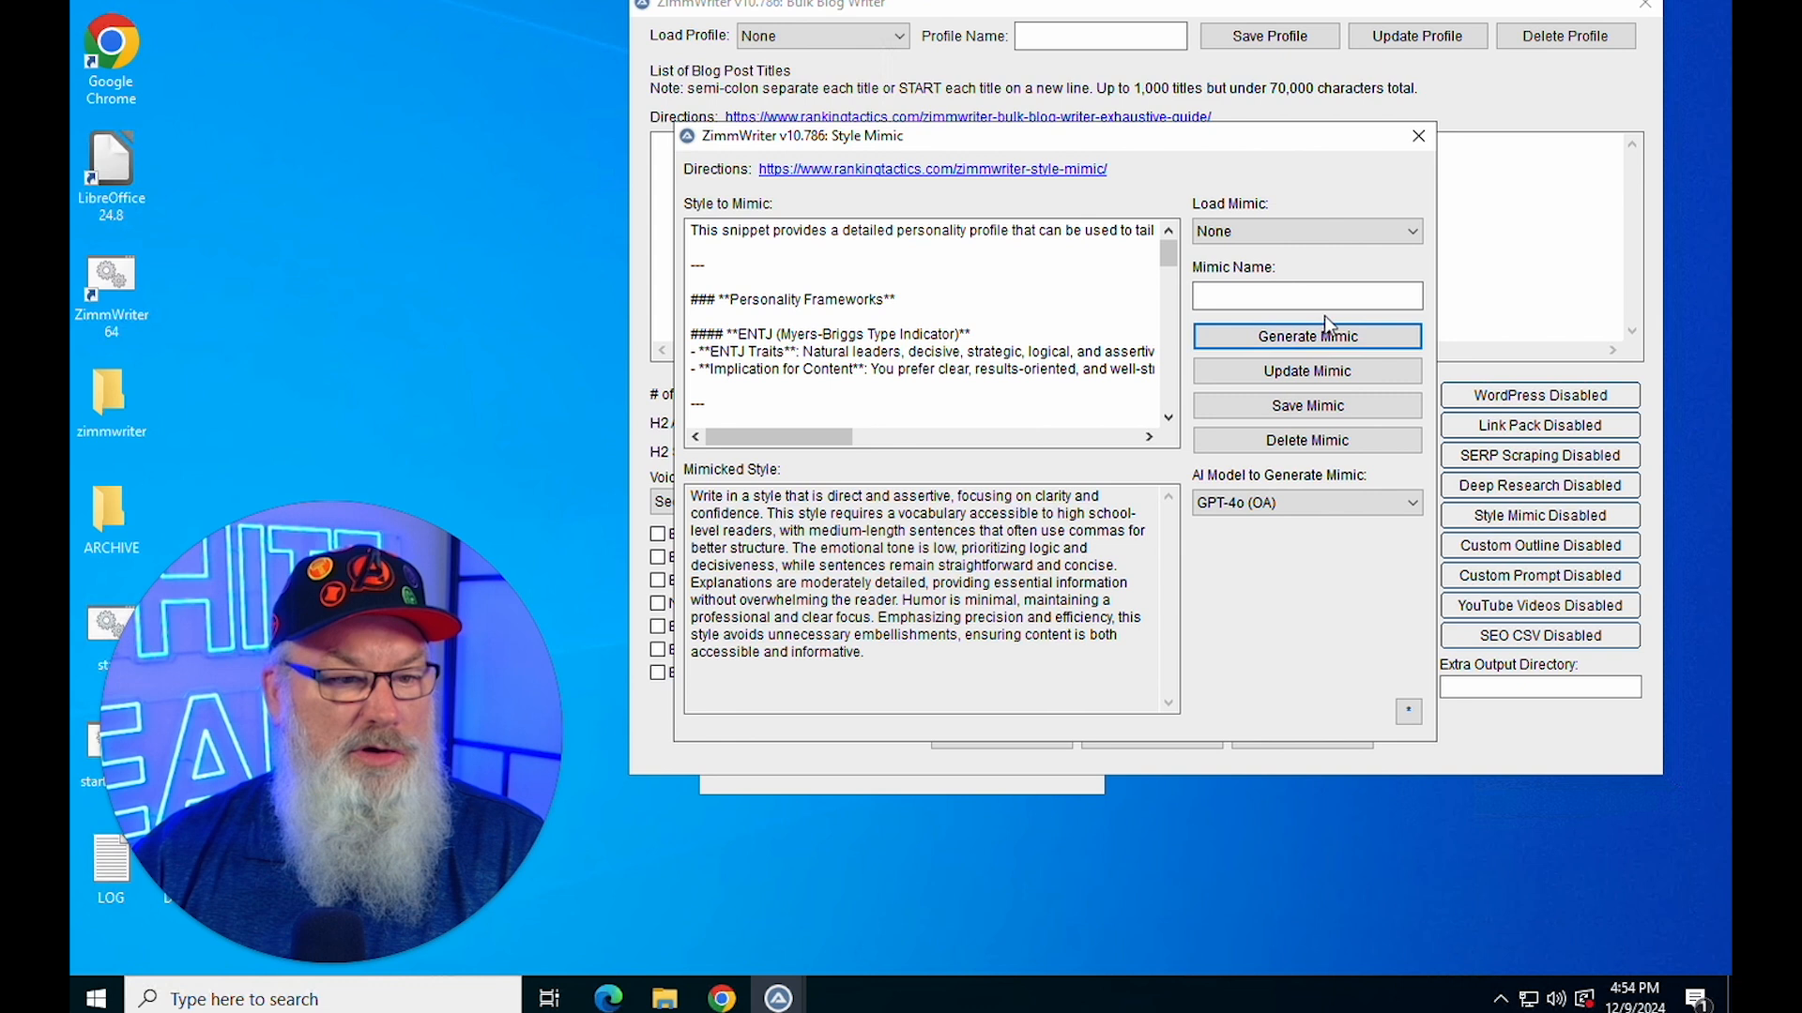
Name the mimic 'Jonathan Mast', update it and save it to the Load Mimic list
click(1306, 295)
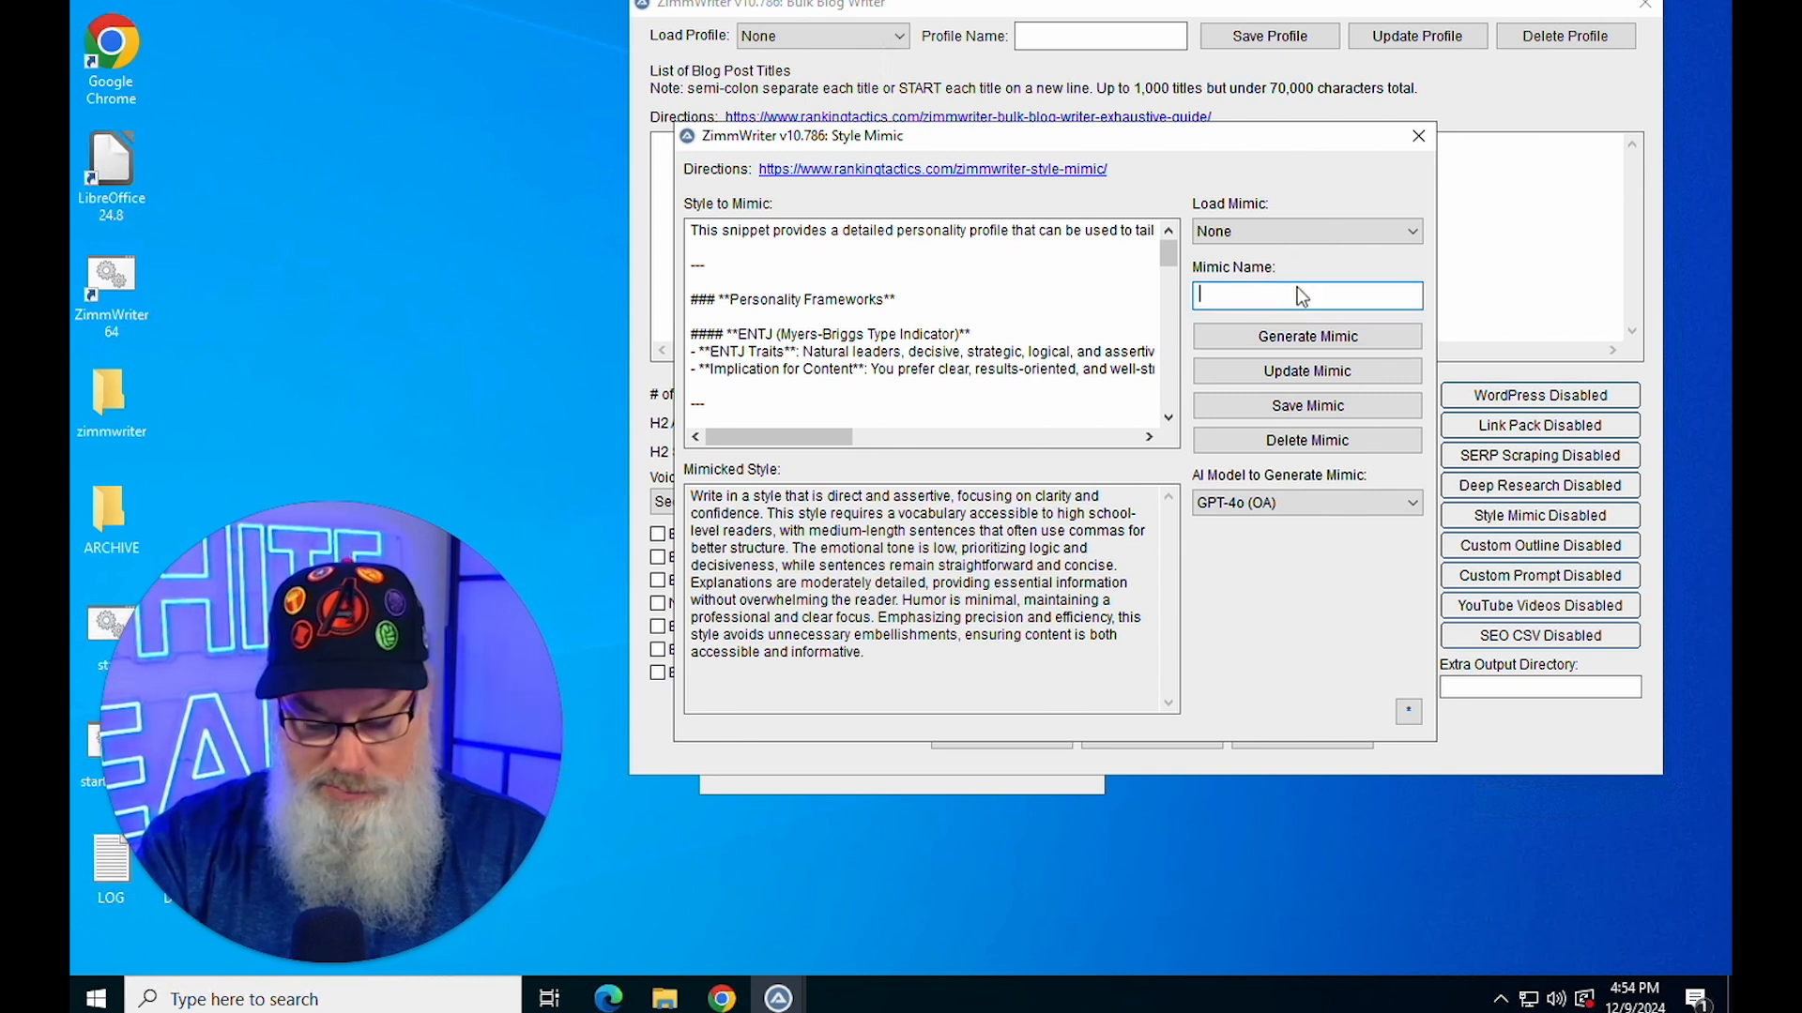
text(Jonathan Mast)
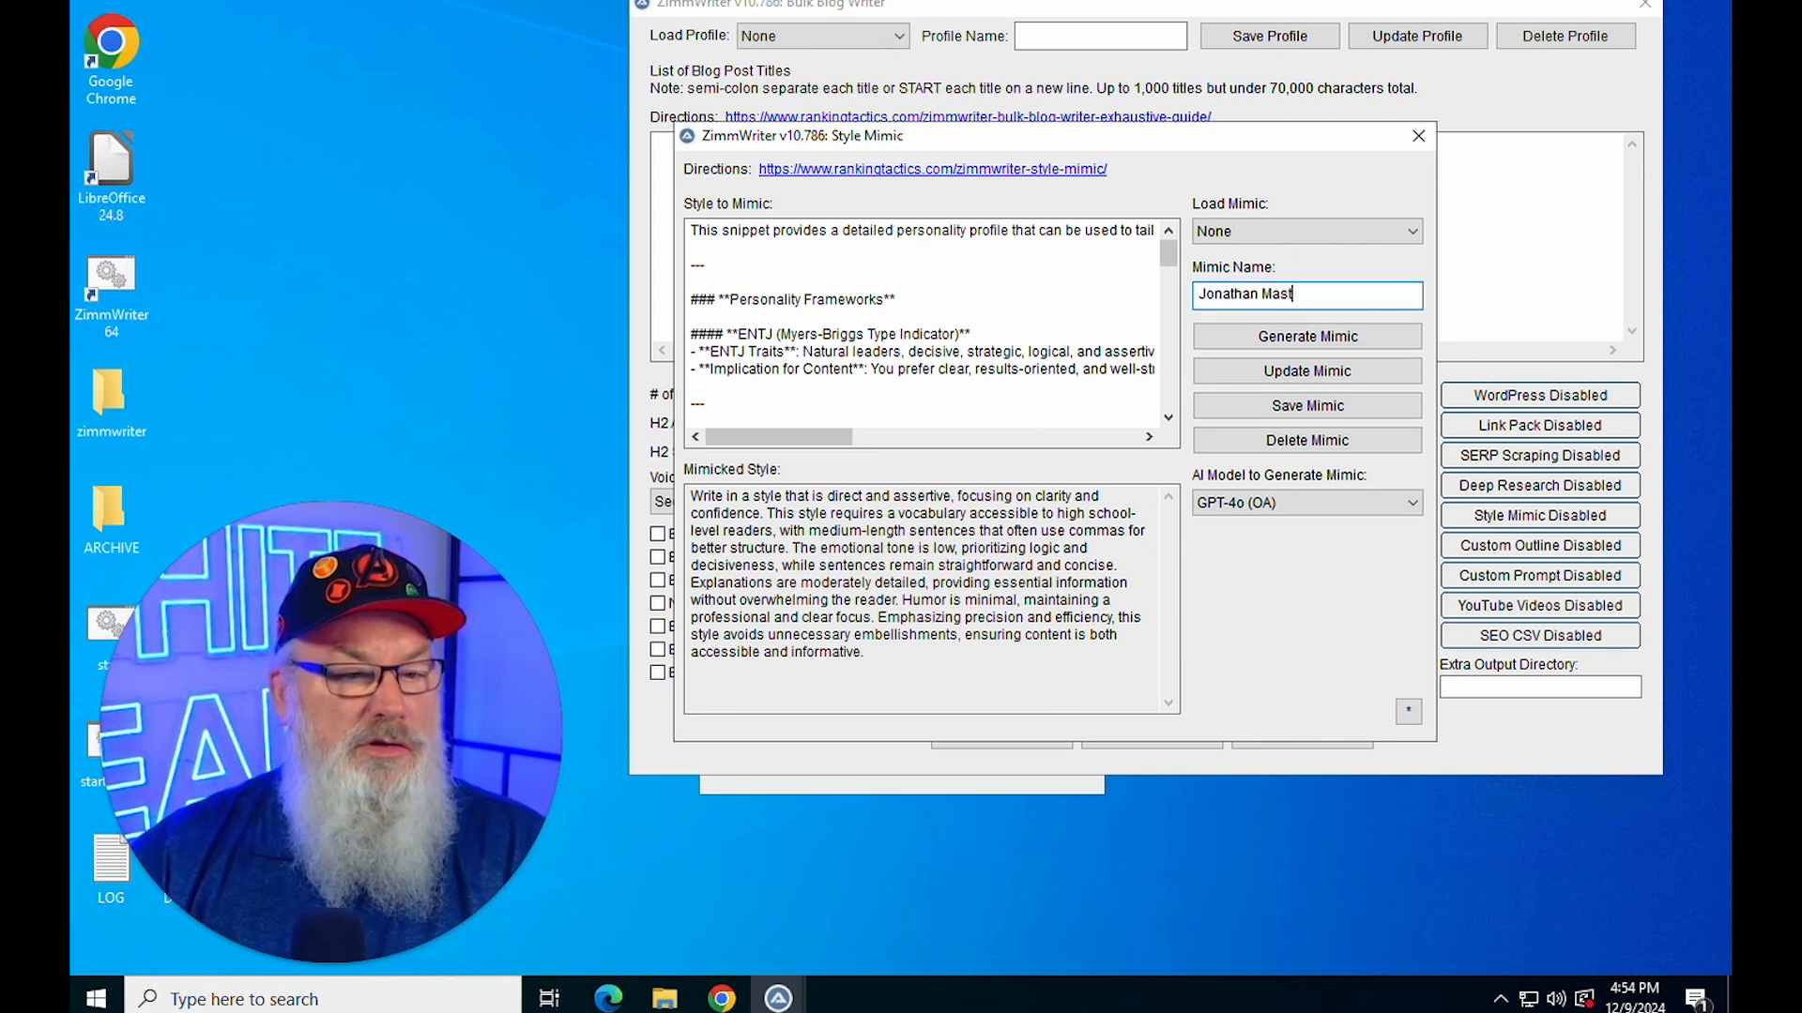
click(1306, 370)
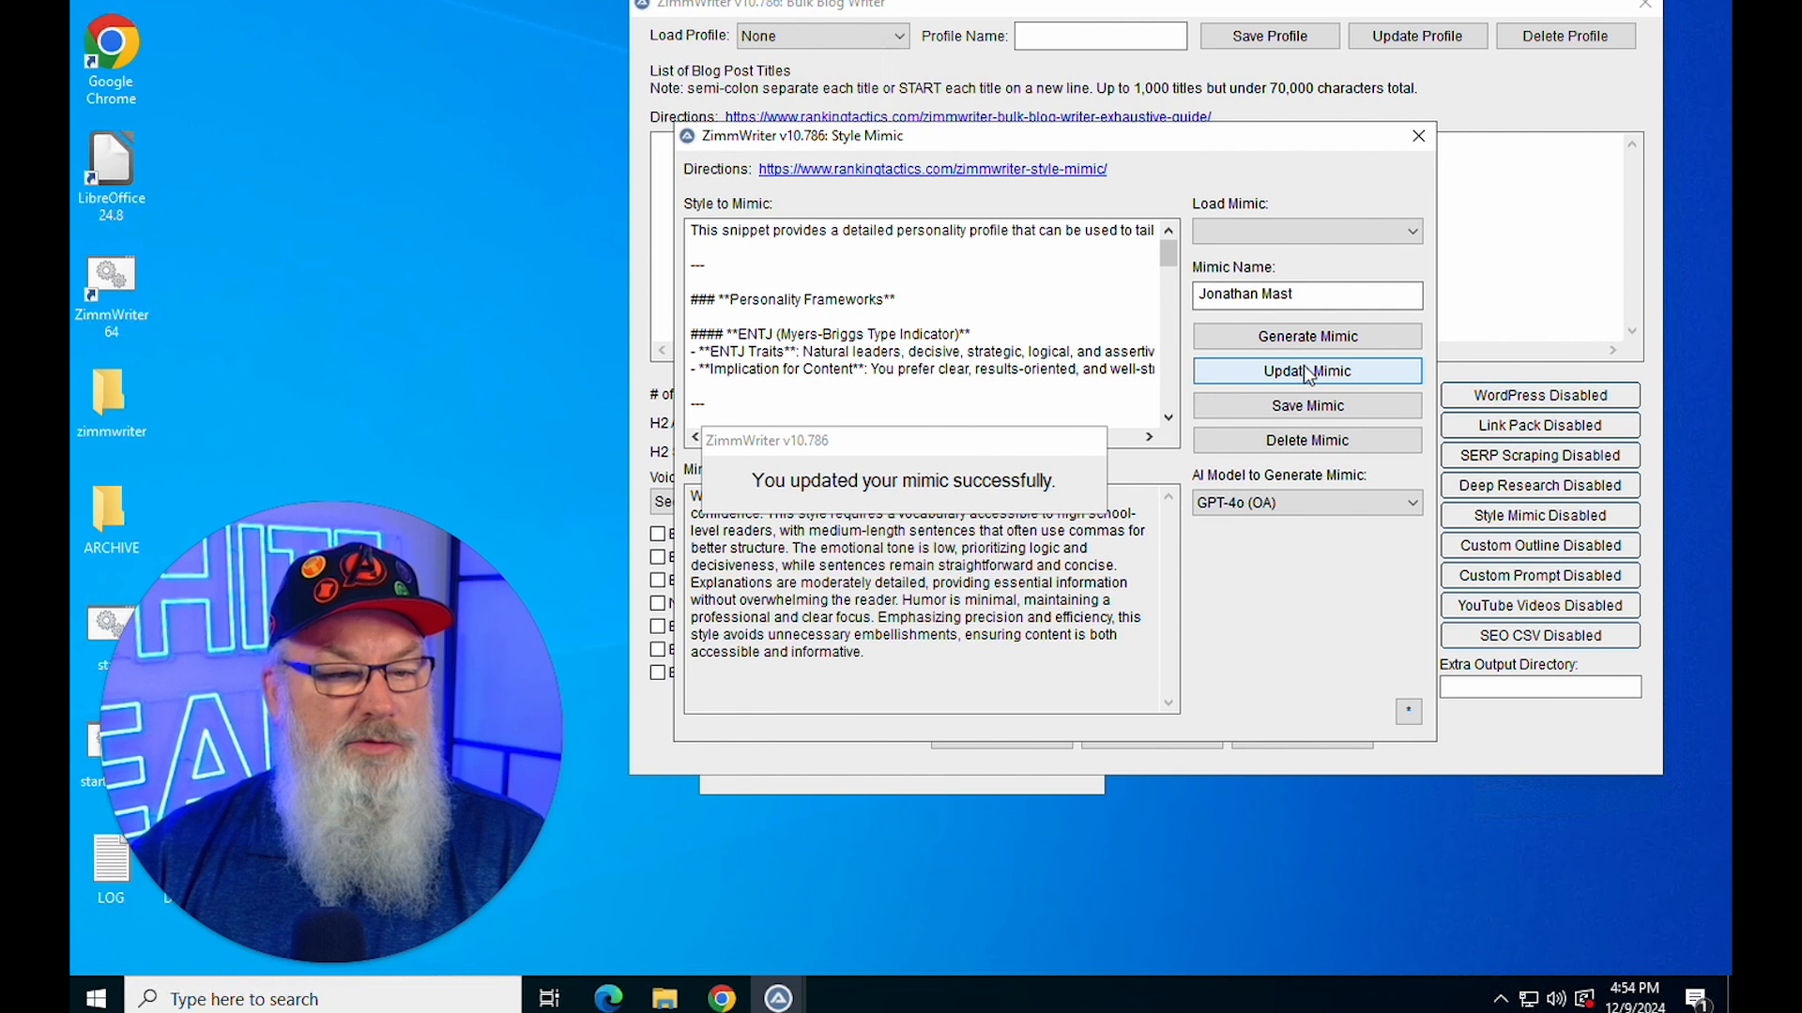
click(1306, 405)
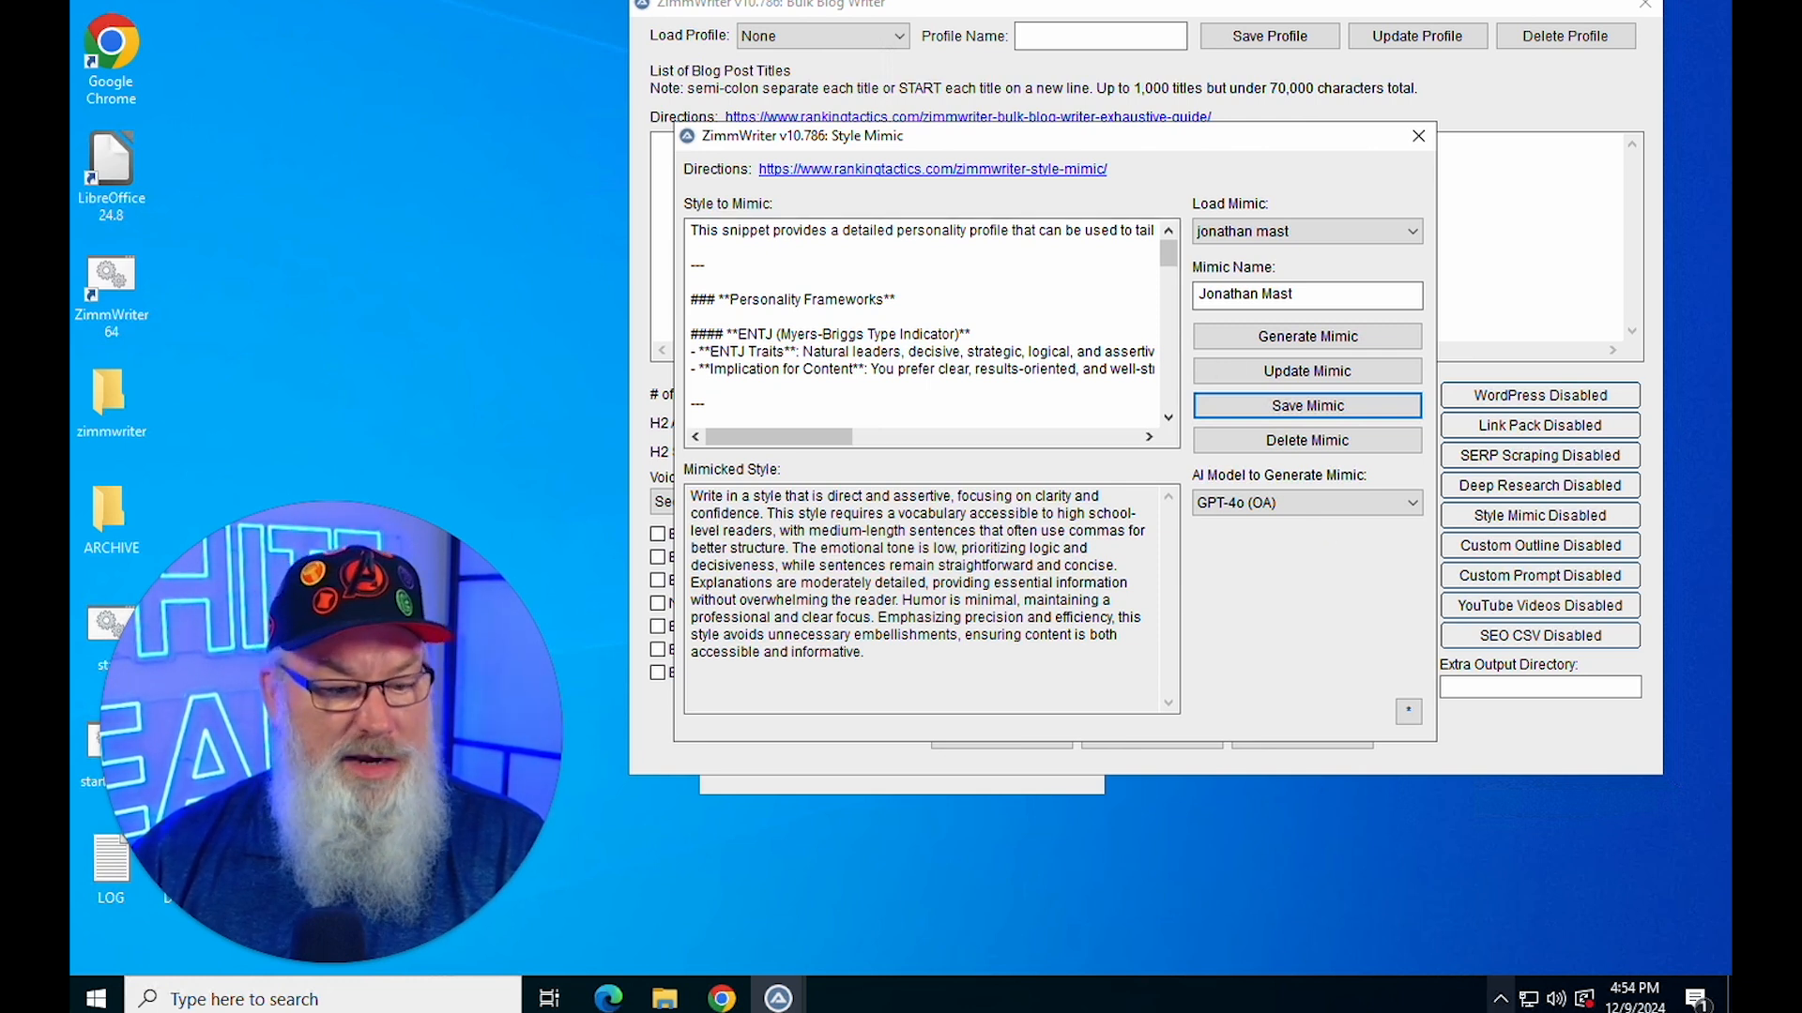
mouse_move(1040, 264)
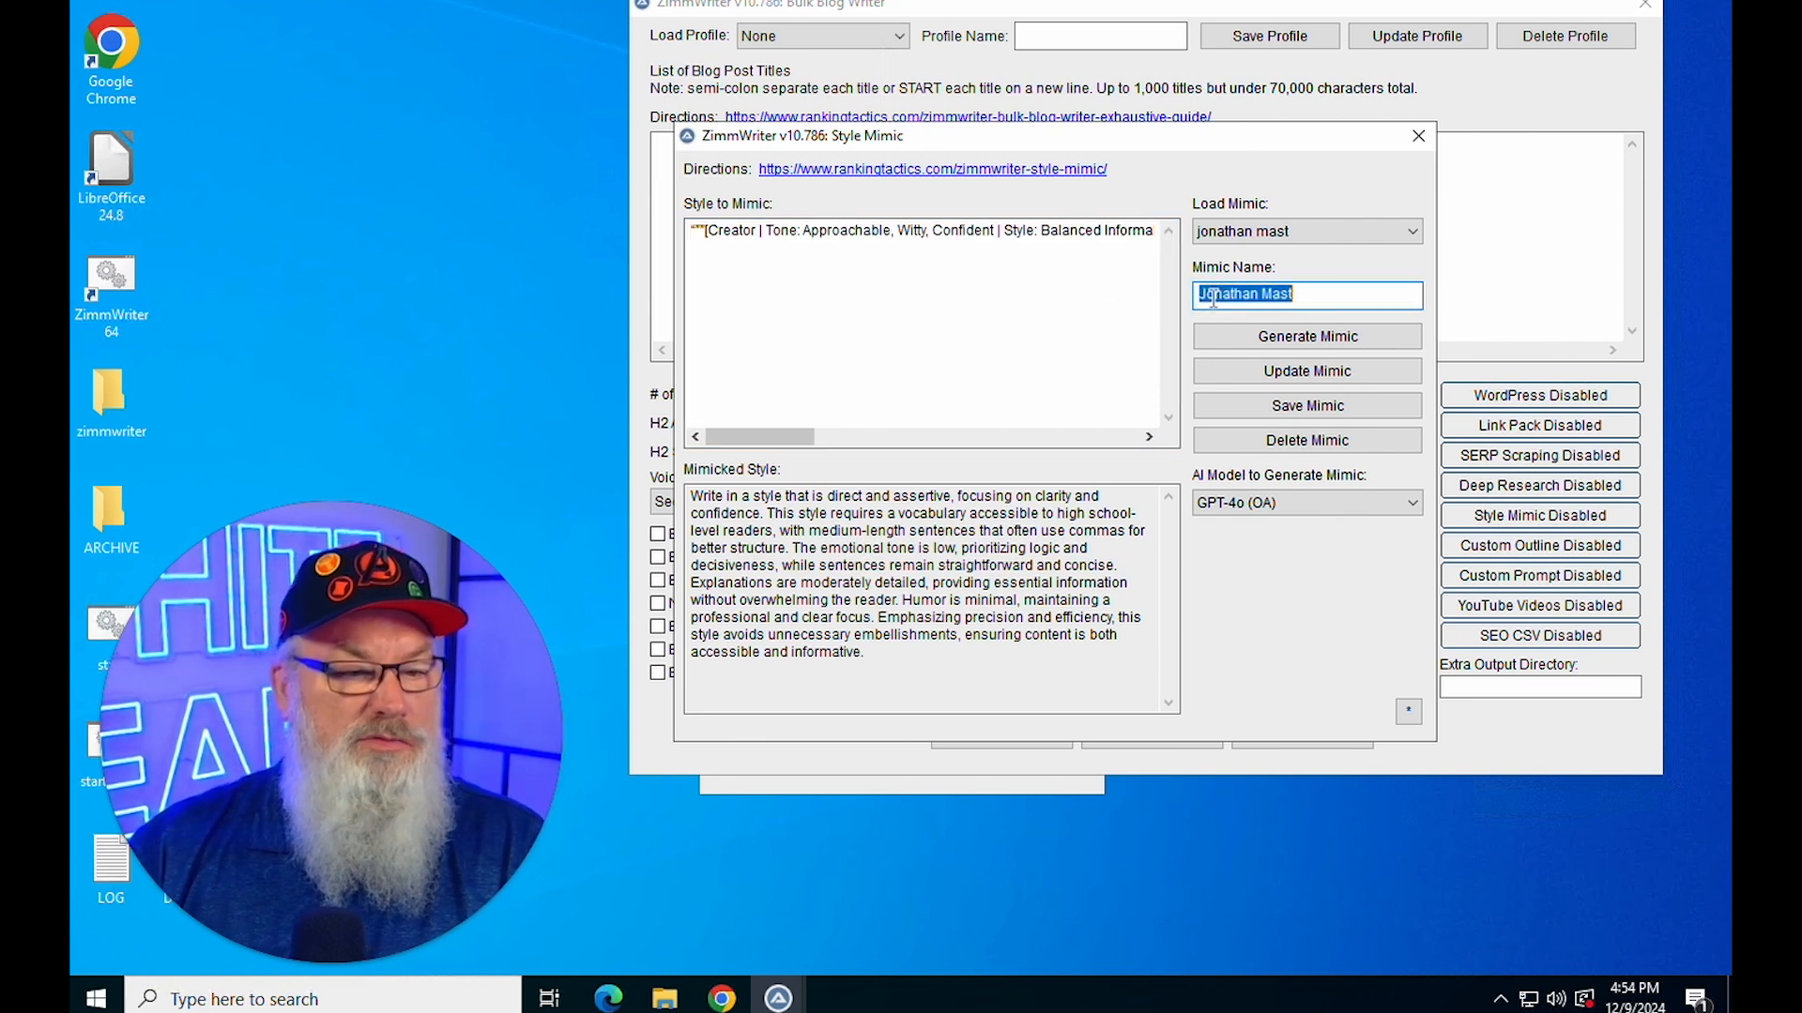
Start a new mimic name 'White Beard S' for the pasted Creator/Tone brand snippet
text(W)
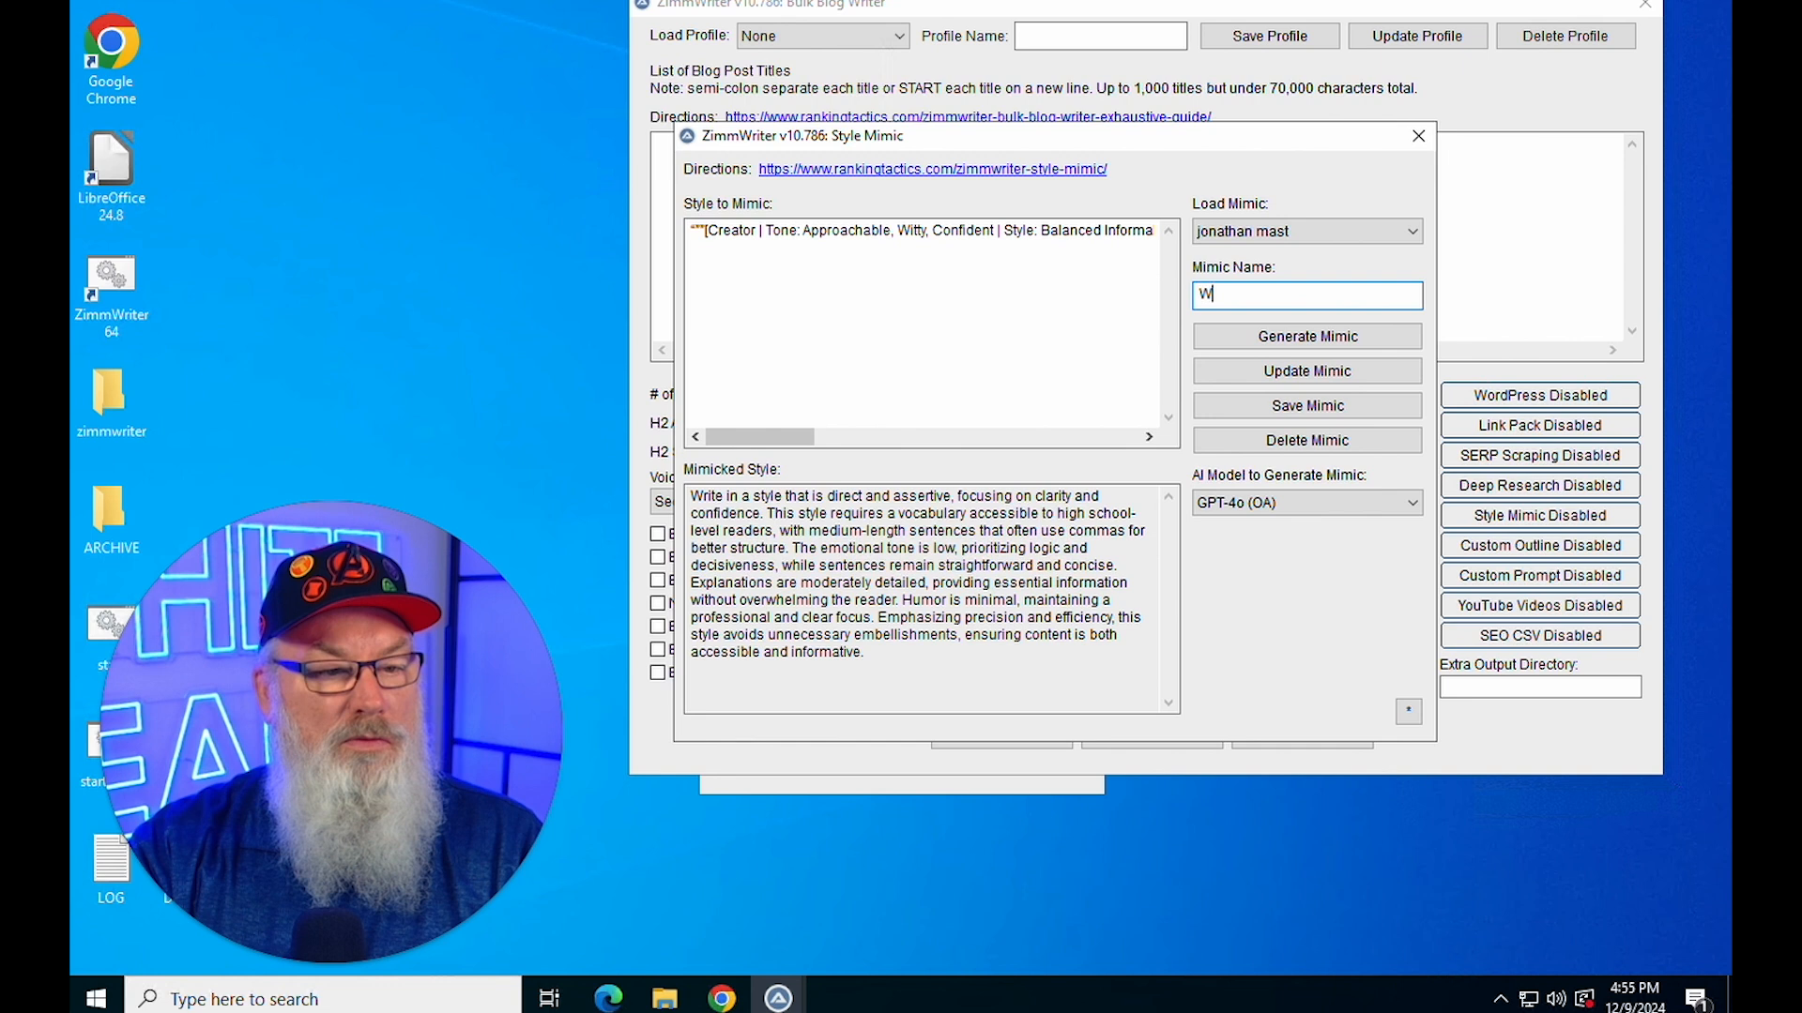
text(hite Beard S)
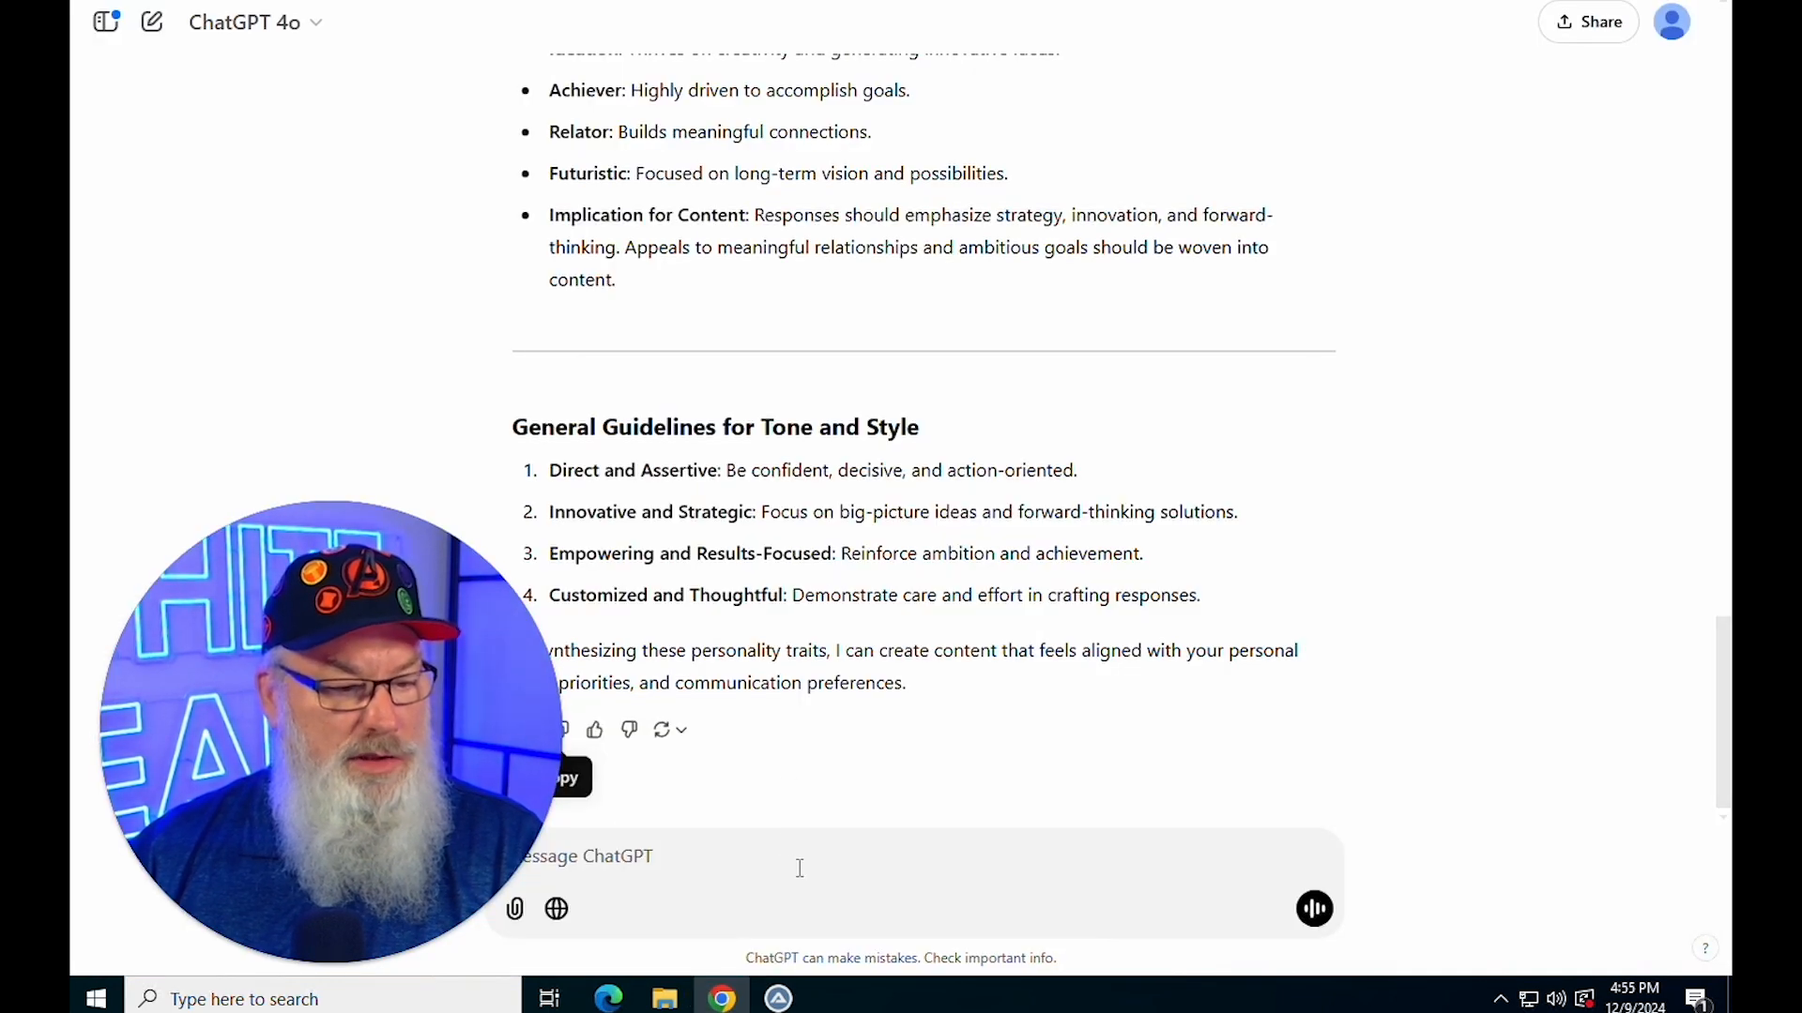
Ask ChatGPT 'what about' the brand snippet and review its identity, tone, values and audience breakdown
text(hat about)
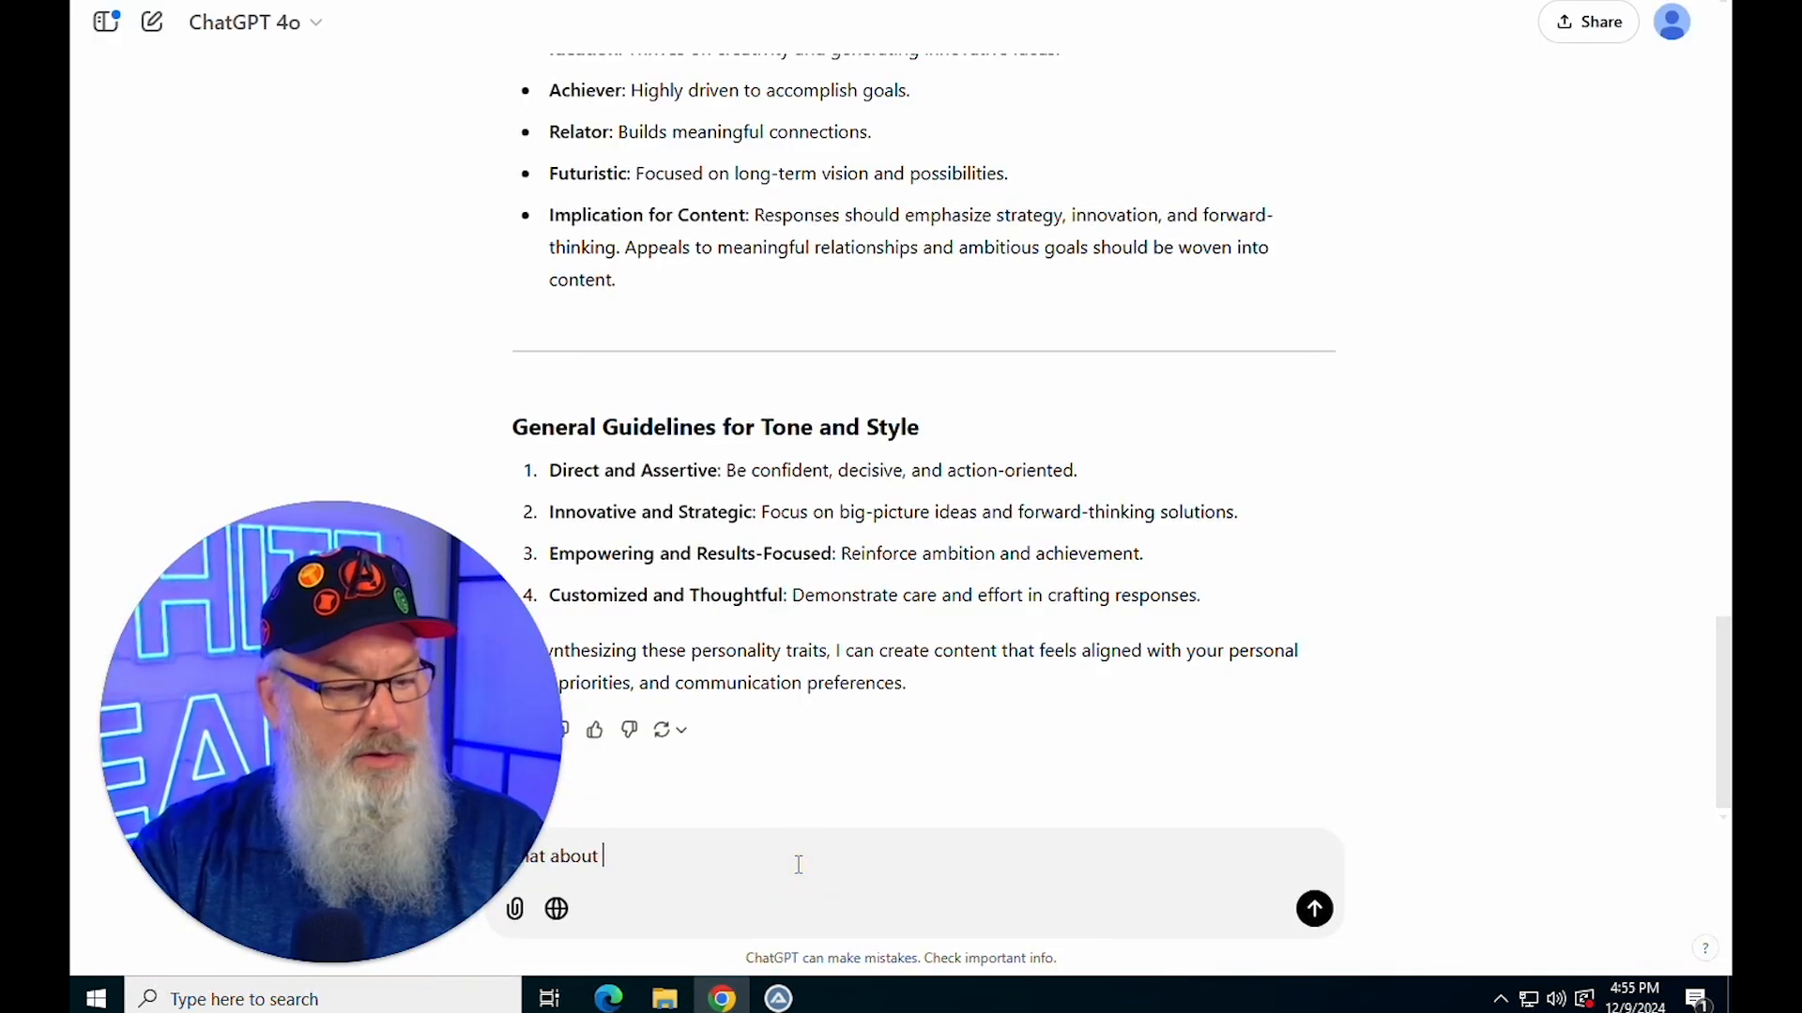
click(1314, 908)
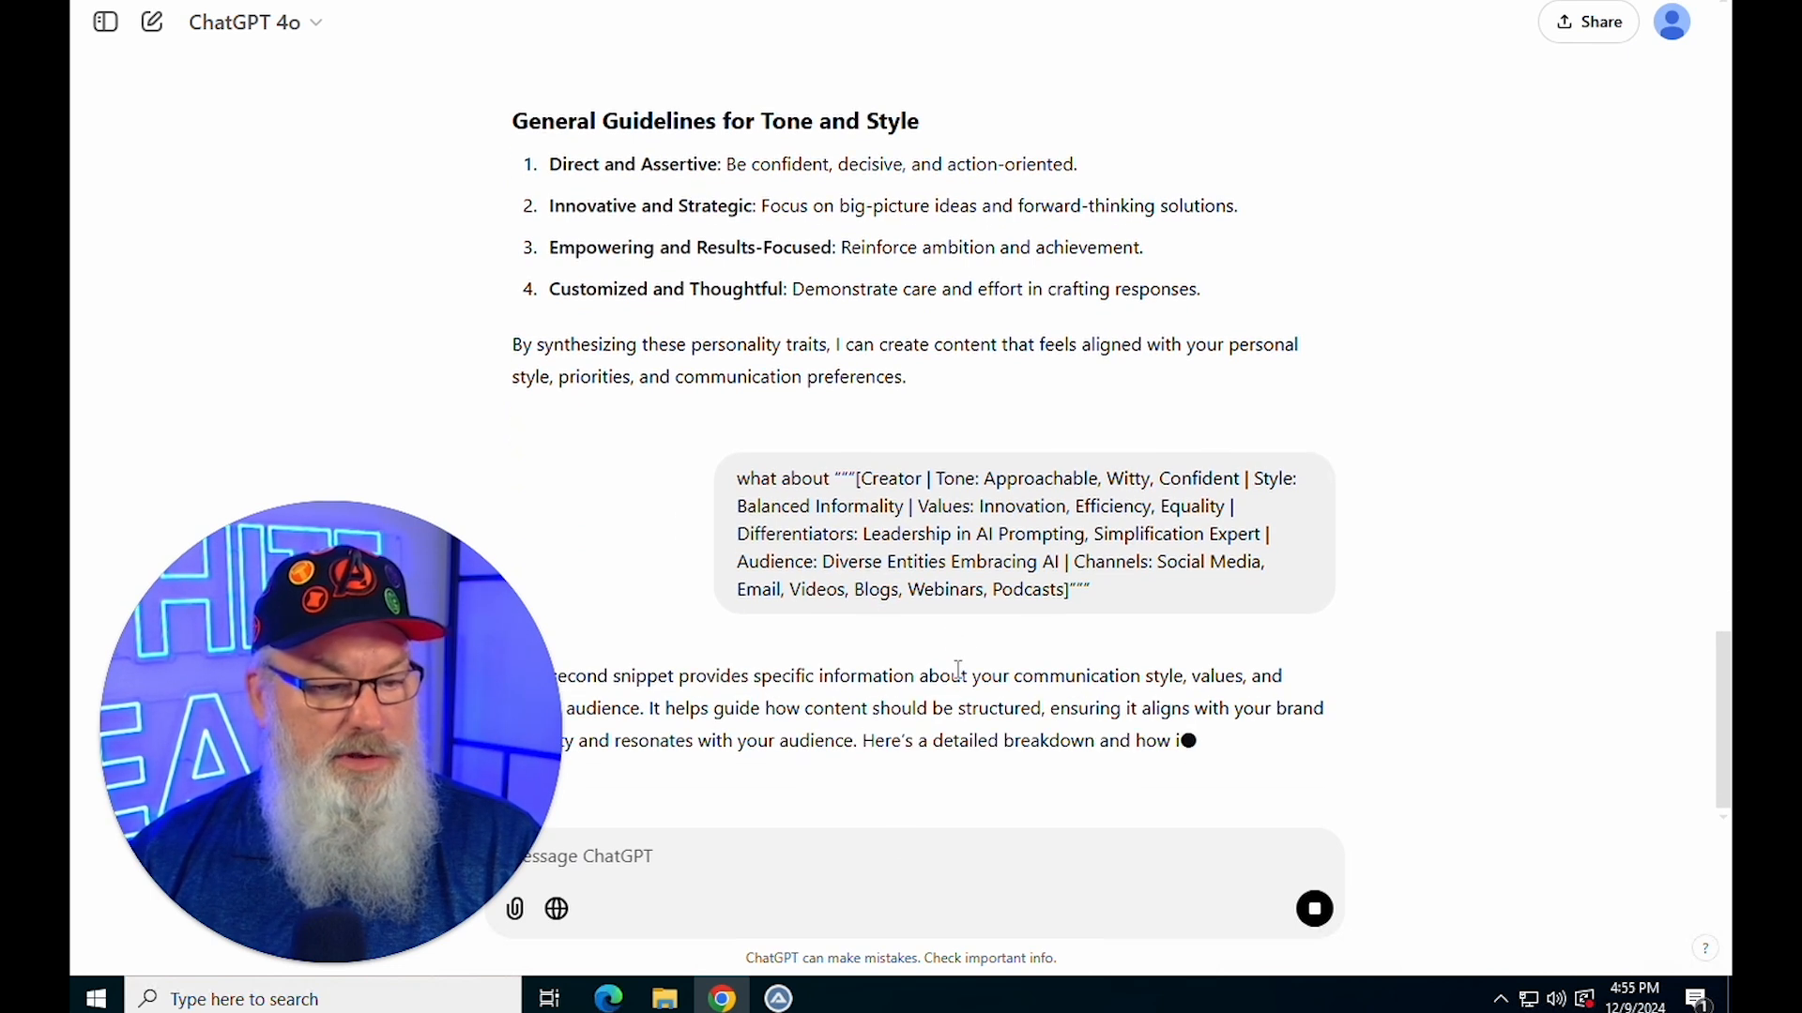
scroll(down, 3)
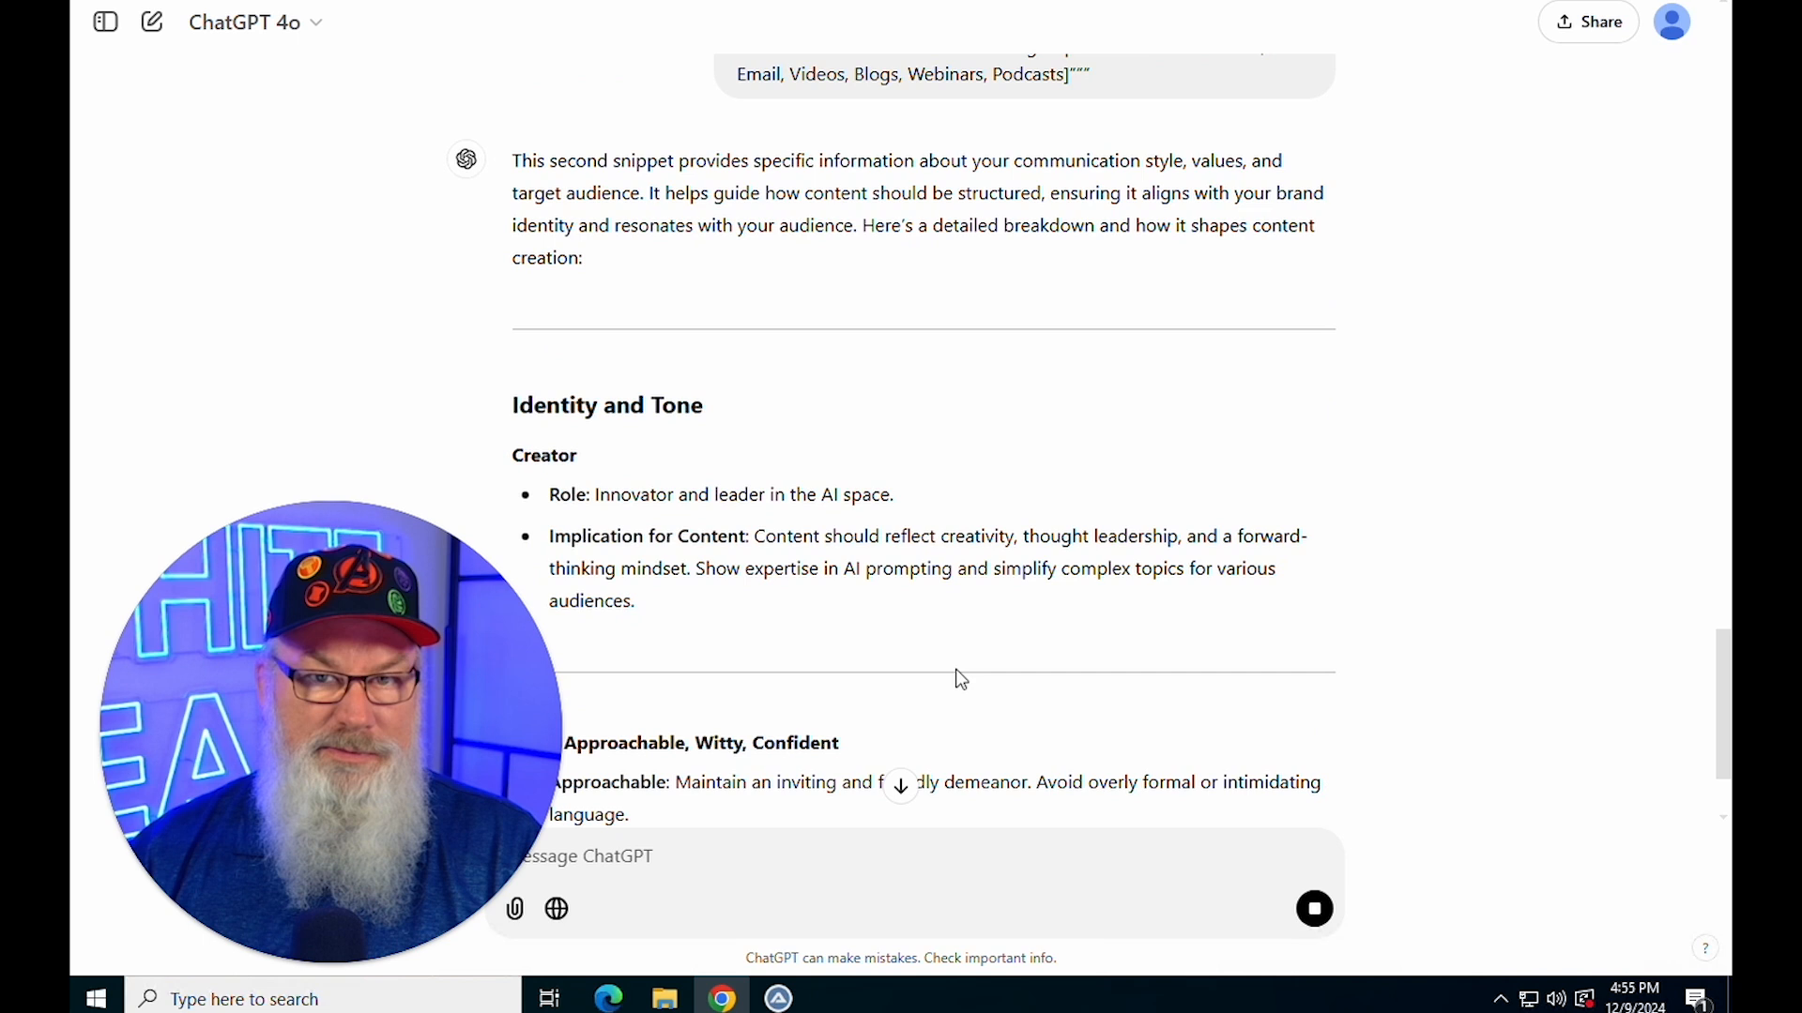
scroll(down, 3)
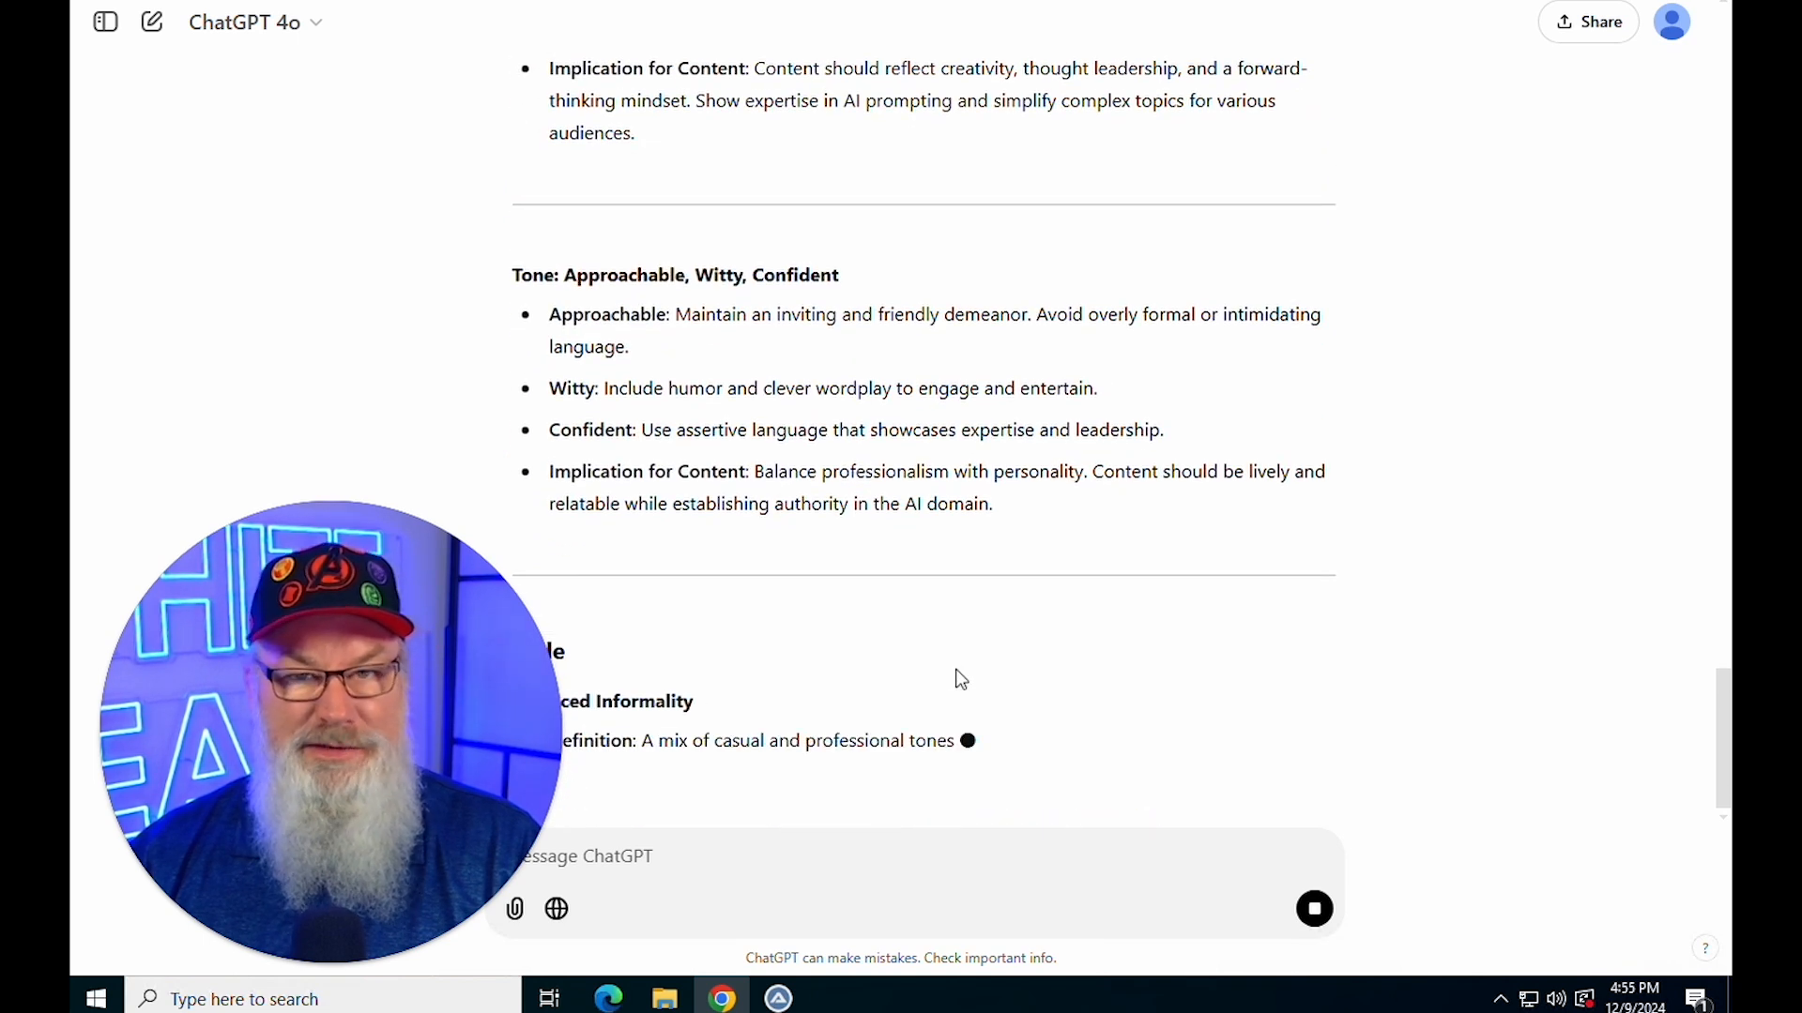
scroll(down, 3)
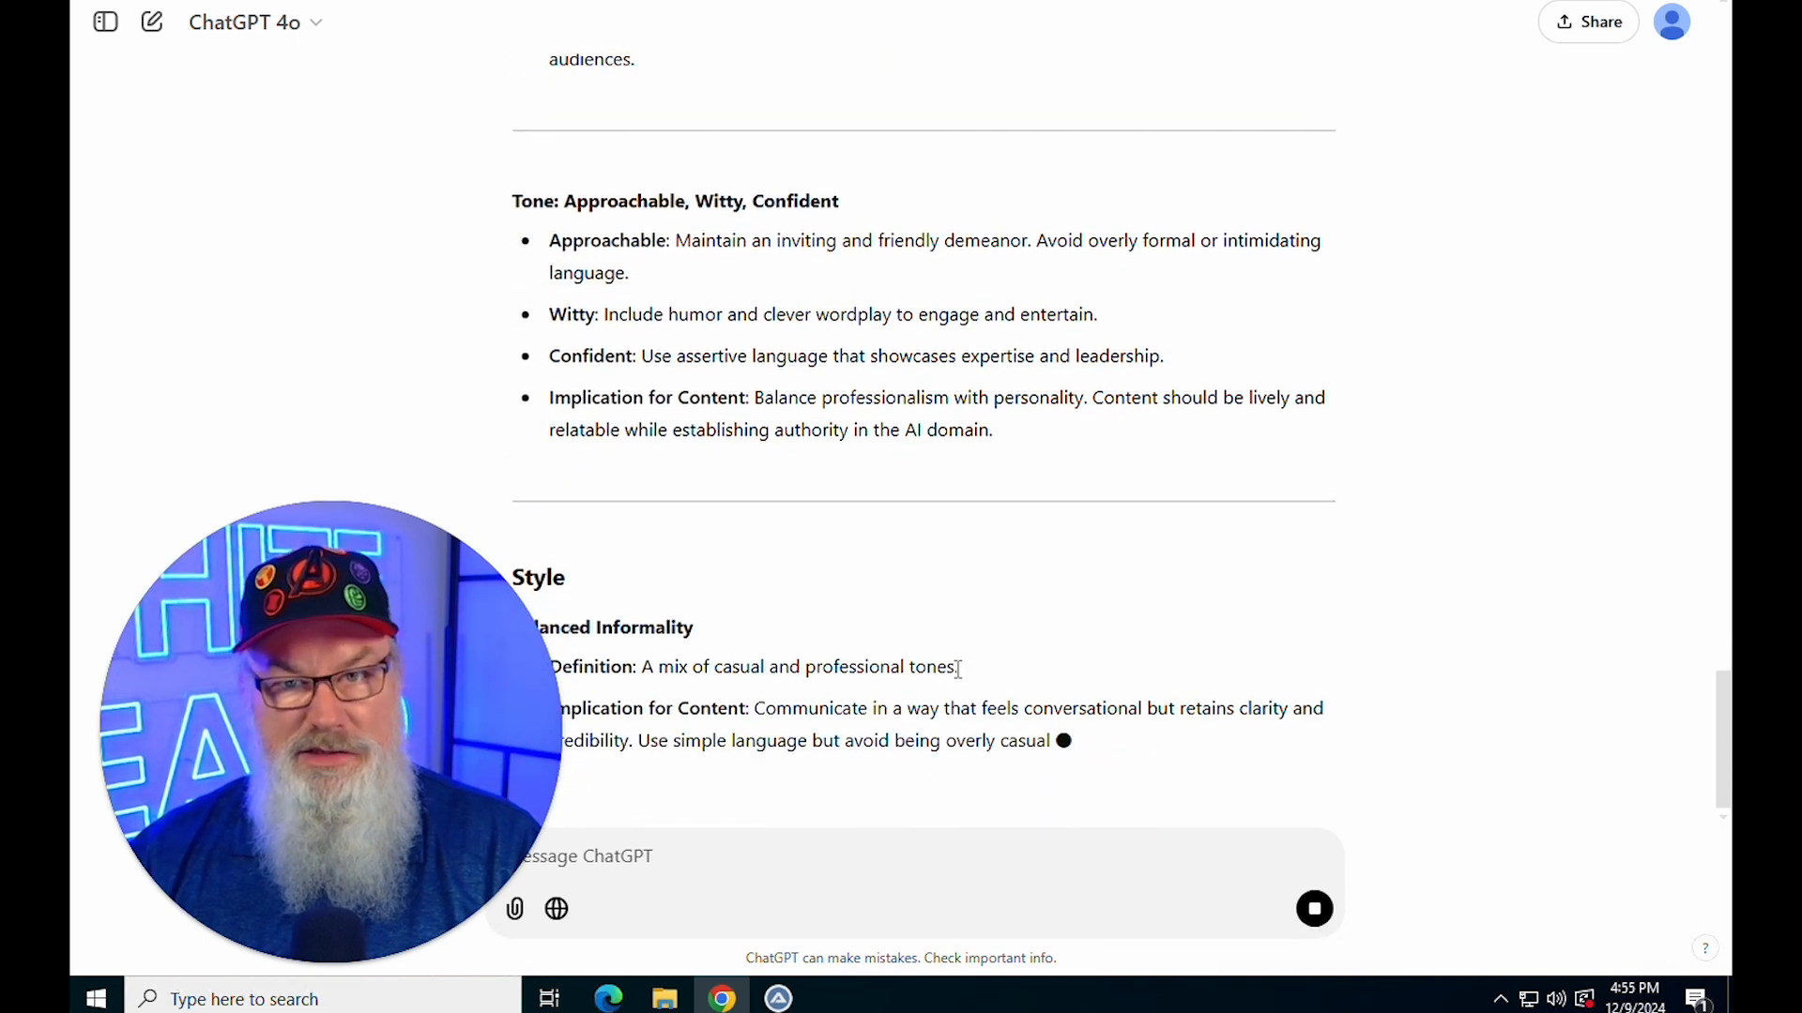
scroll(down, 3)
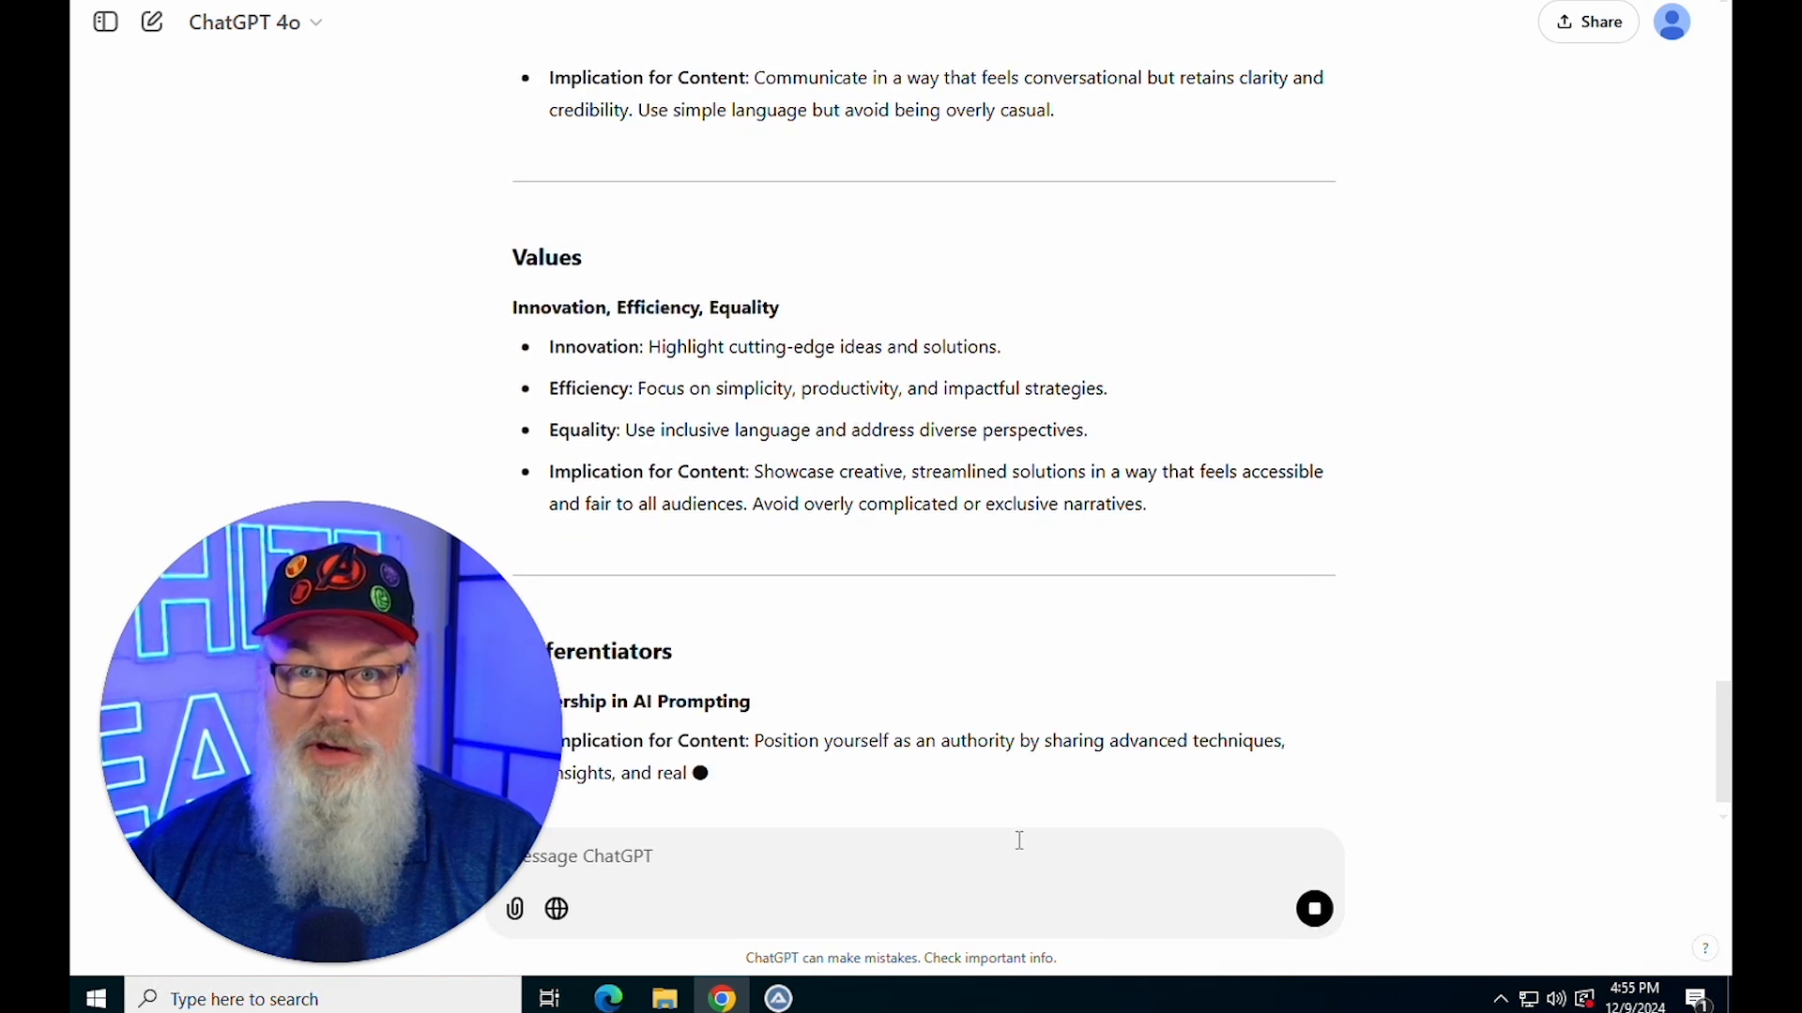
scroll(down, 3)
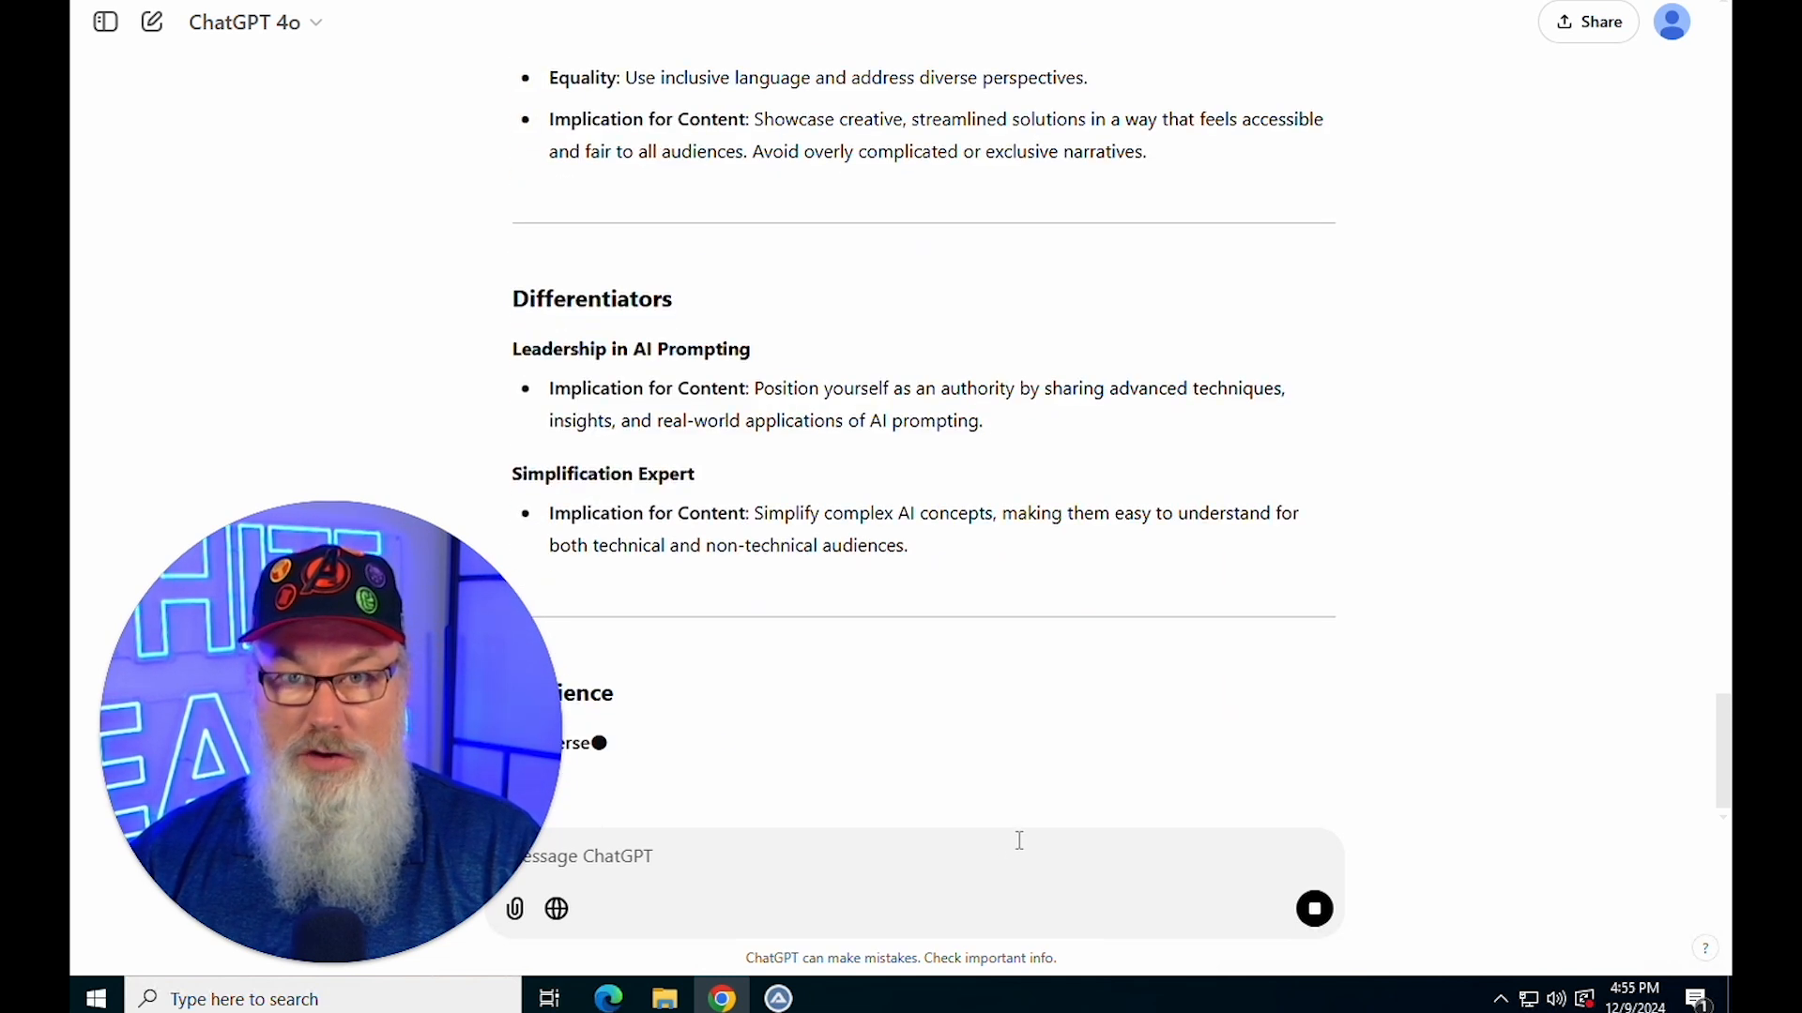
scroll(down, 3)
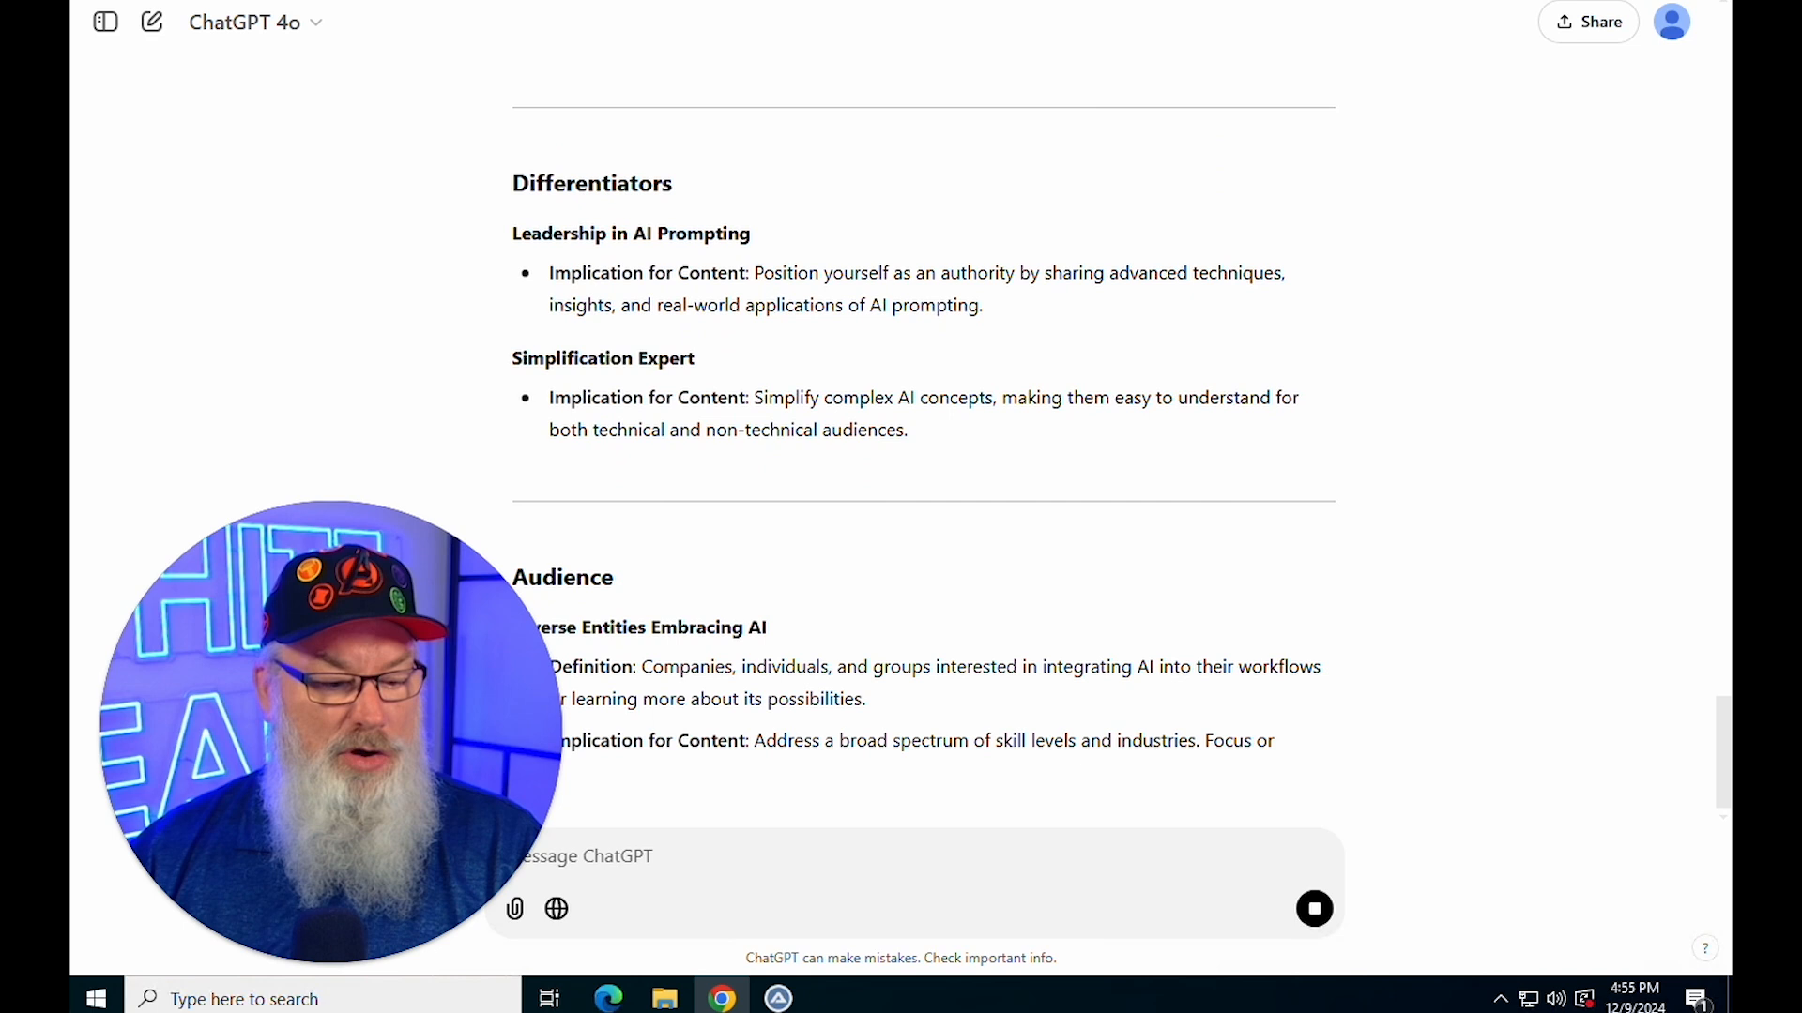
scroll(down, 3)
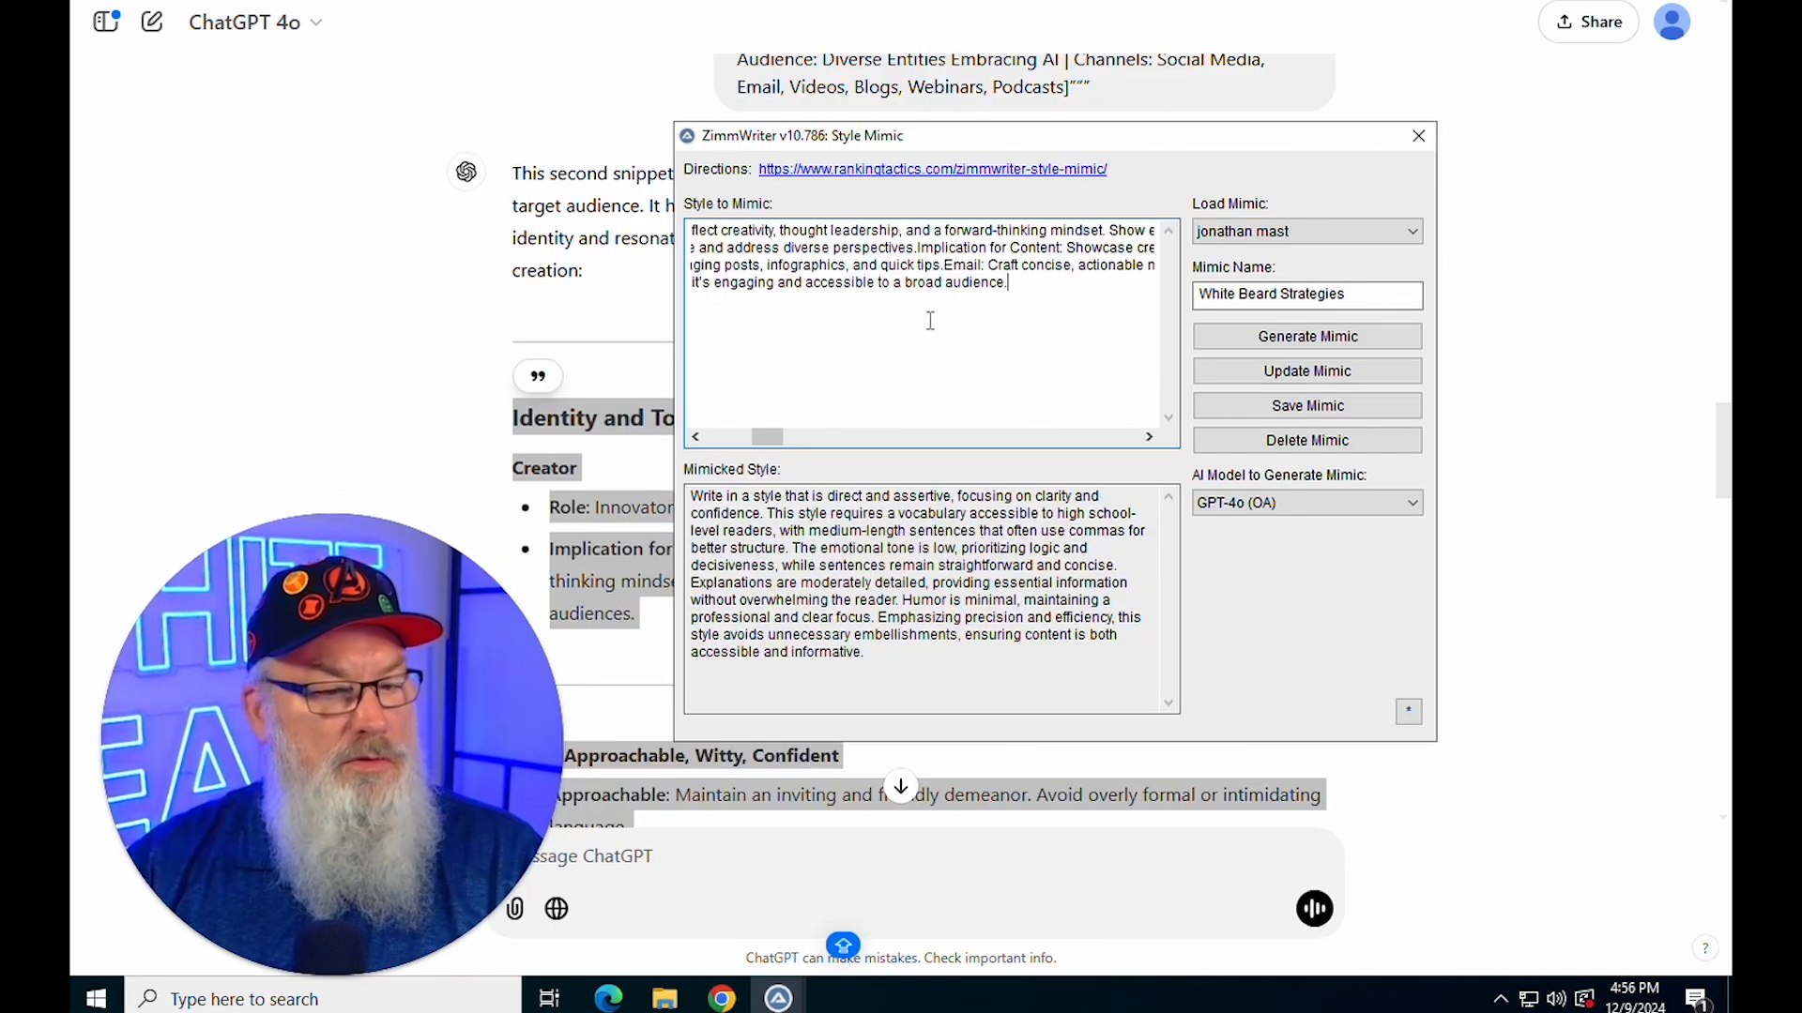
Generate the White Beard Strategies mimic from the brand breakdown and check the saved mimics list
click(1306, 336)
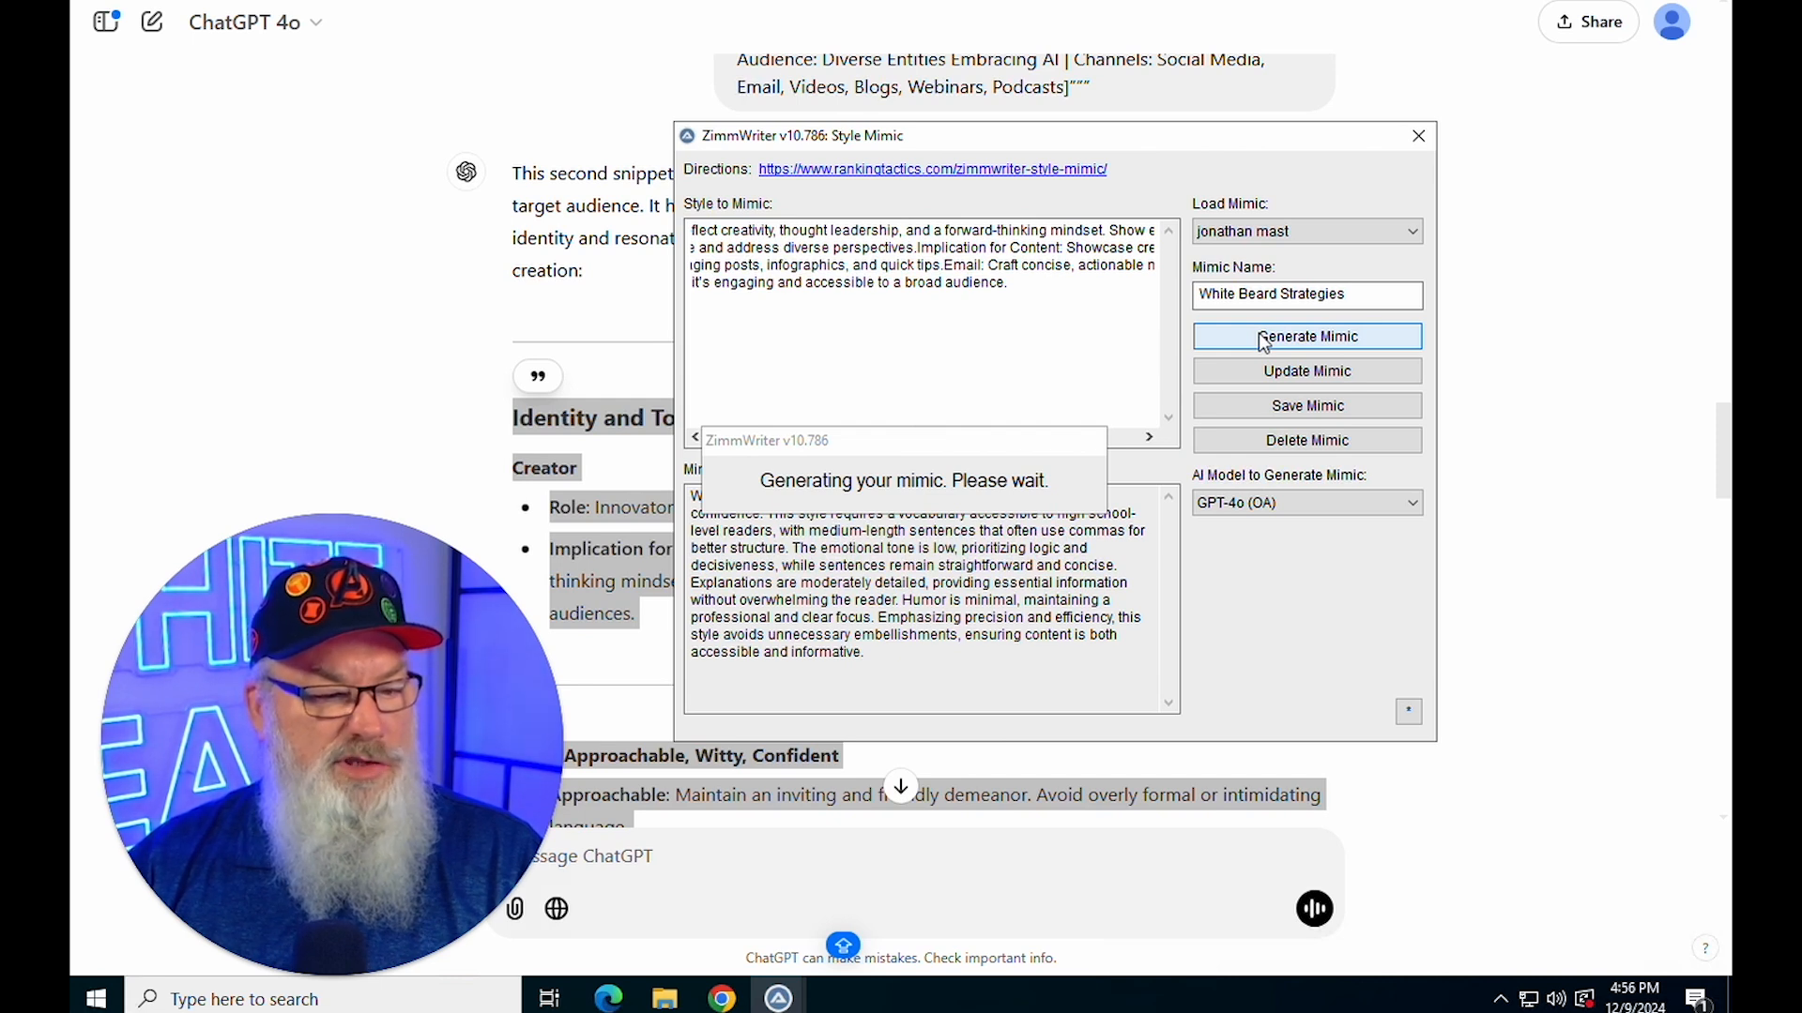
click(1306, 405)
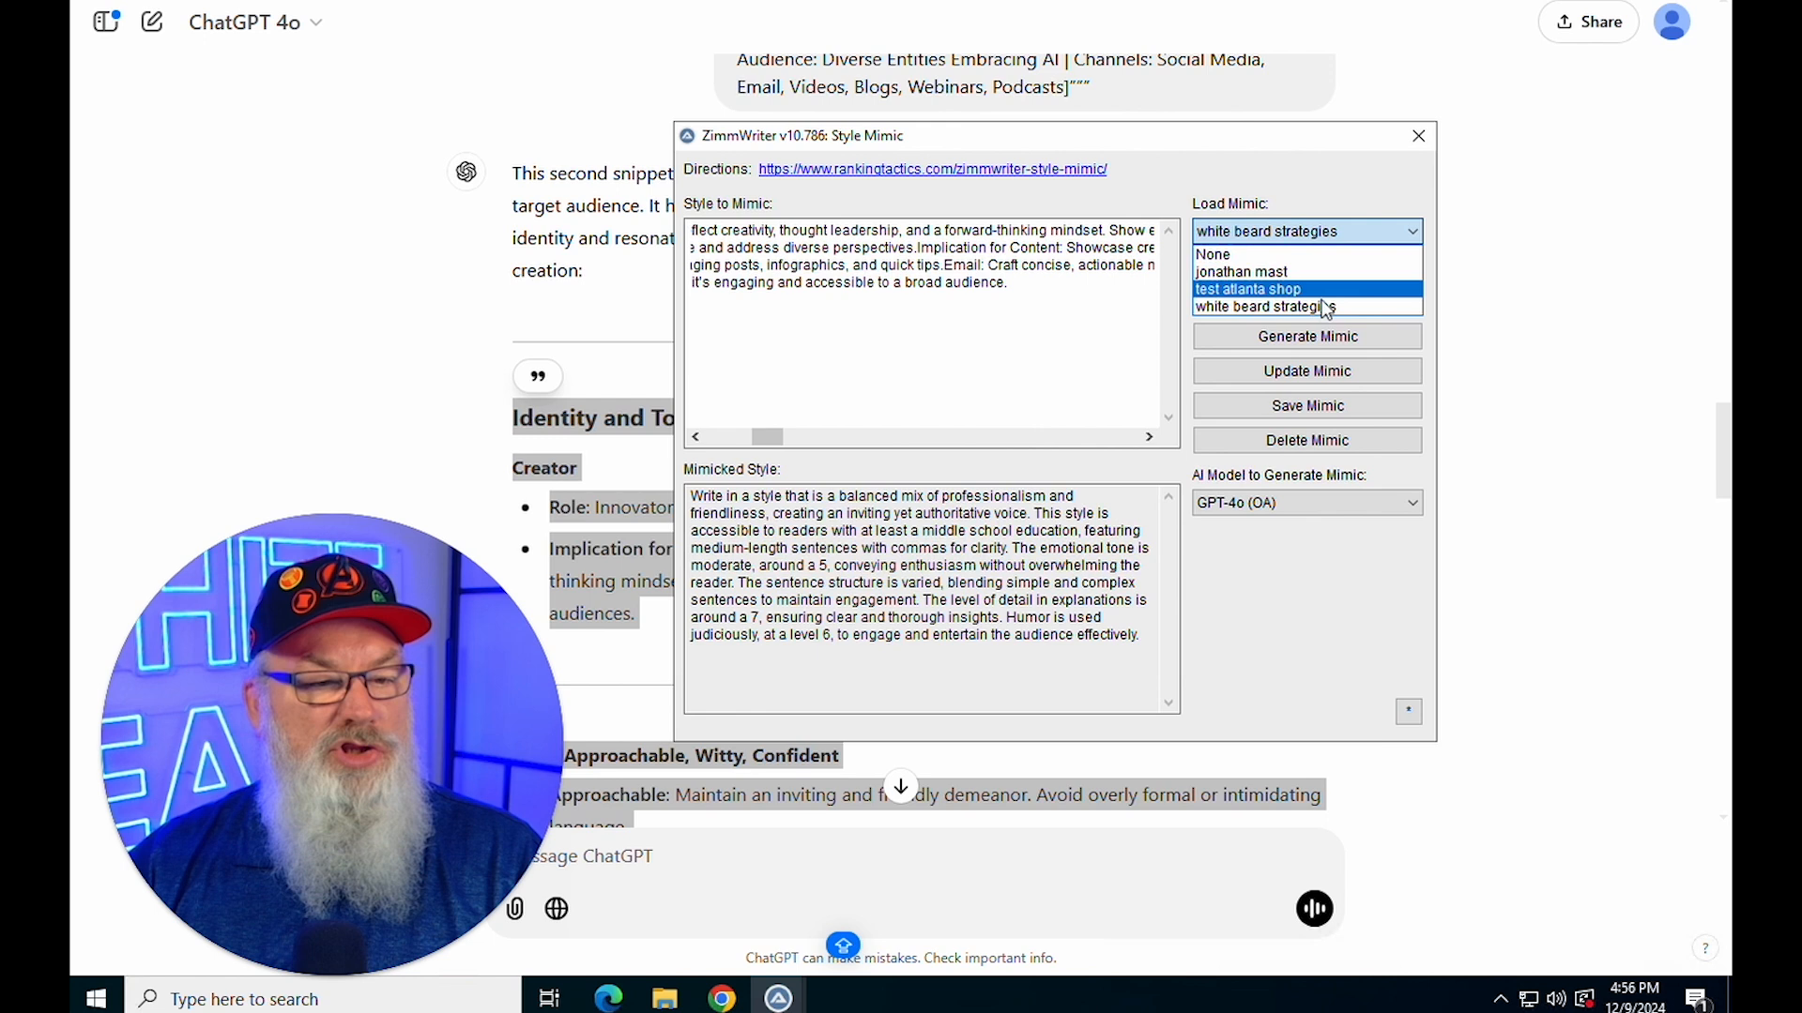
mouse_move(1265, 256)
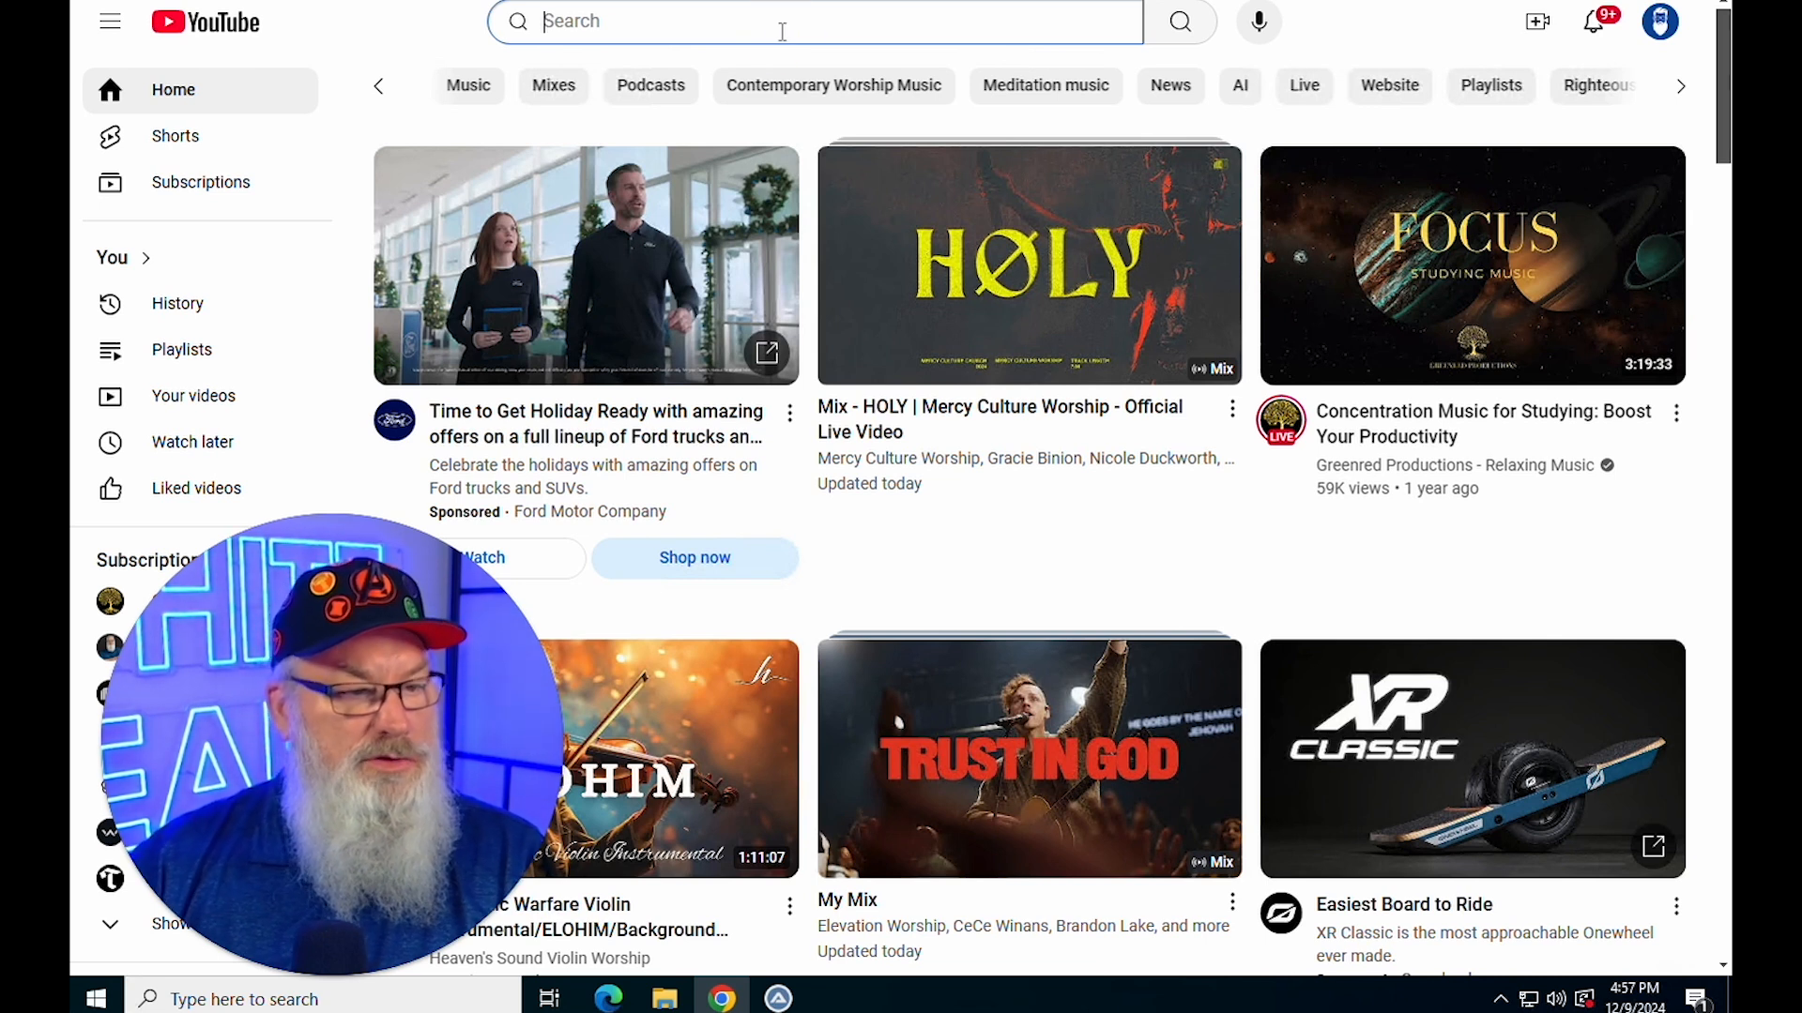
Find the jonathan mast channel's ZimmWriter 101 bulk blogs video and expand its description
text(jonathan mast ai)
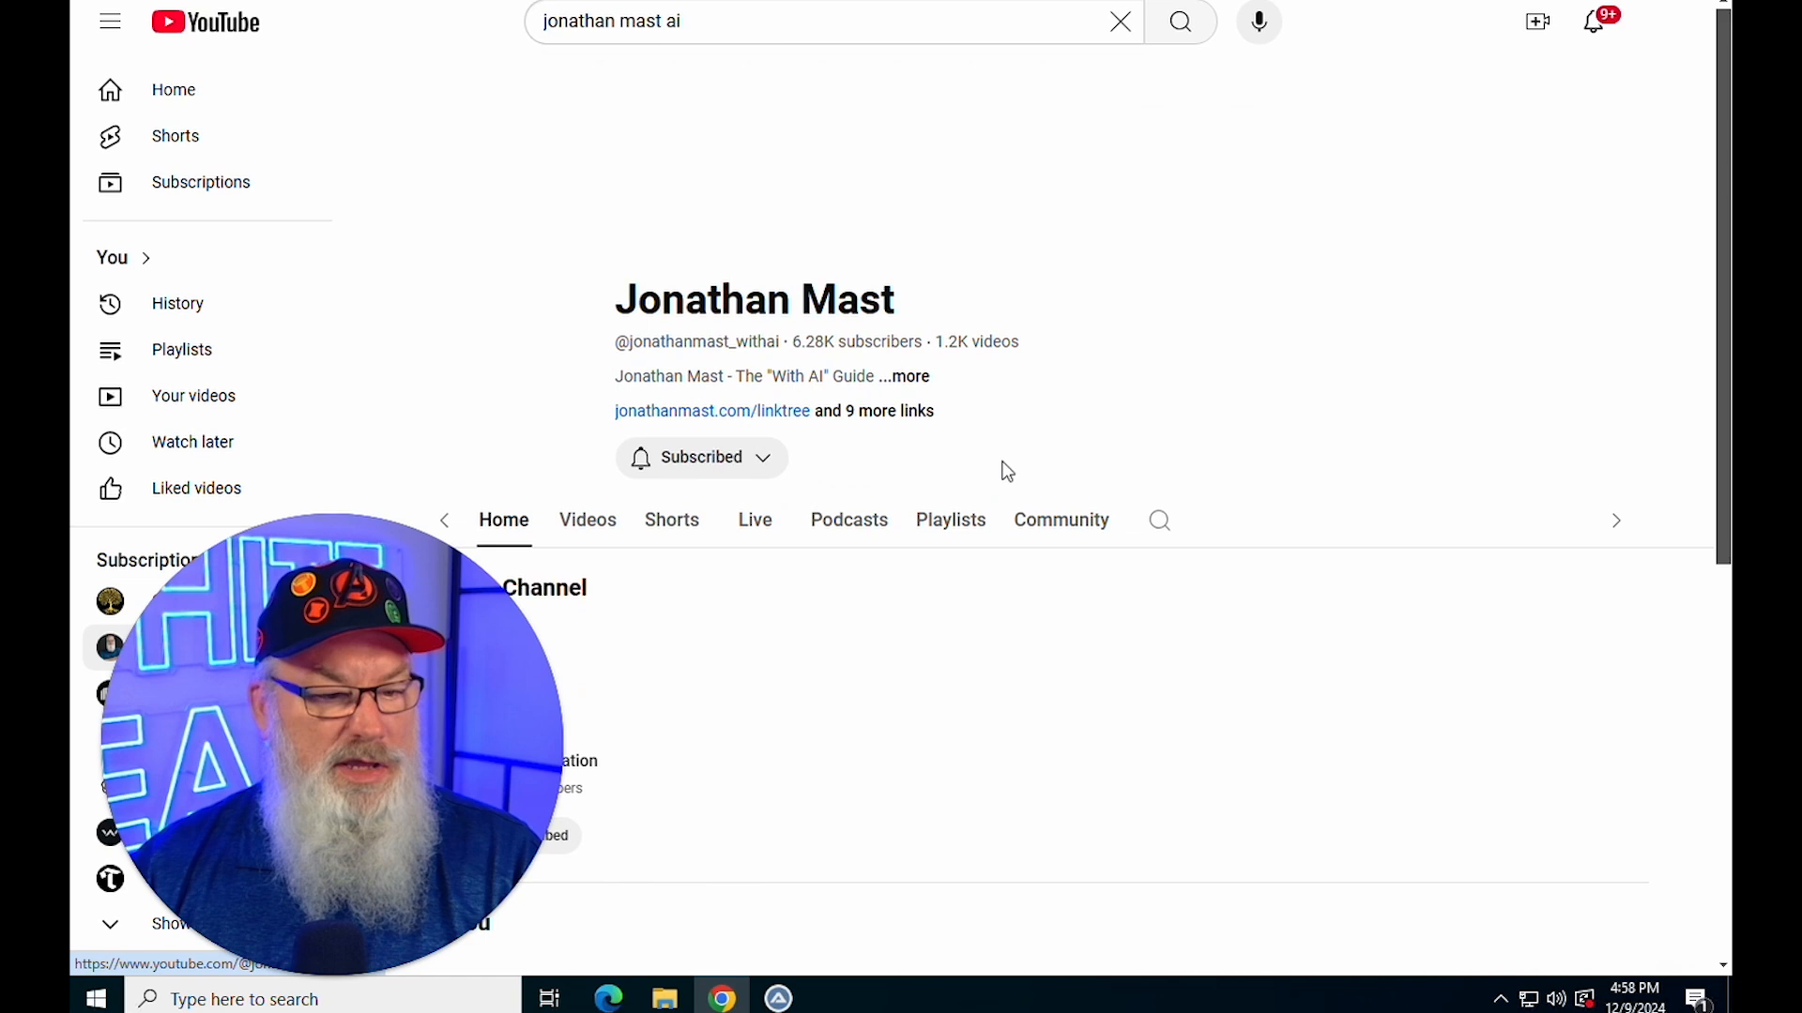
click(588, 520)
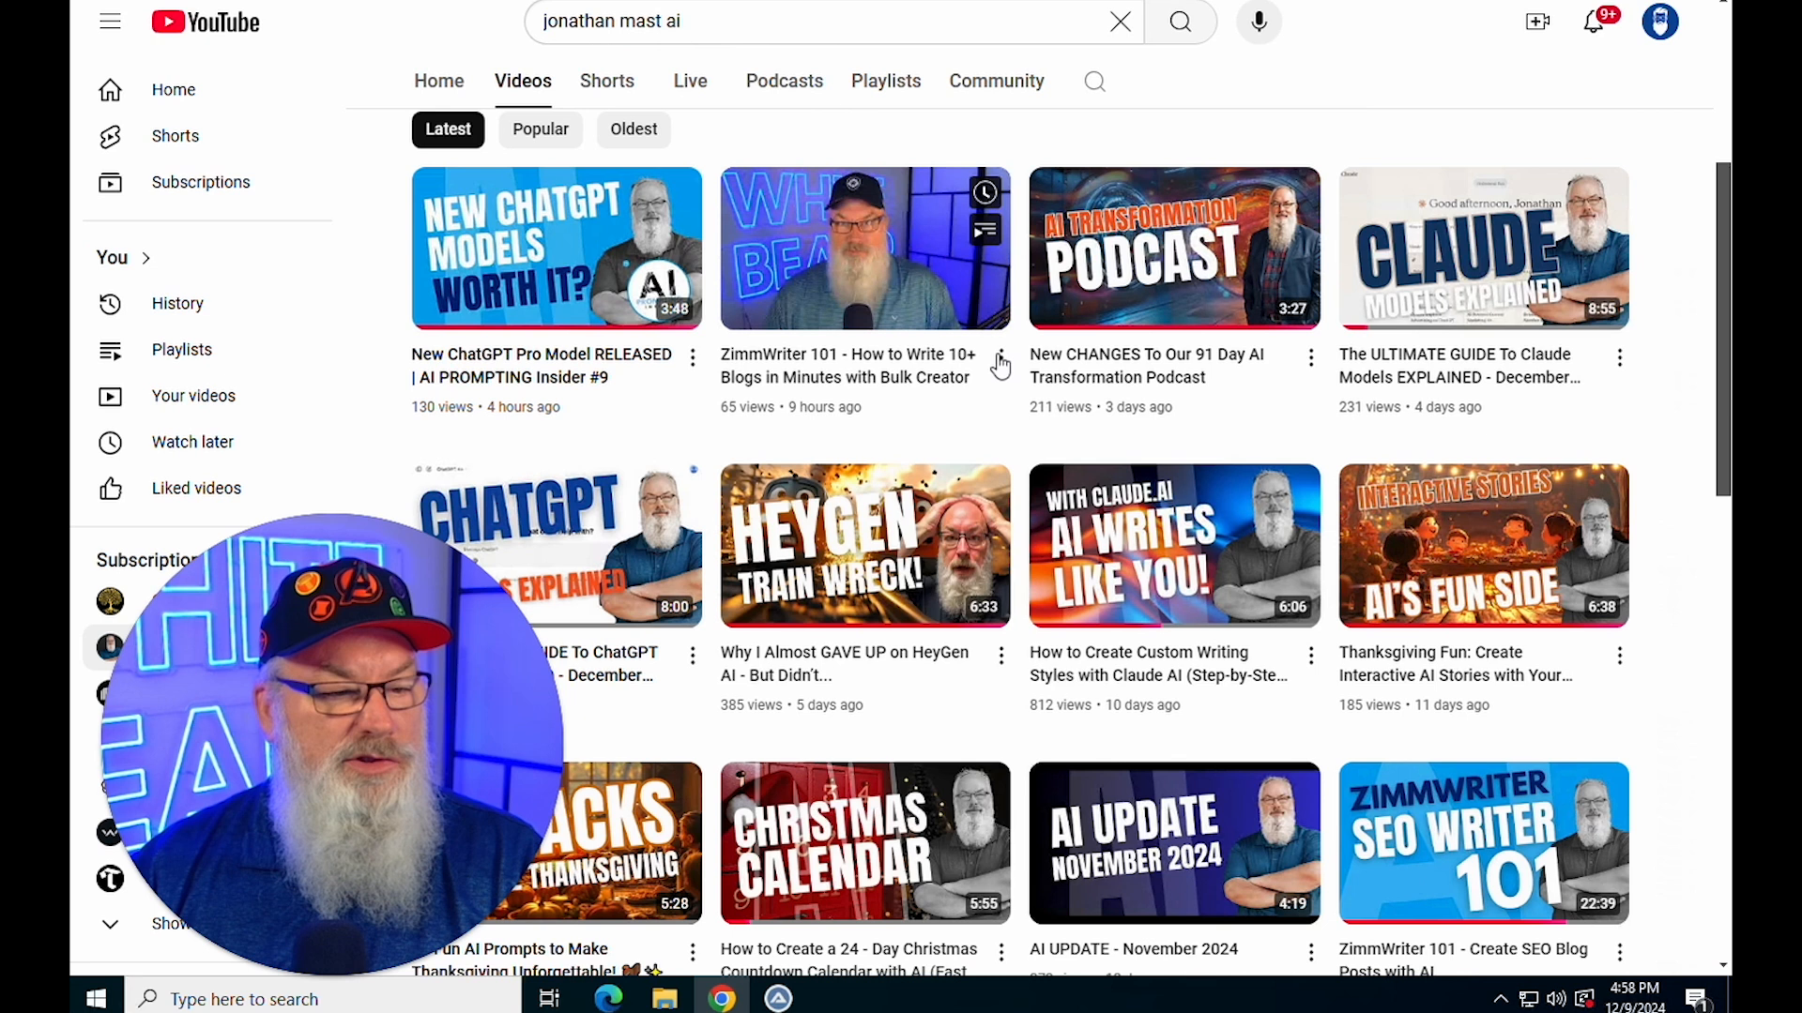
mouse_move(892, 323)
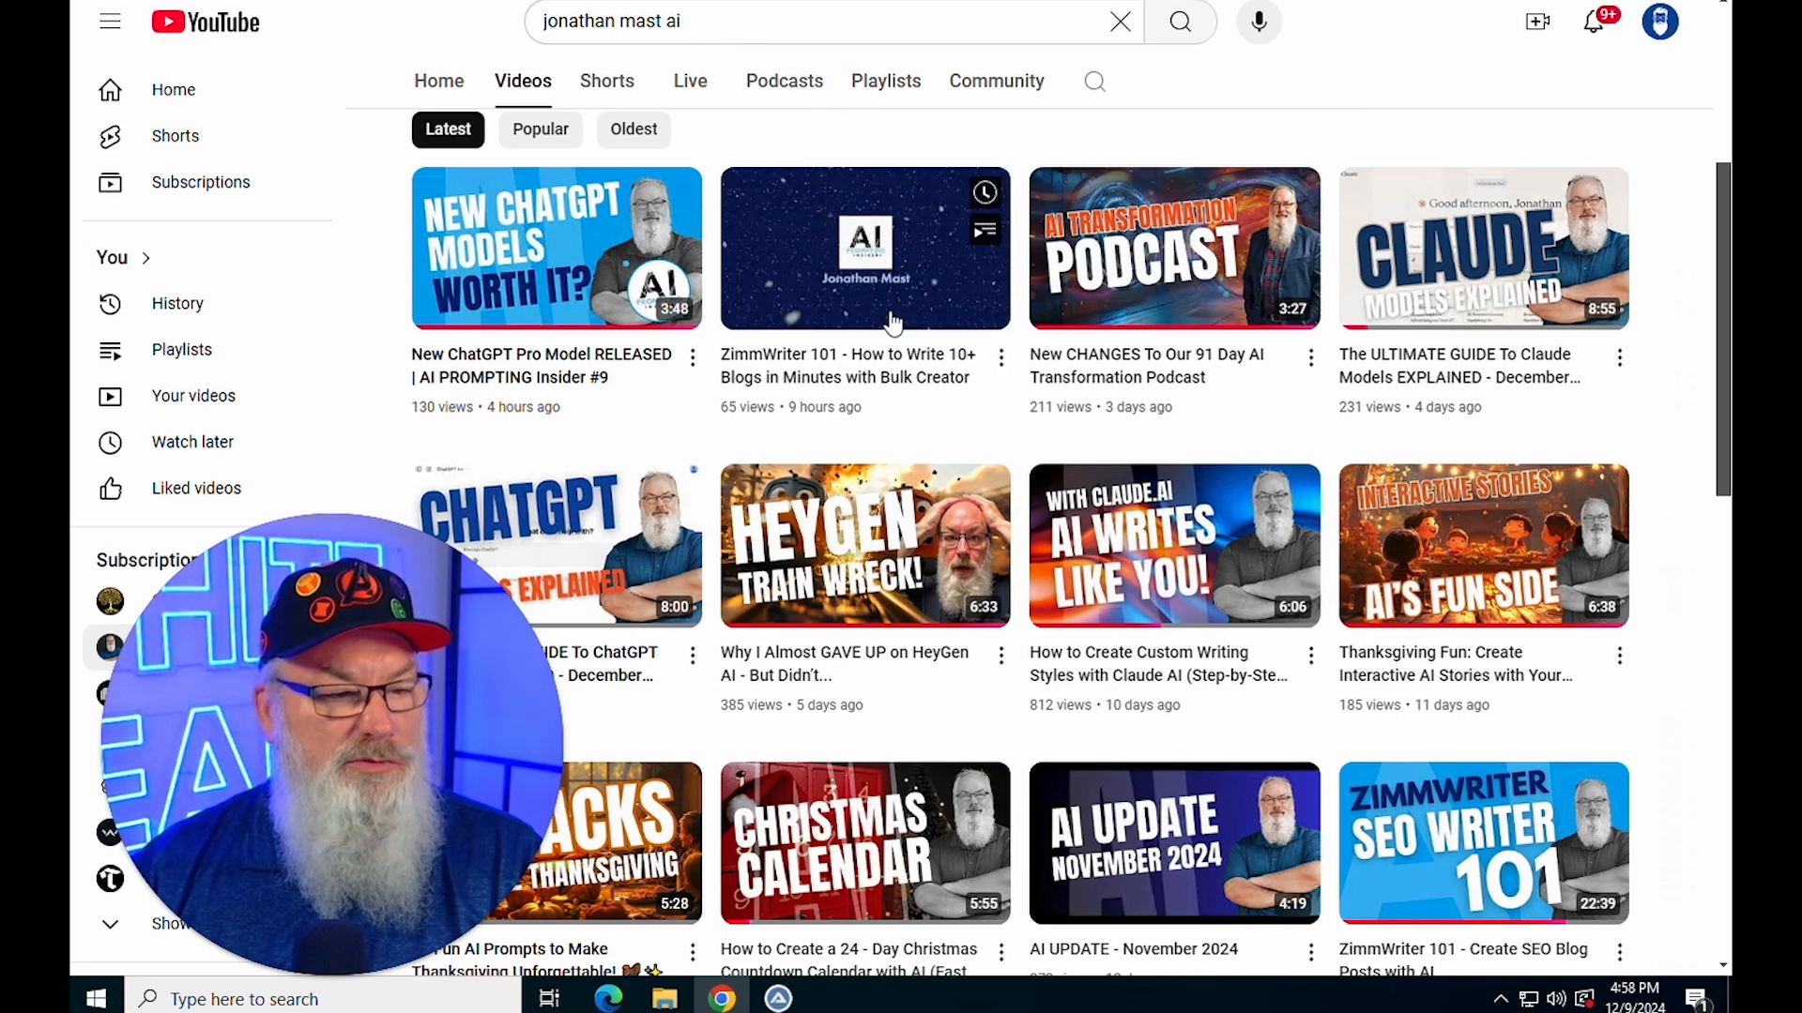
click(866, 252)
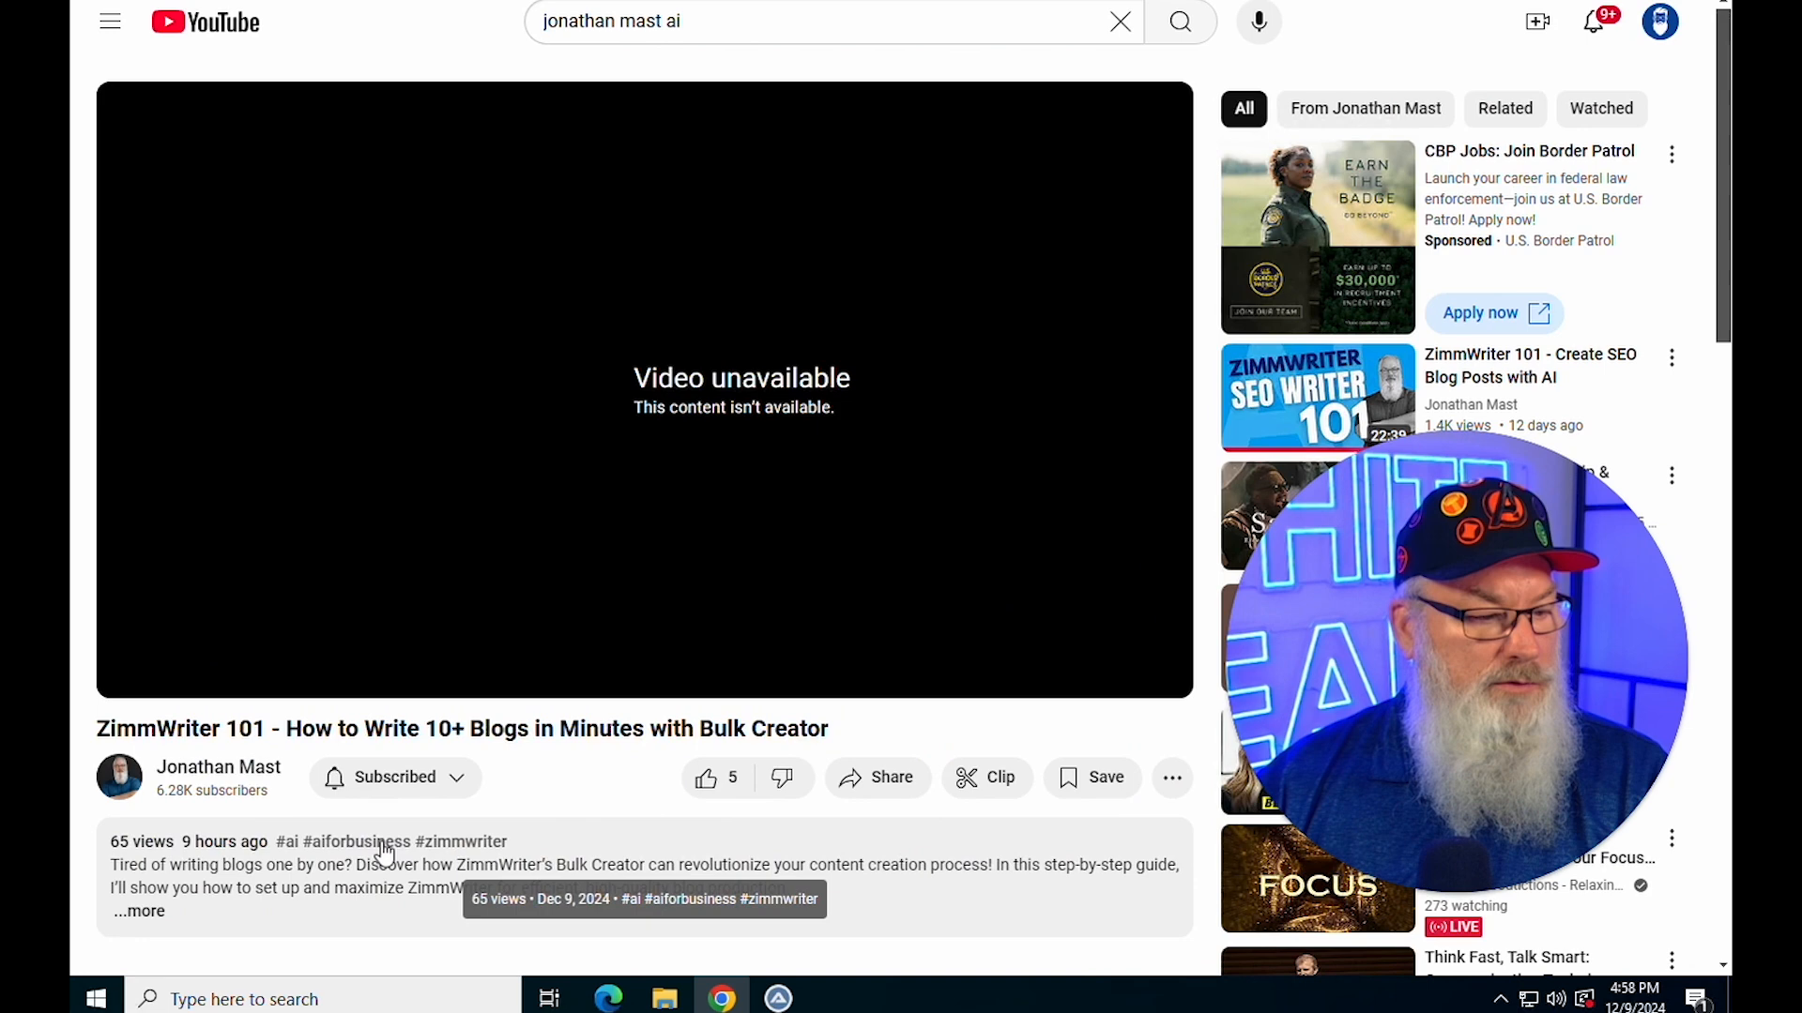
click(135, 912)
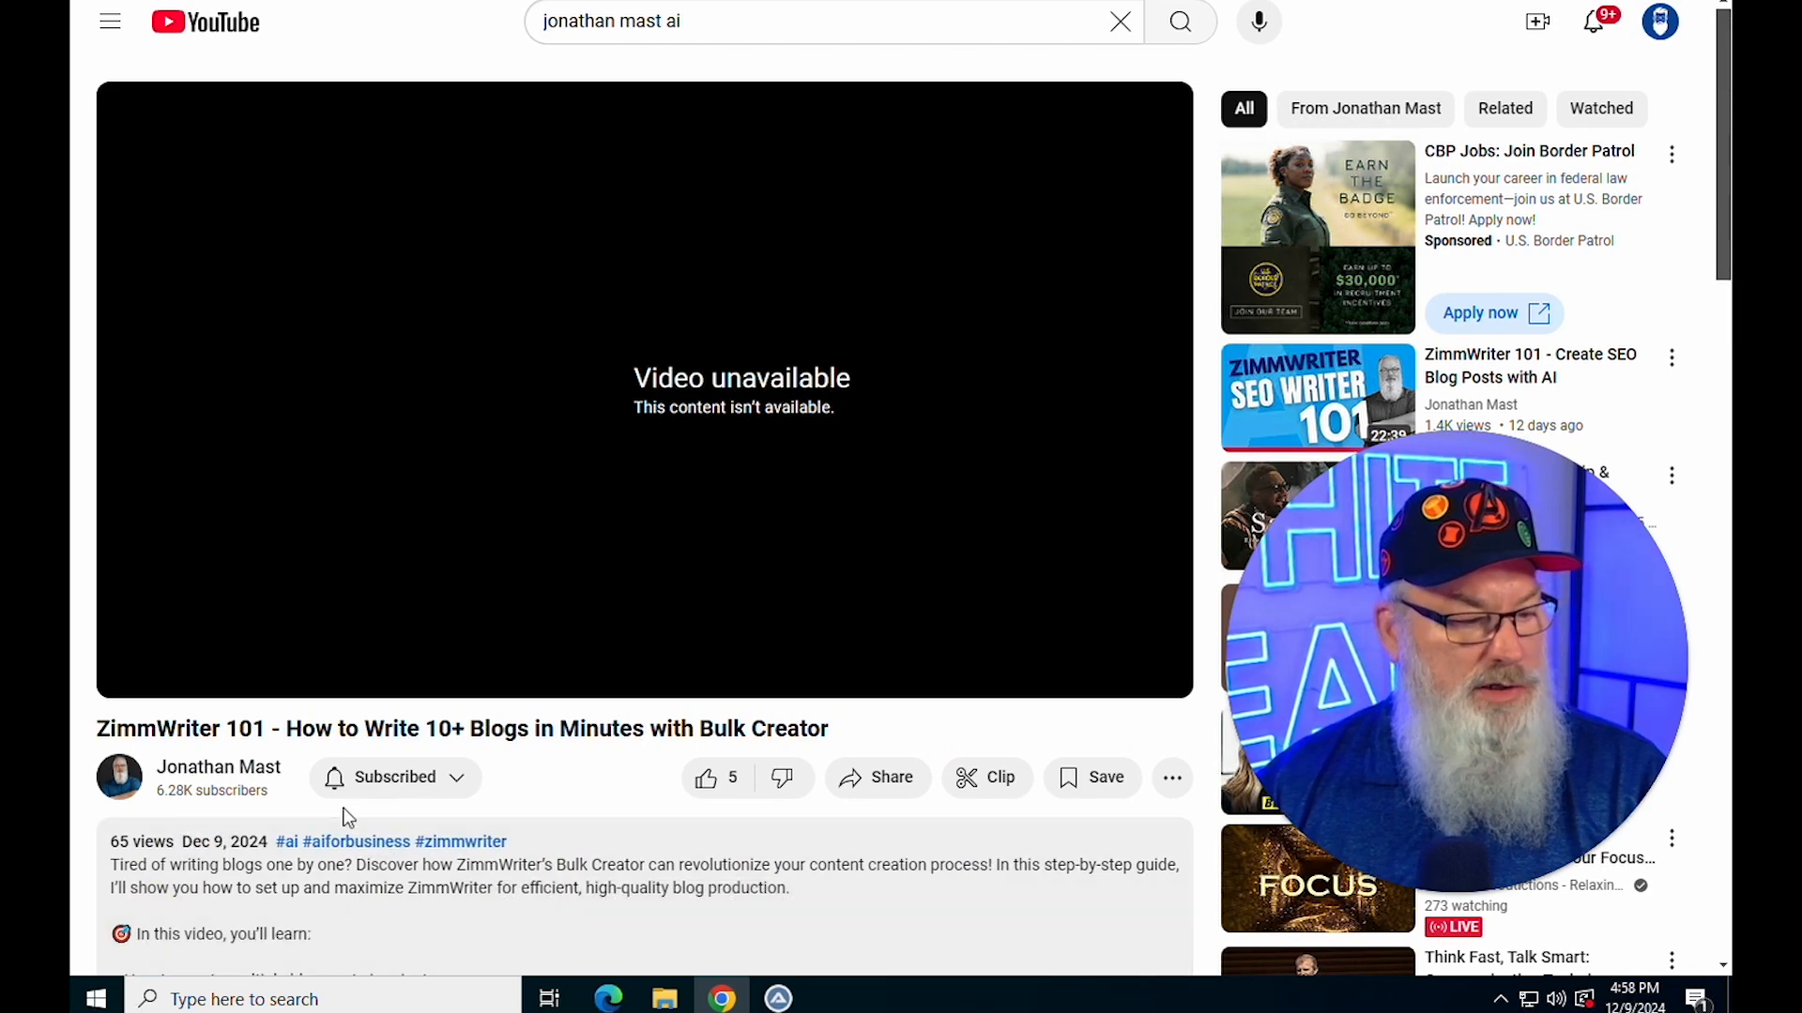
Show the video's transcript, select its full text for copying, and return to the Style Mimic window
scroll(down, 3)
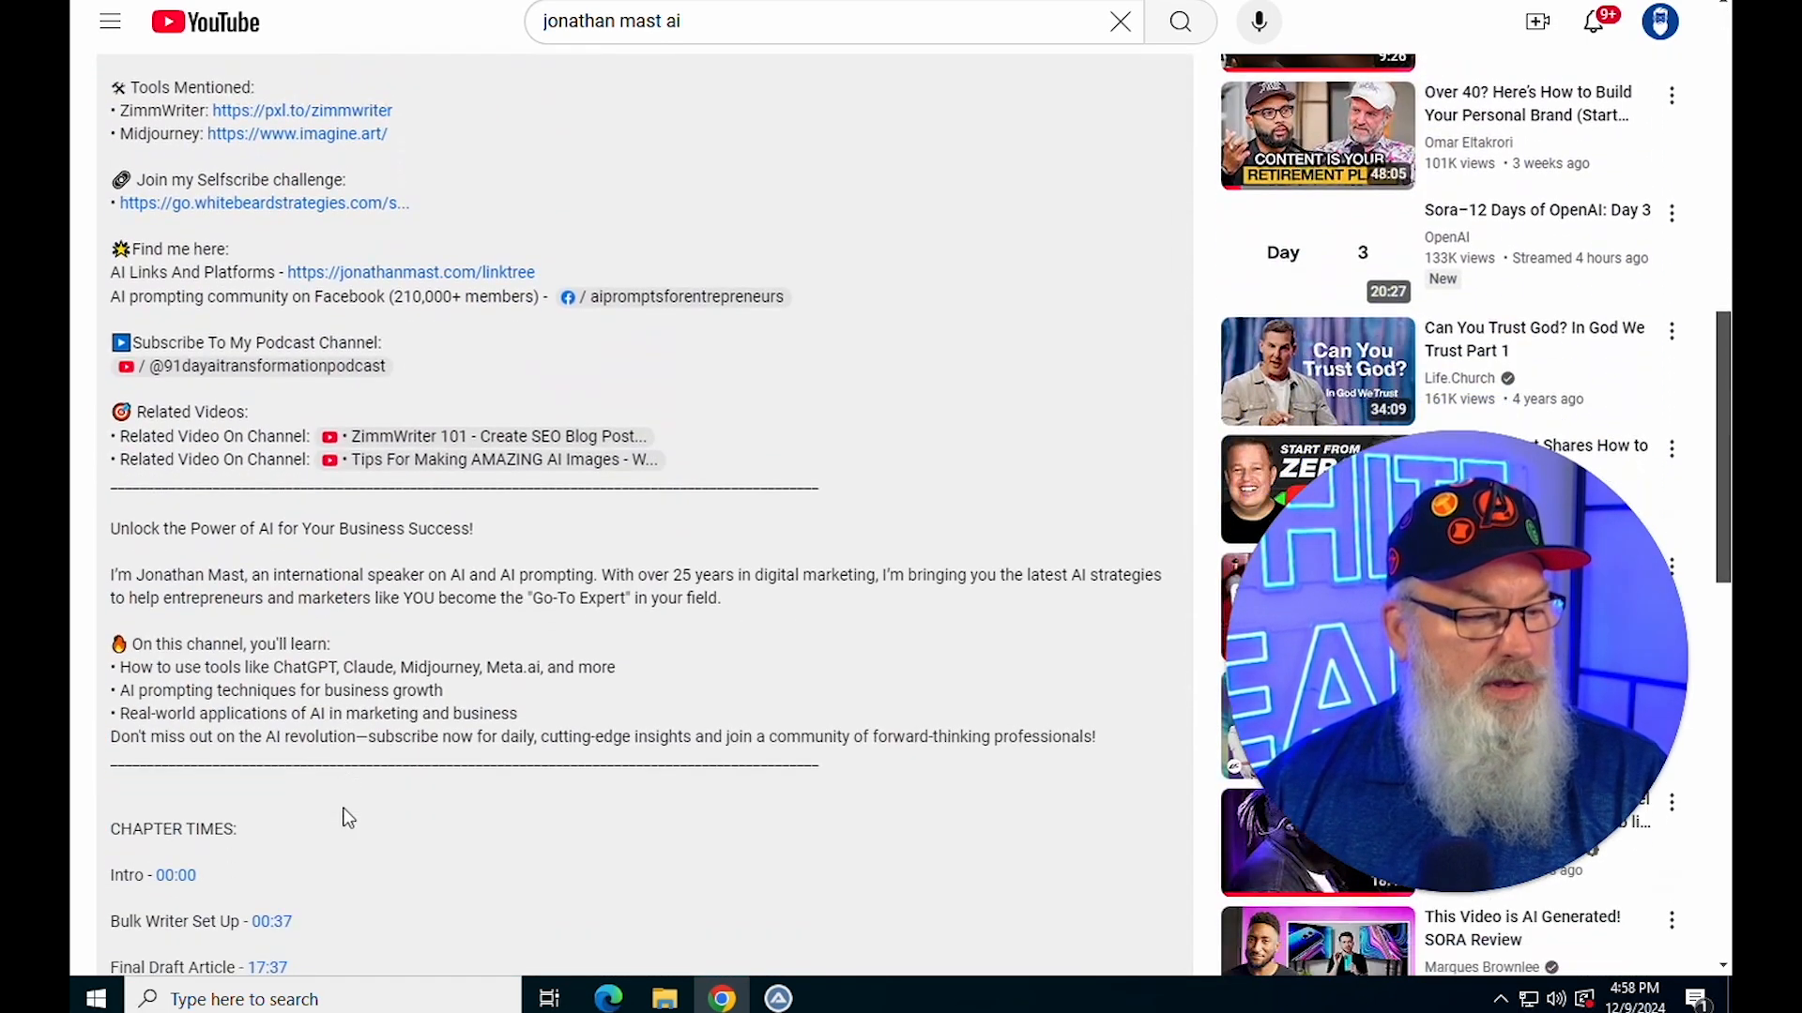
scroll(down, 3)
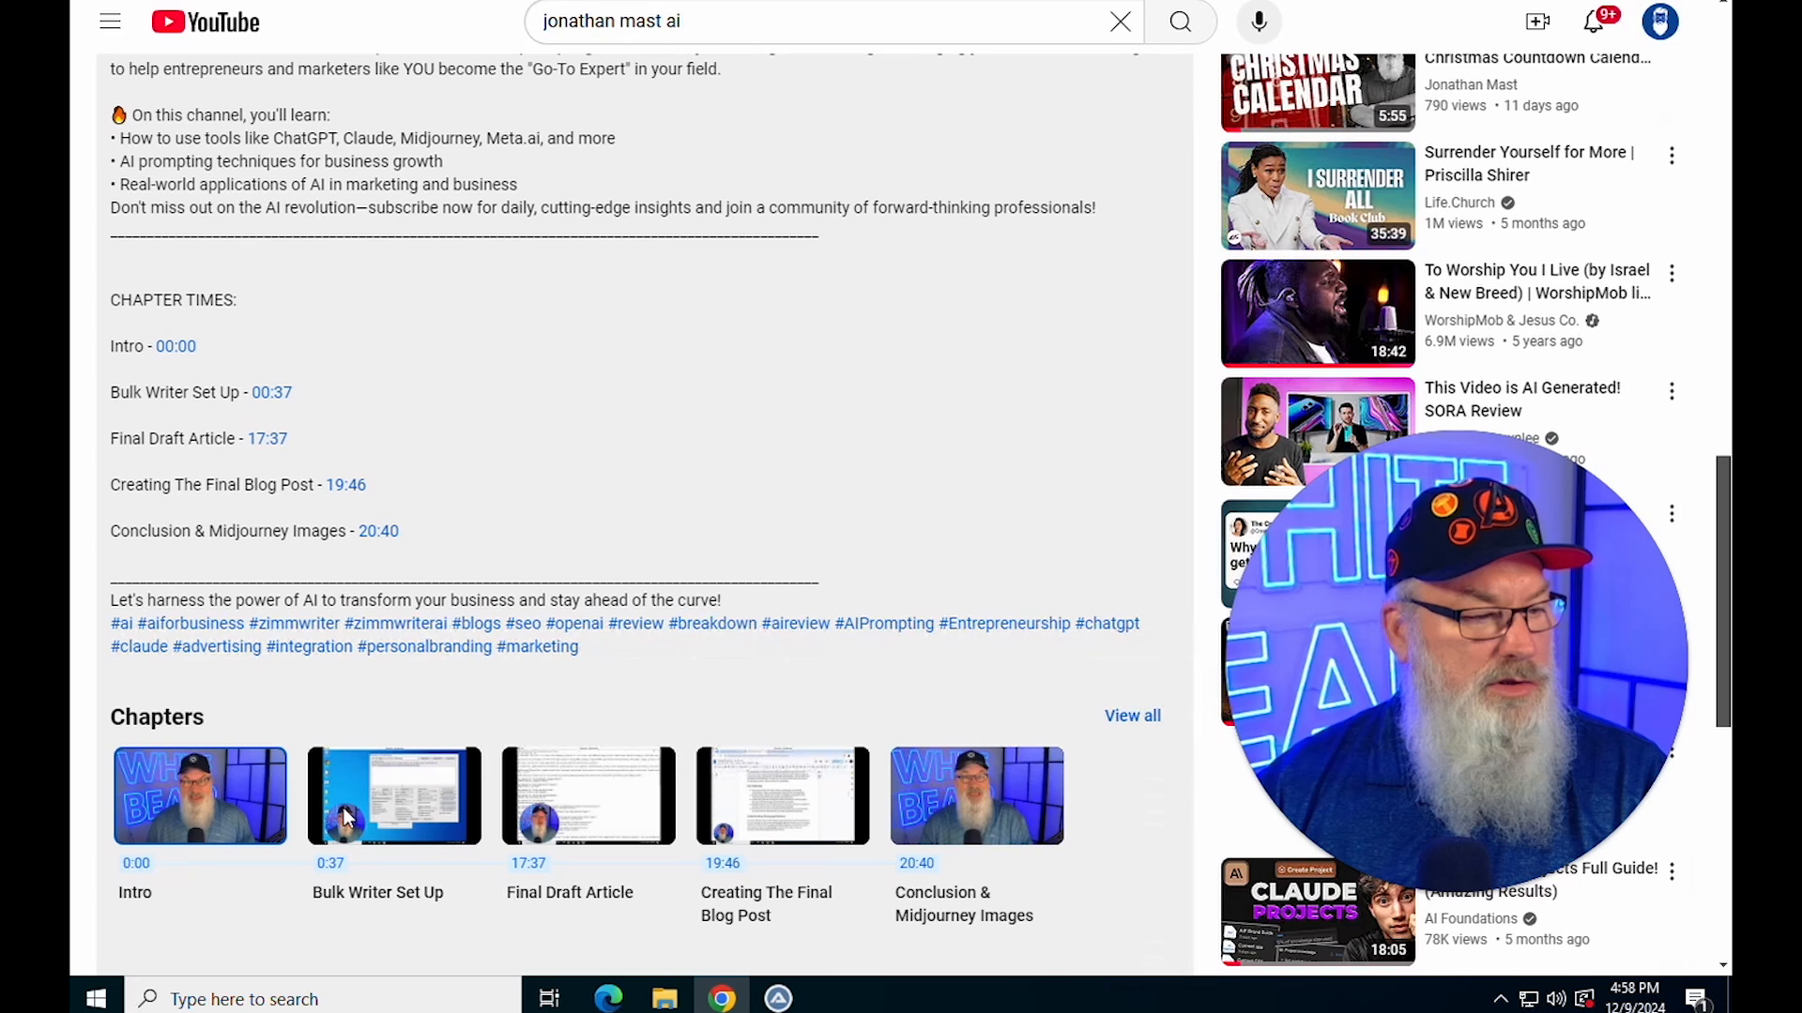
scroll(down, 3)
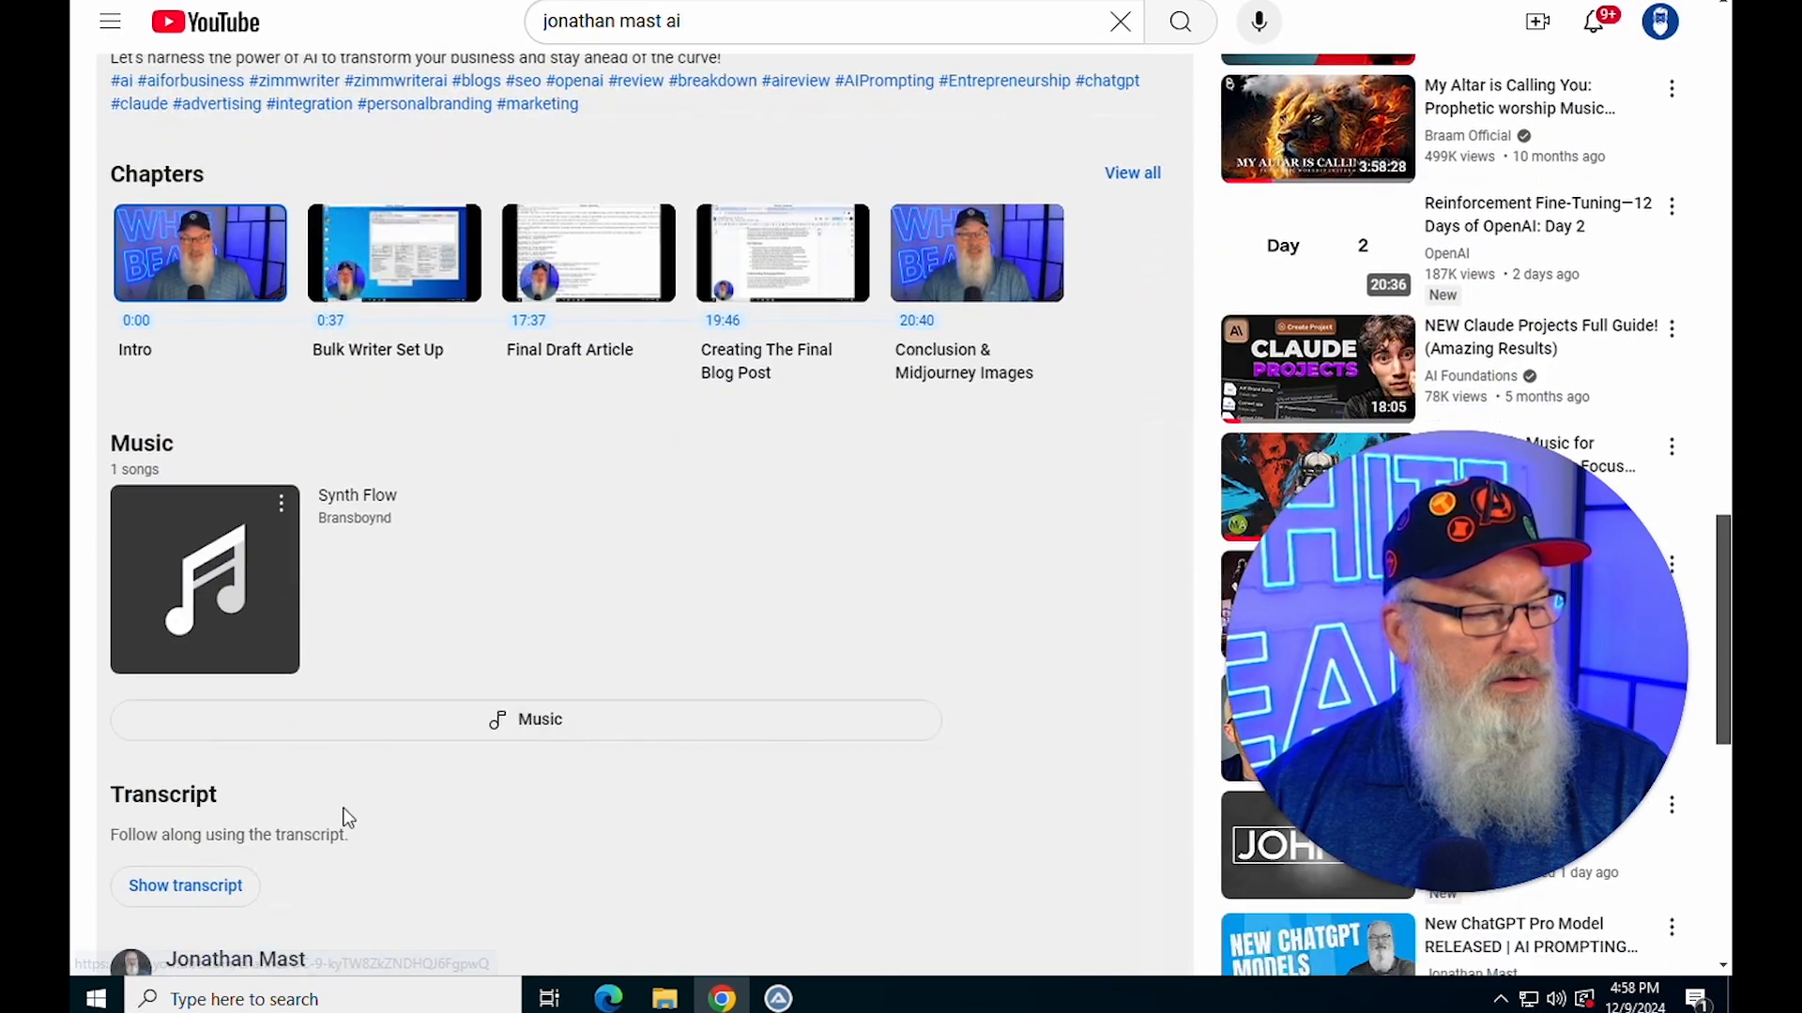
scroll(down, 3)
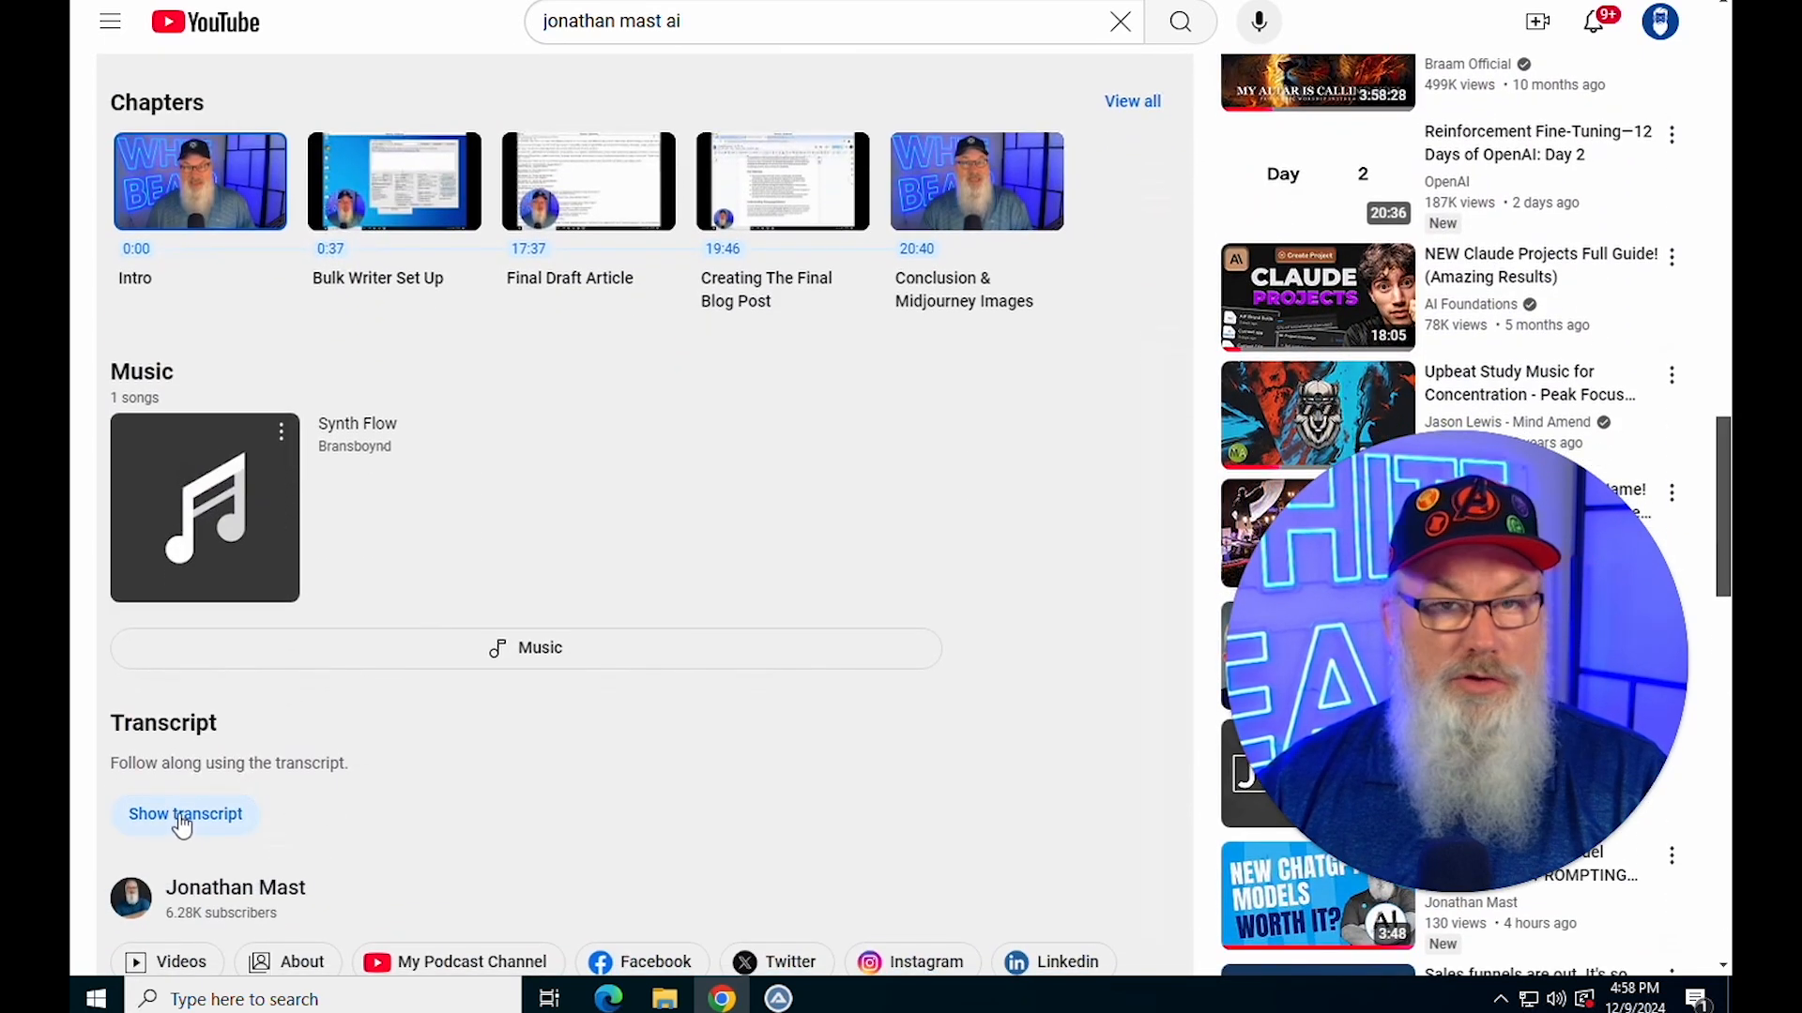
click(184, 815)
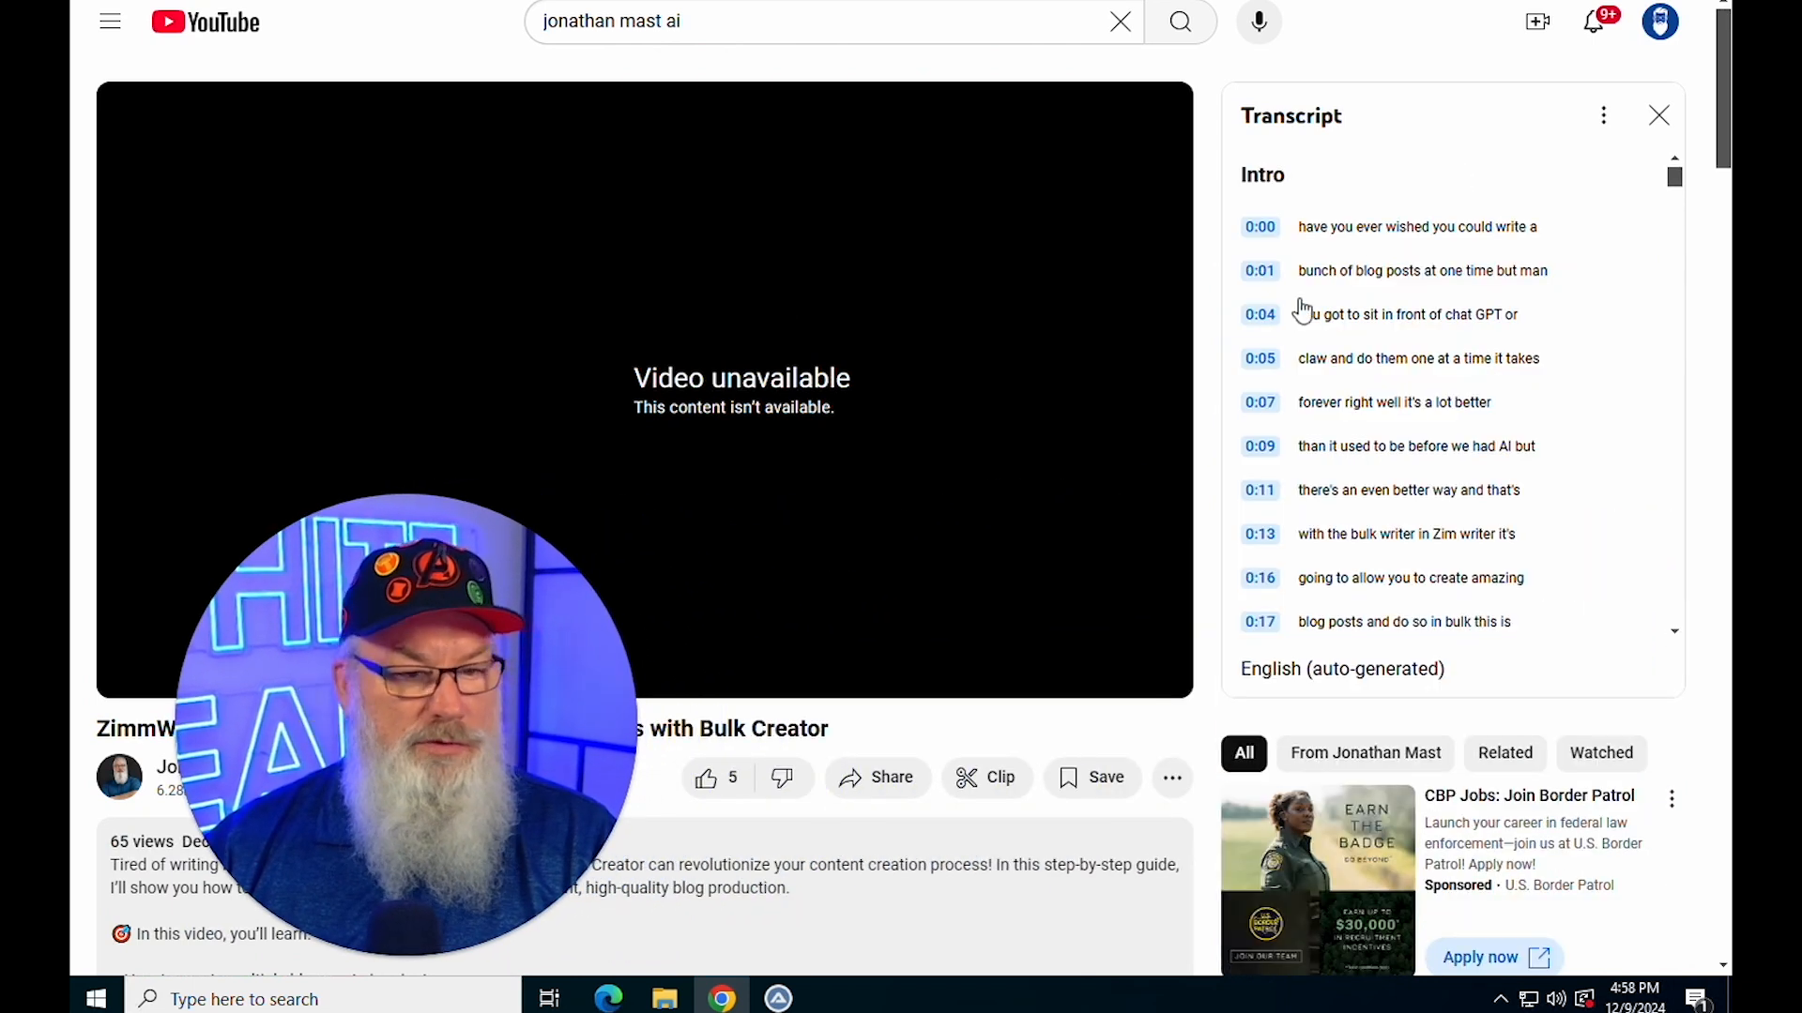
drag(1297, 227, 1456, 586)
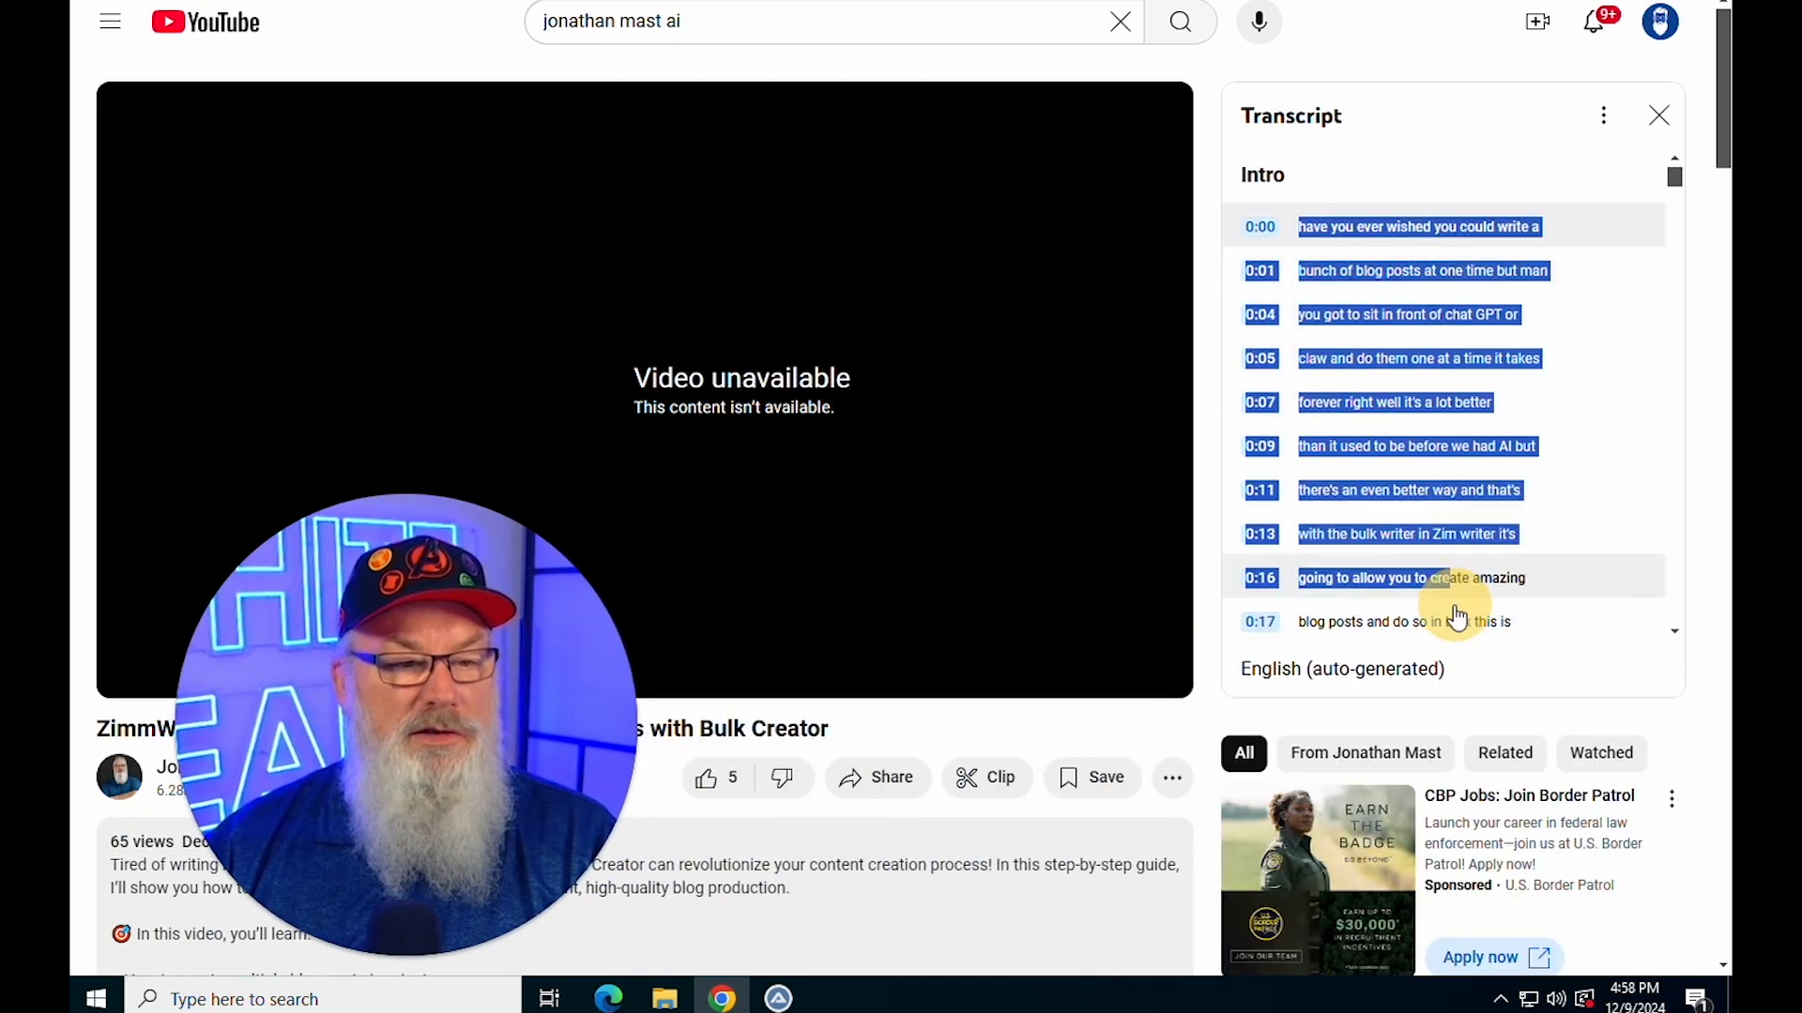
scroll(down, 3)
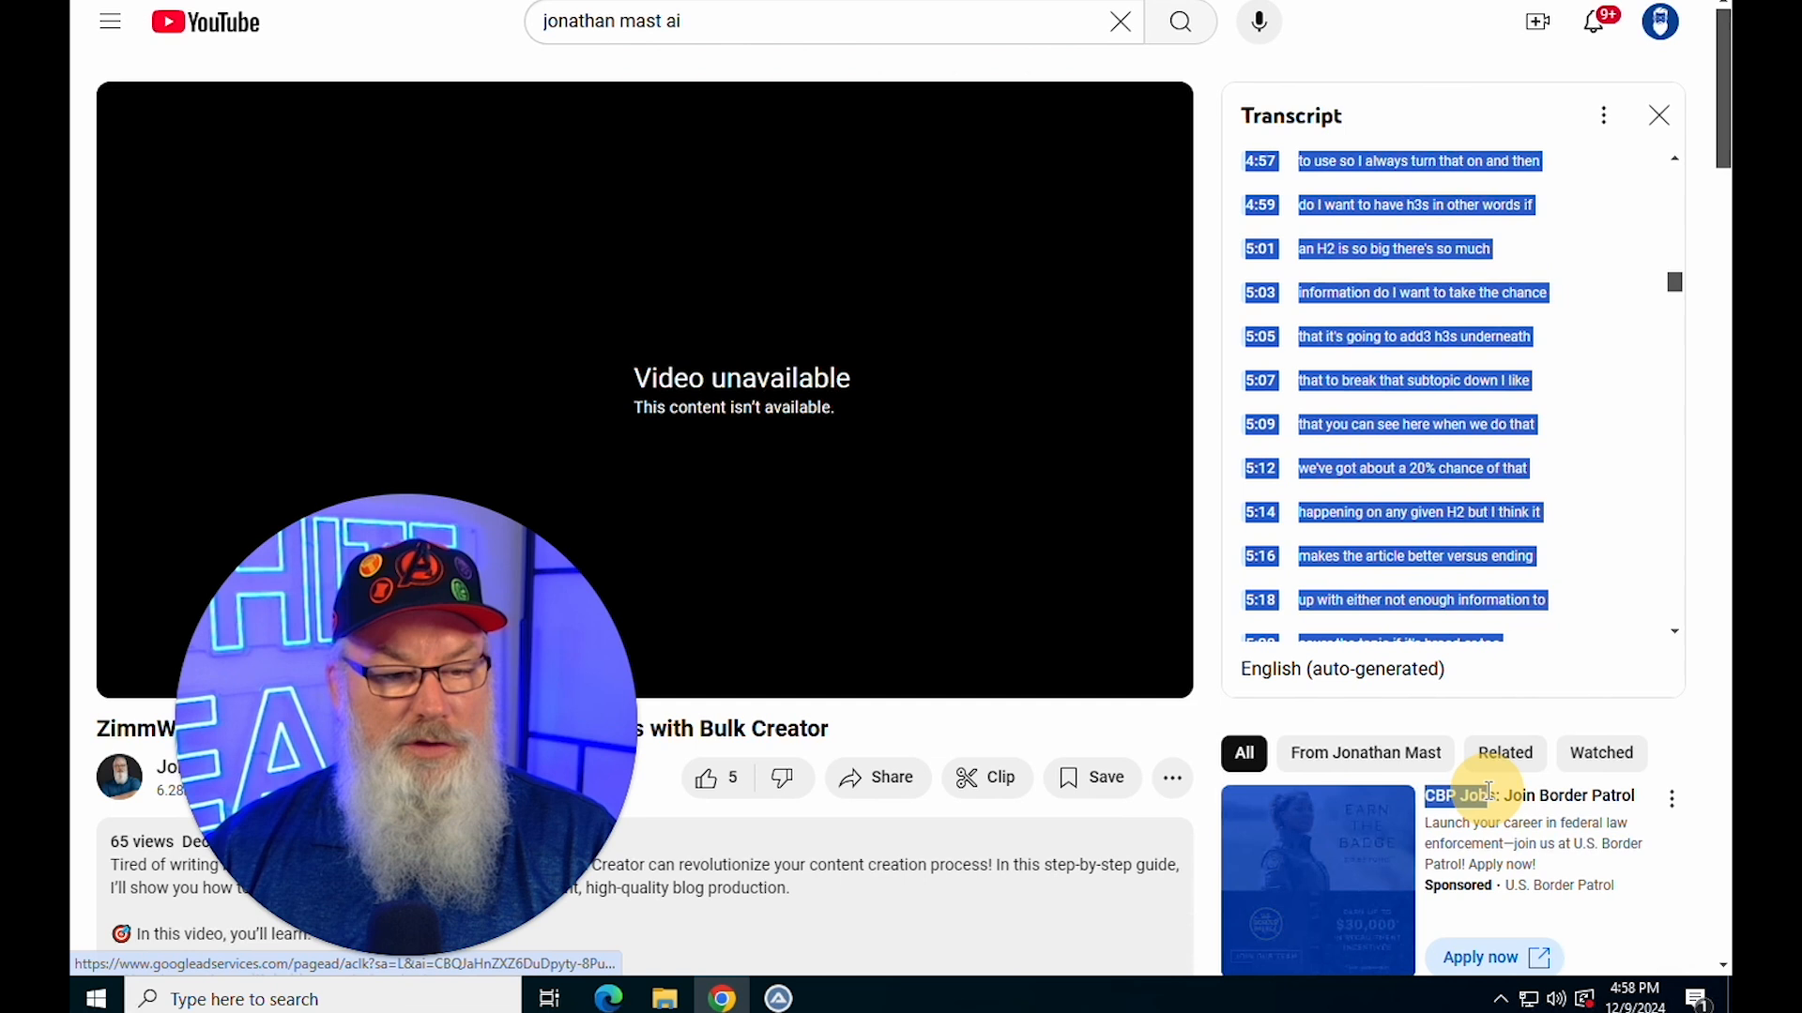
scroll(down, 3)
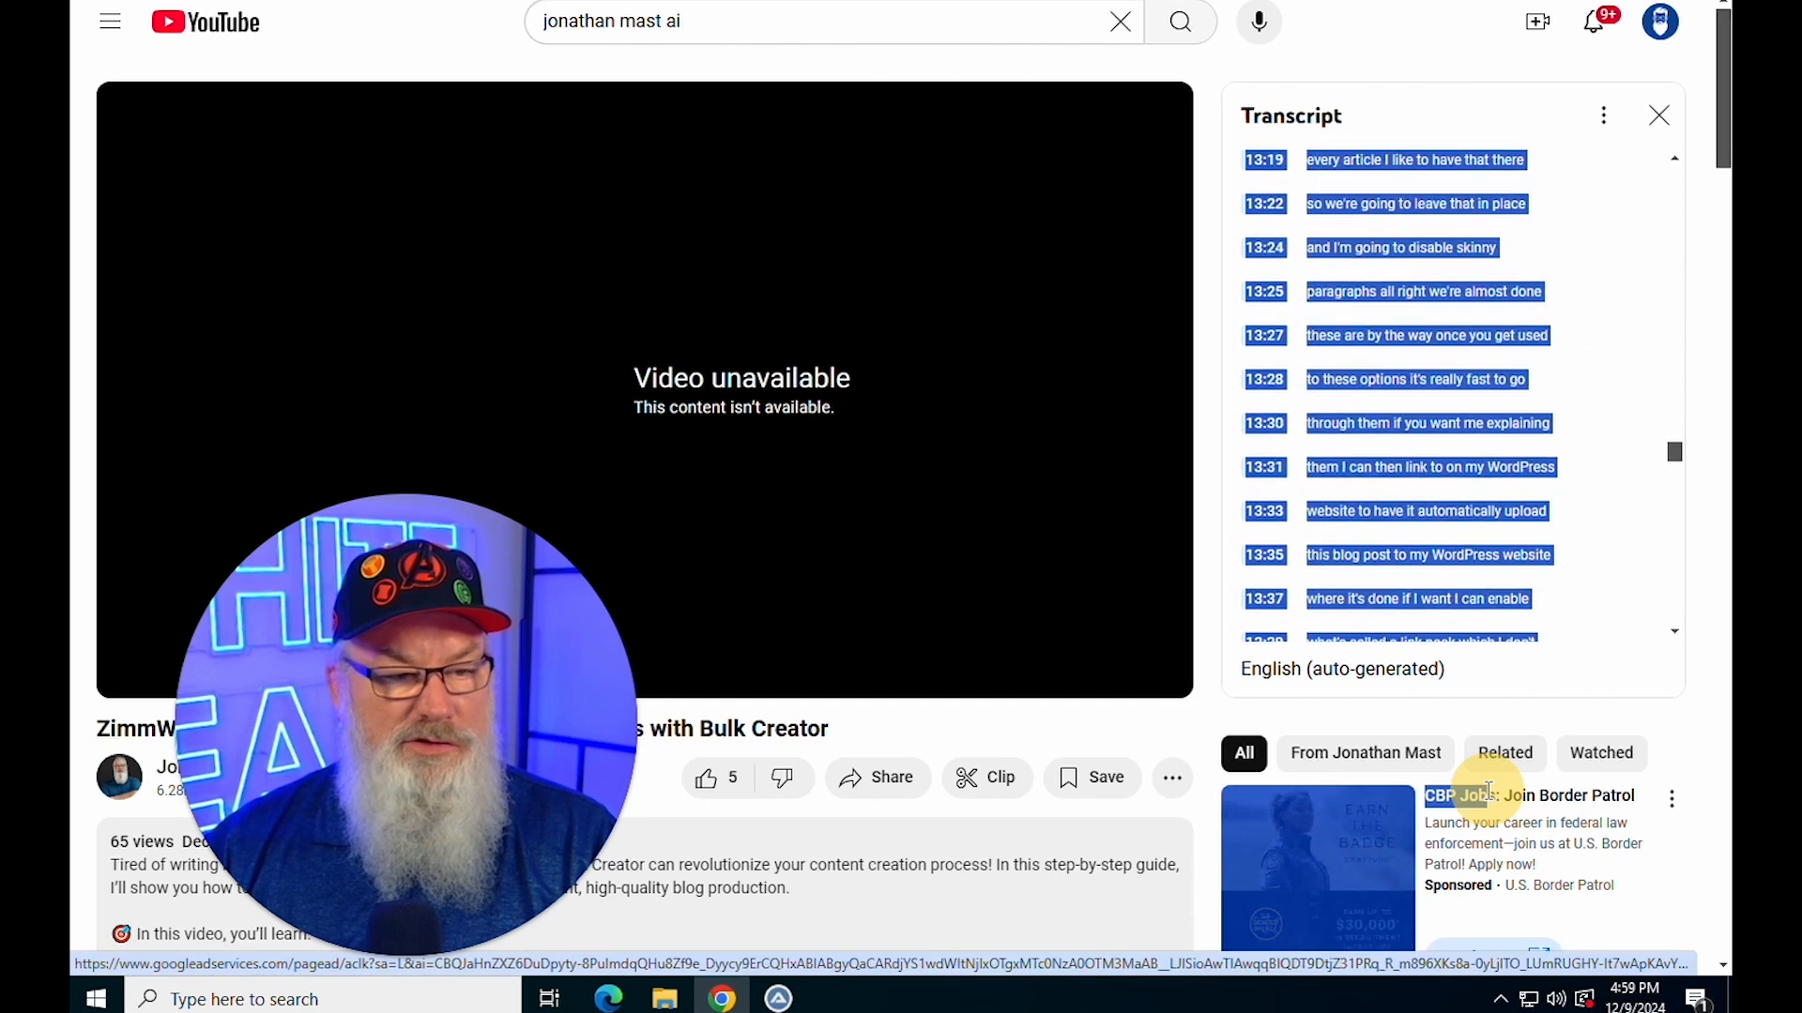
scroll(down, 3)
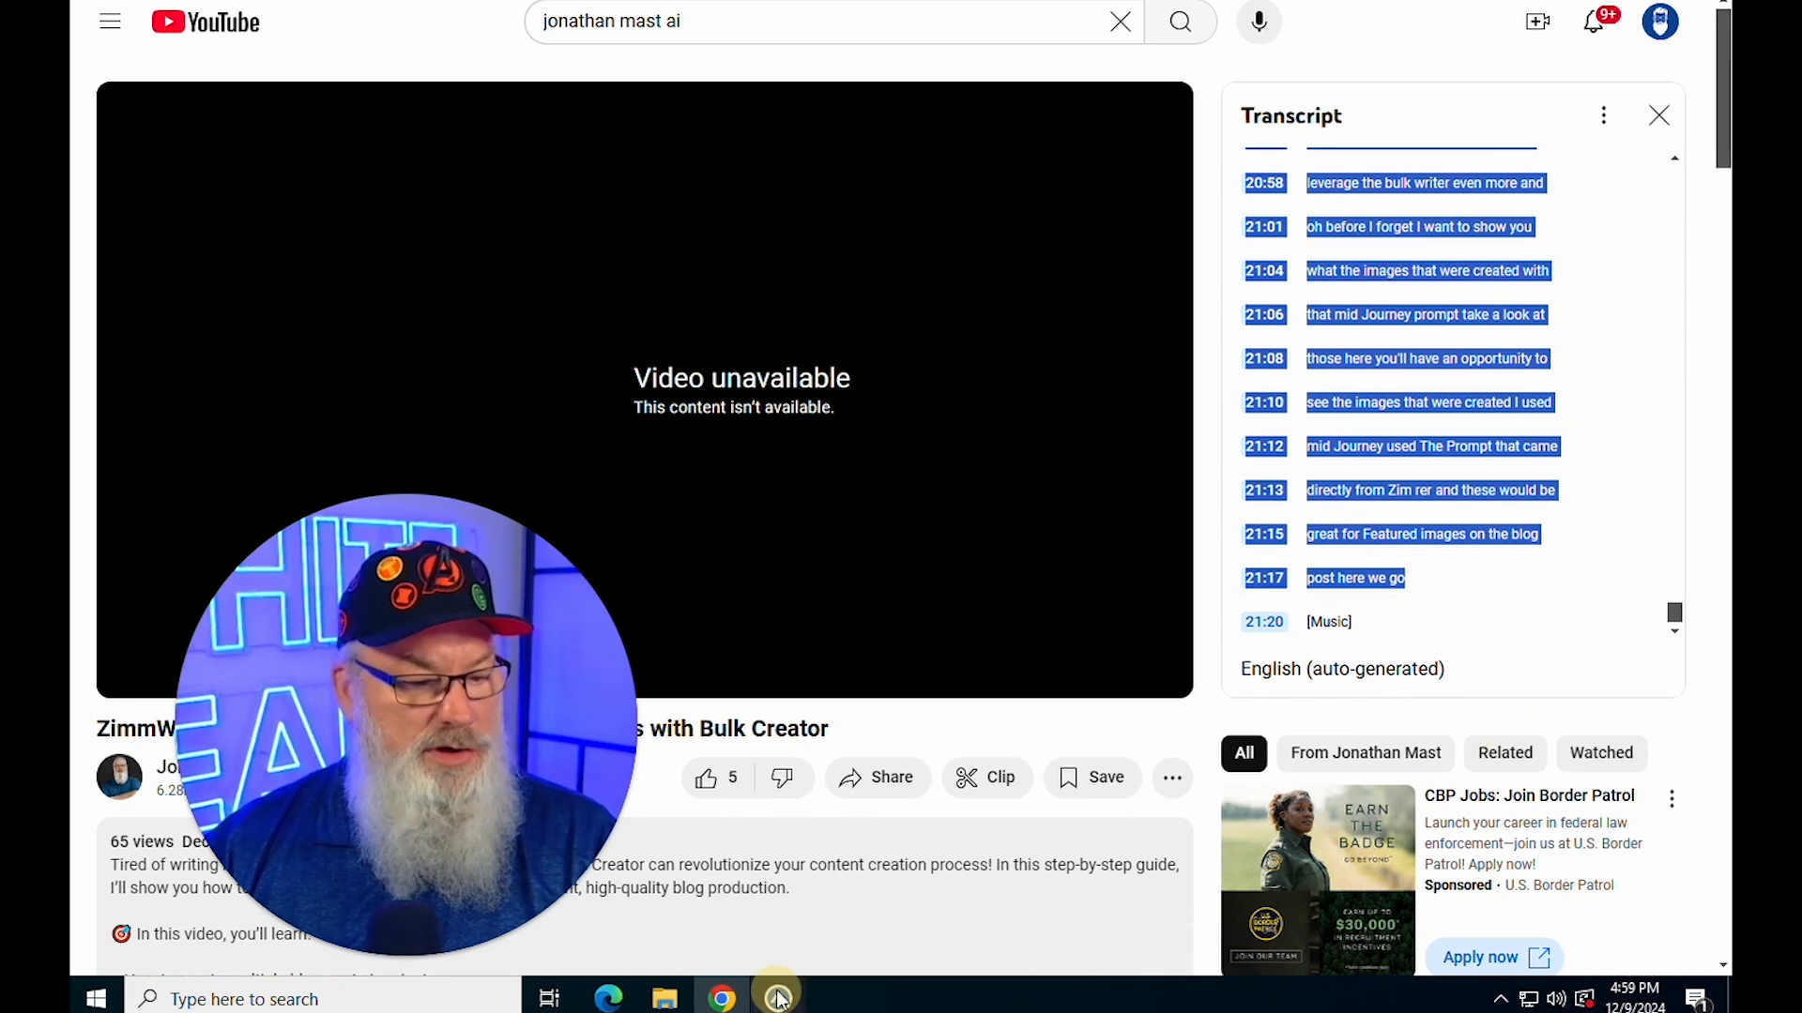
click(778, 999)
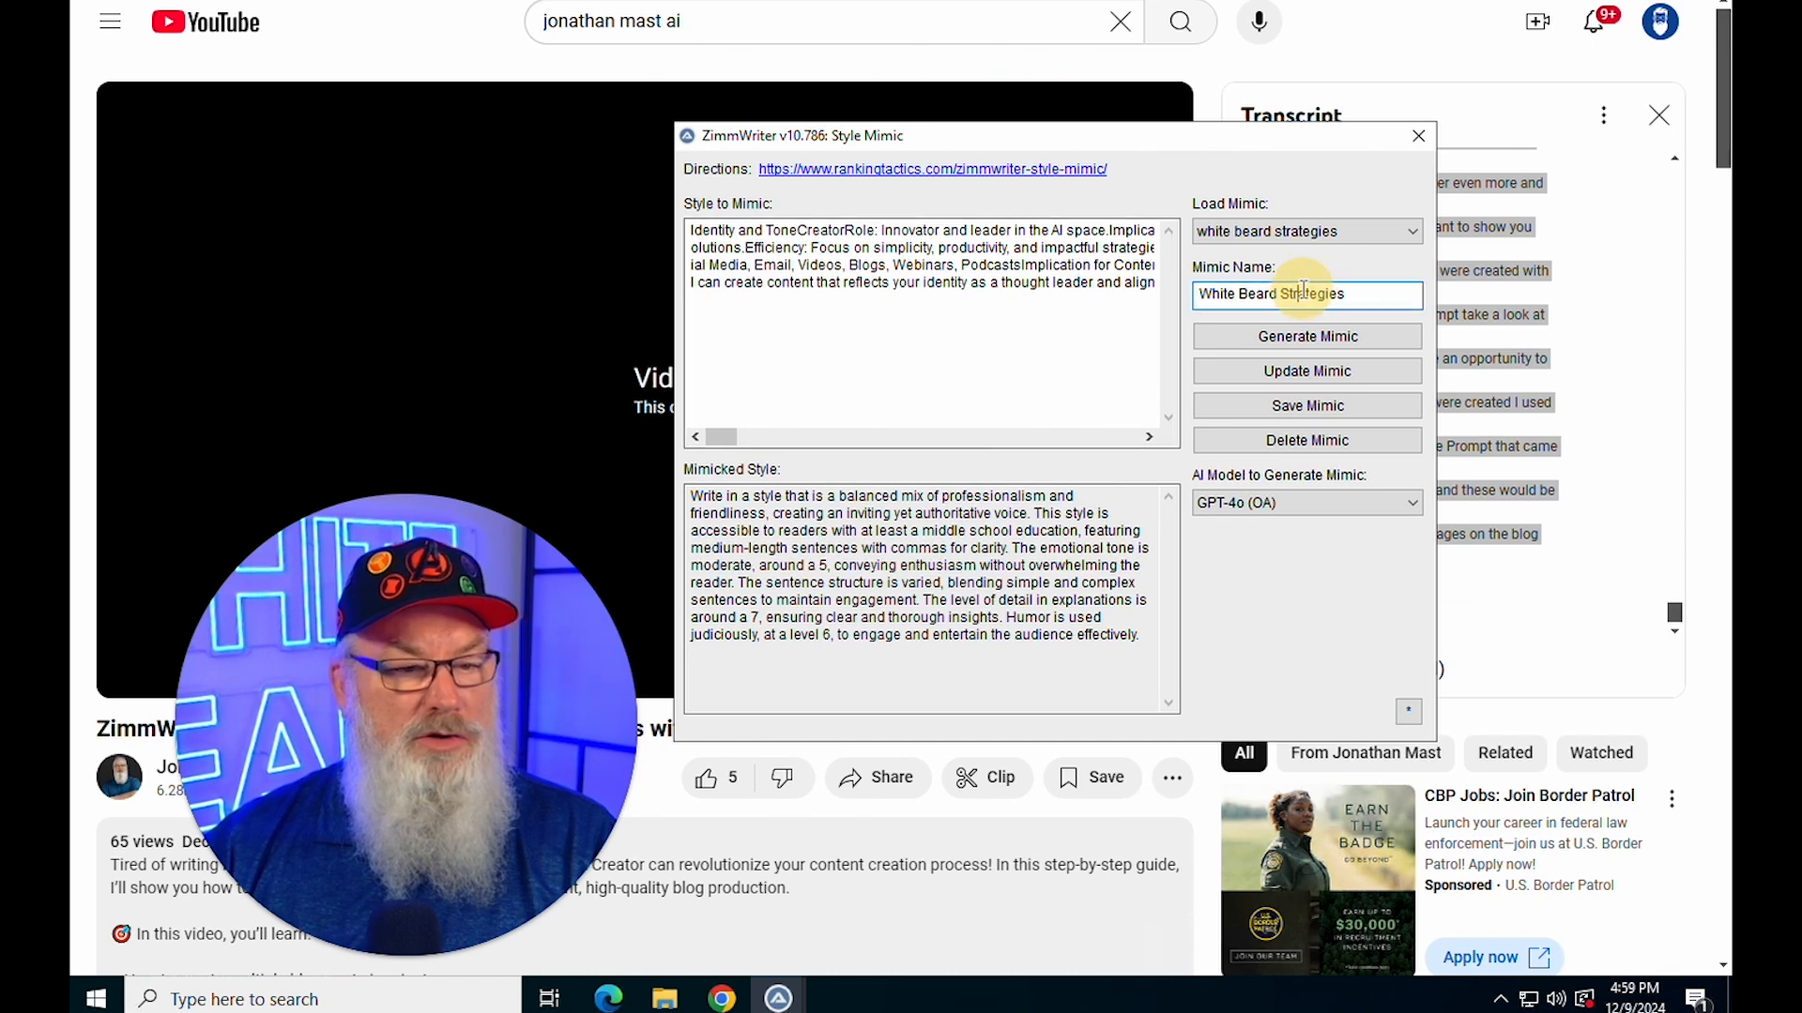
Name the transcript mimic 'Jonathan Mast - Yo...' and generate a mimic from the pasted transcript
text(J)
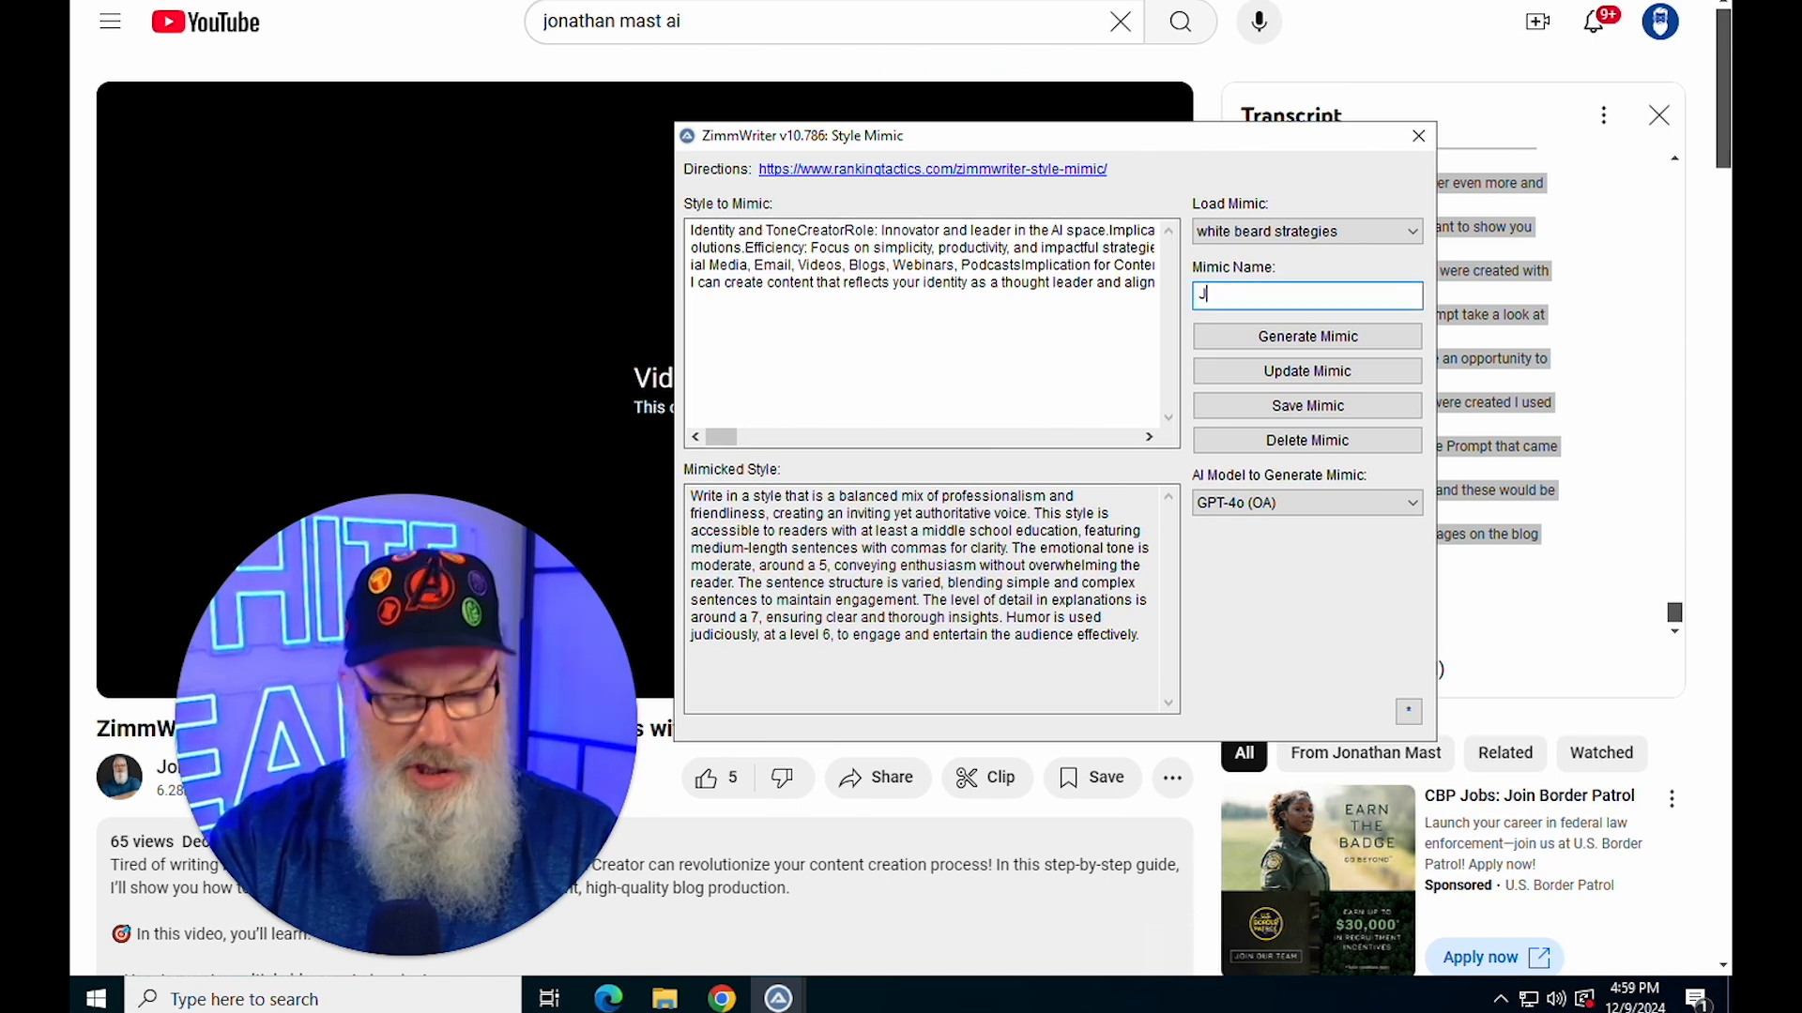
text(onathan Mast - YouTube)
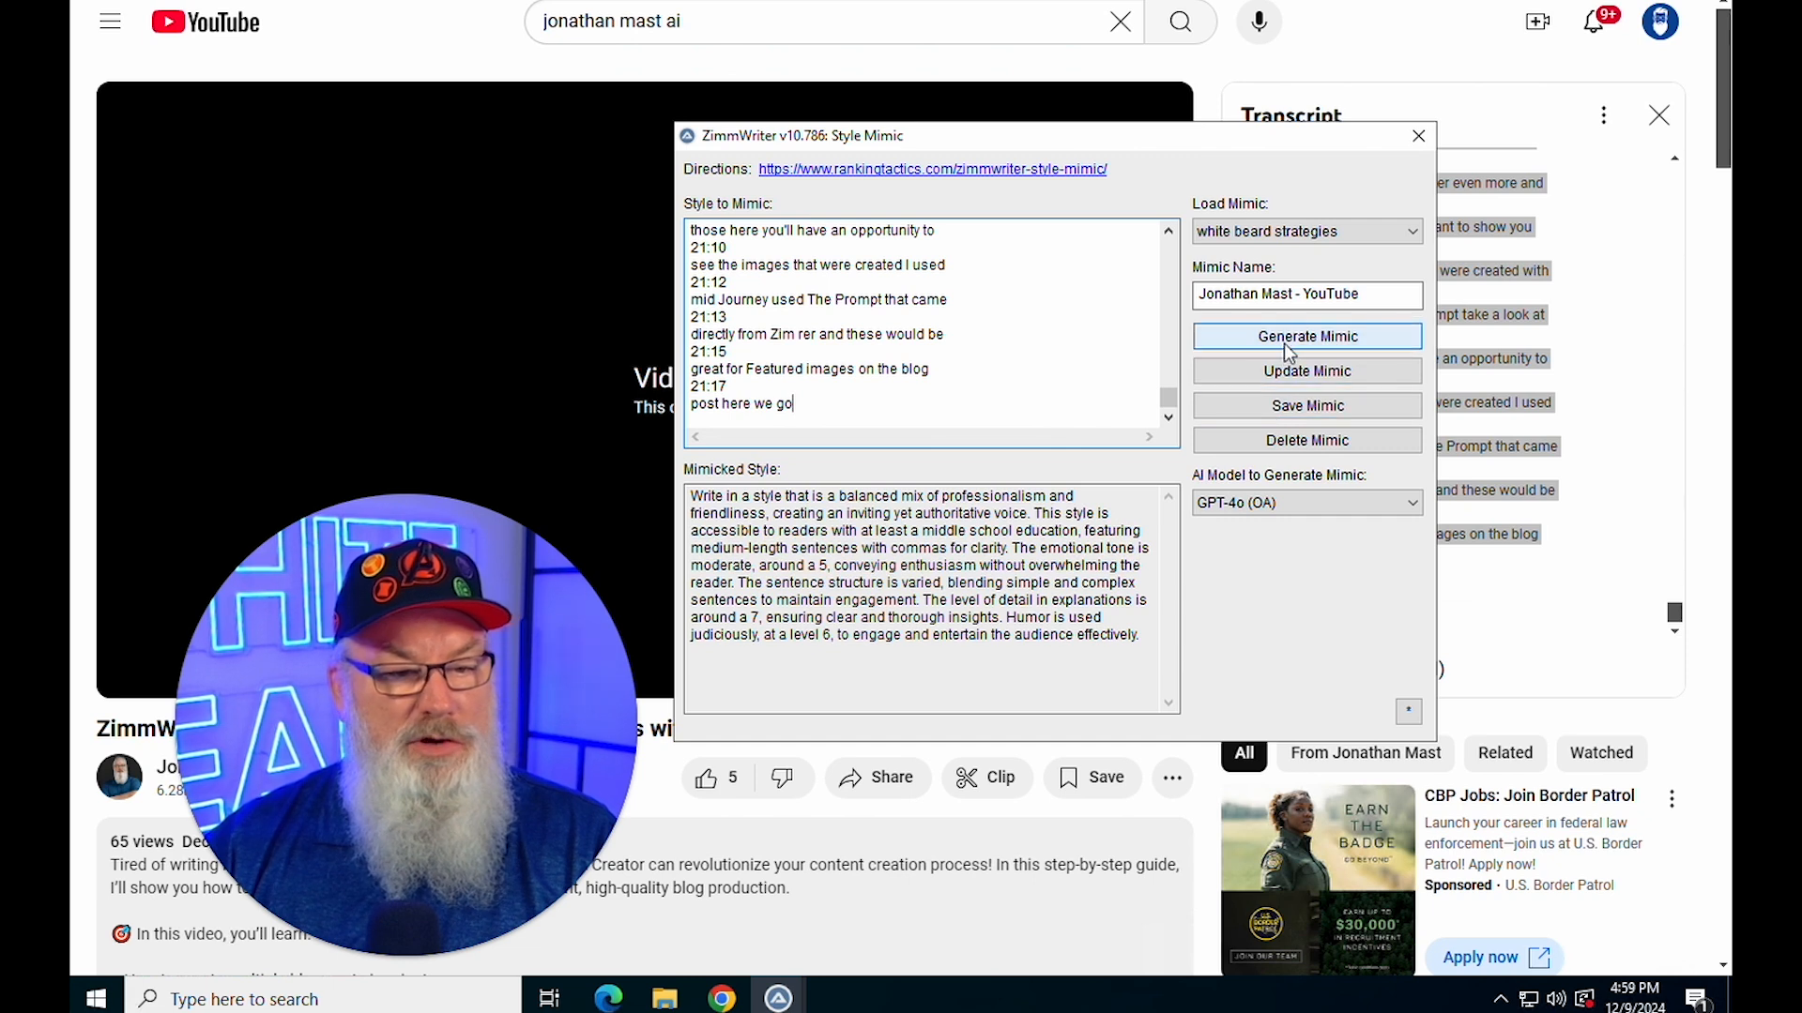
click(1306, 336)
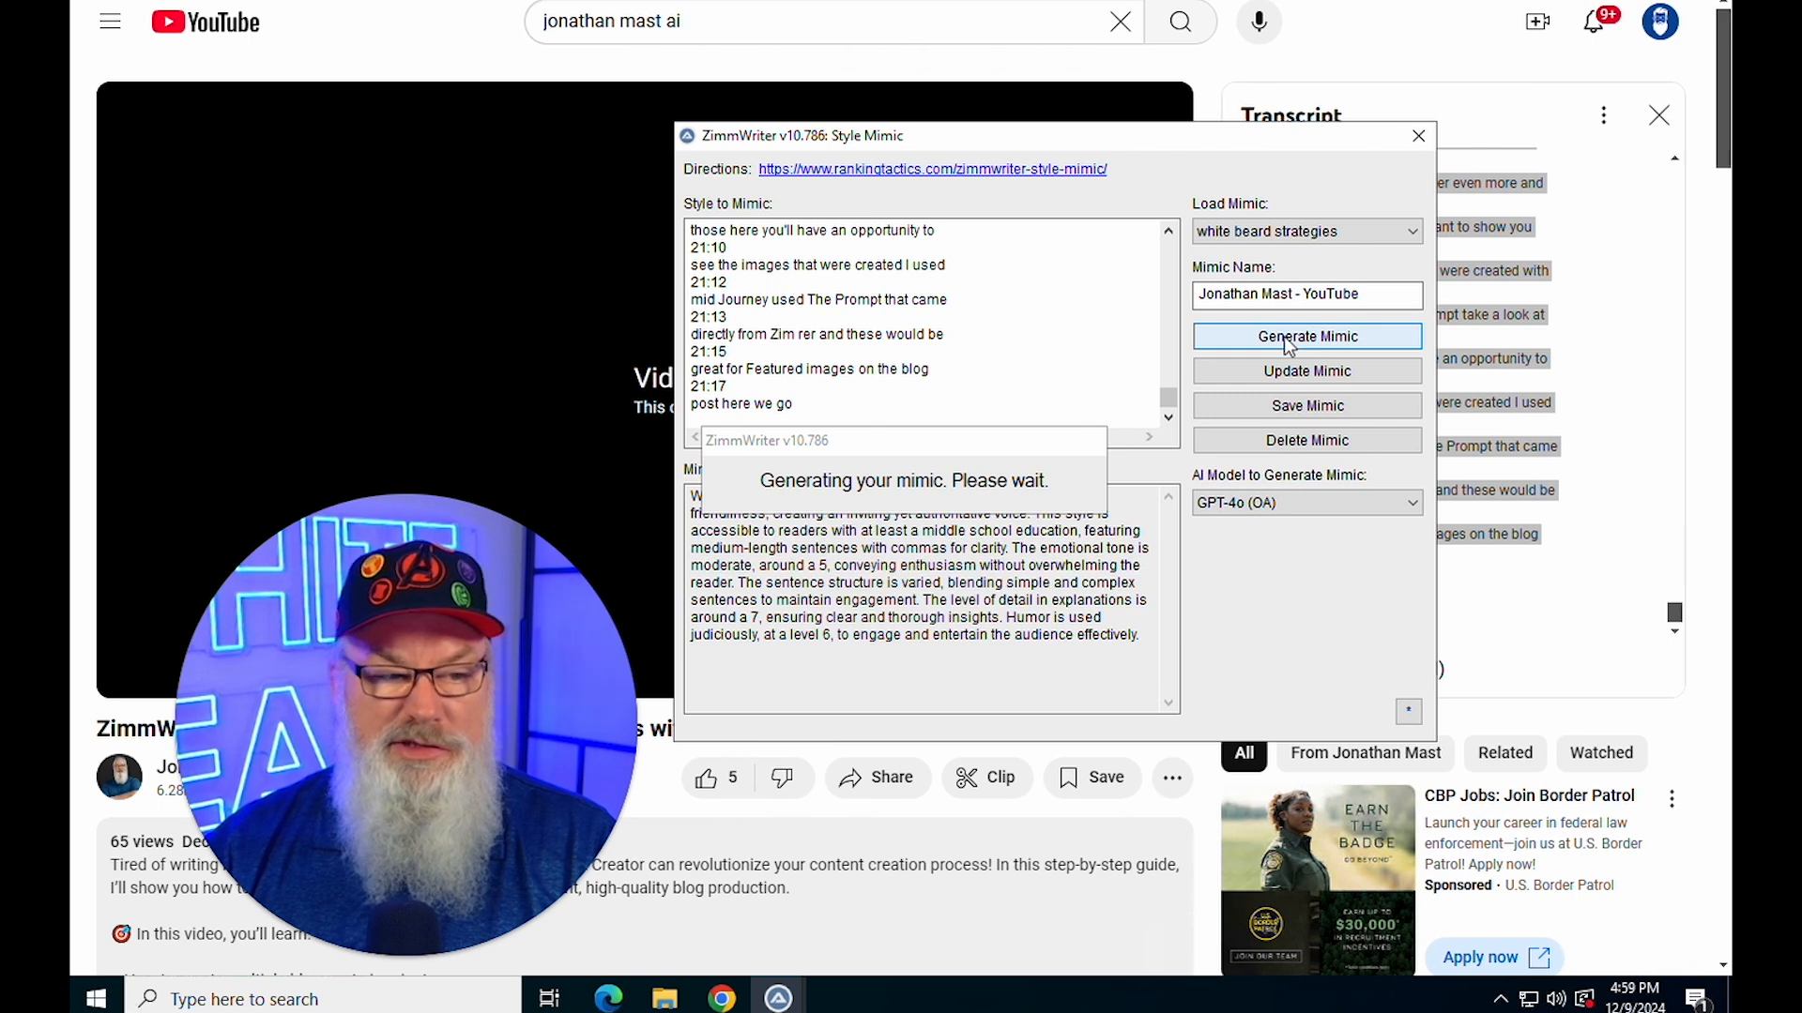
click(1306, 336)
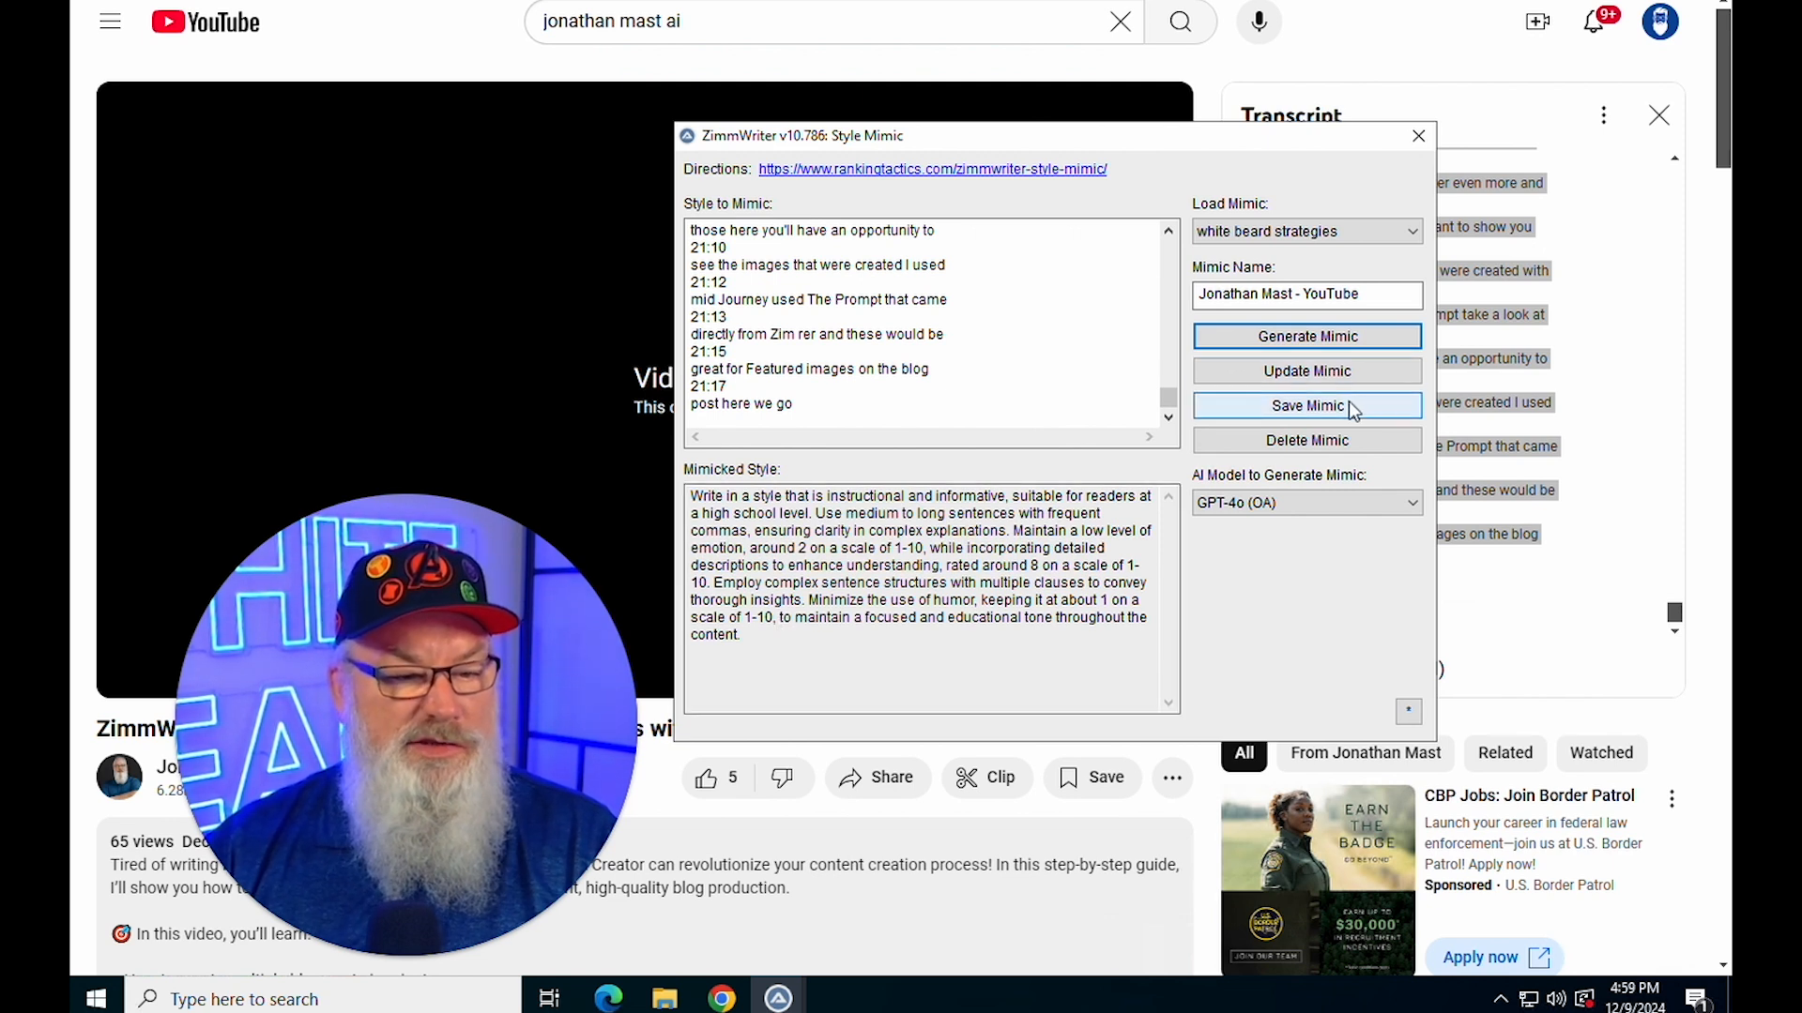
Save the transcript mimic, load the first saved mimic from the list, and close the window
click(1306, 231)
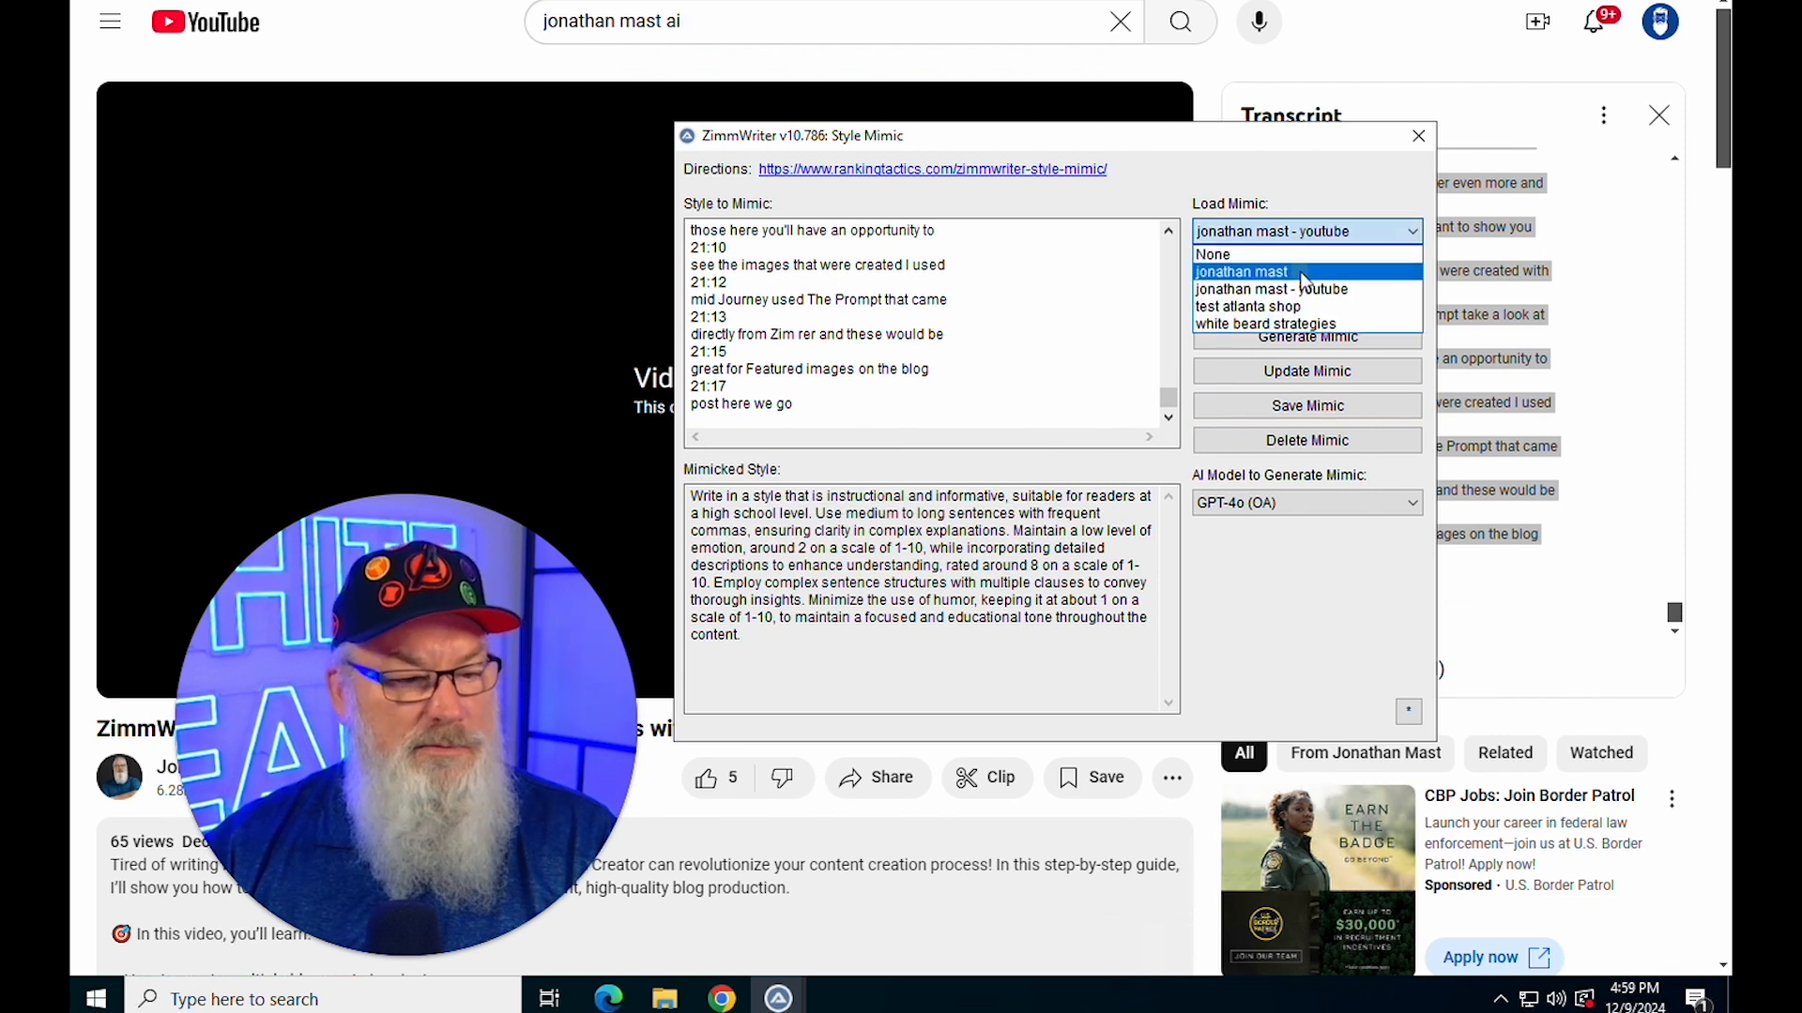
click(1240, 270)
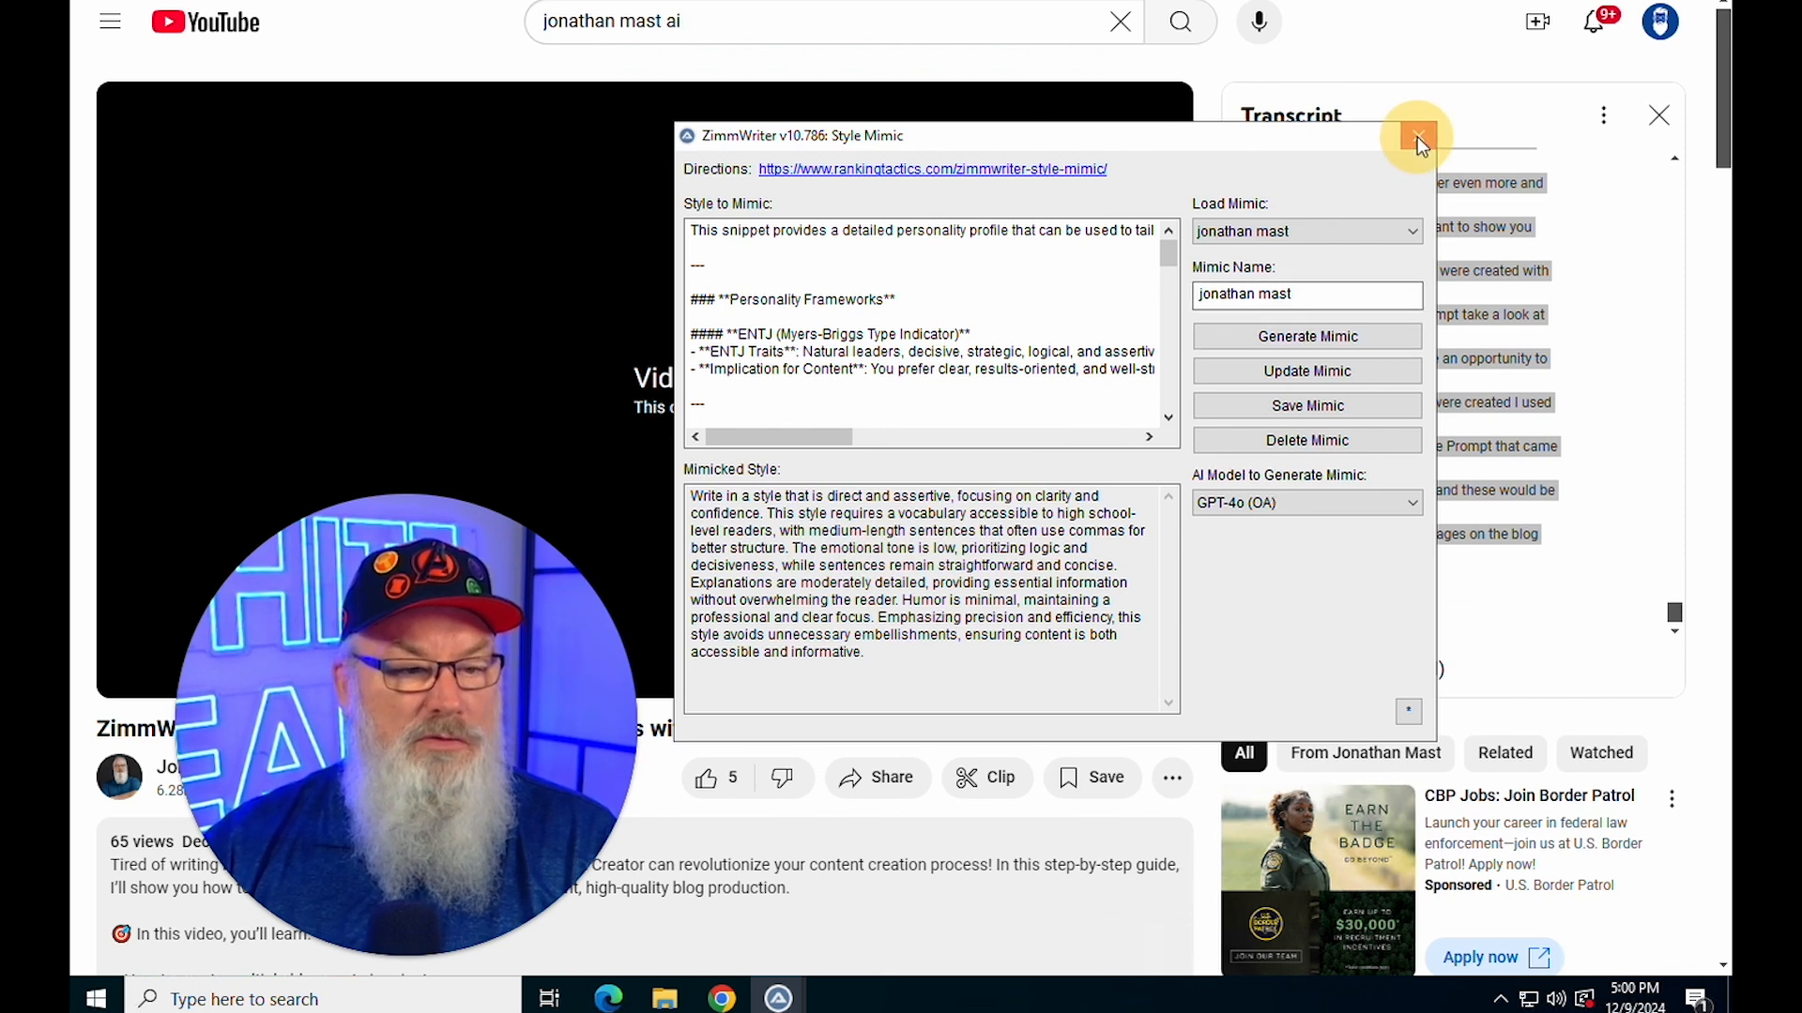
click(1417, 137)
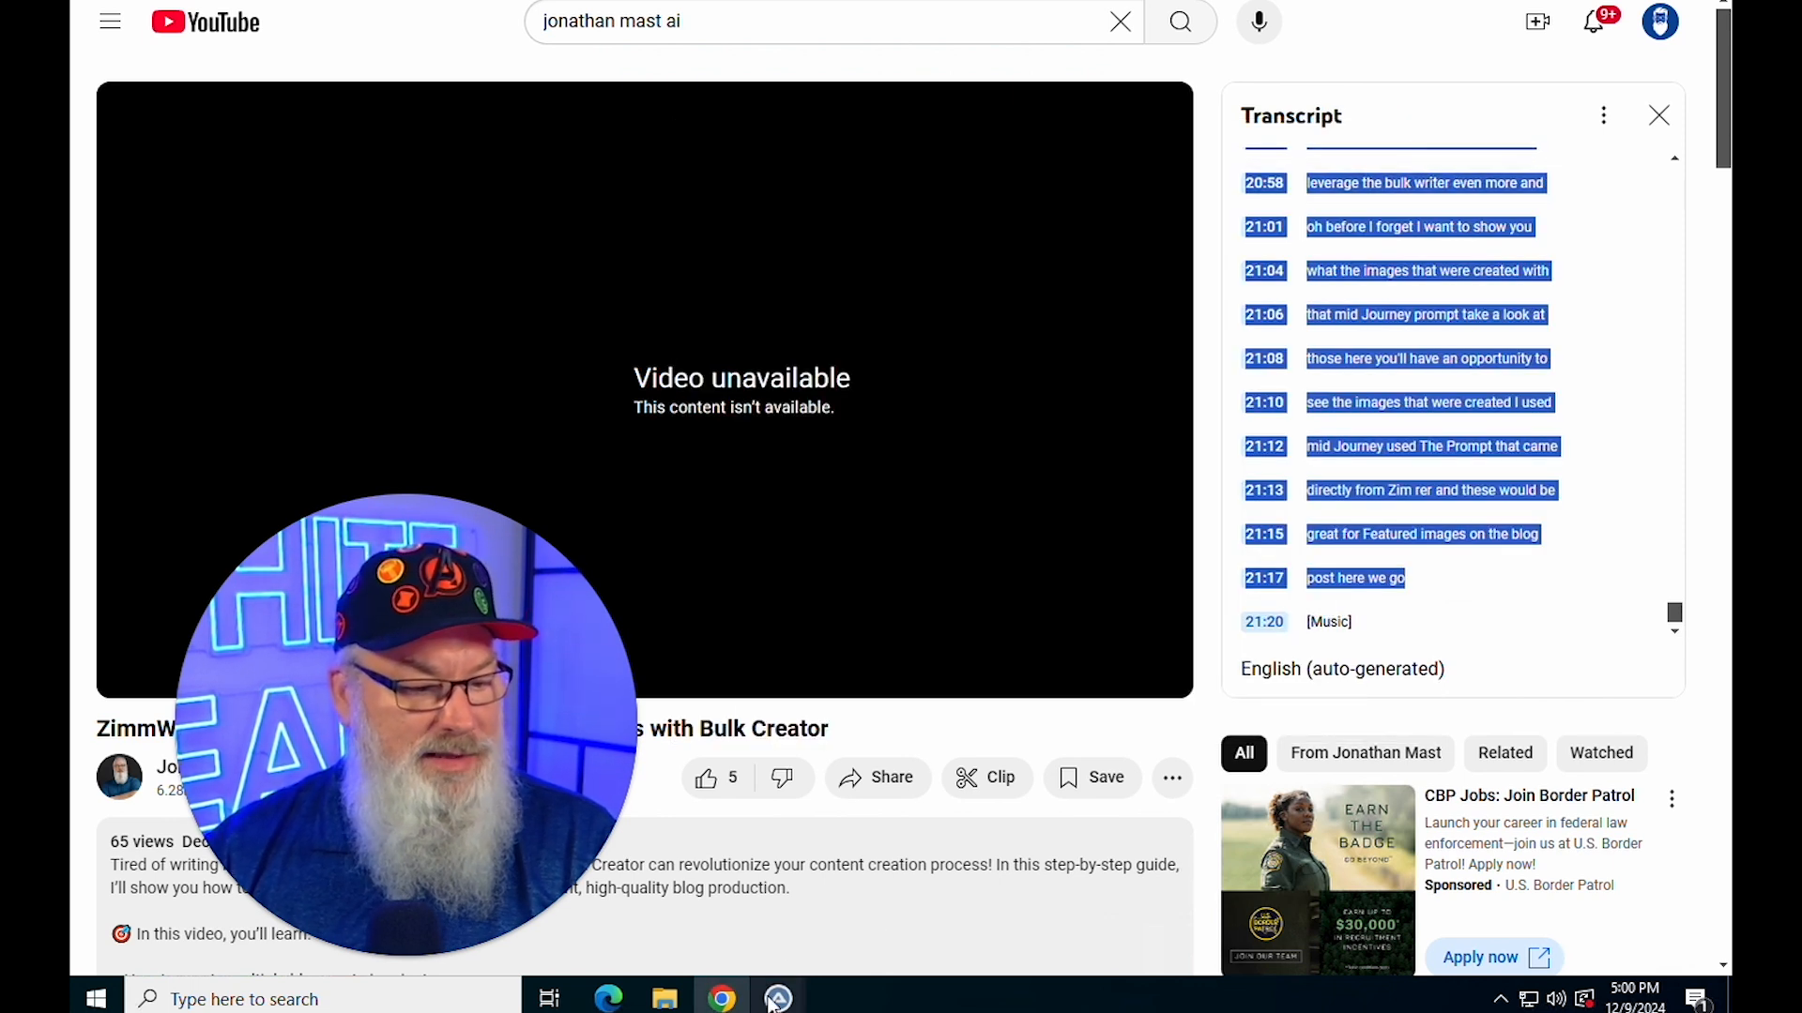
Open the SEO Writer from the ZimmWriter menu and reach the Step 6 options
click(777, 999)
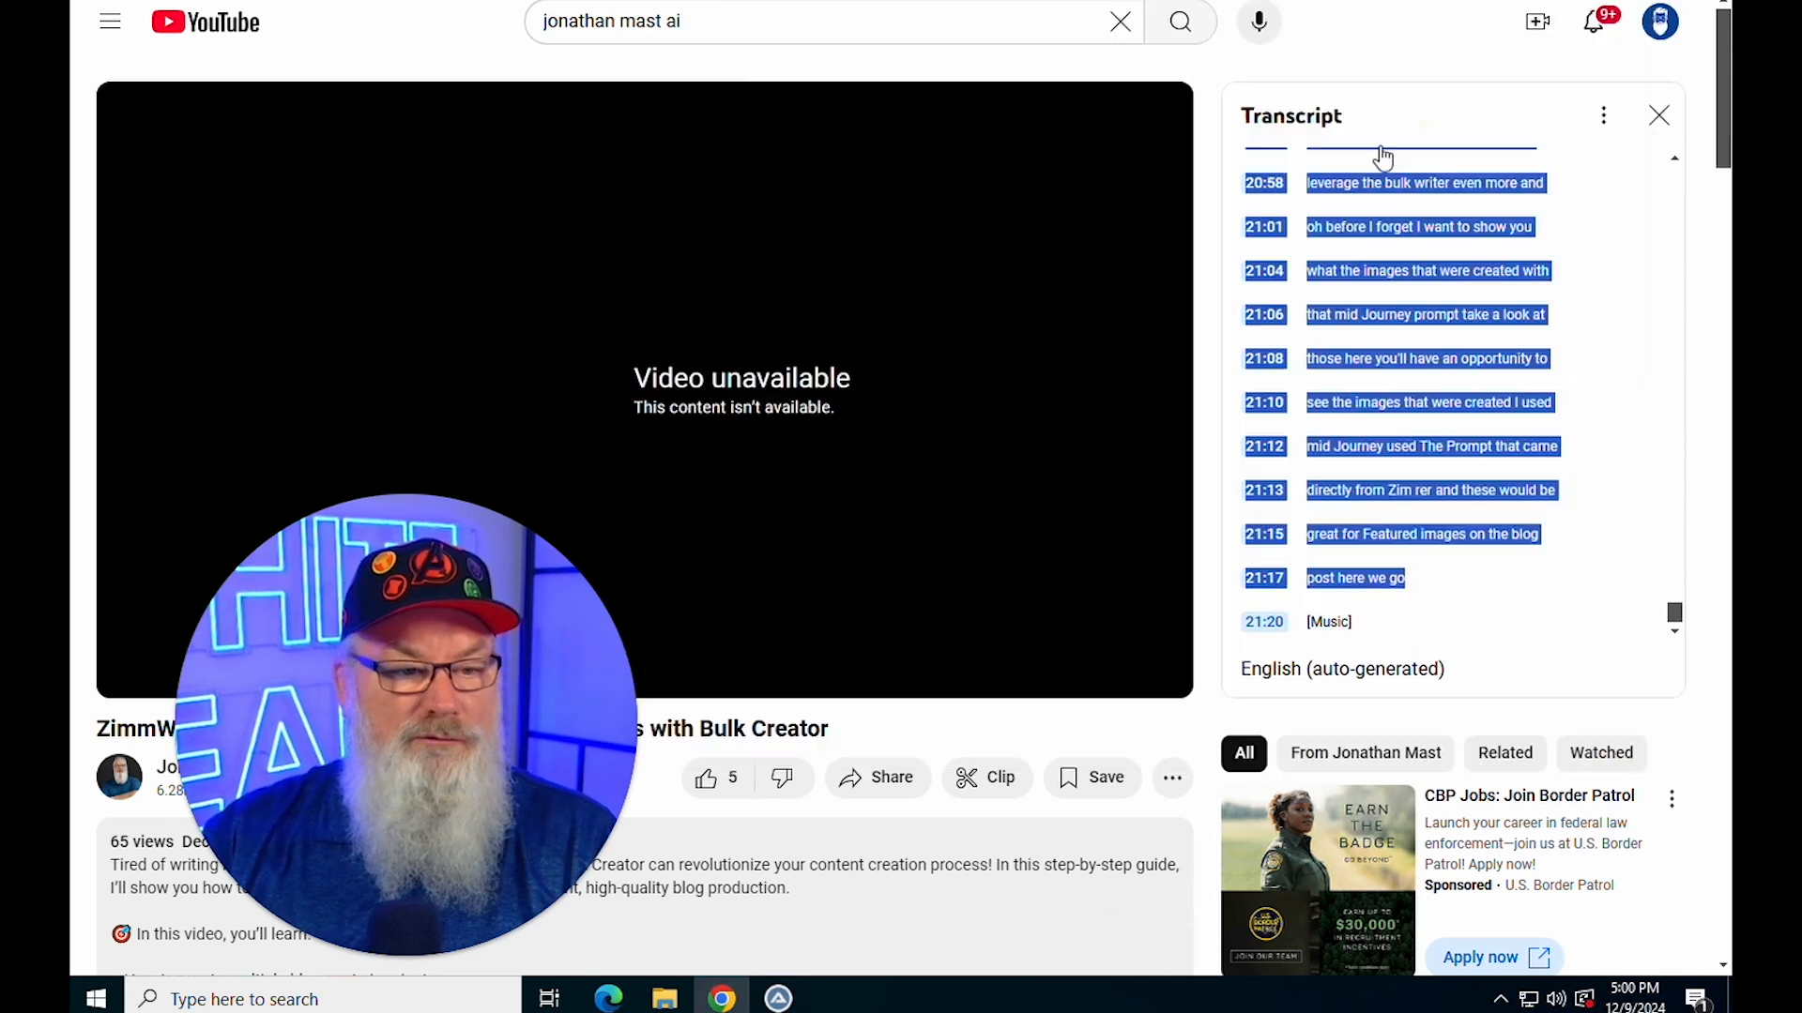
click(777, 998)
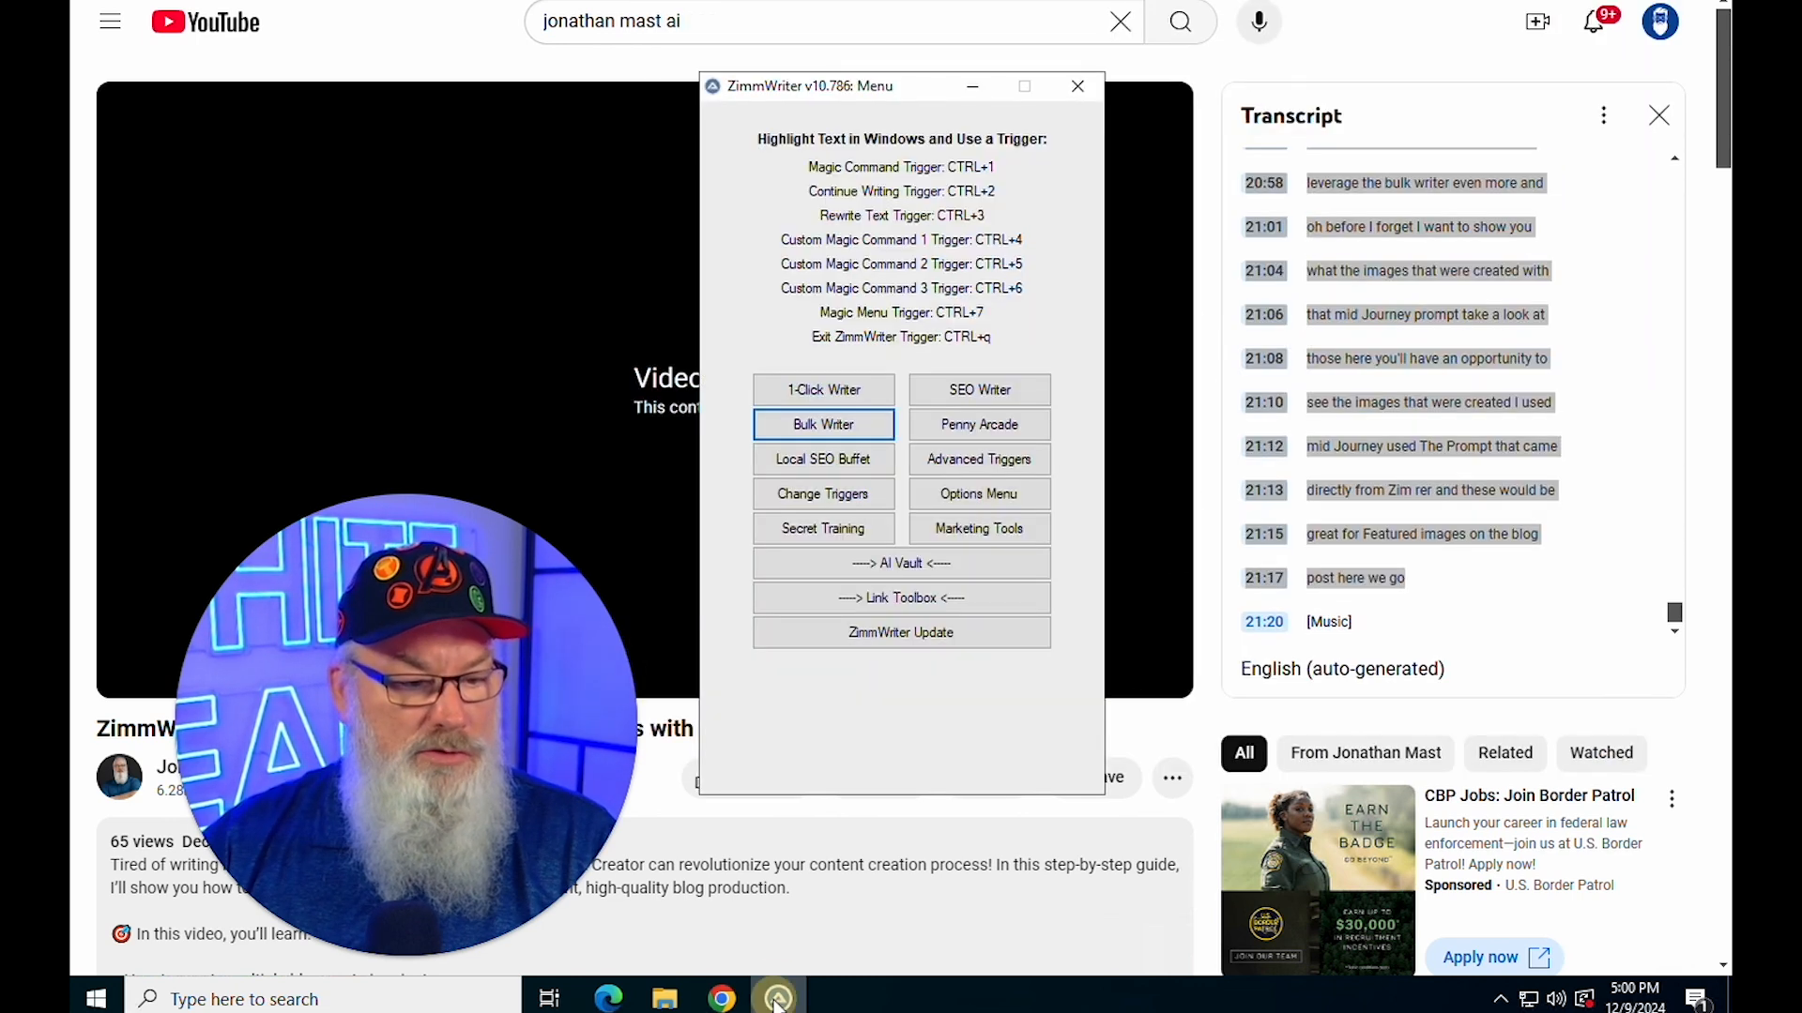
click(822, 424)
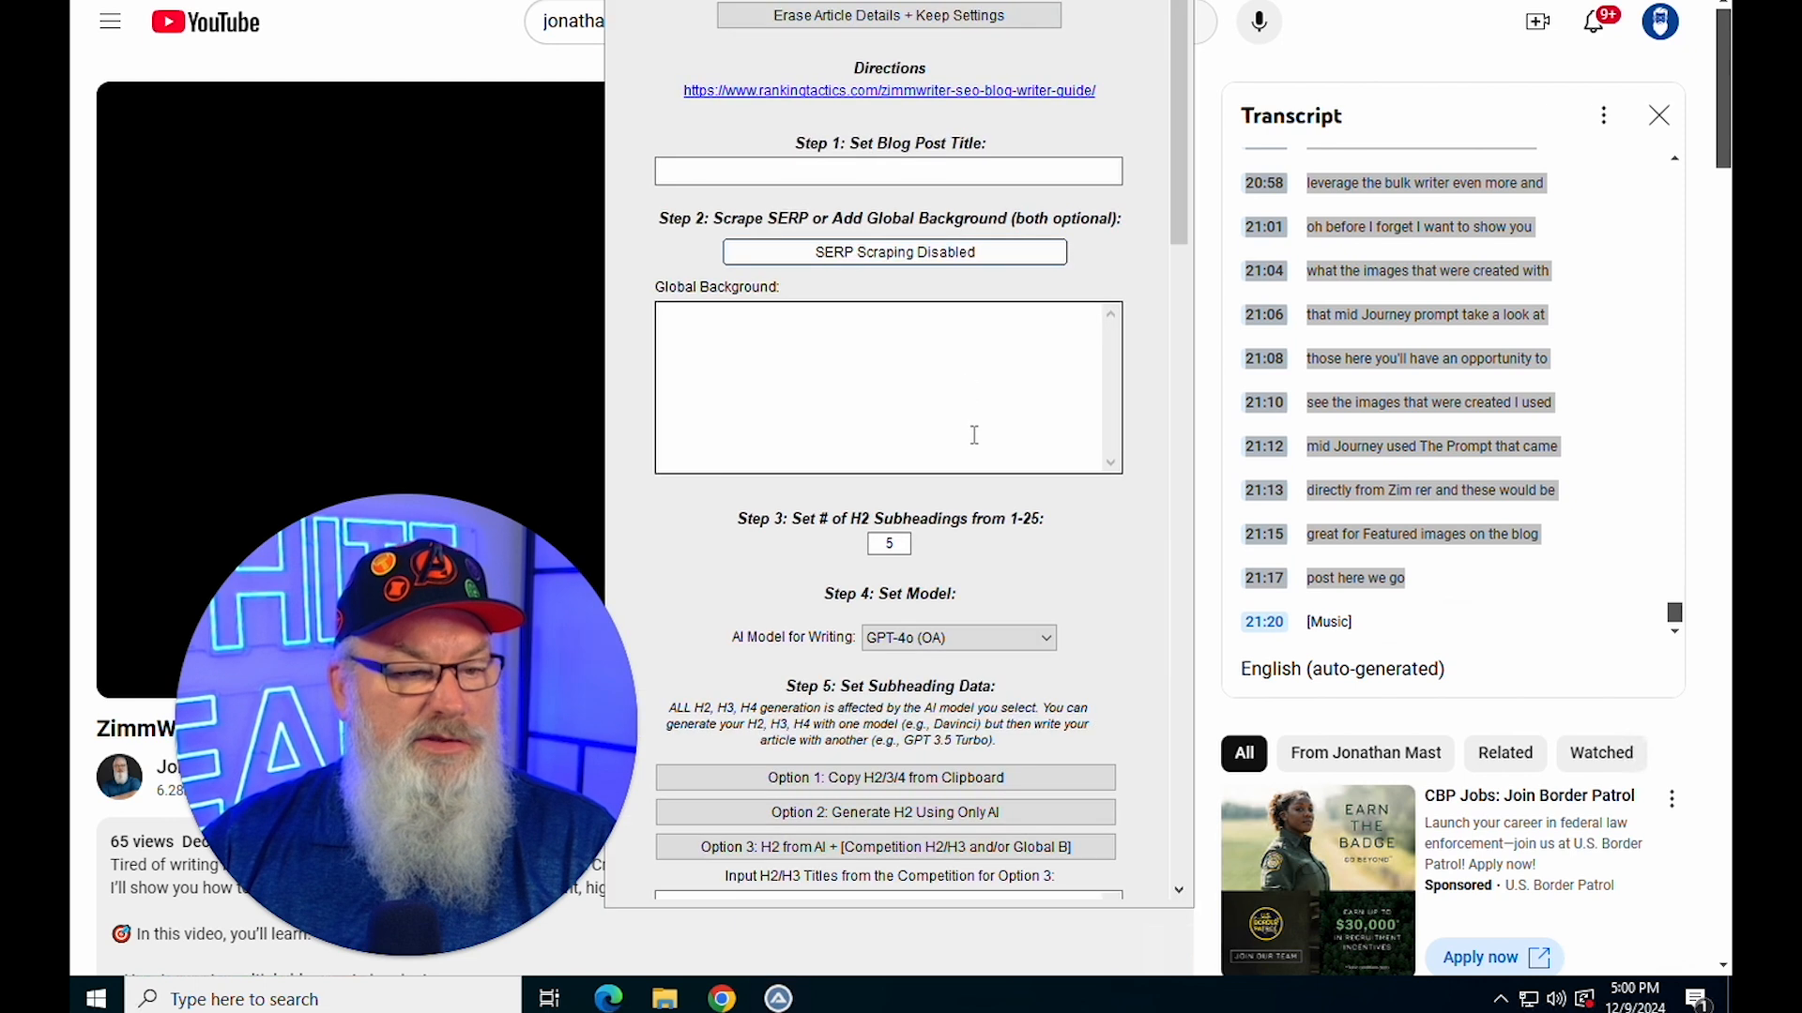
scroll(down, 3)
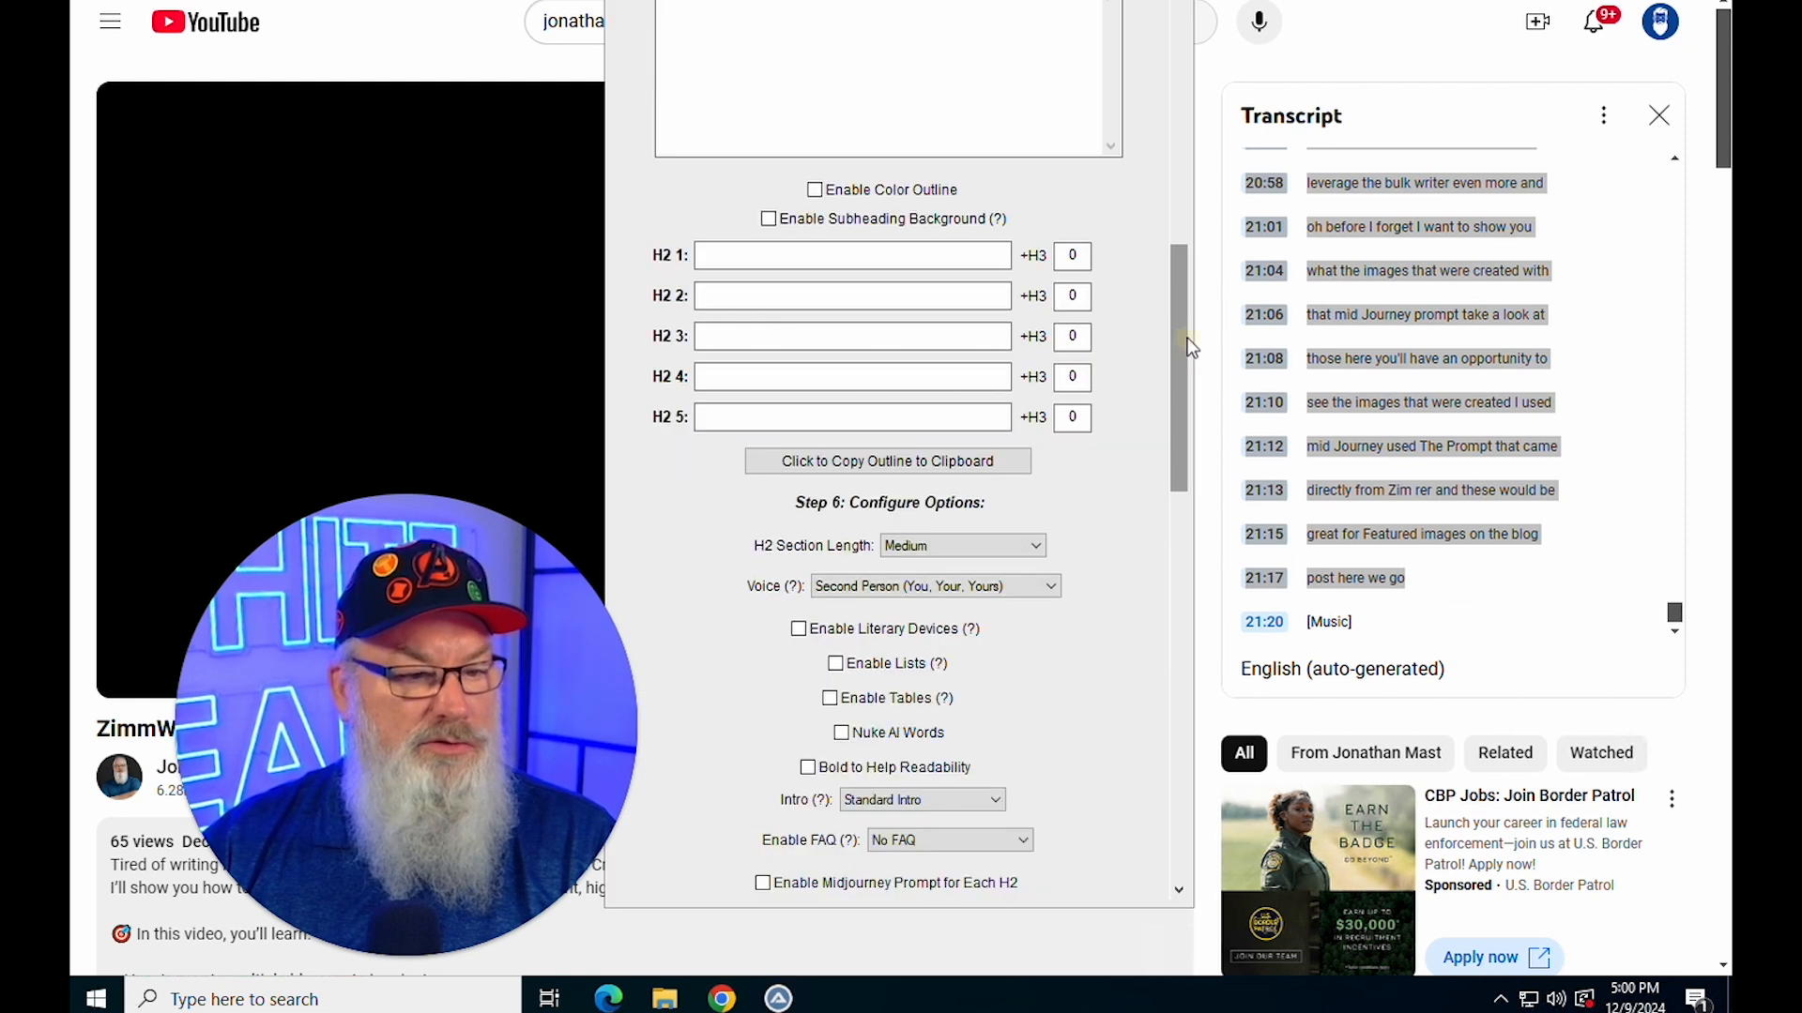
scroll(down, 3)
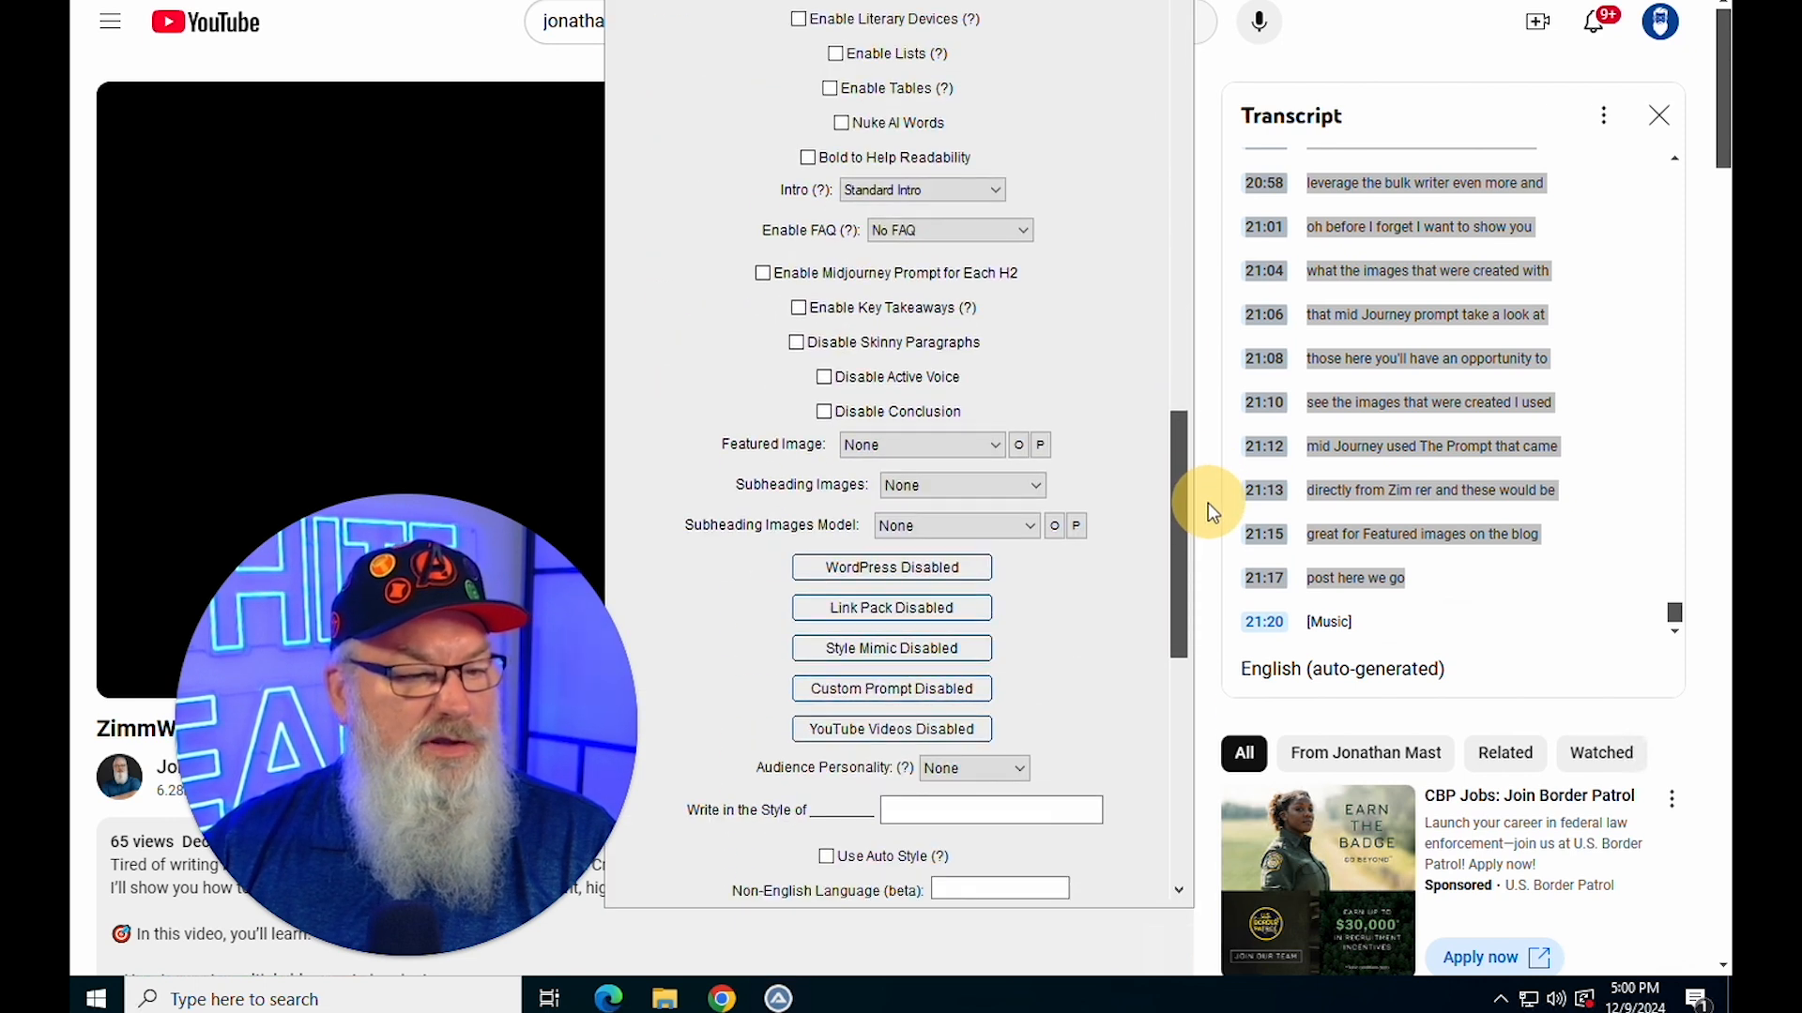
scroll(down, 3)
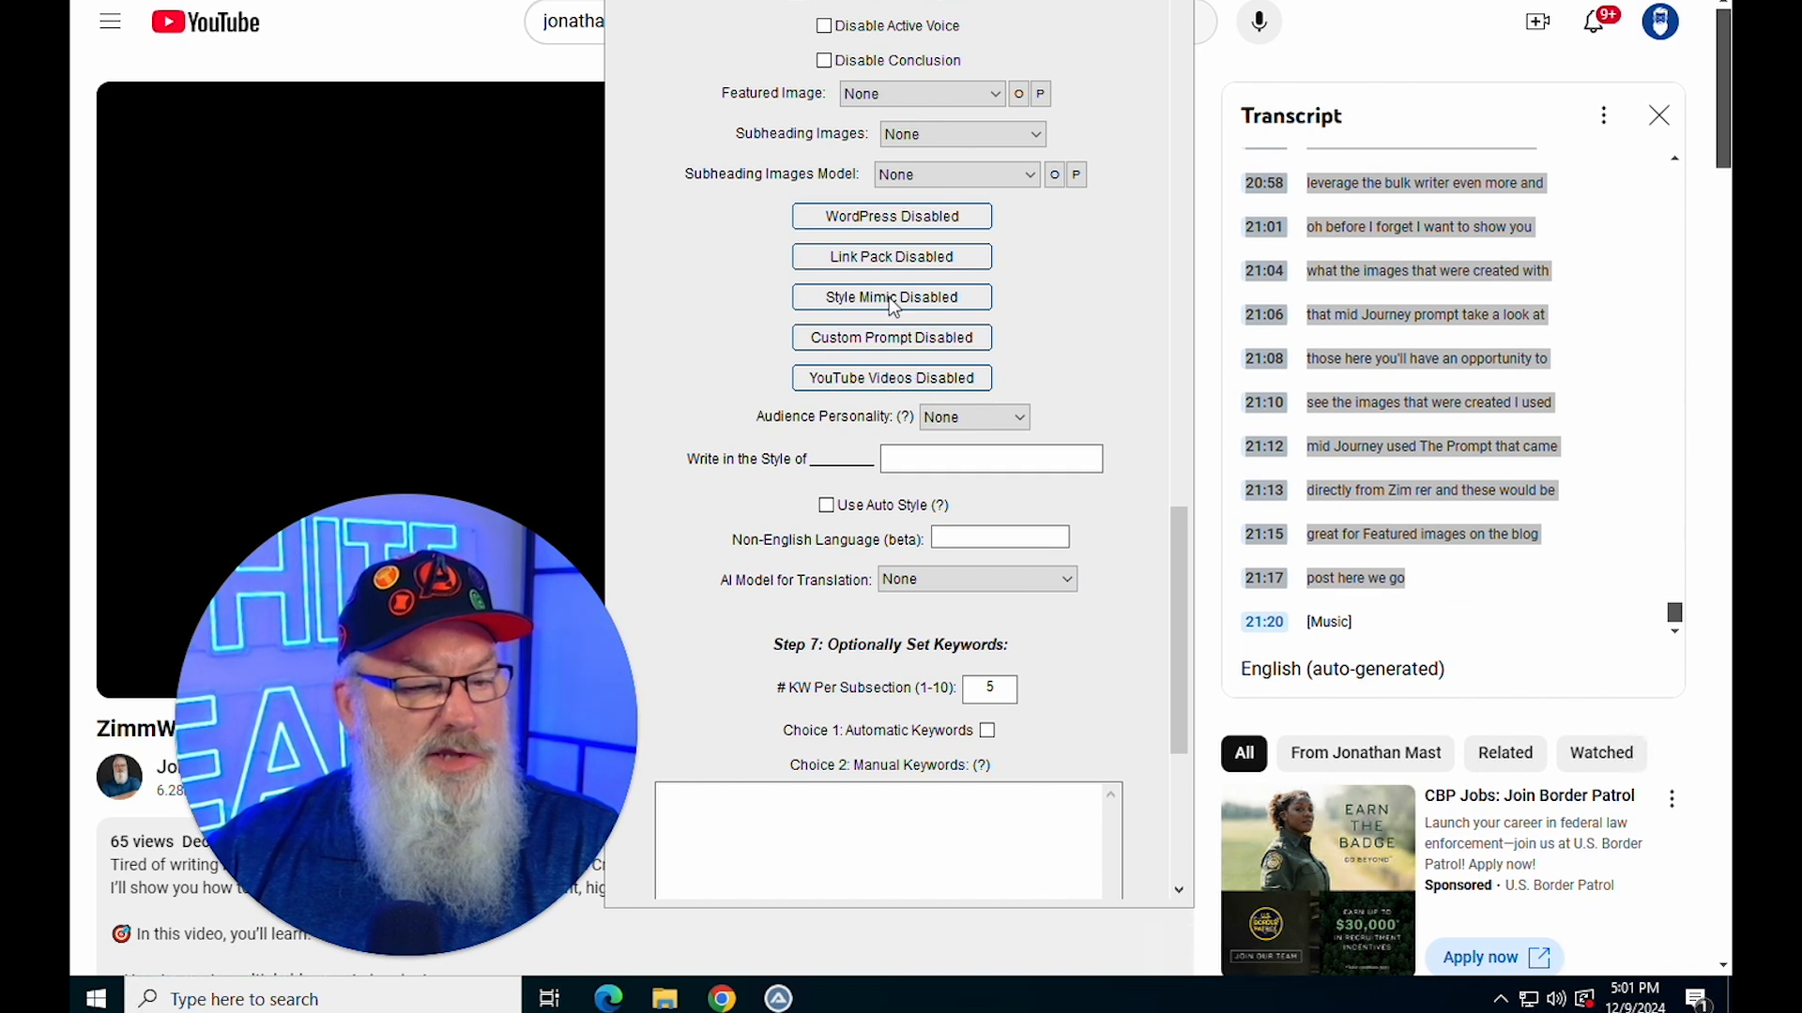
Enable Style Mimic for the article by loading one of the saved mimics
click(891, 296)
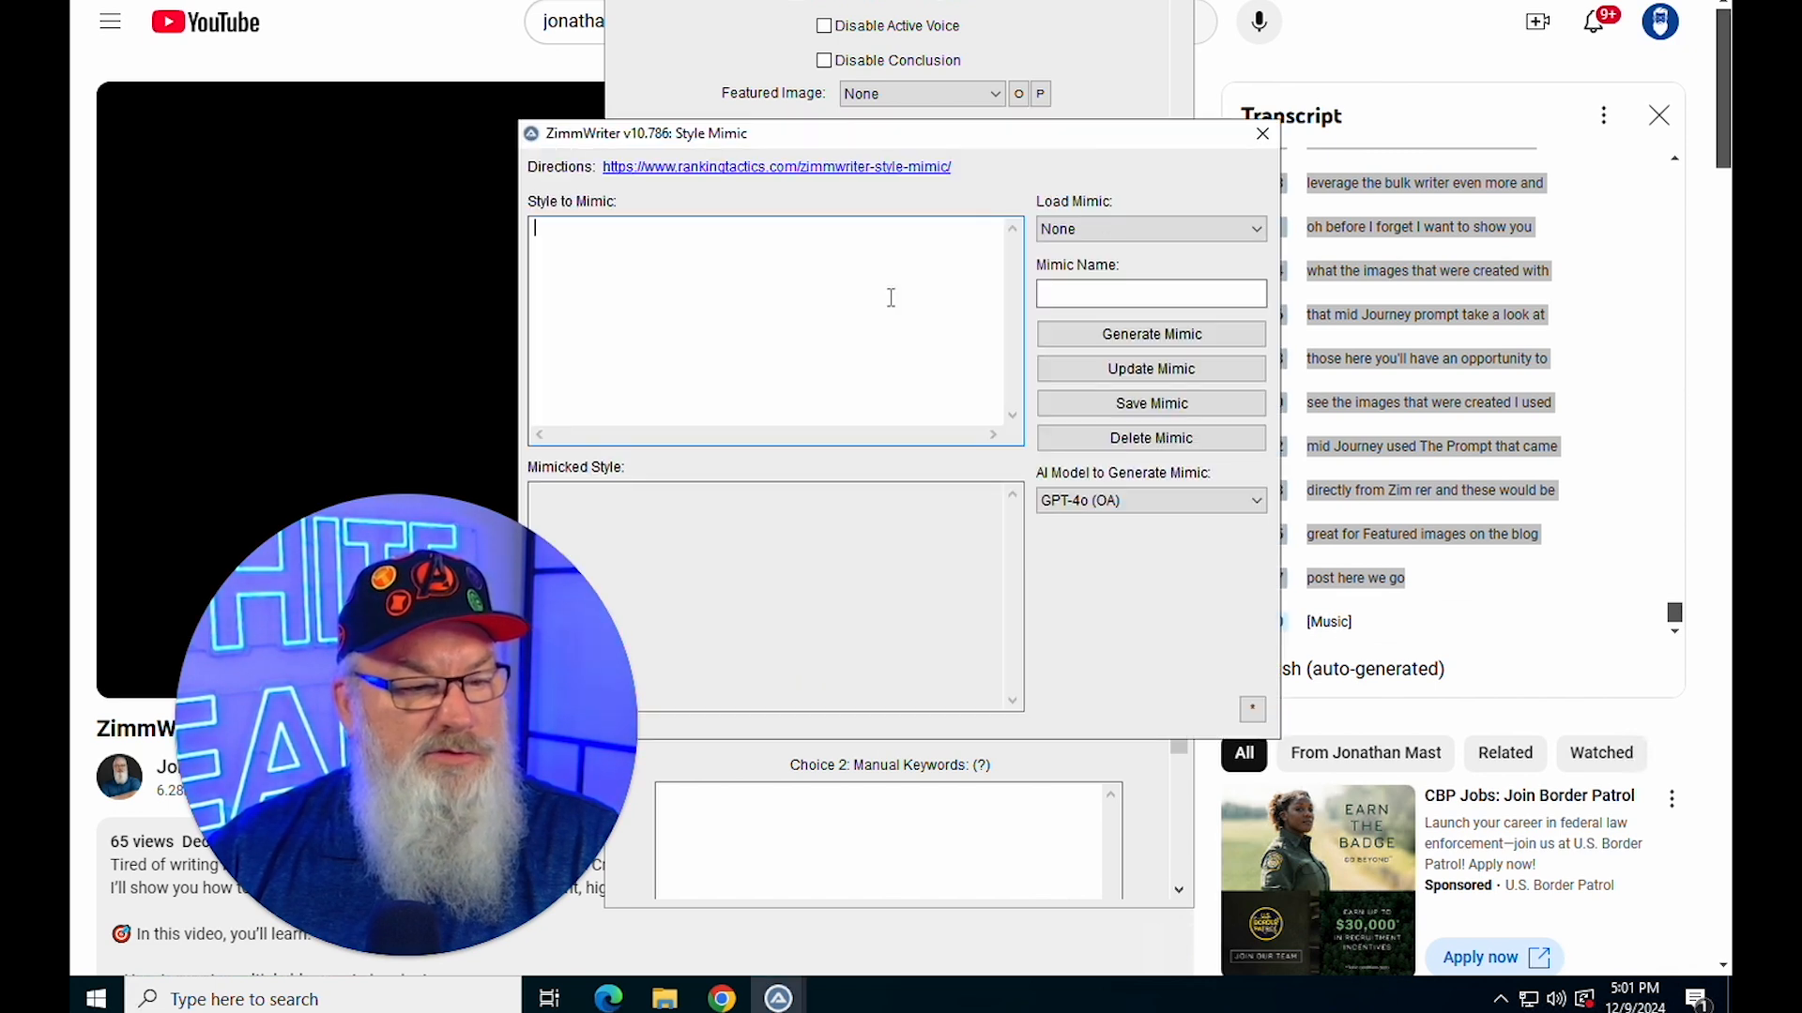
click(1150, 228)
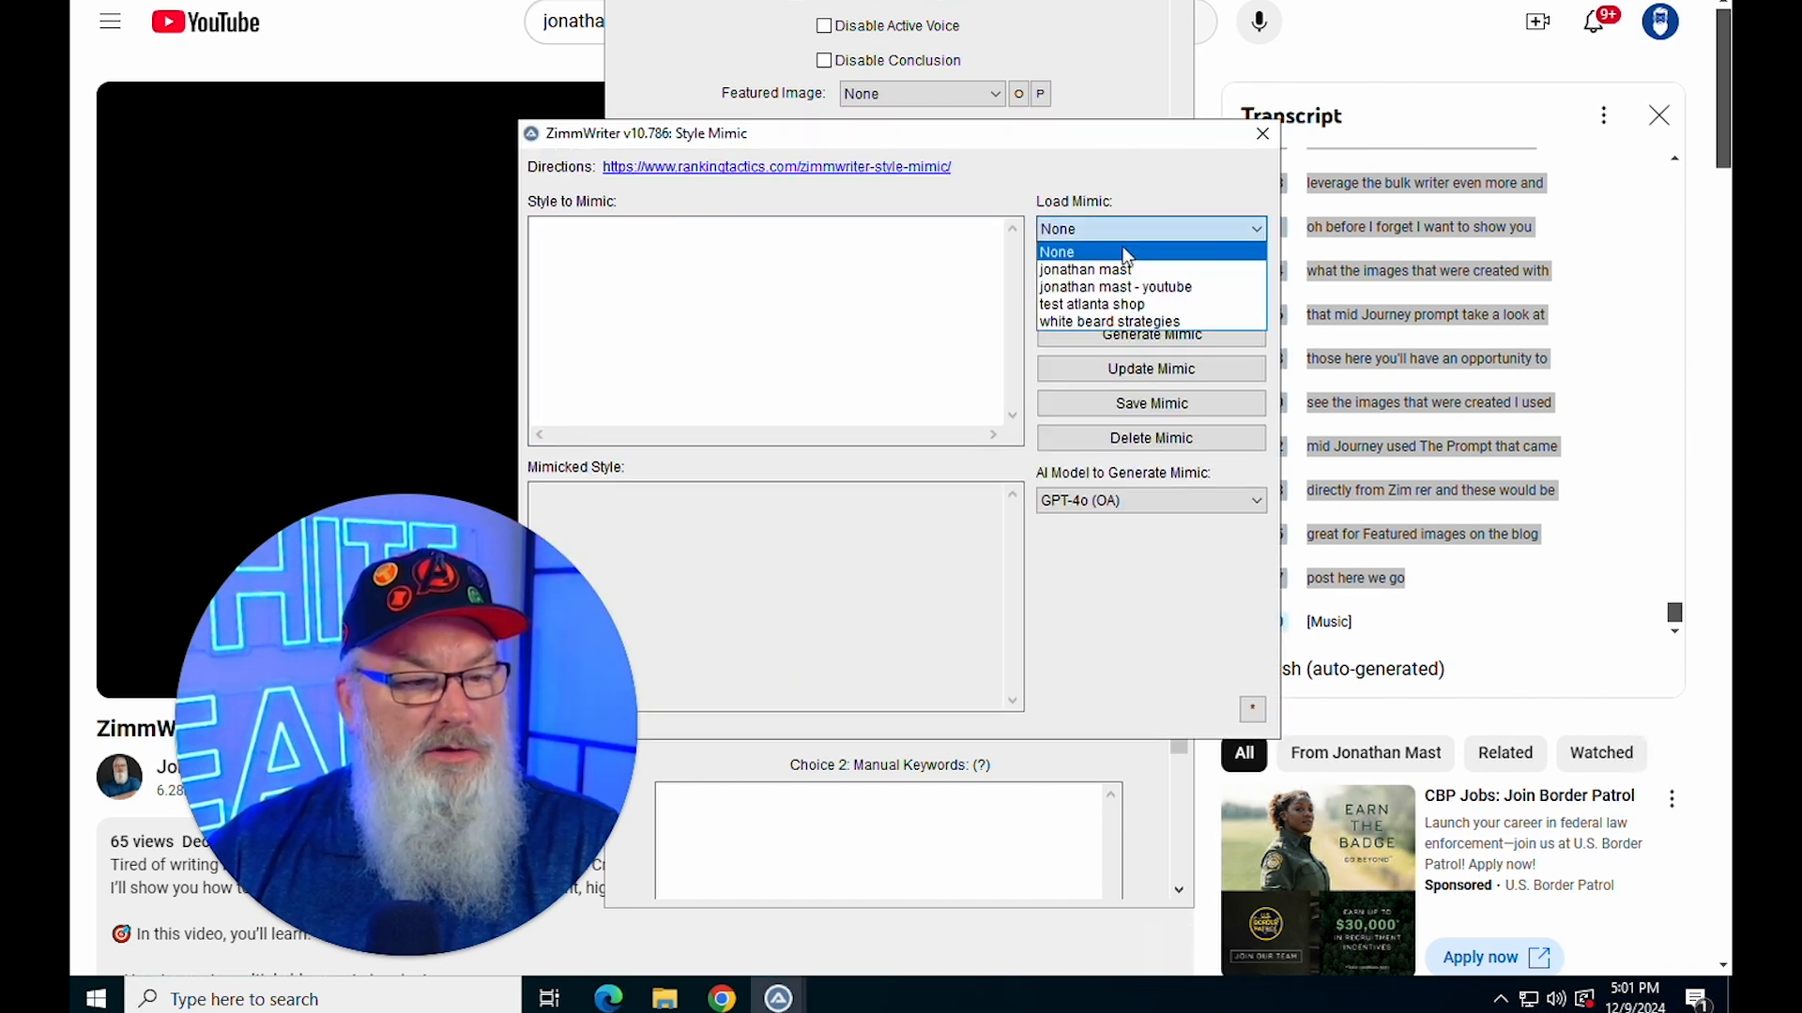
click(1085, 269)
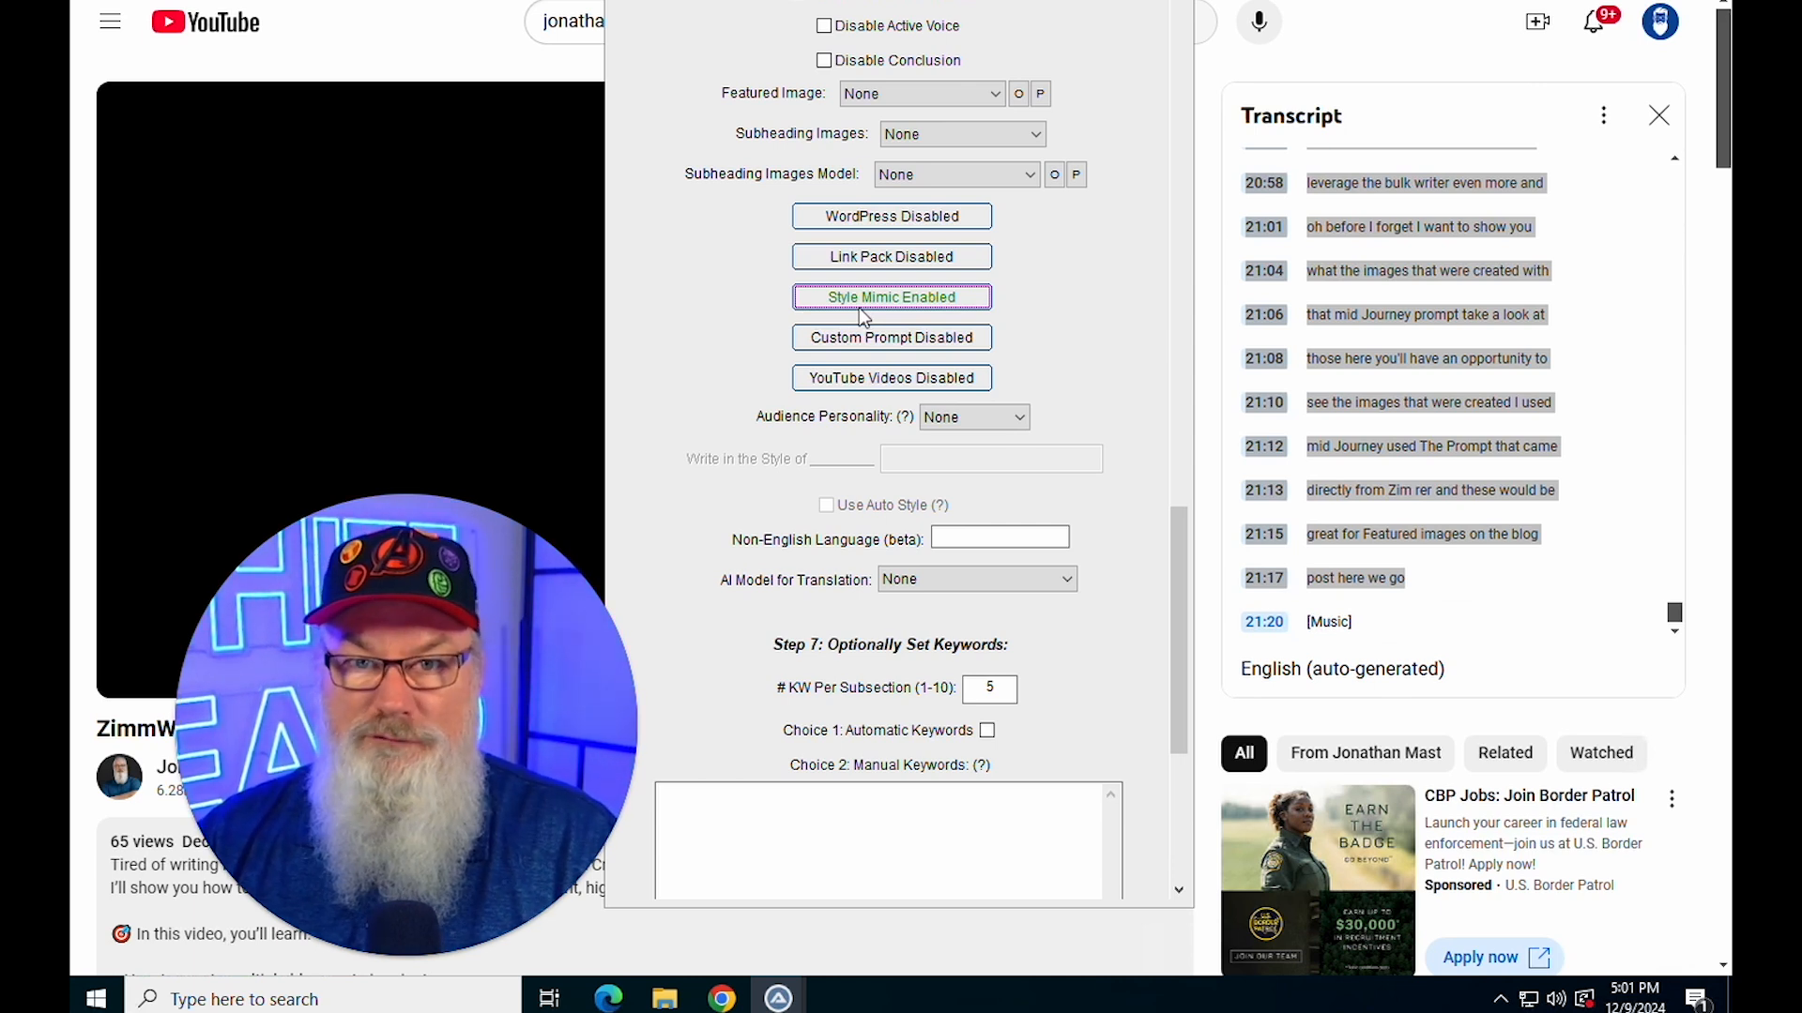
mouse_move(859, 362)
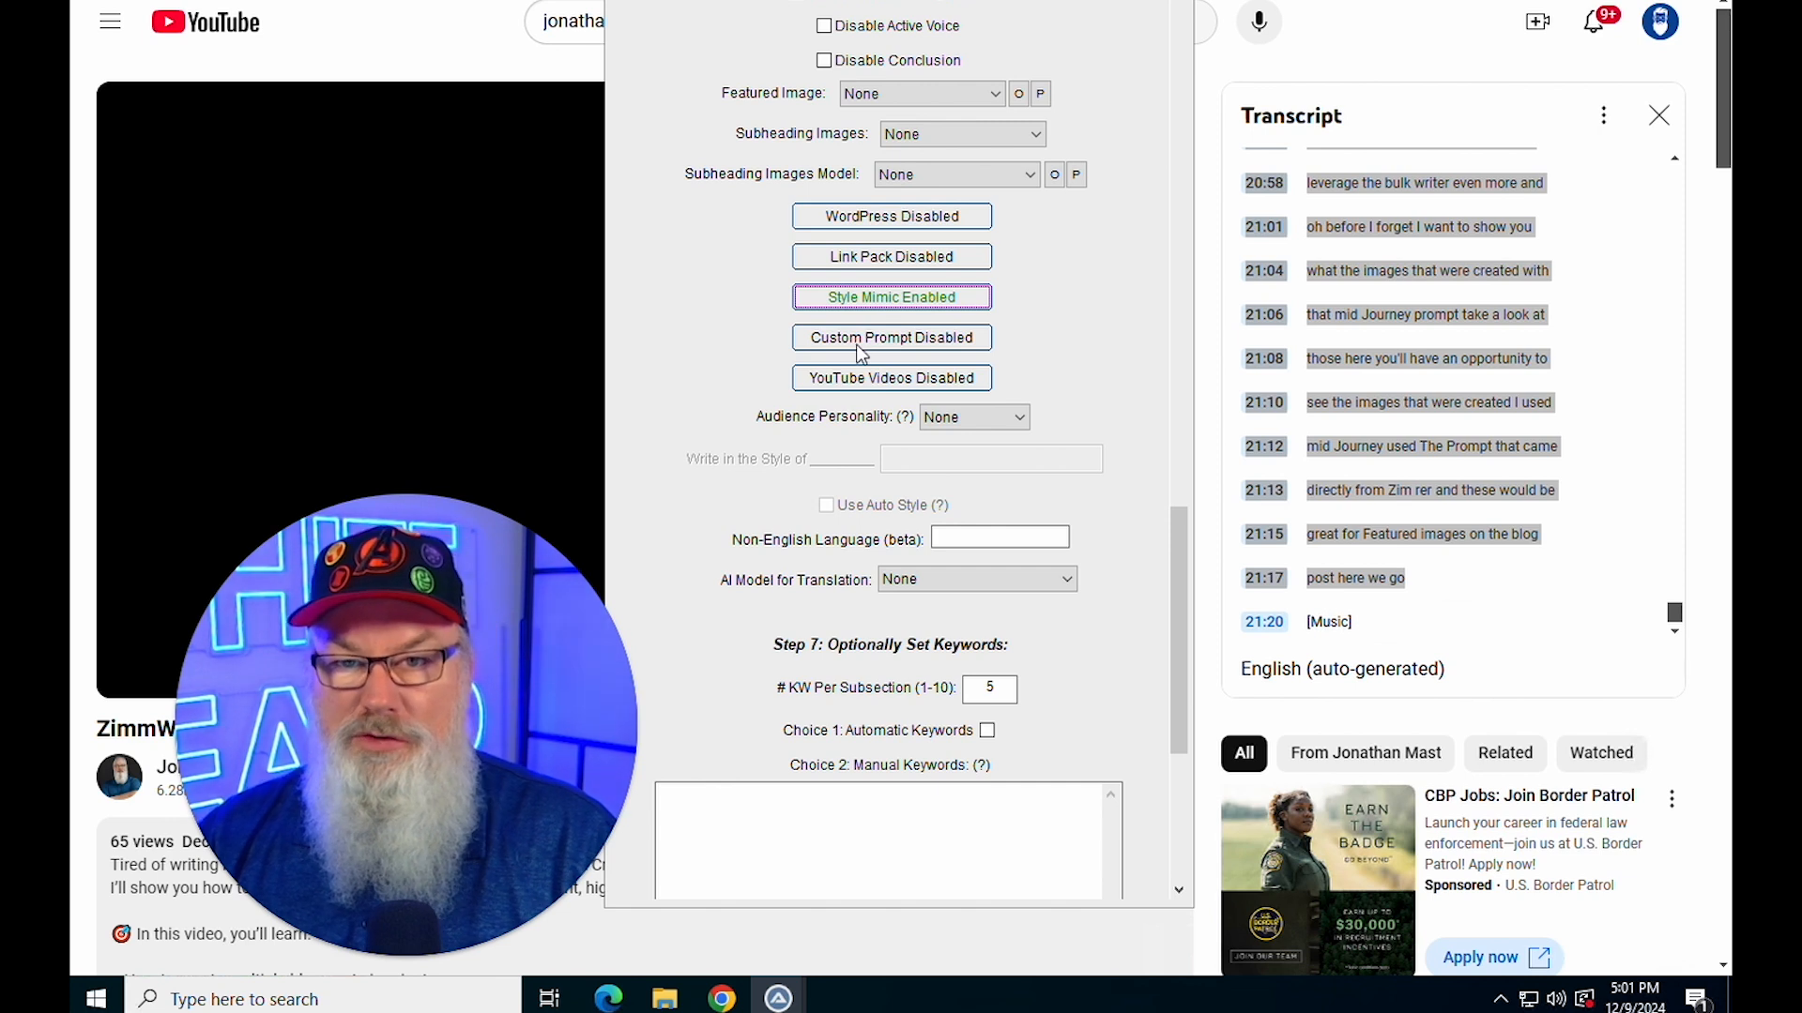